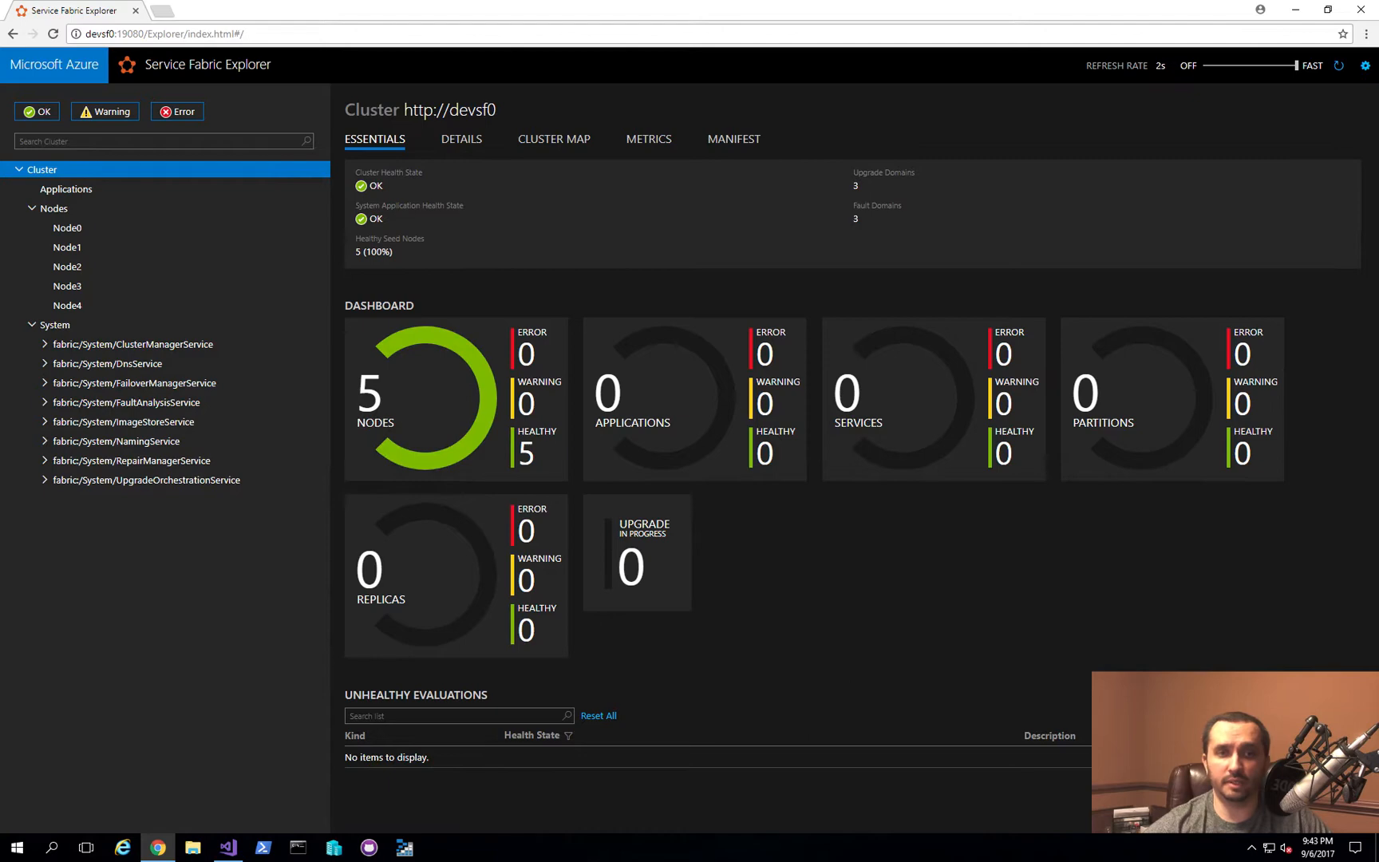
- Switch from Service Fabric Explorer to the SFContactsApplication solution in Visual Studio
click(228, 848)
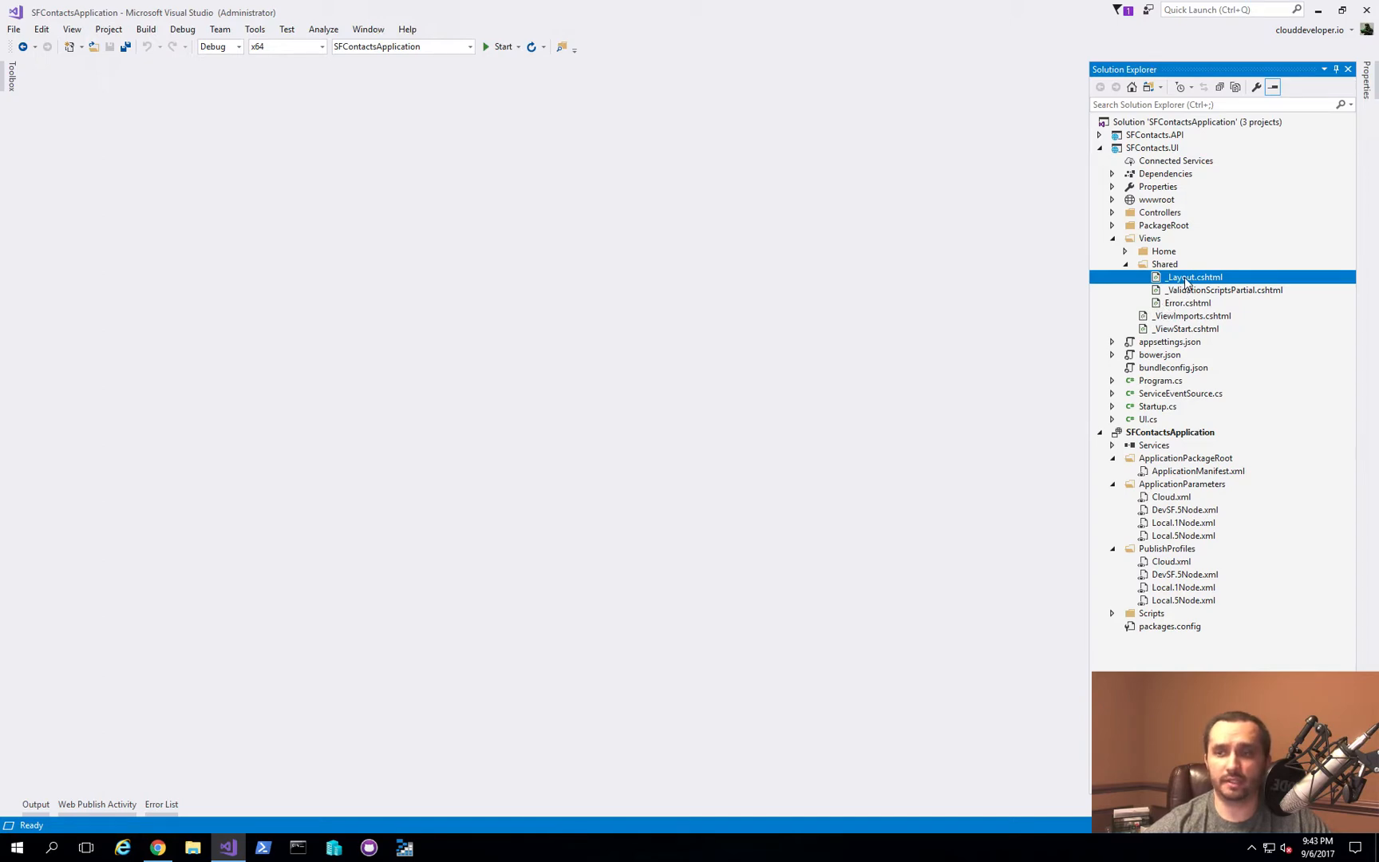
double_click(1193, 278)
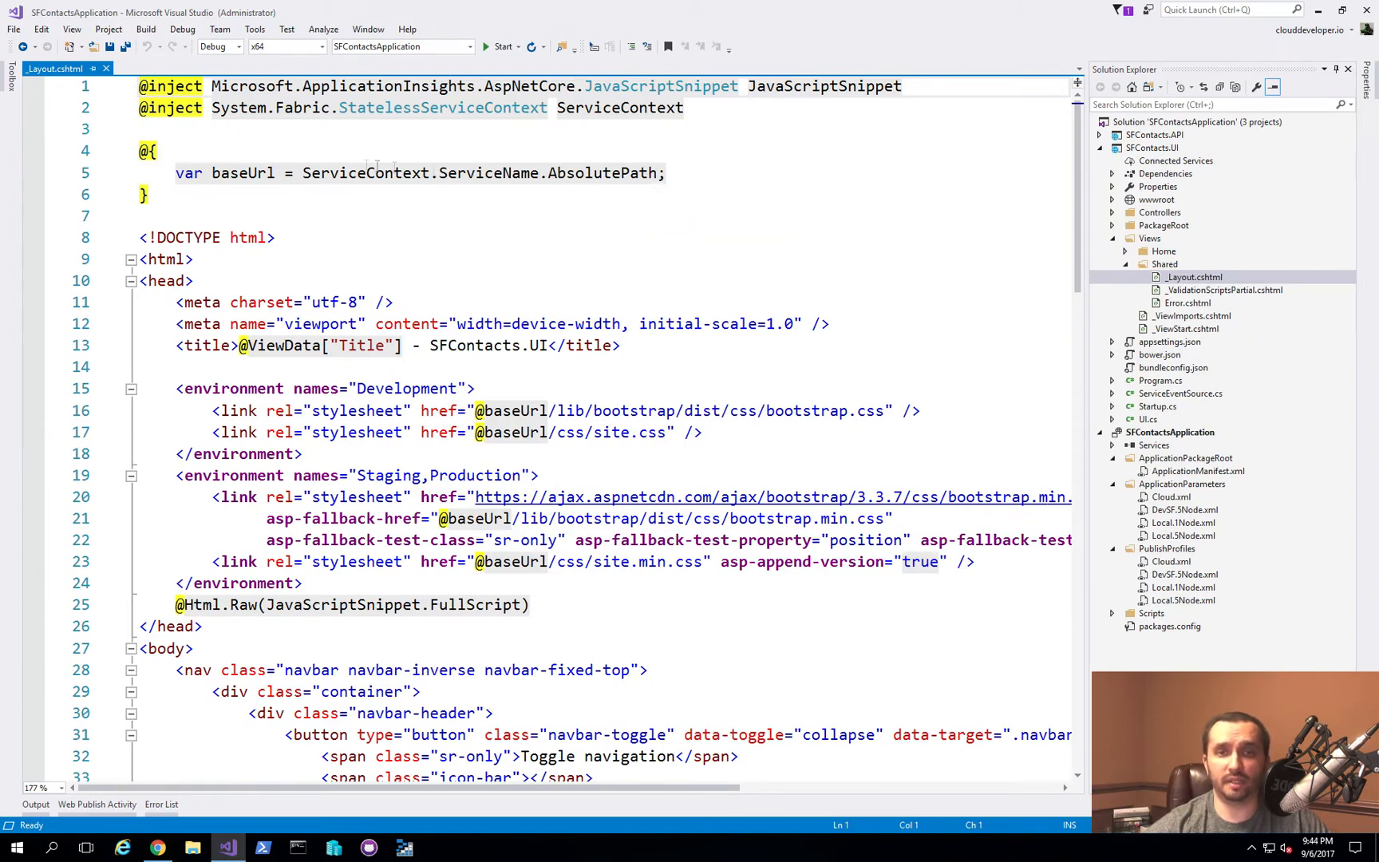
mouse_move(440, 106)
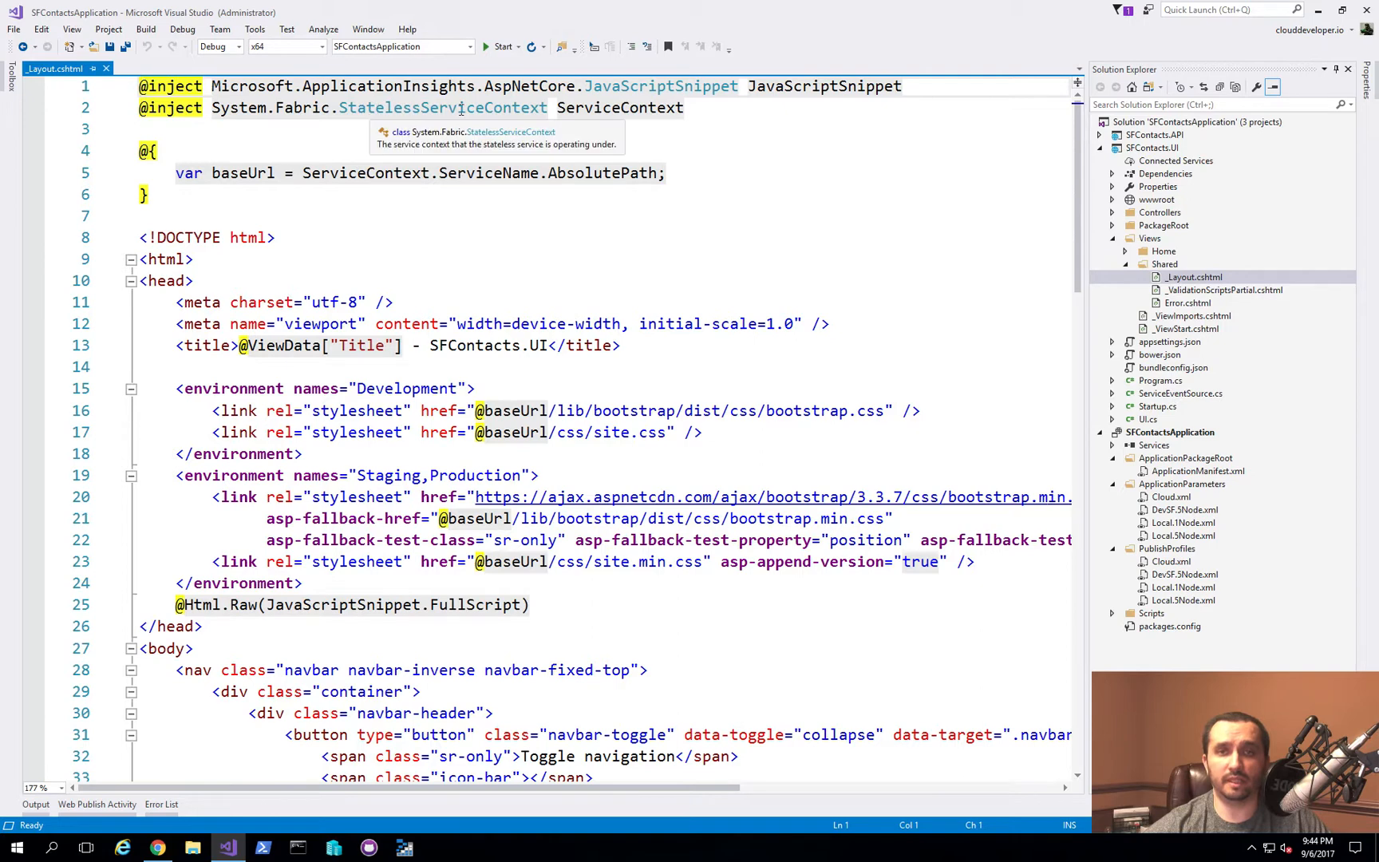
mouse_move(620, 107)
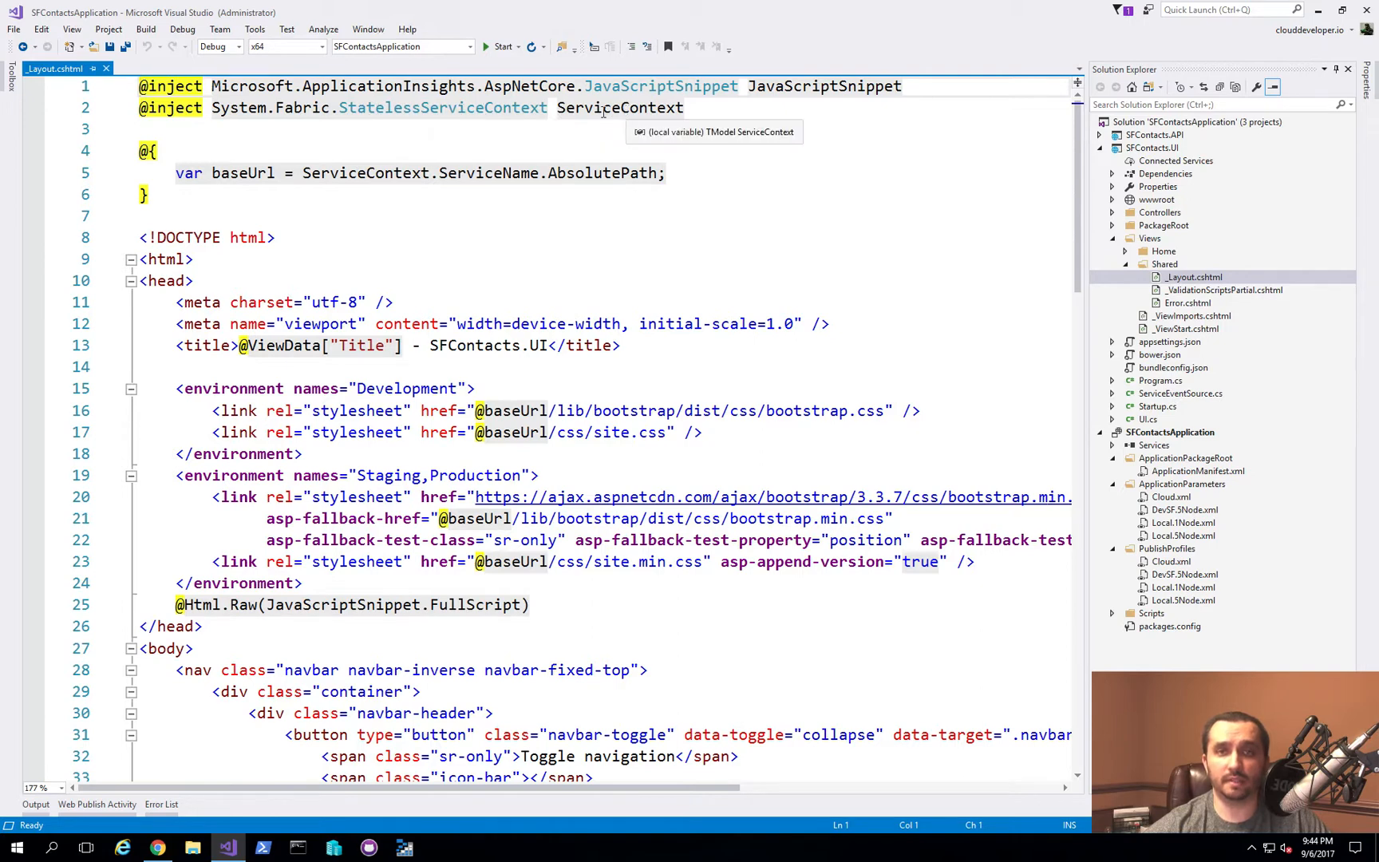
mouse_move(589, 182)
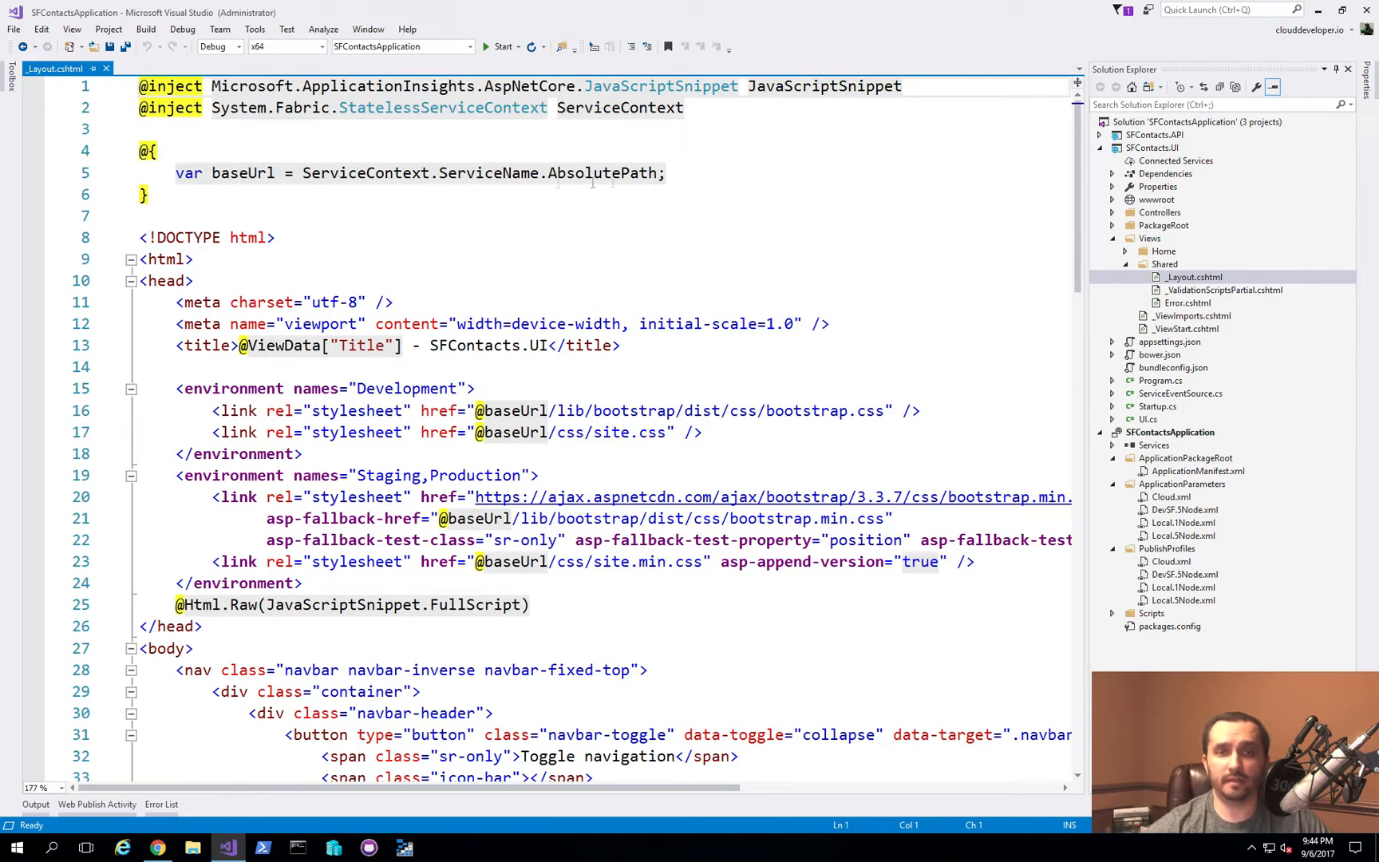
mouse_move(242, 173)
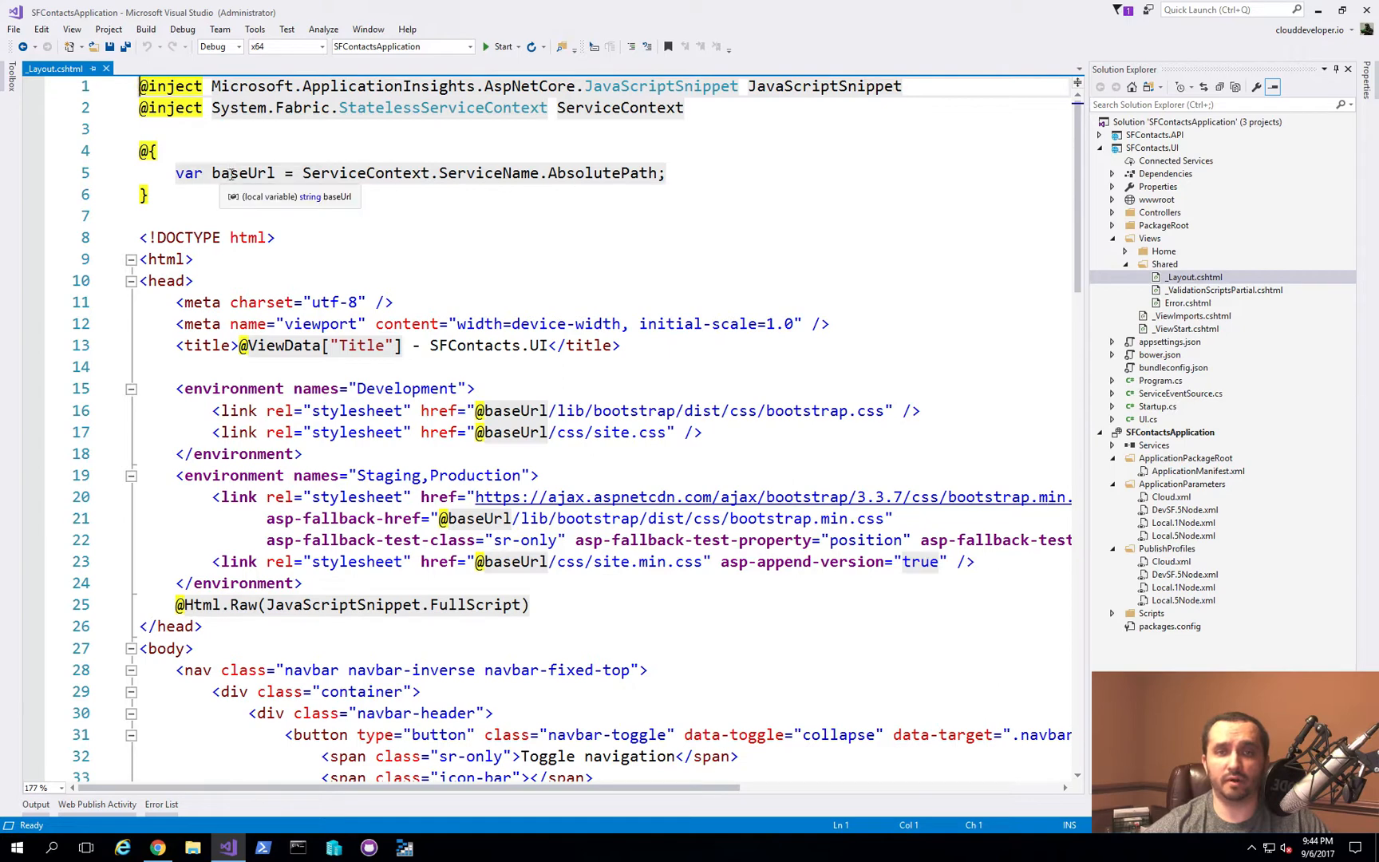
mouse_move(944, 139)
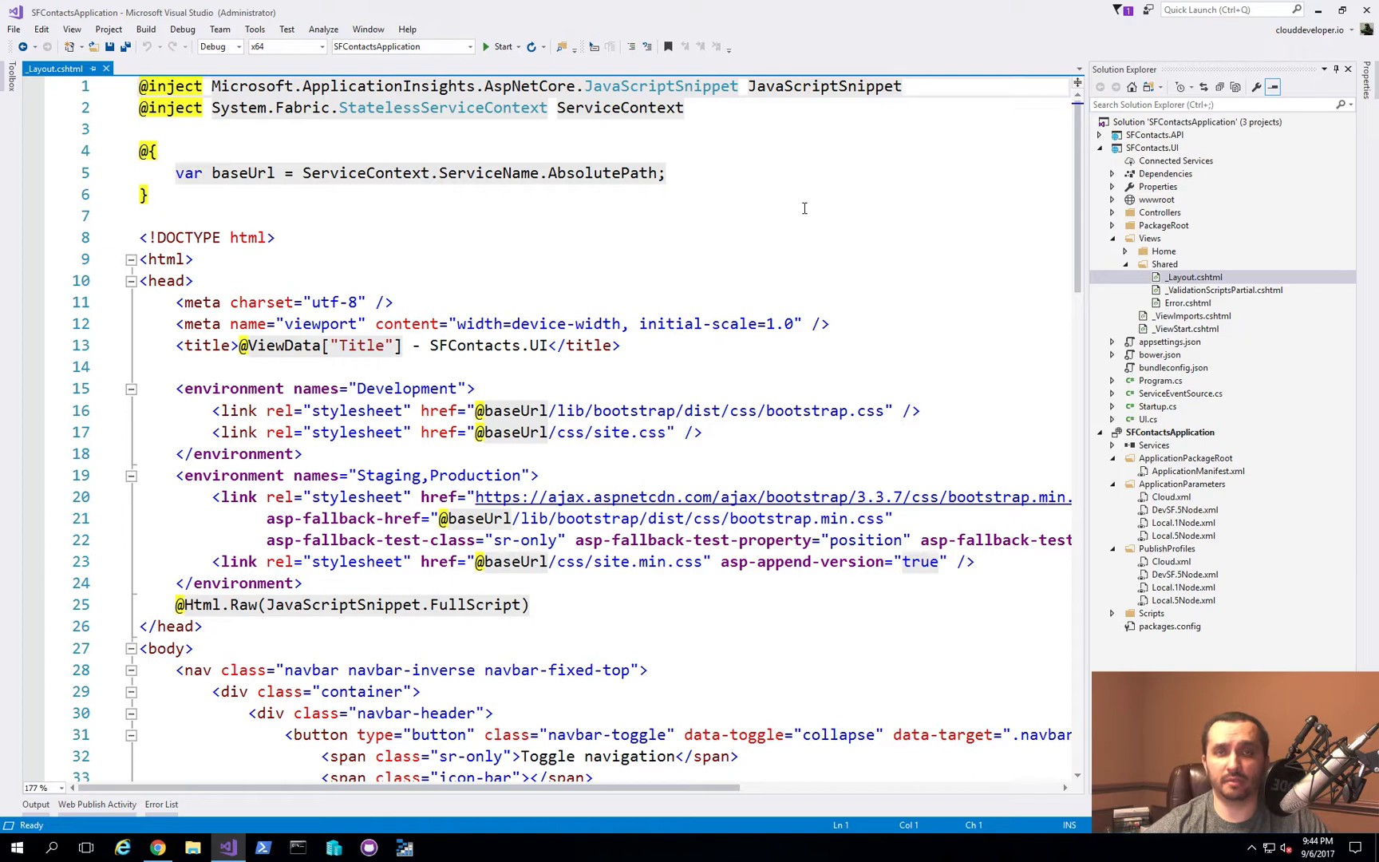
mouse_move(648, 256)
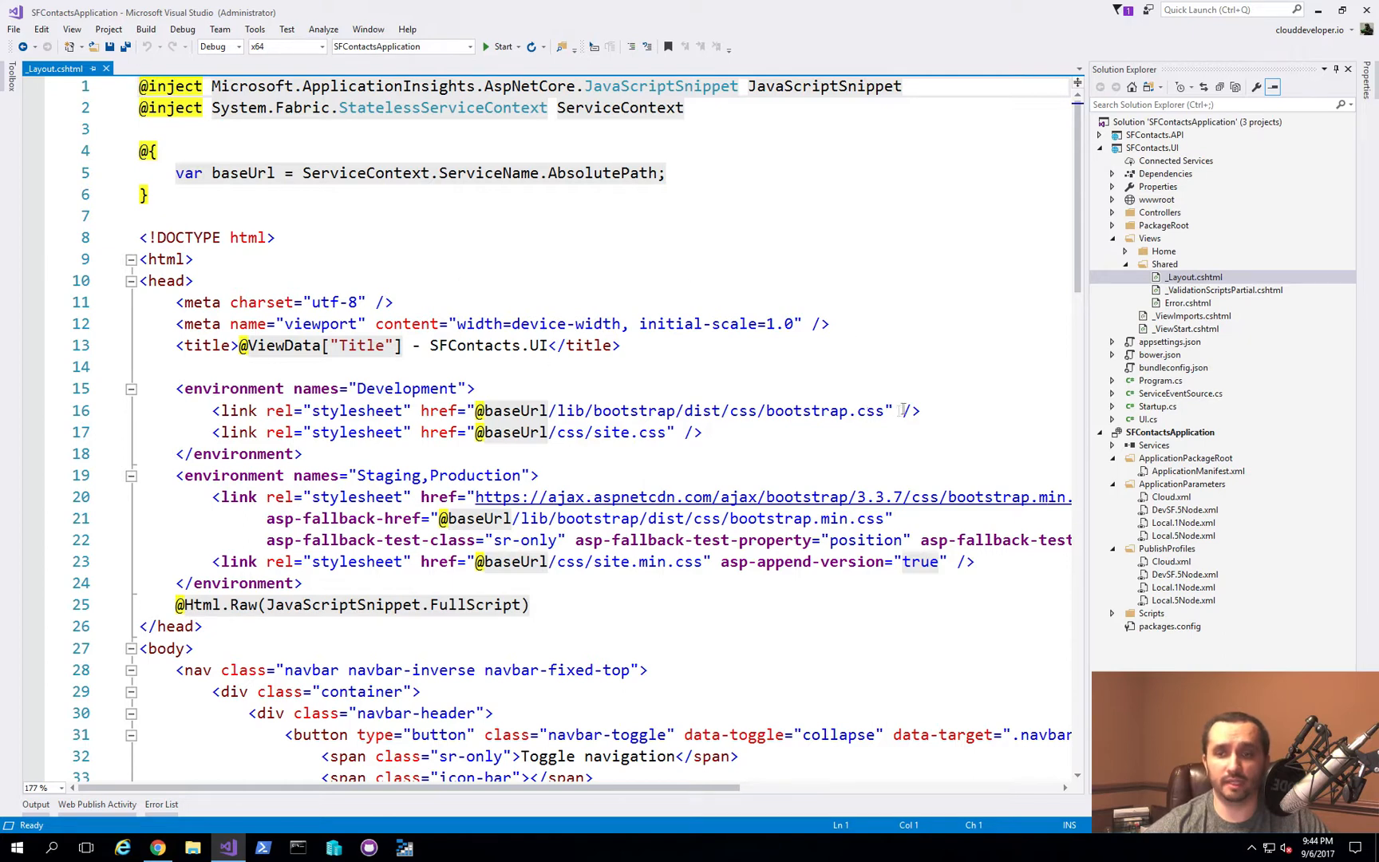
mouse_move(878, 378)
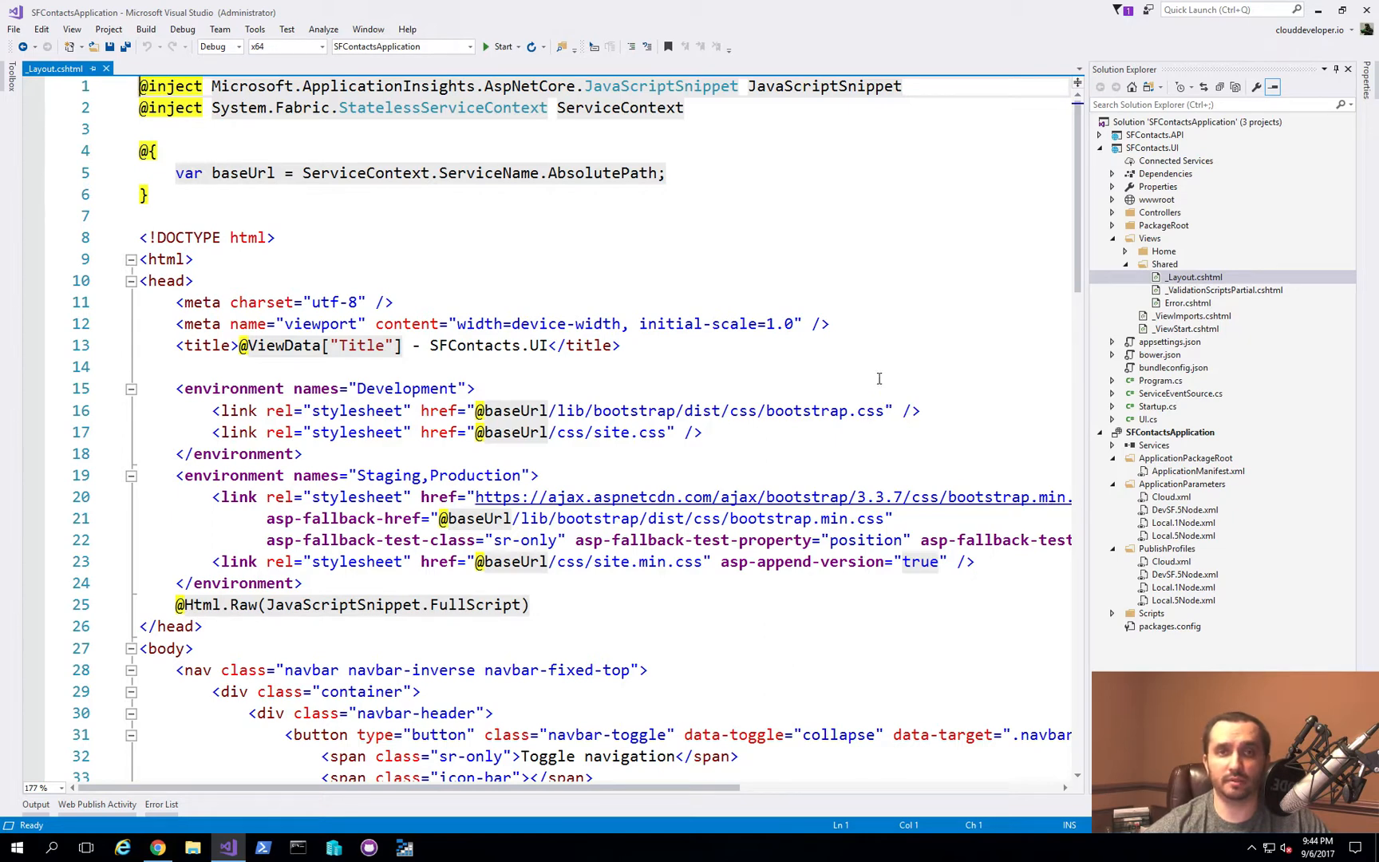
mouse_move(780, 378)
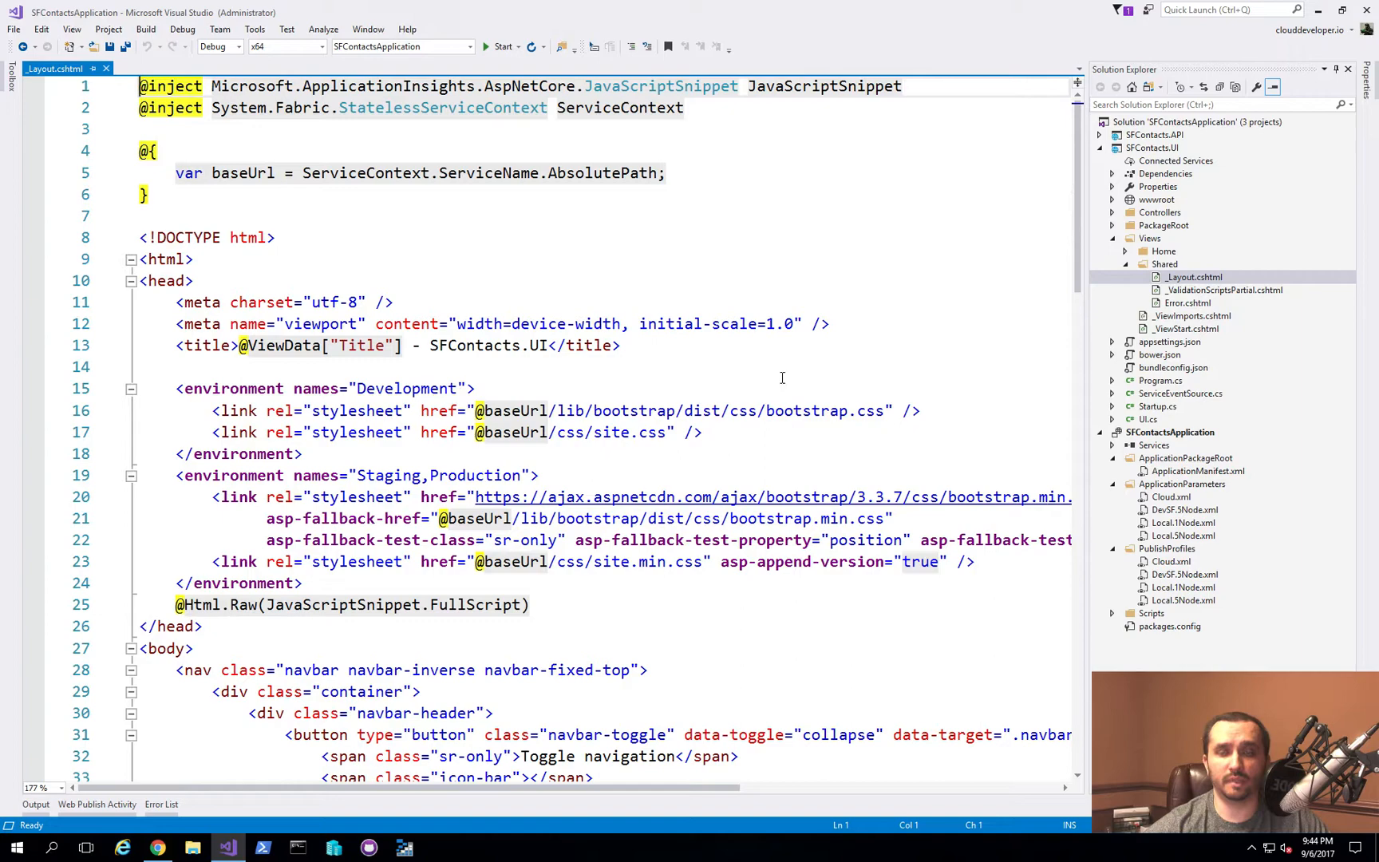
mouse_move(770, 311)
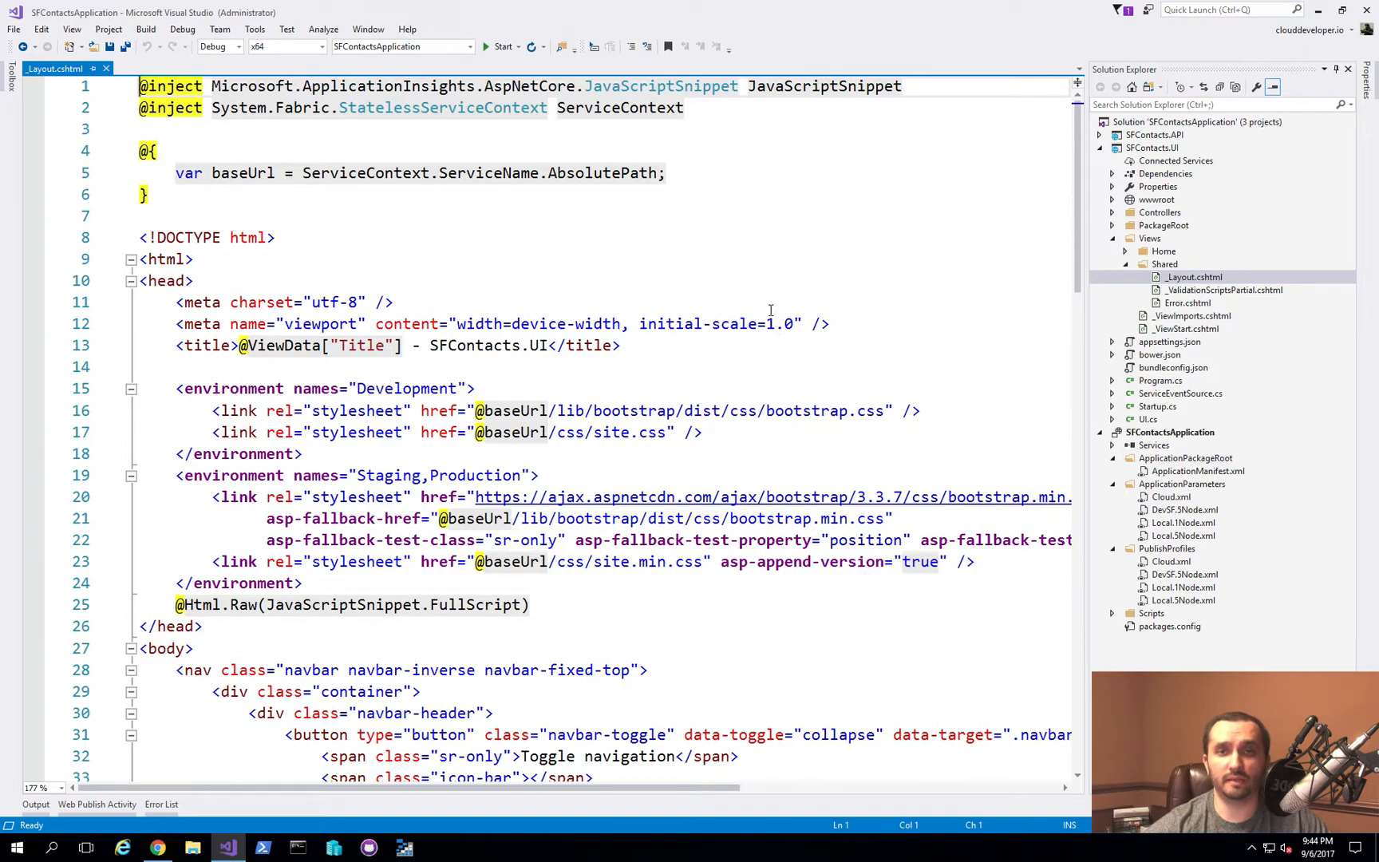
scroll(down, 3)
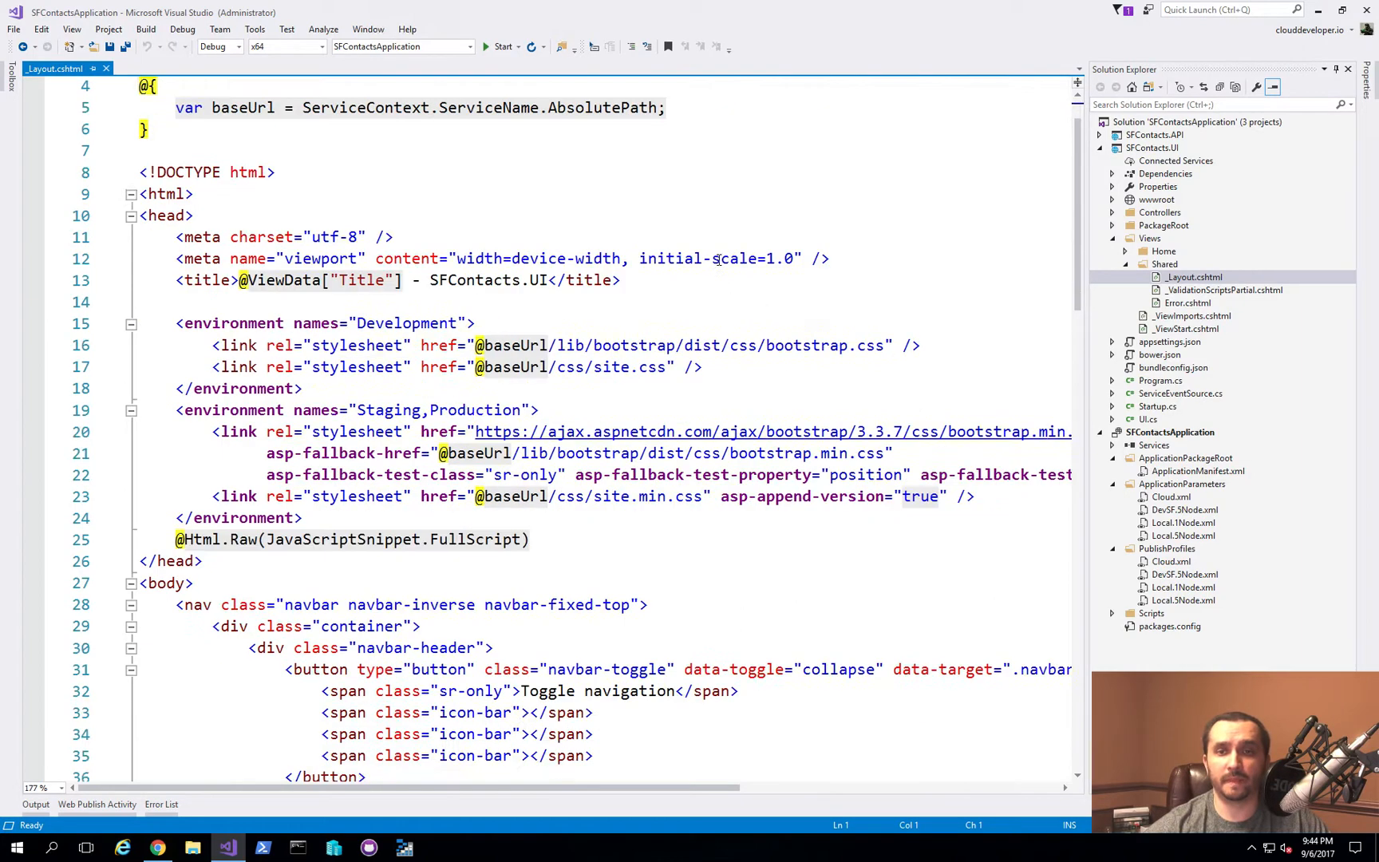
scroll(down, 3)
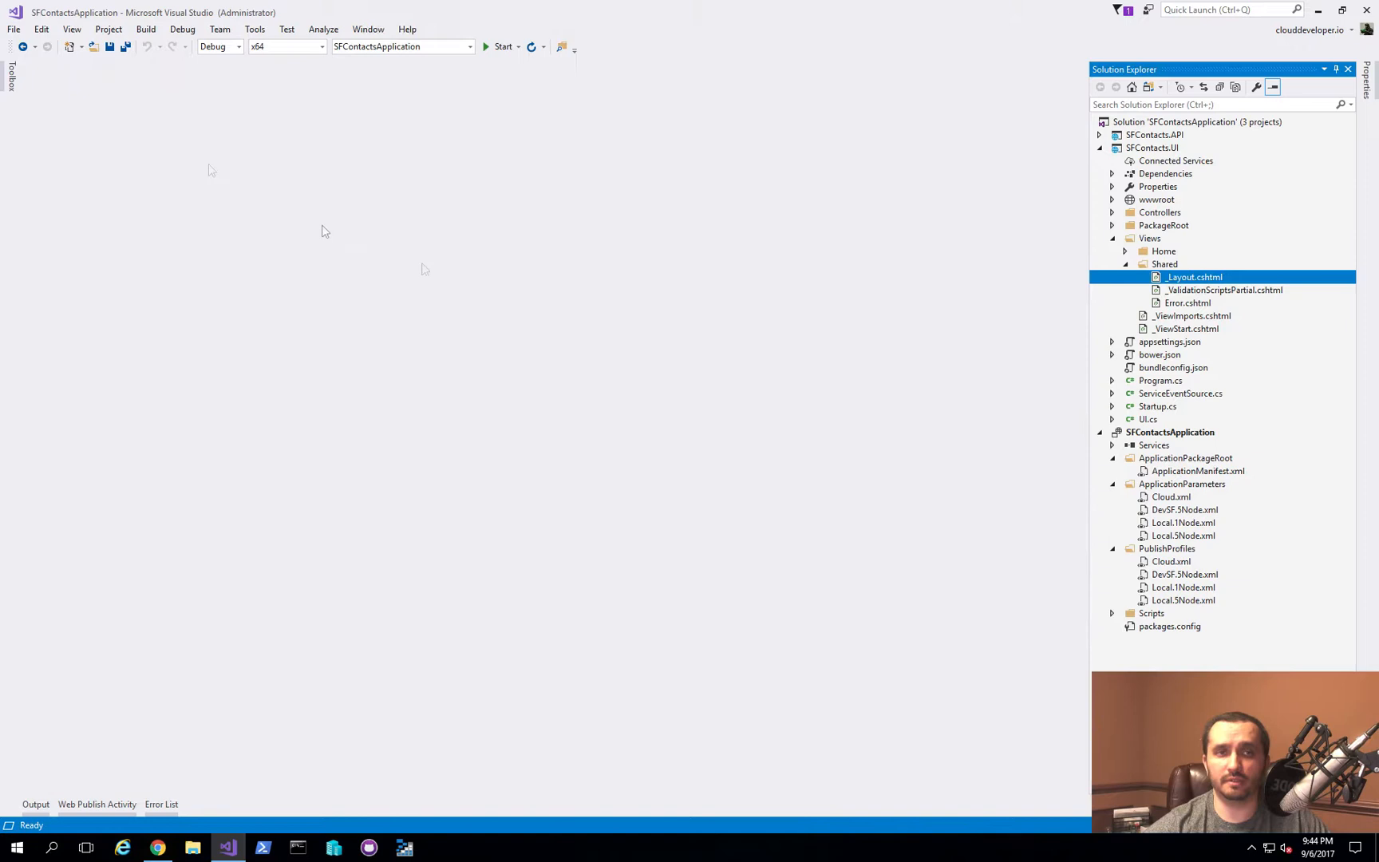
- Publish SFContactsApplication as an upgrade using the DevSF.5Node.xml profile
click(1163, 264)
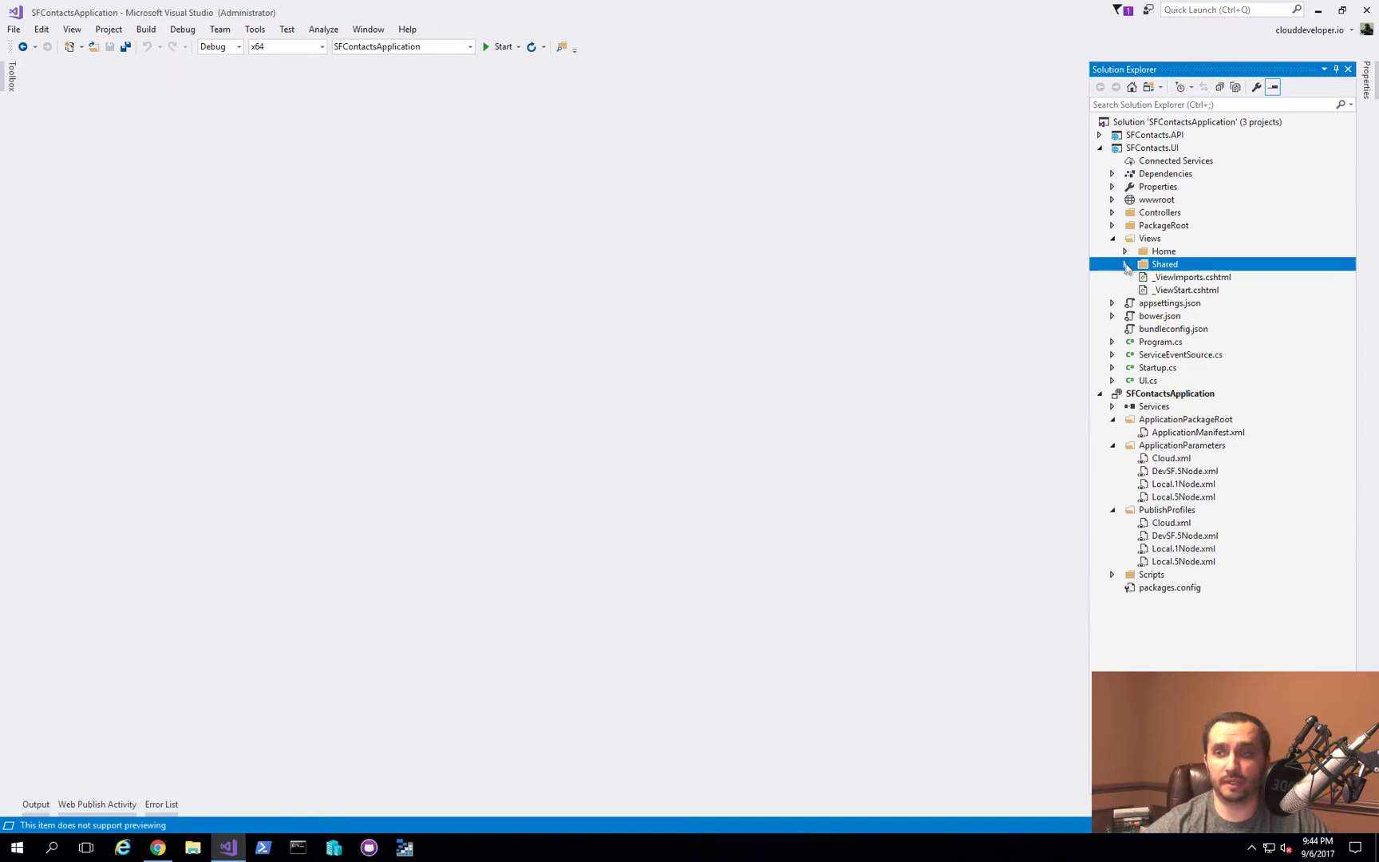
right_click(1170, 392)
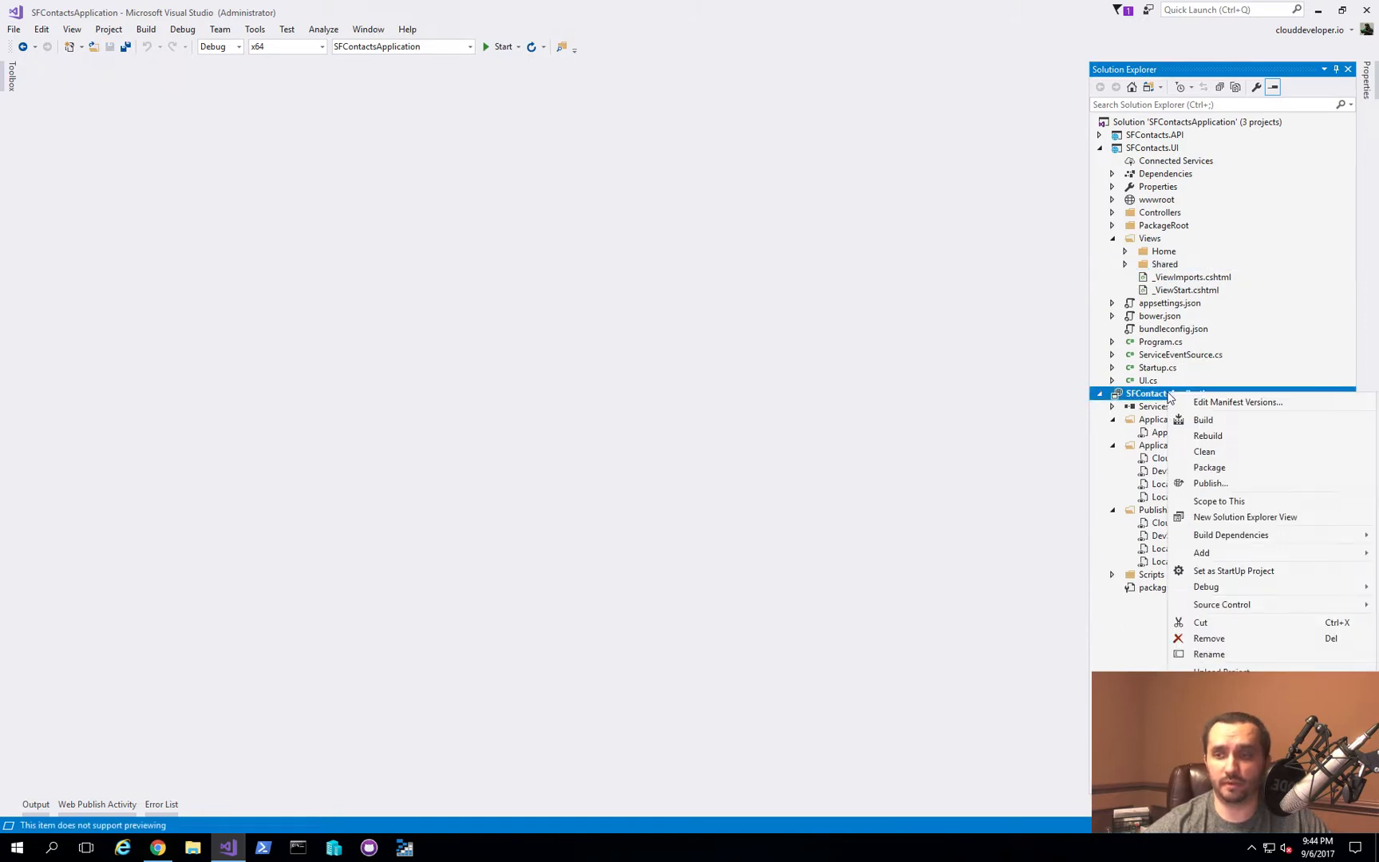
key(Escape)
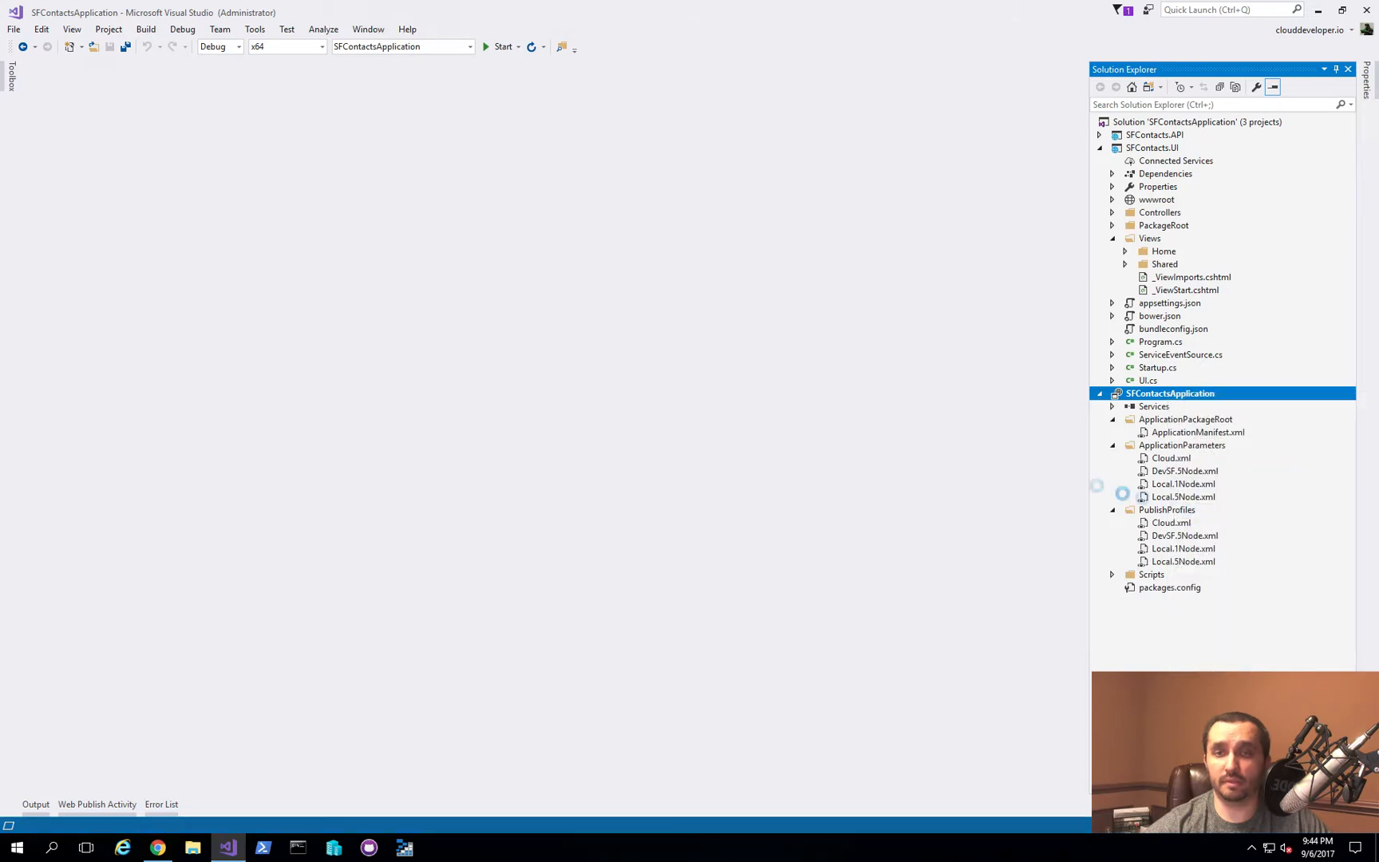
click(897, 329)
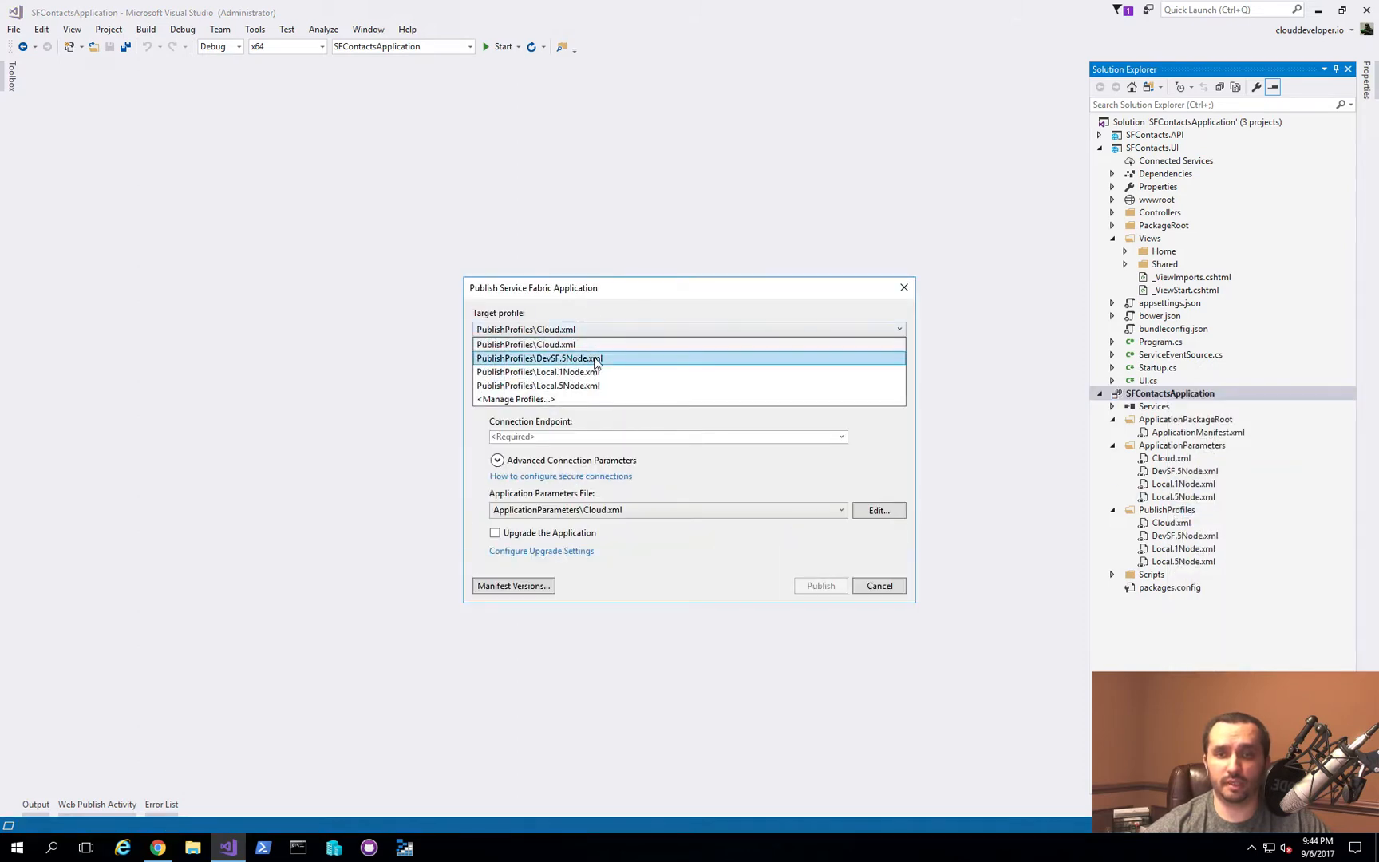
click(538, 357)
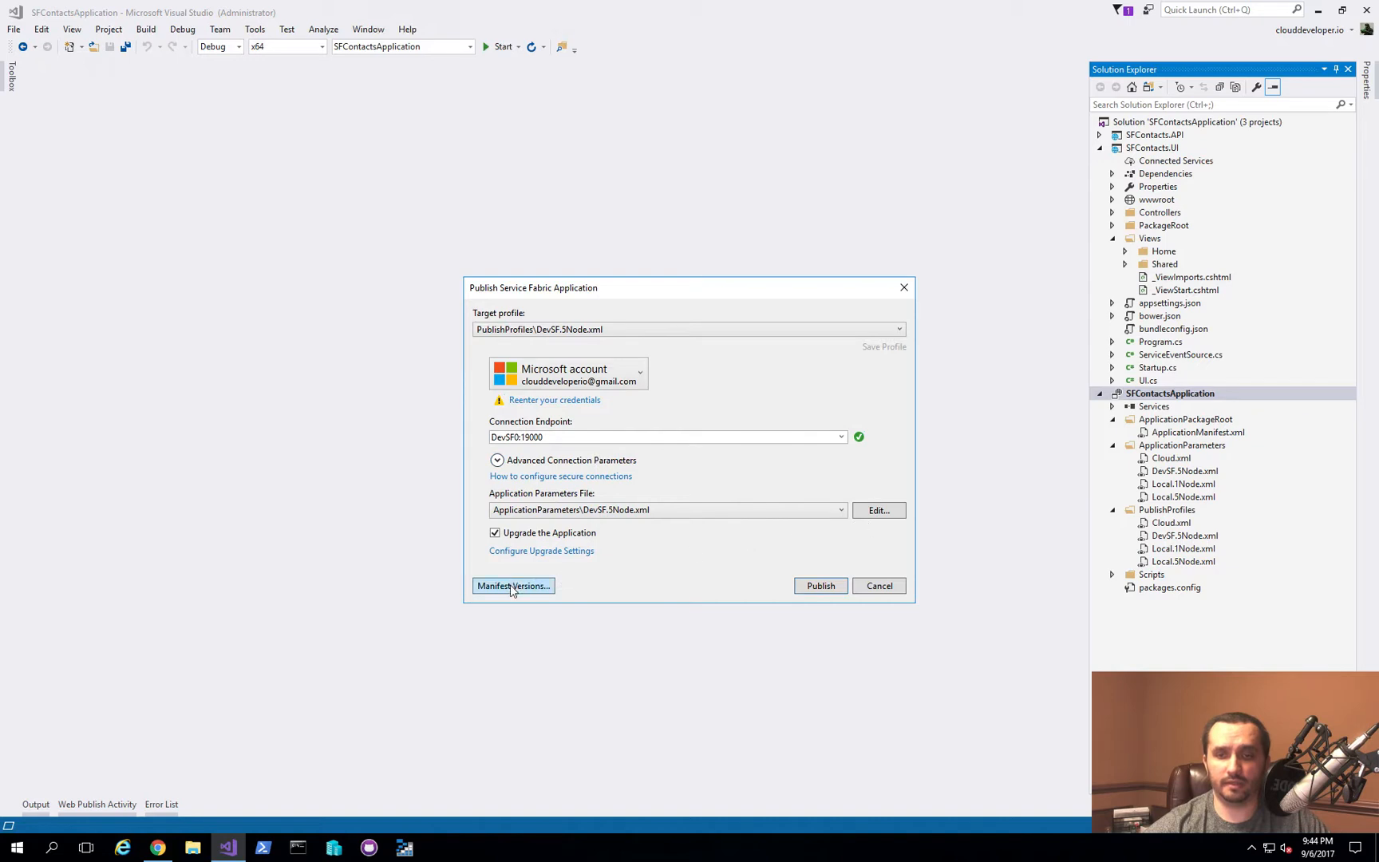
mouse_move(605, 557)
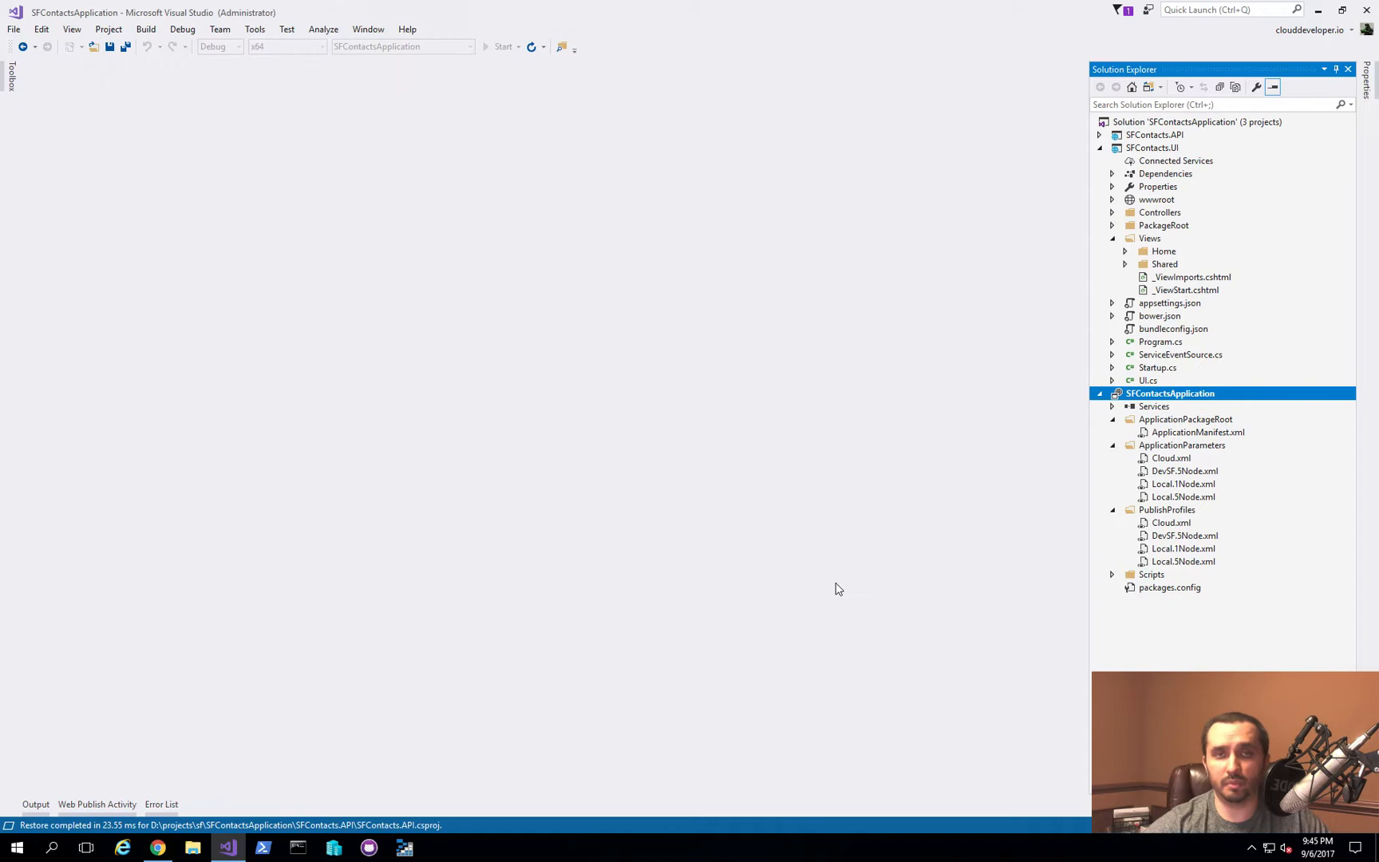
mouse_move(699, 490)
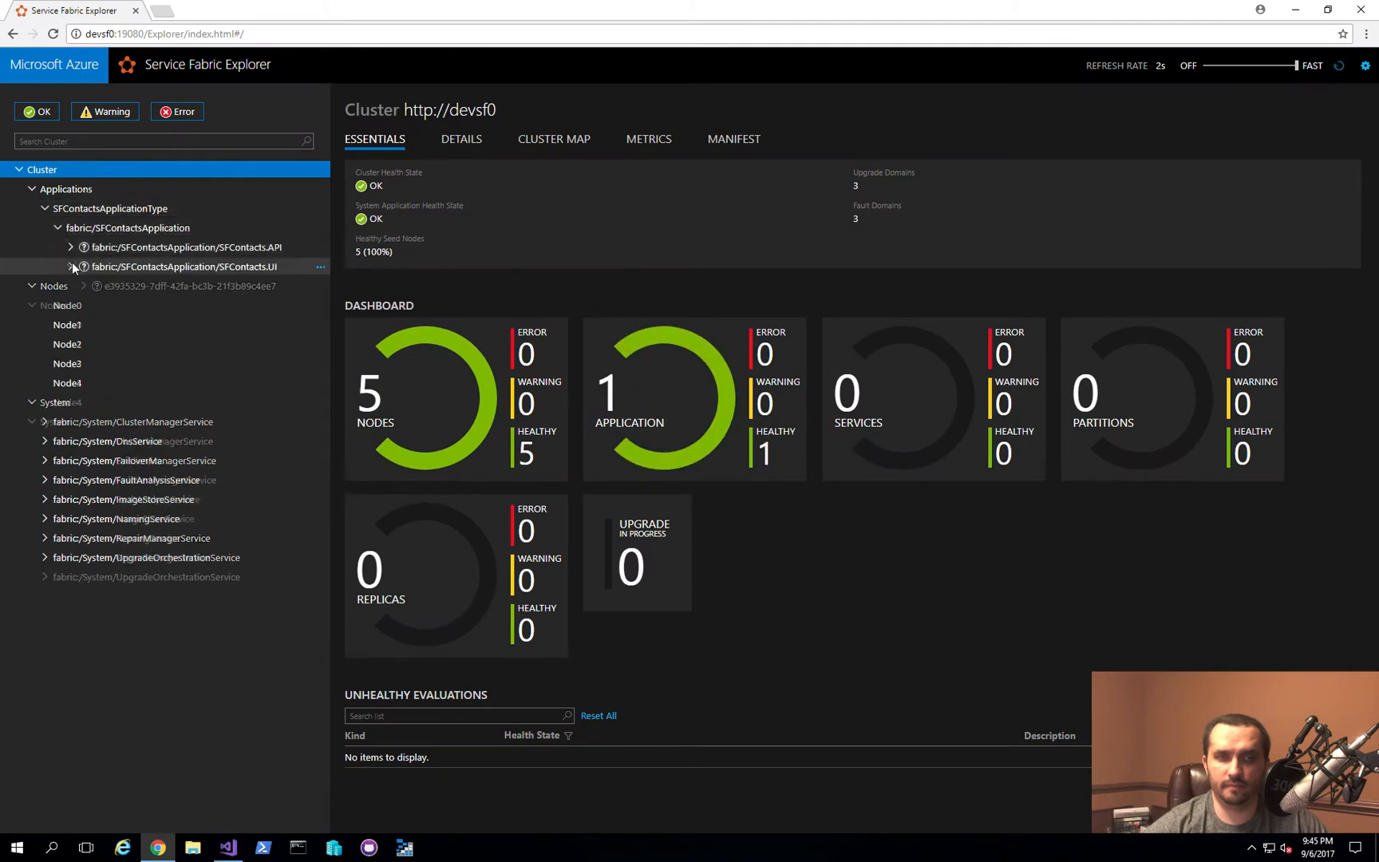
- Expand the deployed SFContactsApplication tree and view the SFContacts.UI instance on Node1
click(70, 247)
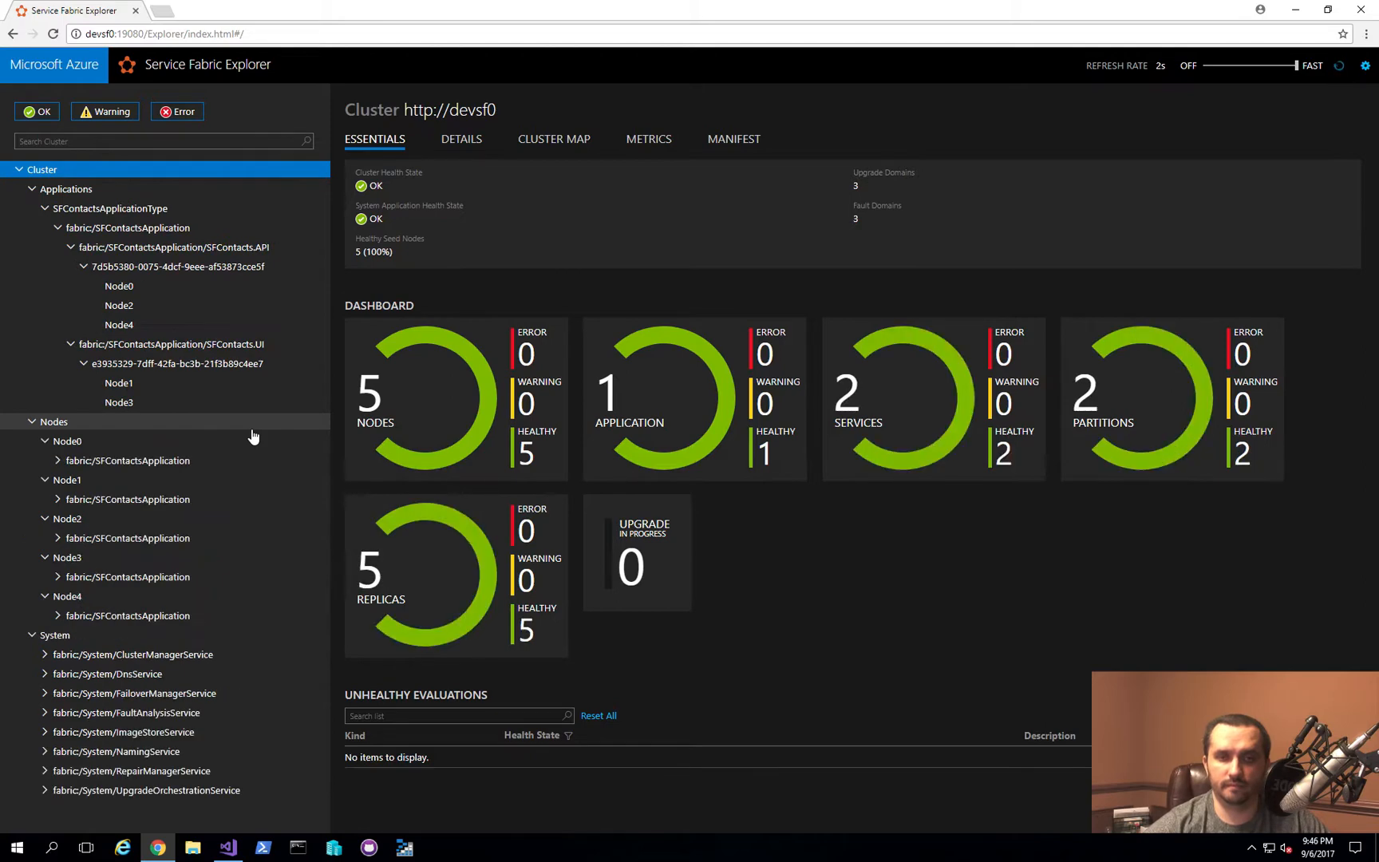
mouse_move(244, 393)
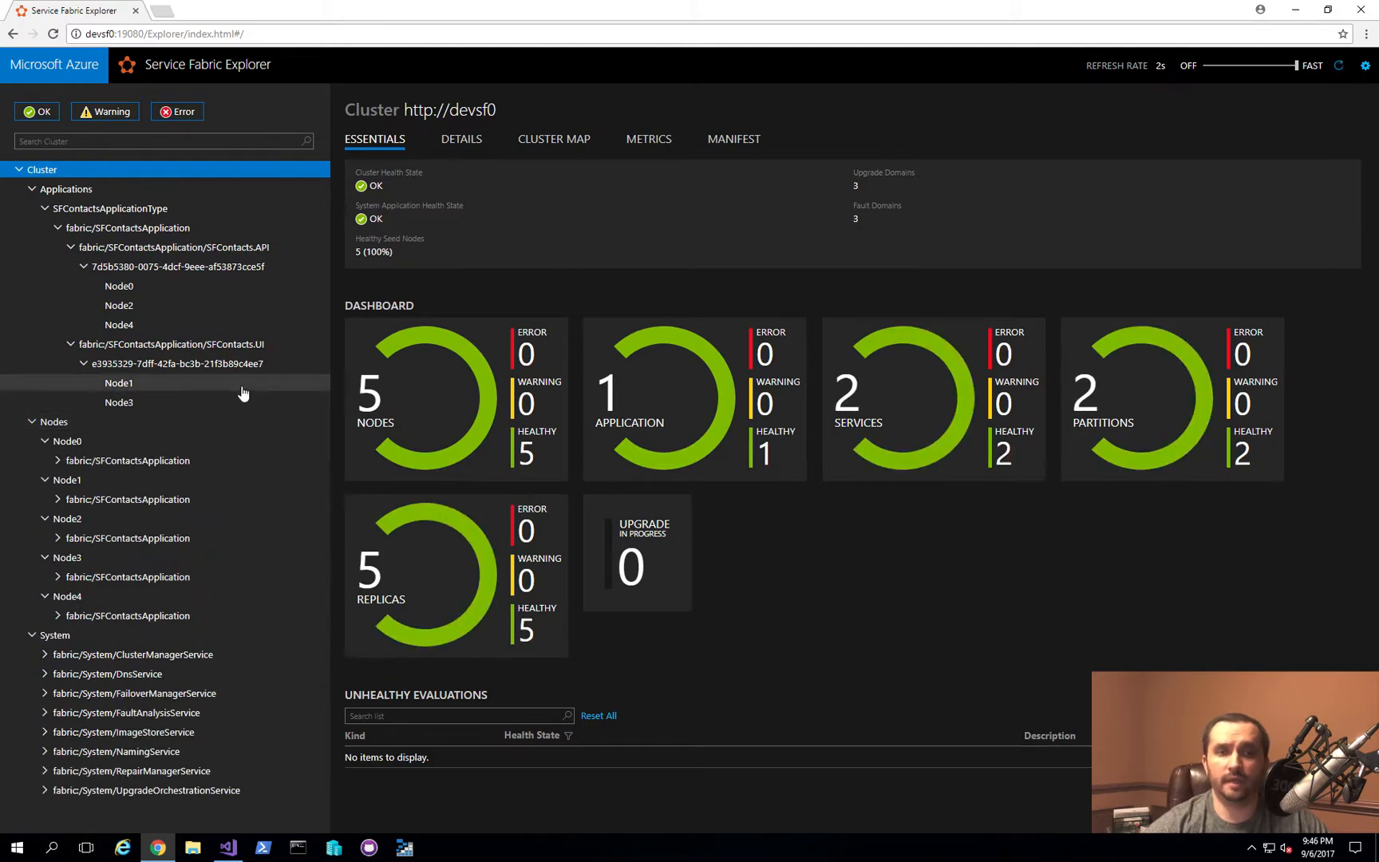
click(118, 383)
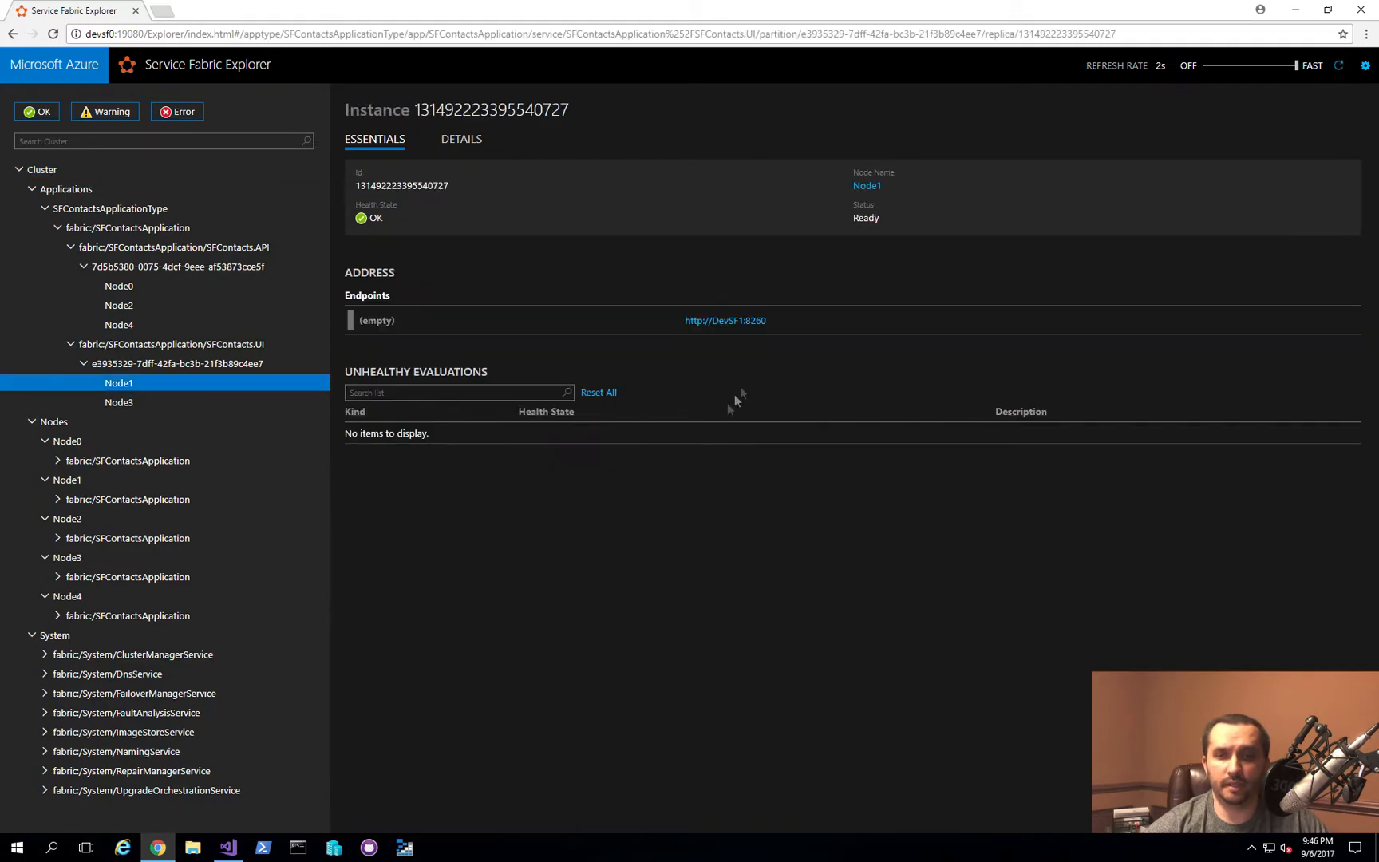
mouse_move(730, 330)
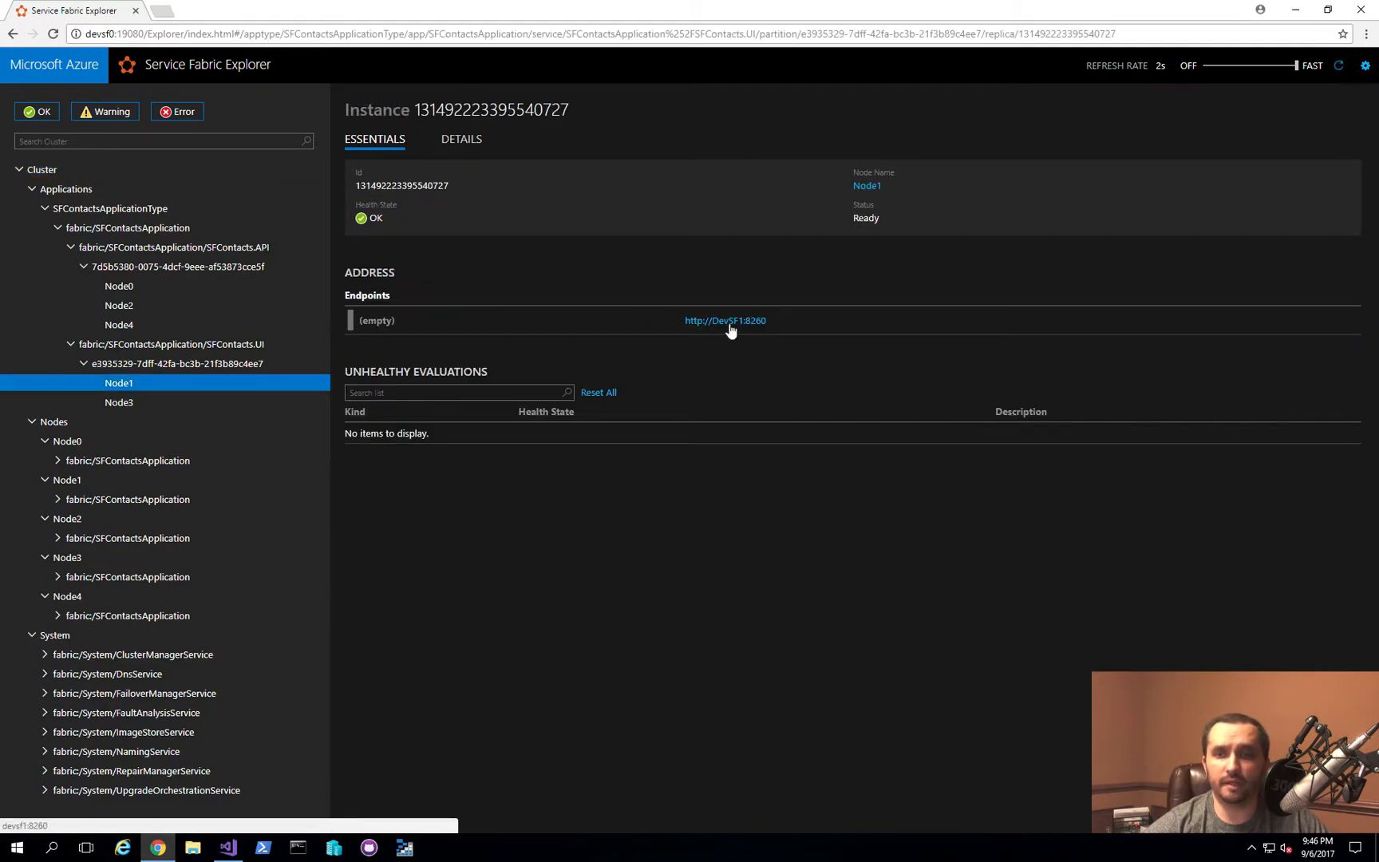
click(725, 321)
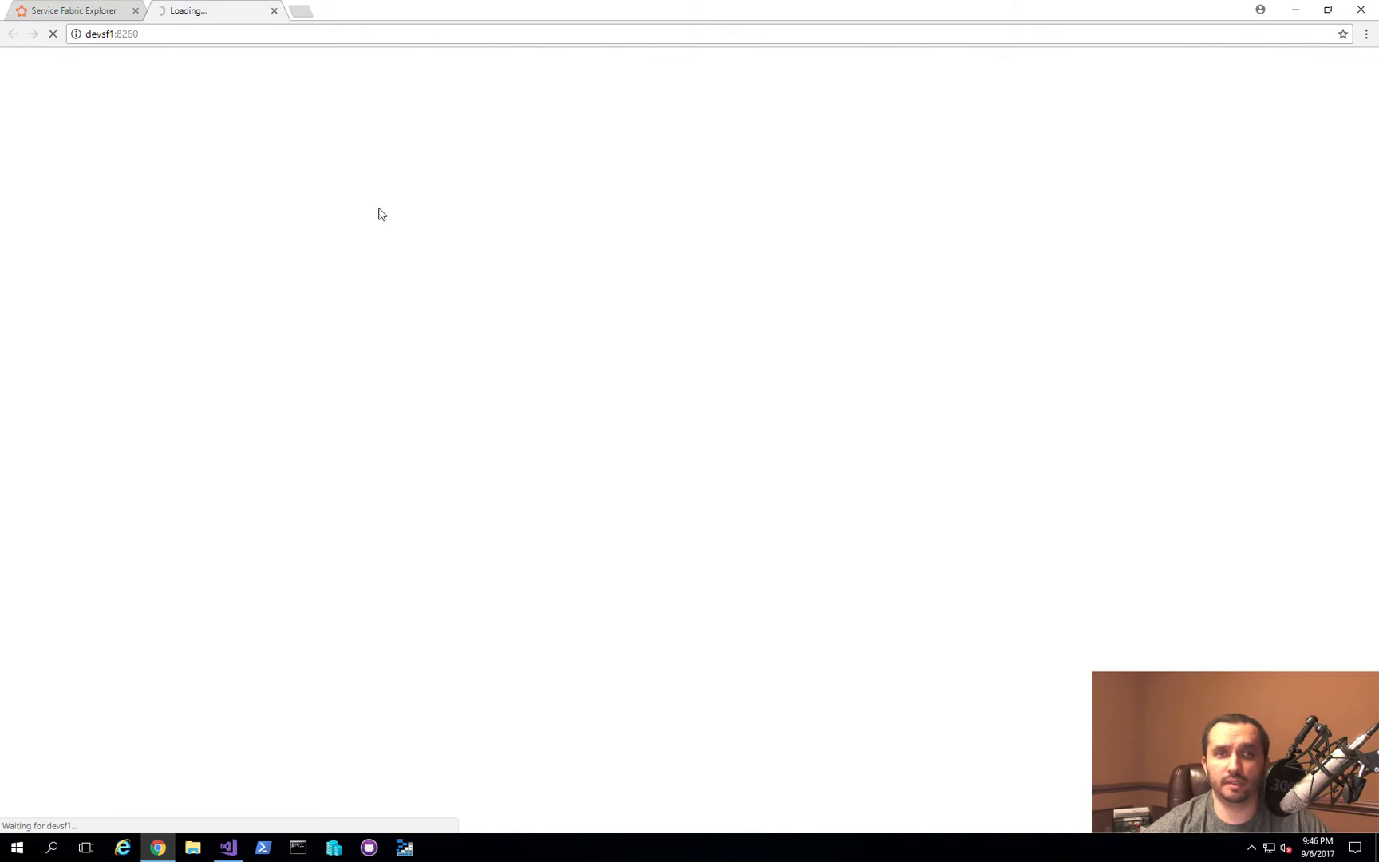
mouse_move(222, 144)
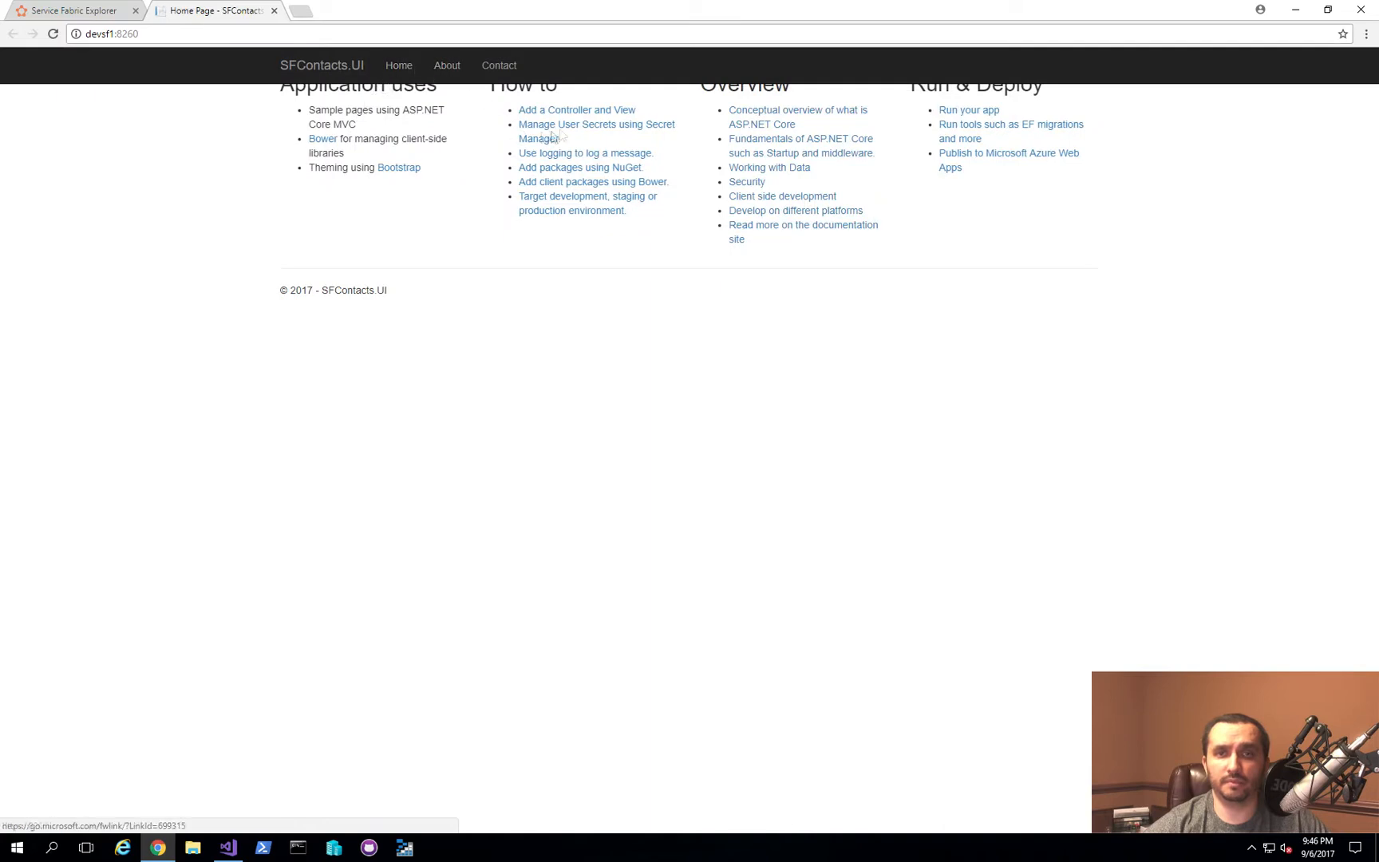
mouse_move(222, 100)
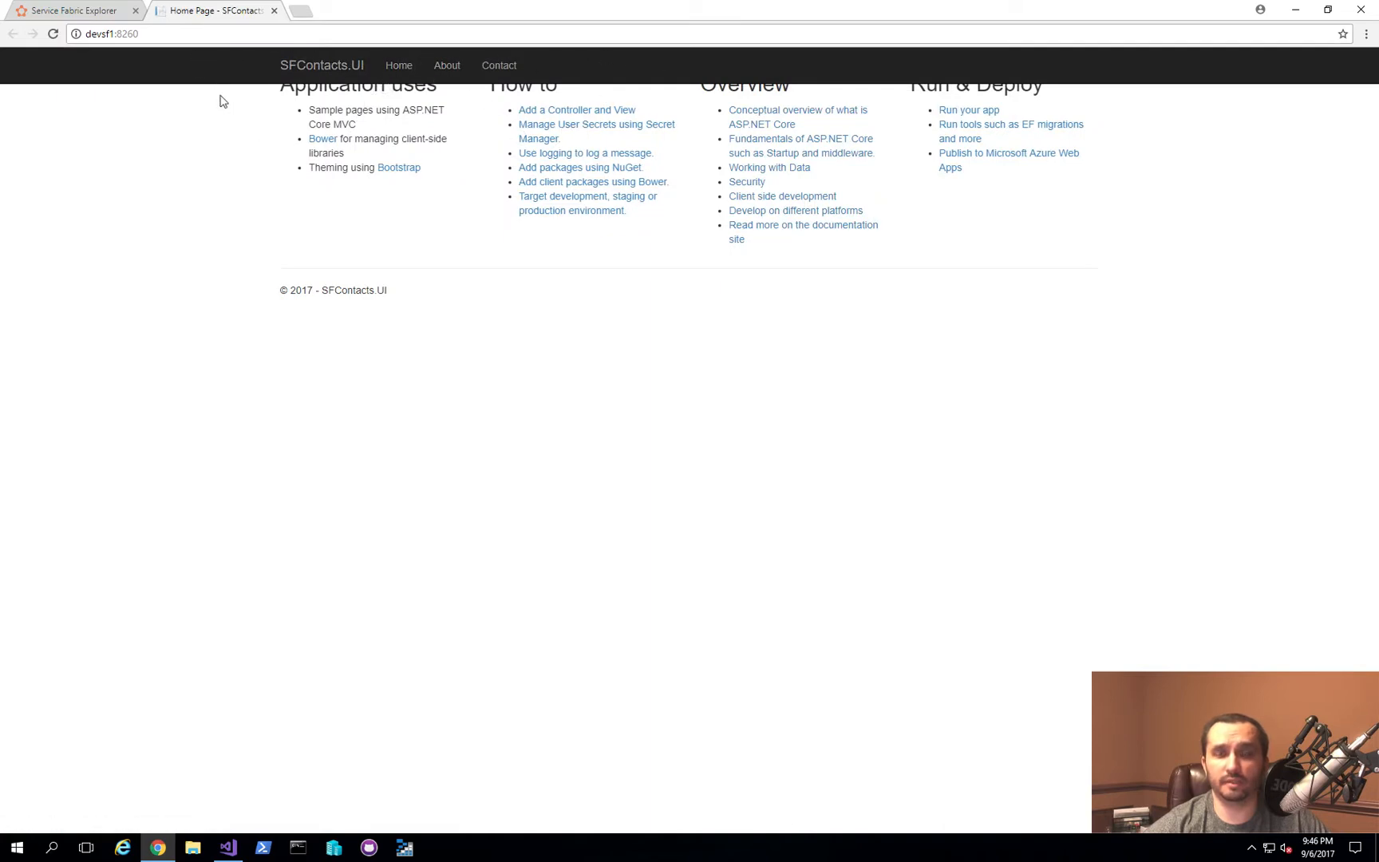
mouse_move(187, 188)
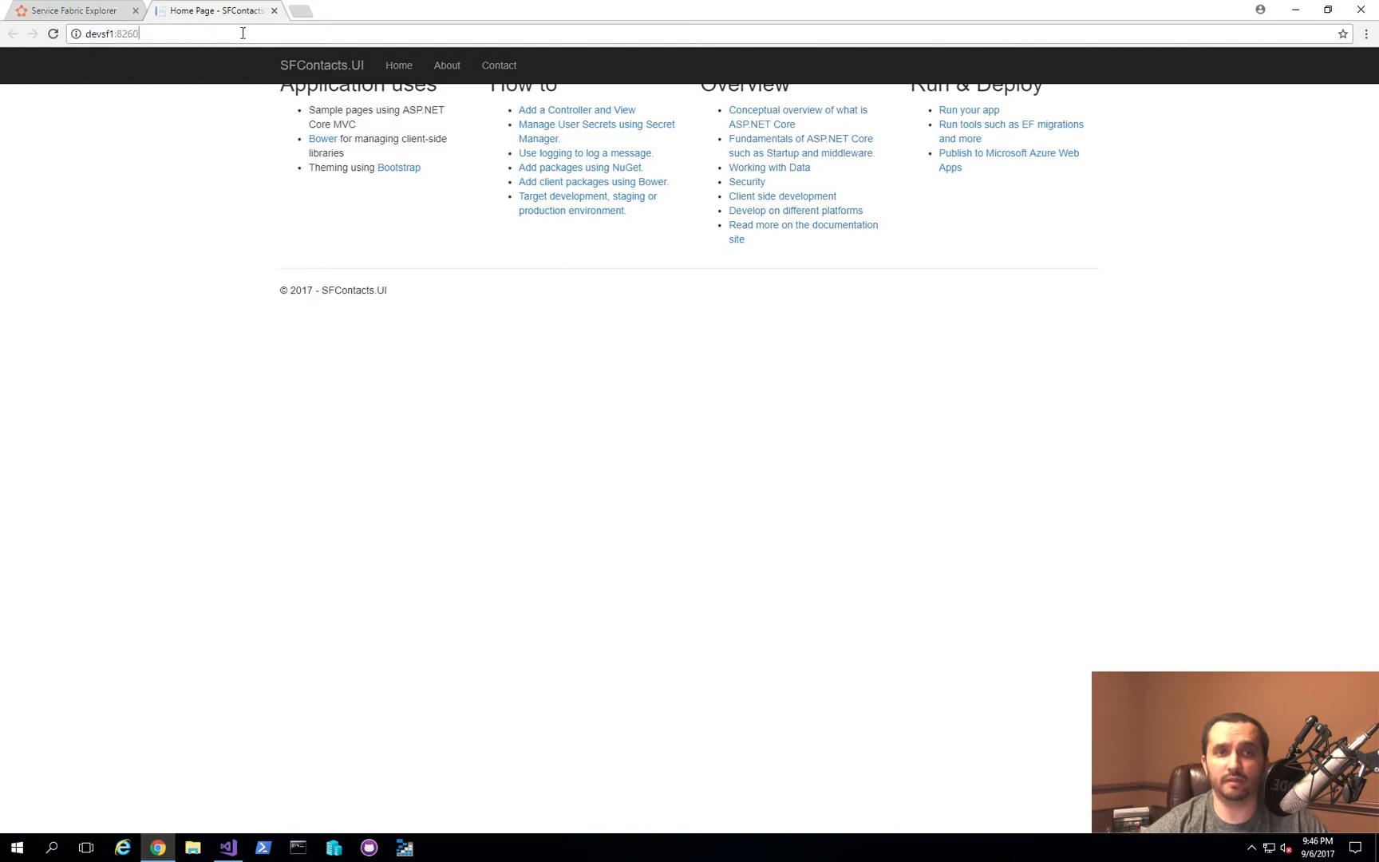
- Load the site via reverse-proxy port 19081 and show the About link returning 404
double_click(124, 34)
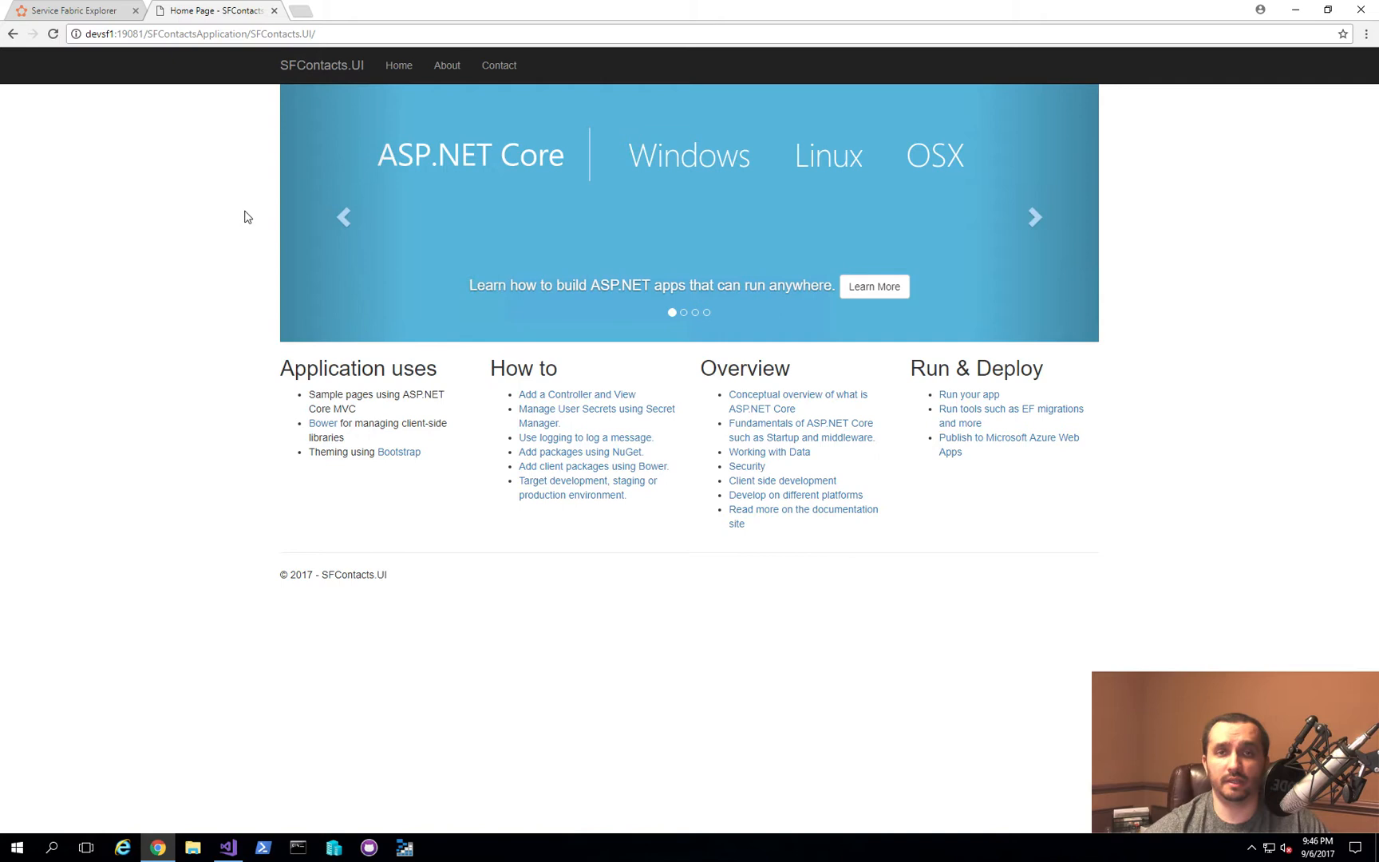
mouse_move(298, 33)
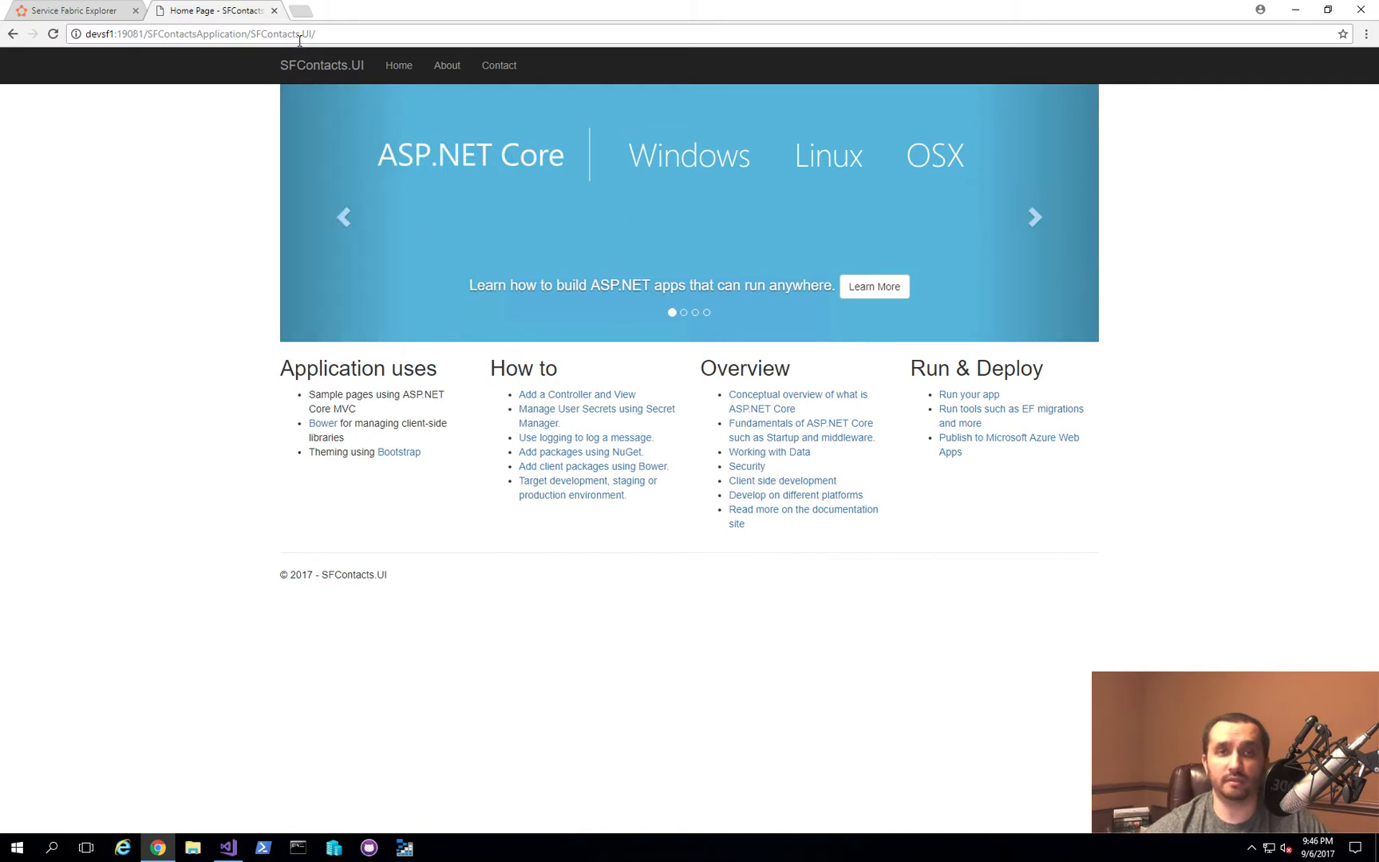
mouse_move(504, 187)
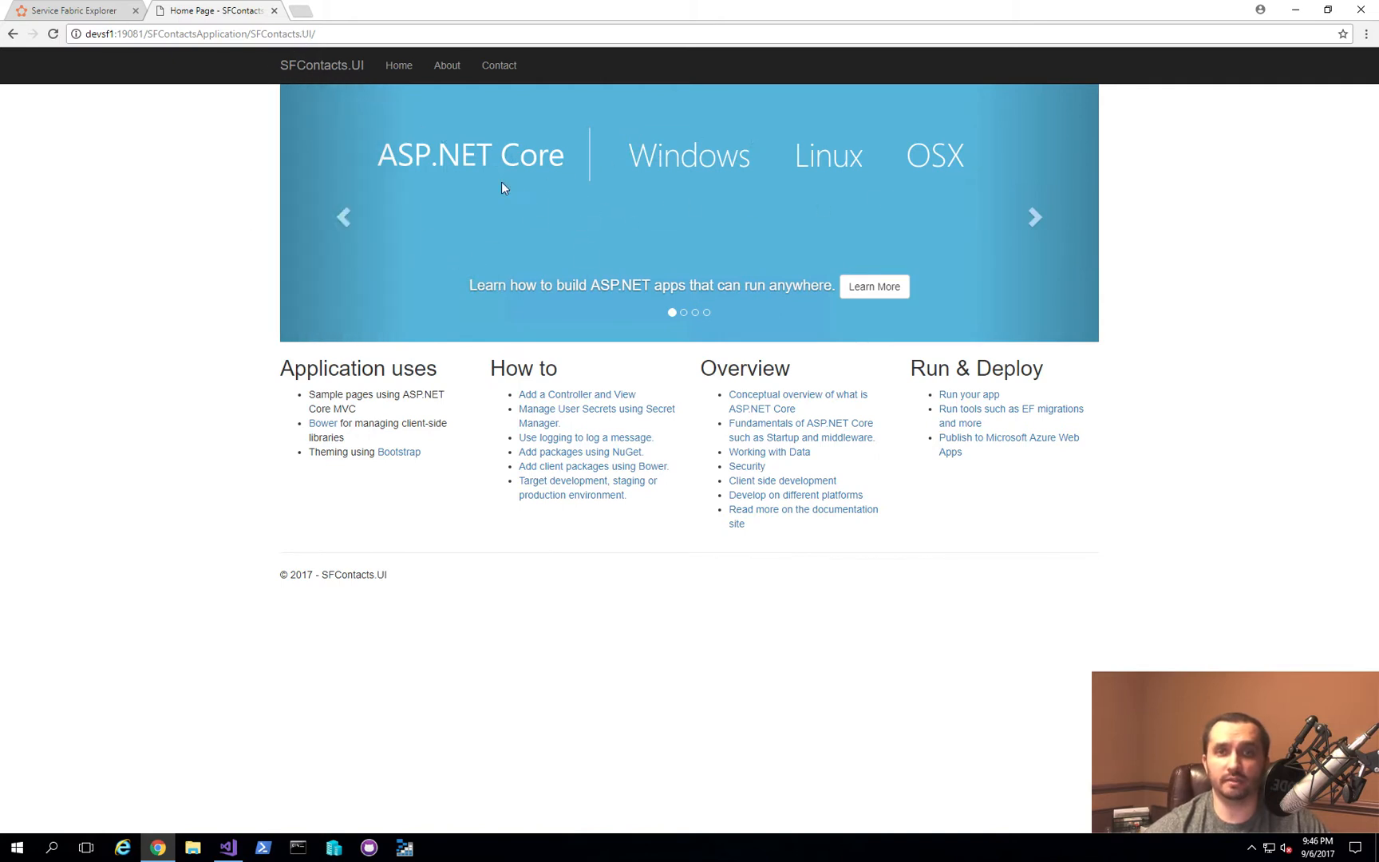
mouse_move(517, 214)
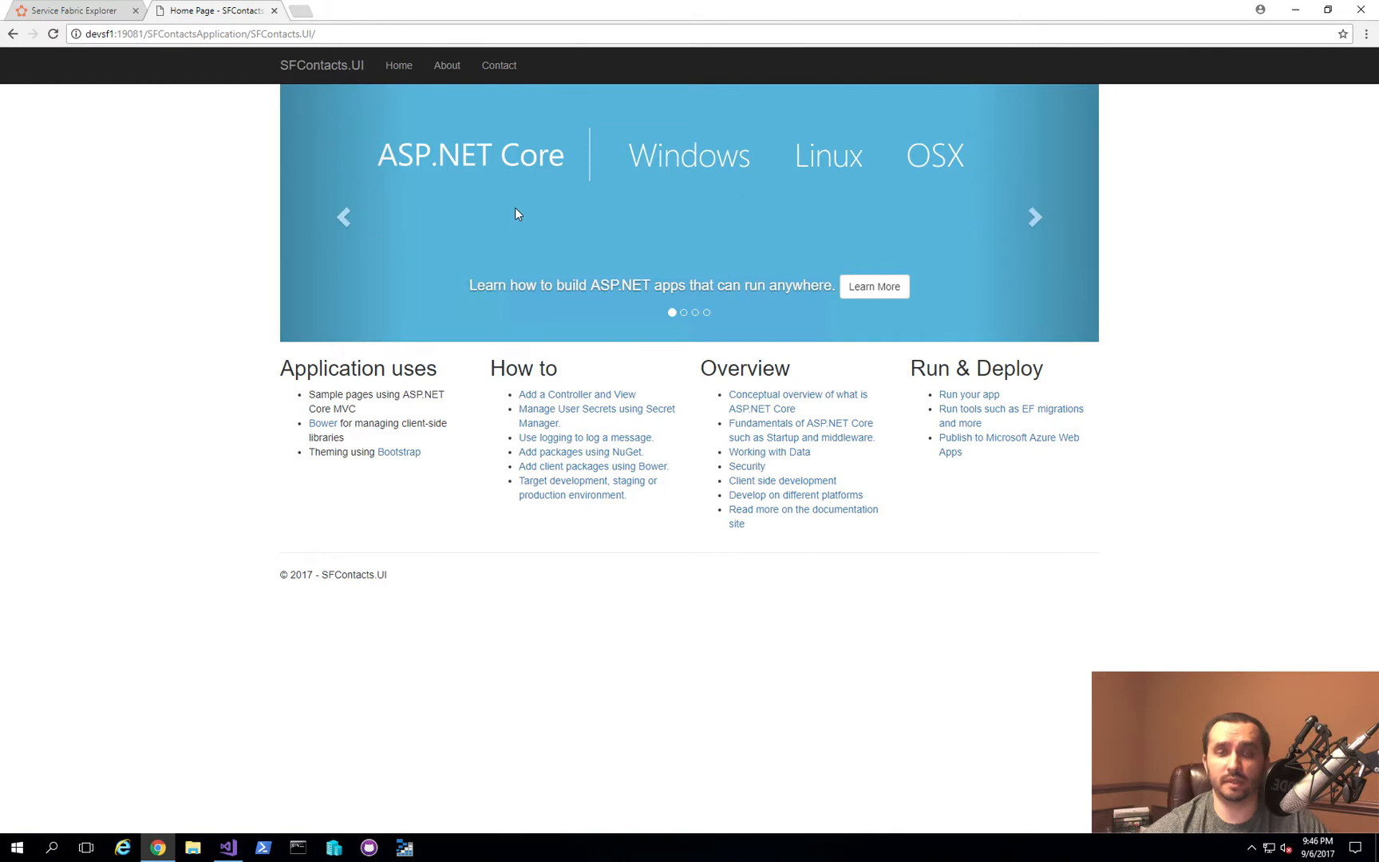
mouse_move(400, 65)
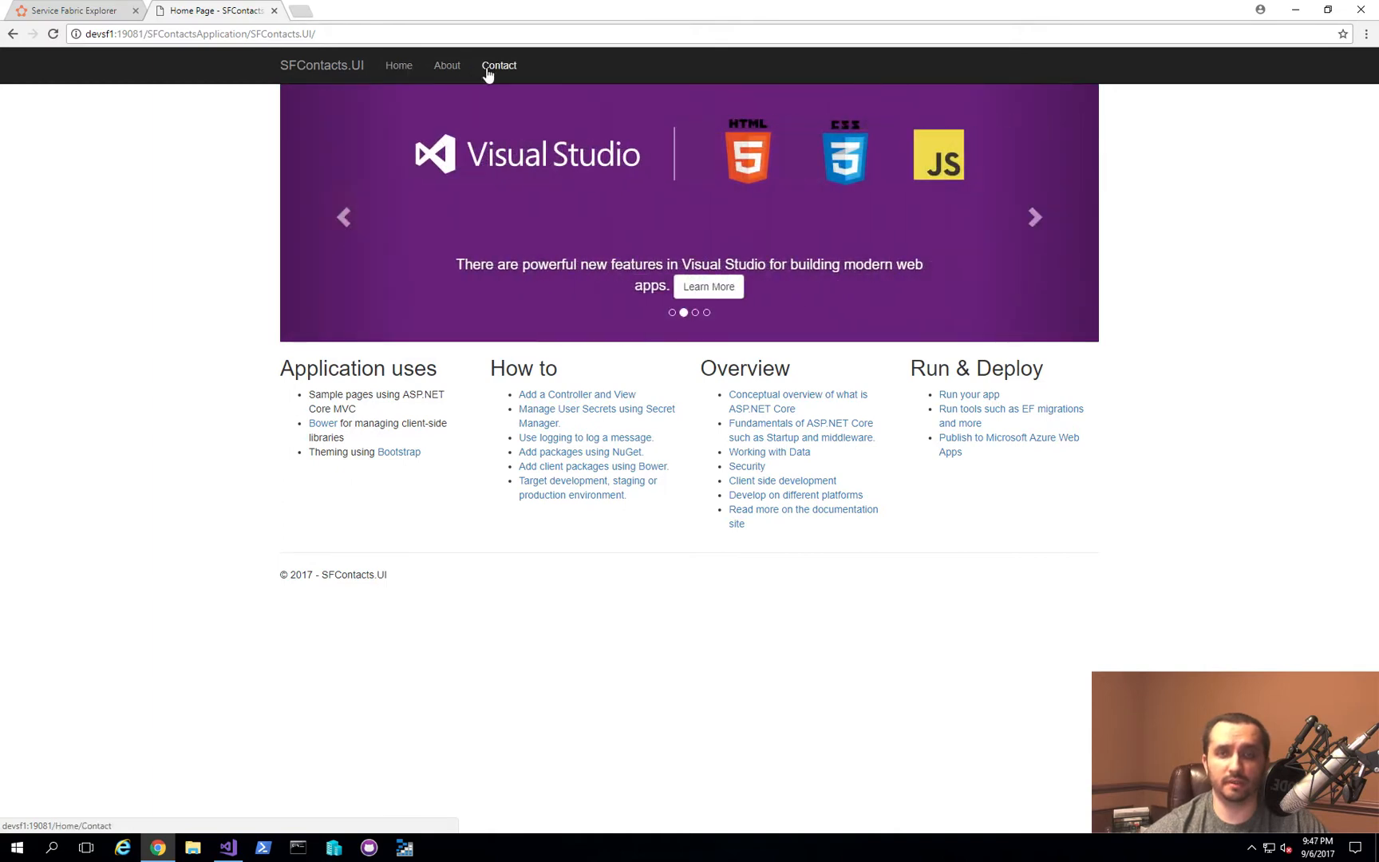
mouse_move(447, 65)
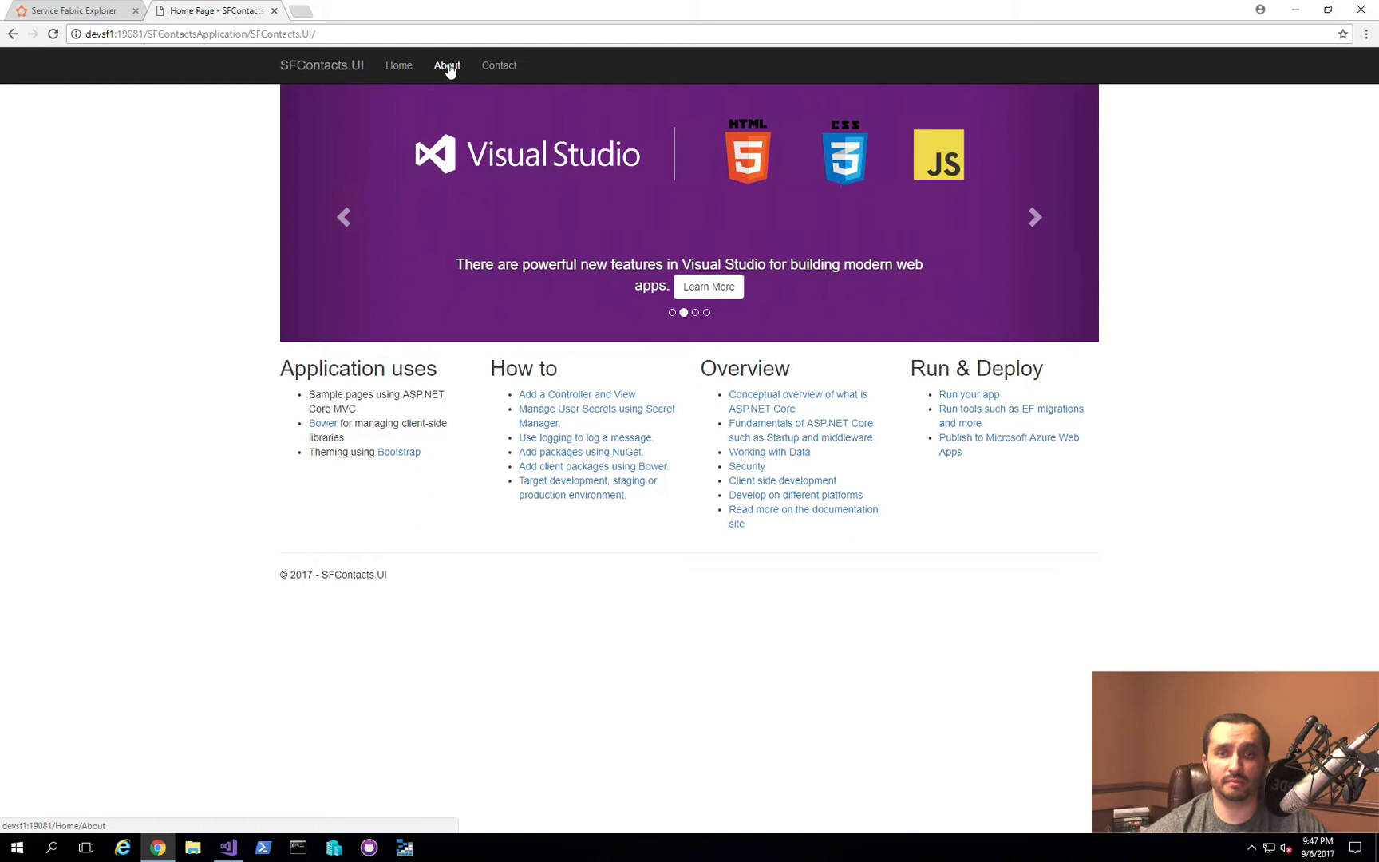
click(446, 65)
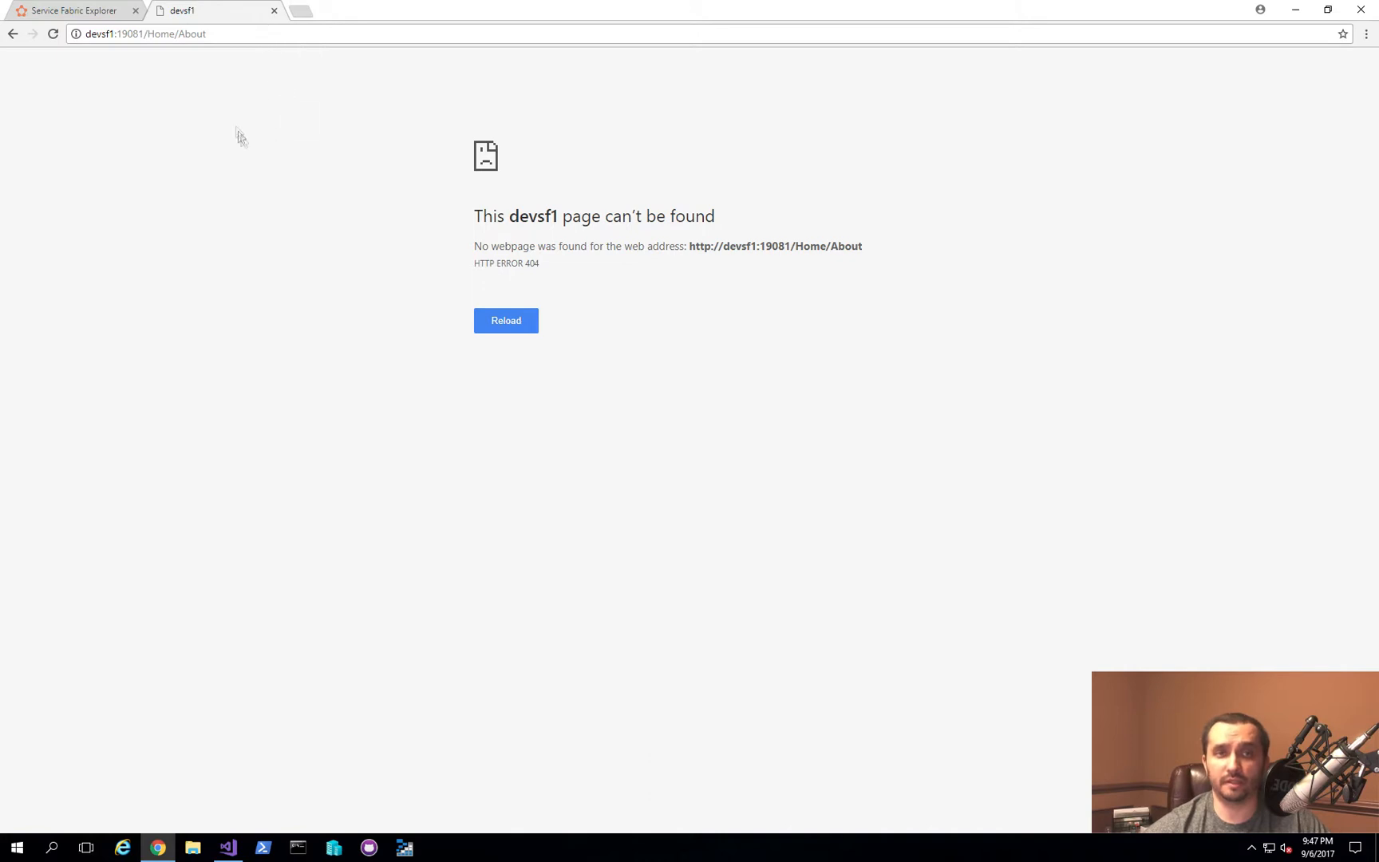
mouse_move(295, 113)
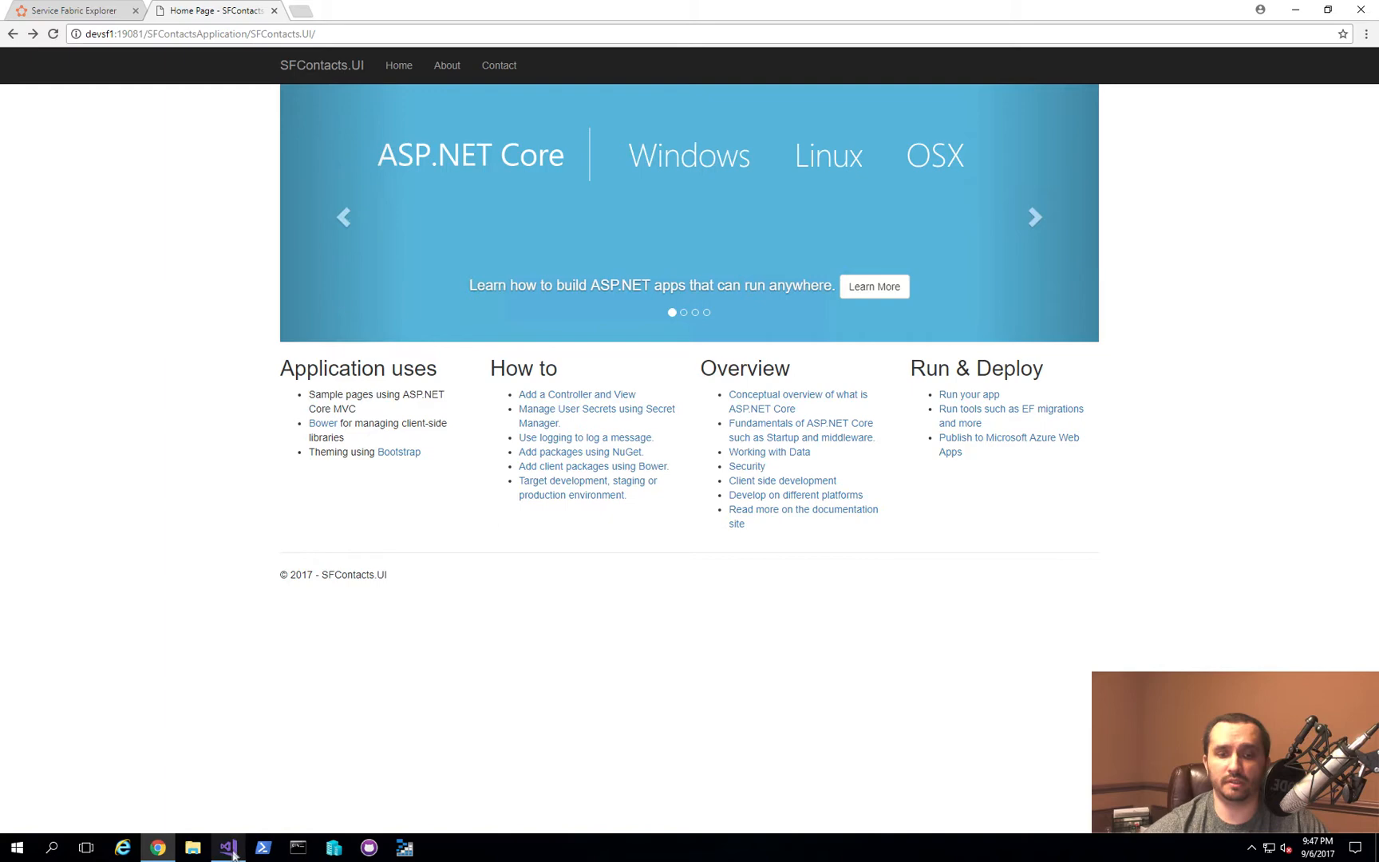
- Return to the Visual Studio solution and hide the build output
click(226, 847)
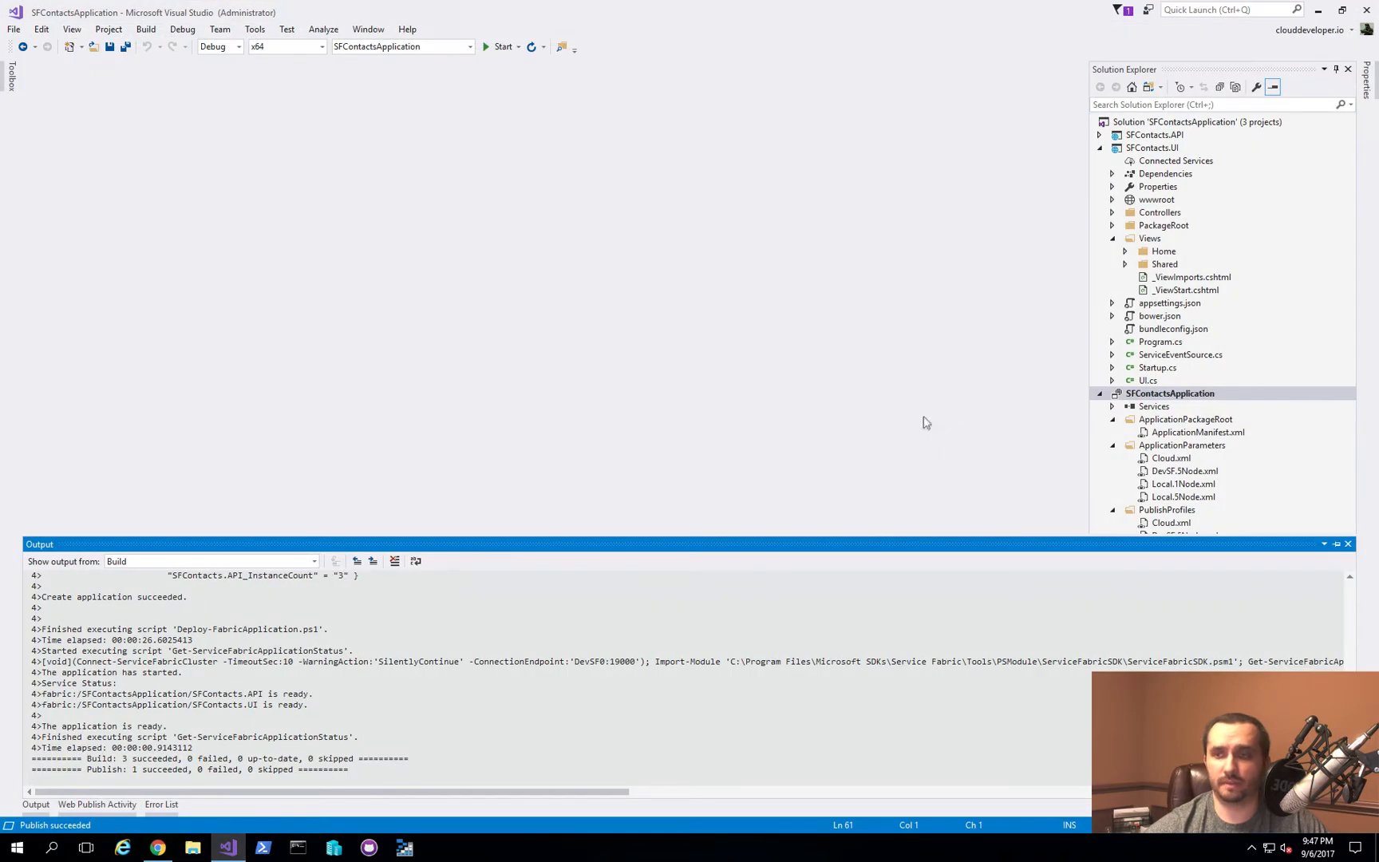
mouse_move(986, 459)
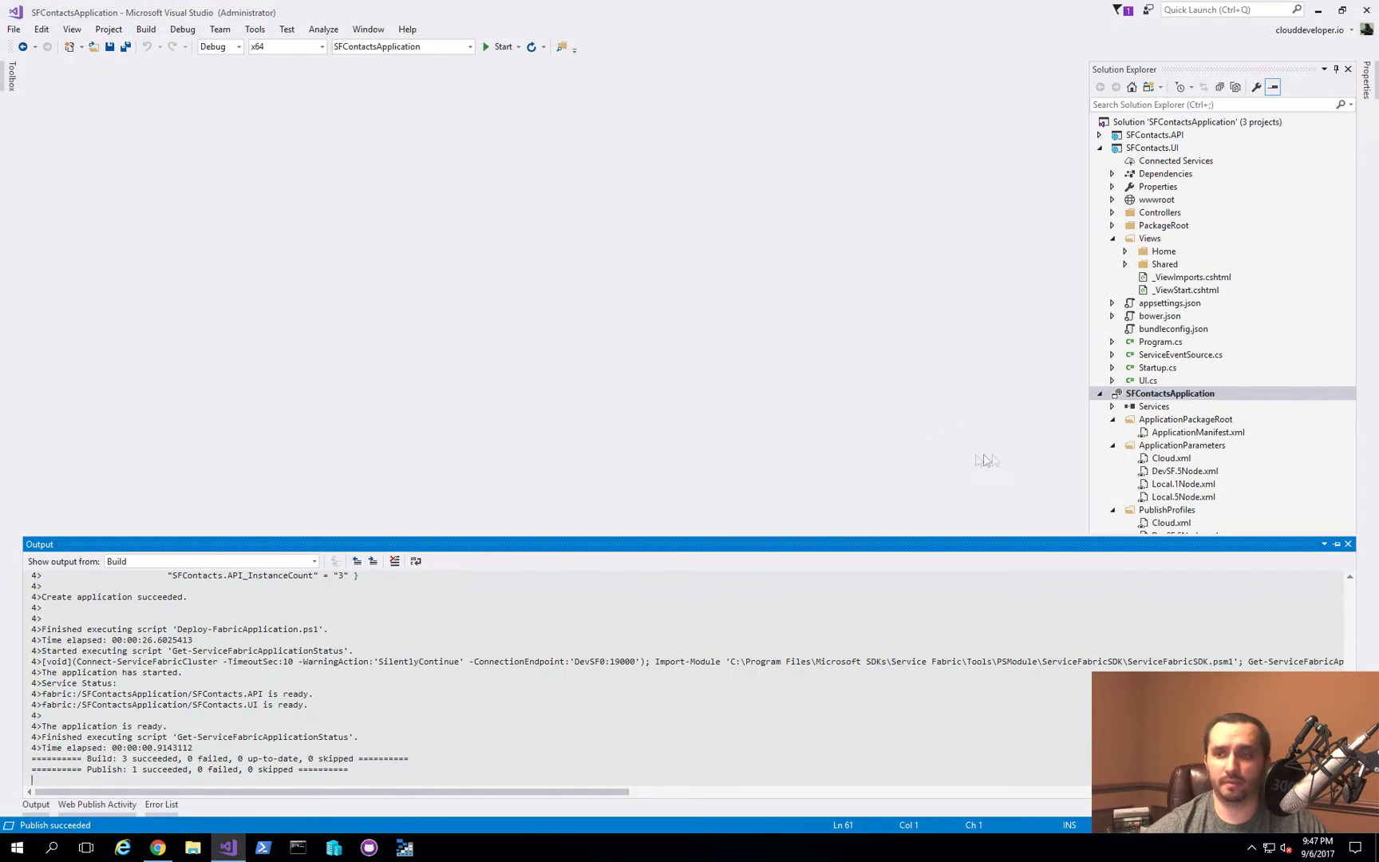
click(1170, 392)
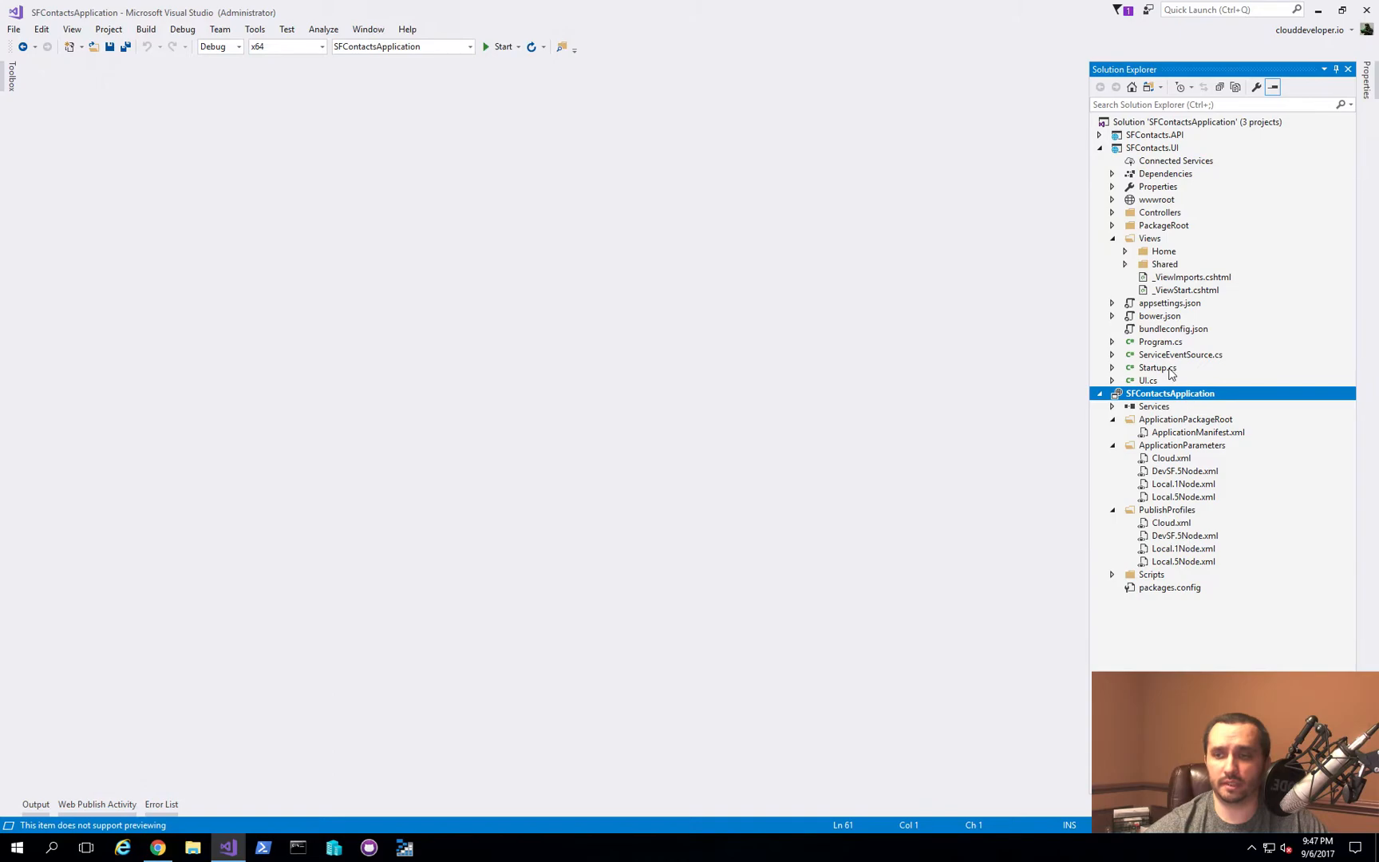
- In SFContacts.UI Startup.cs, begin 'var basePath =' on a new line after app.UseStaticFiles()
double_click(1158, 367)
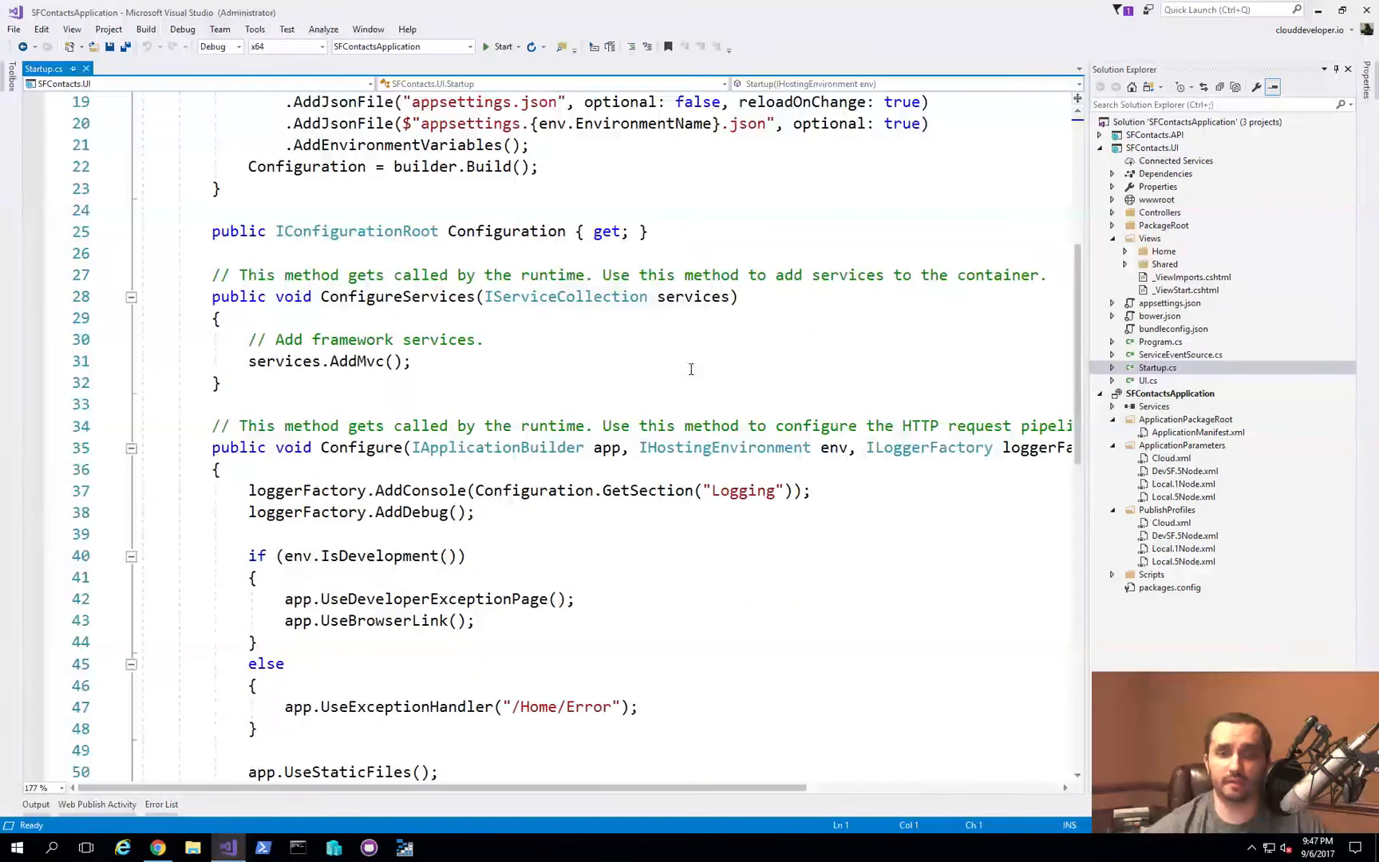
scroll(down, 3)
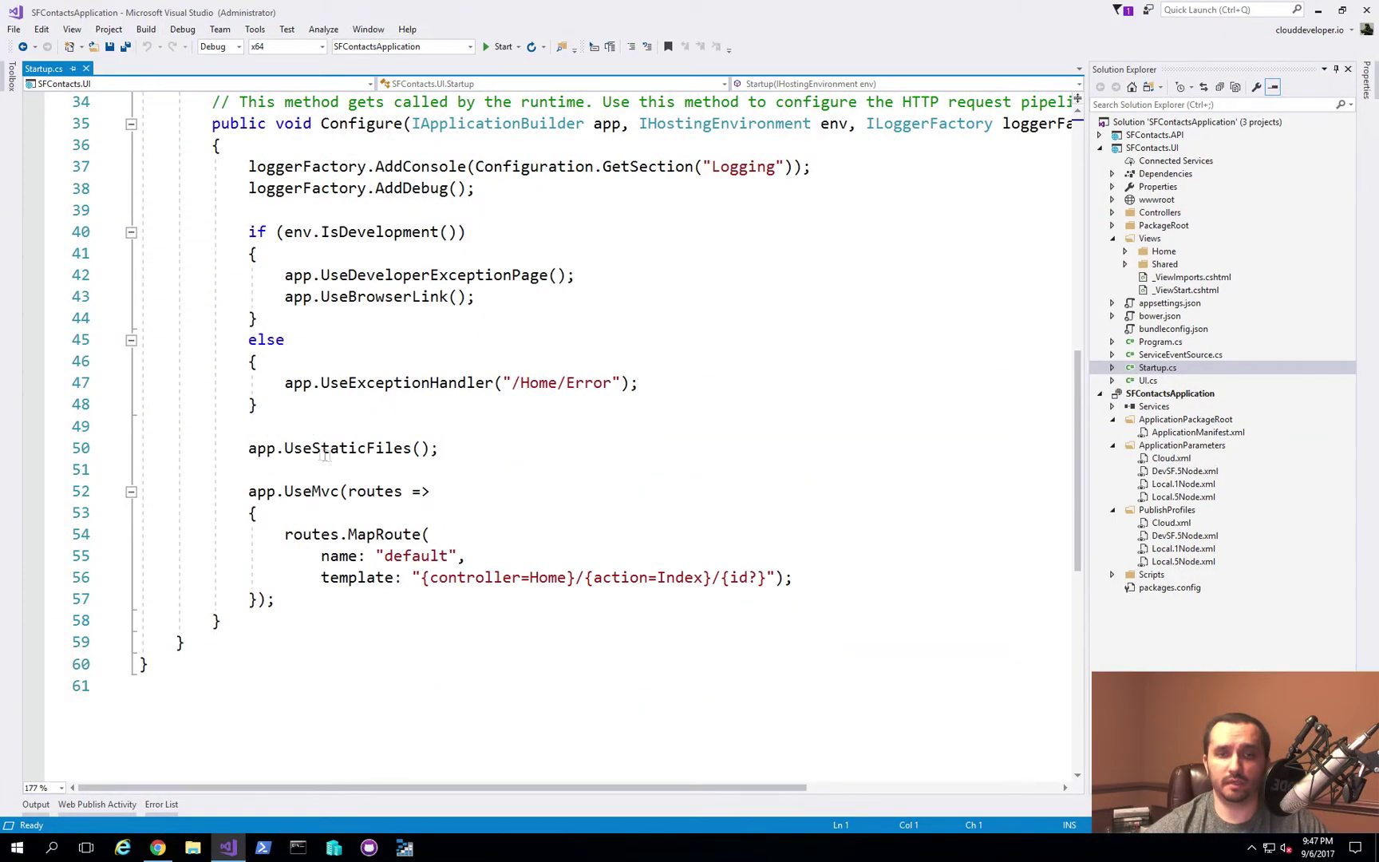
scroll(up, 3)
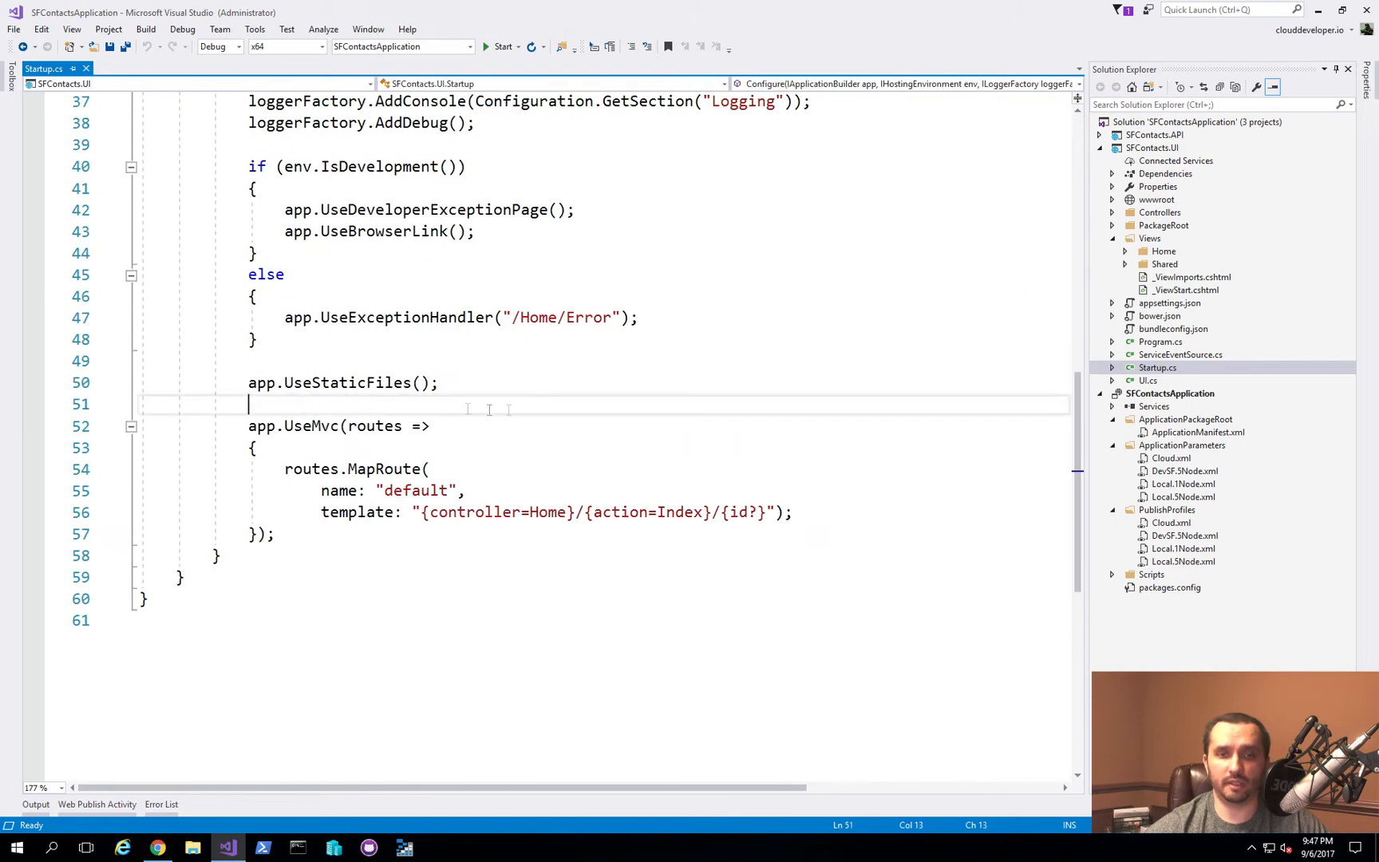
key(enter)
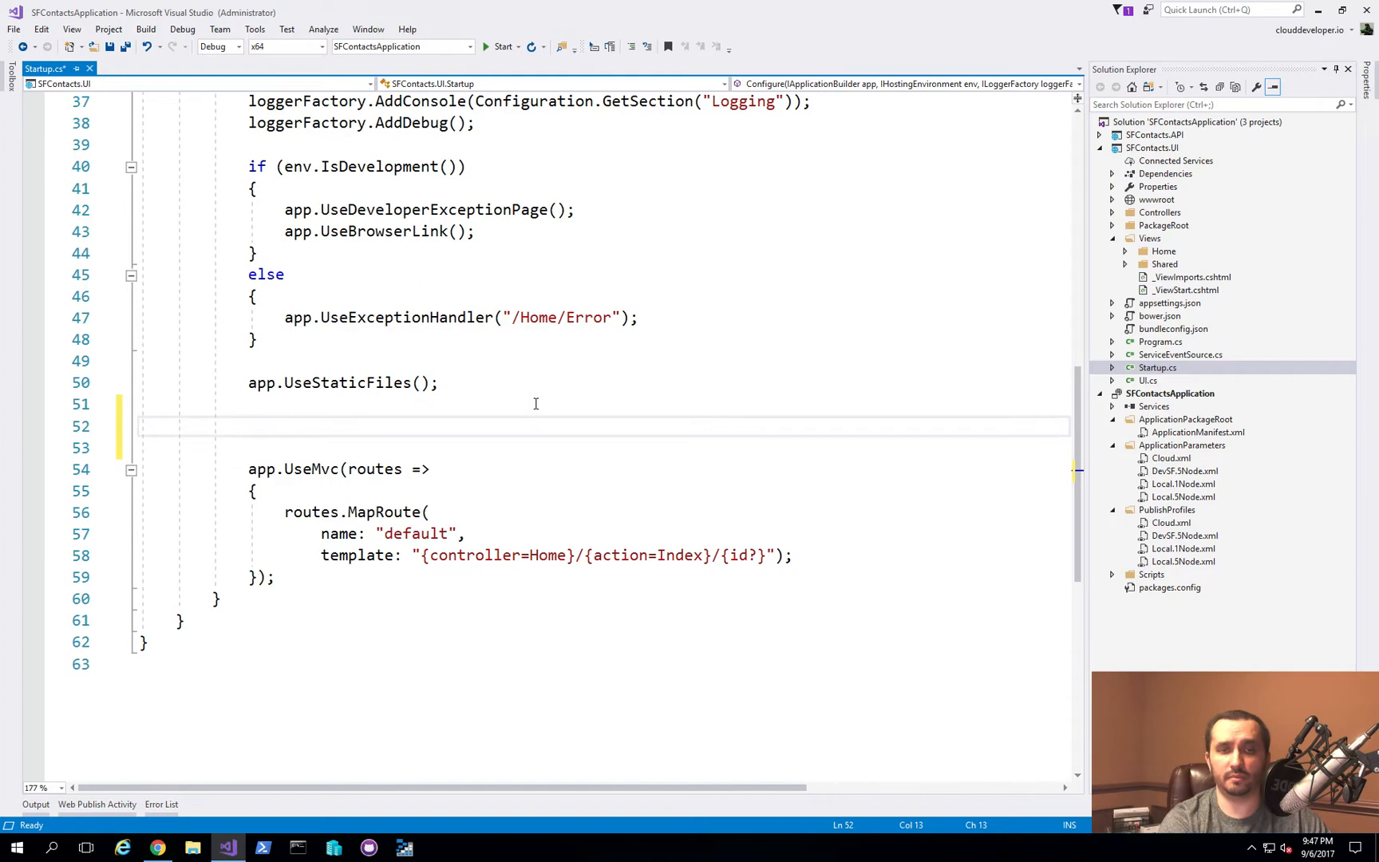
text(var baseP)
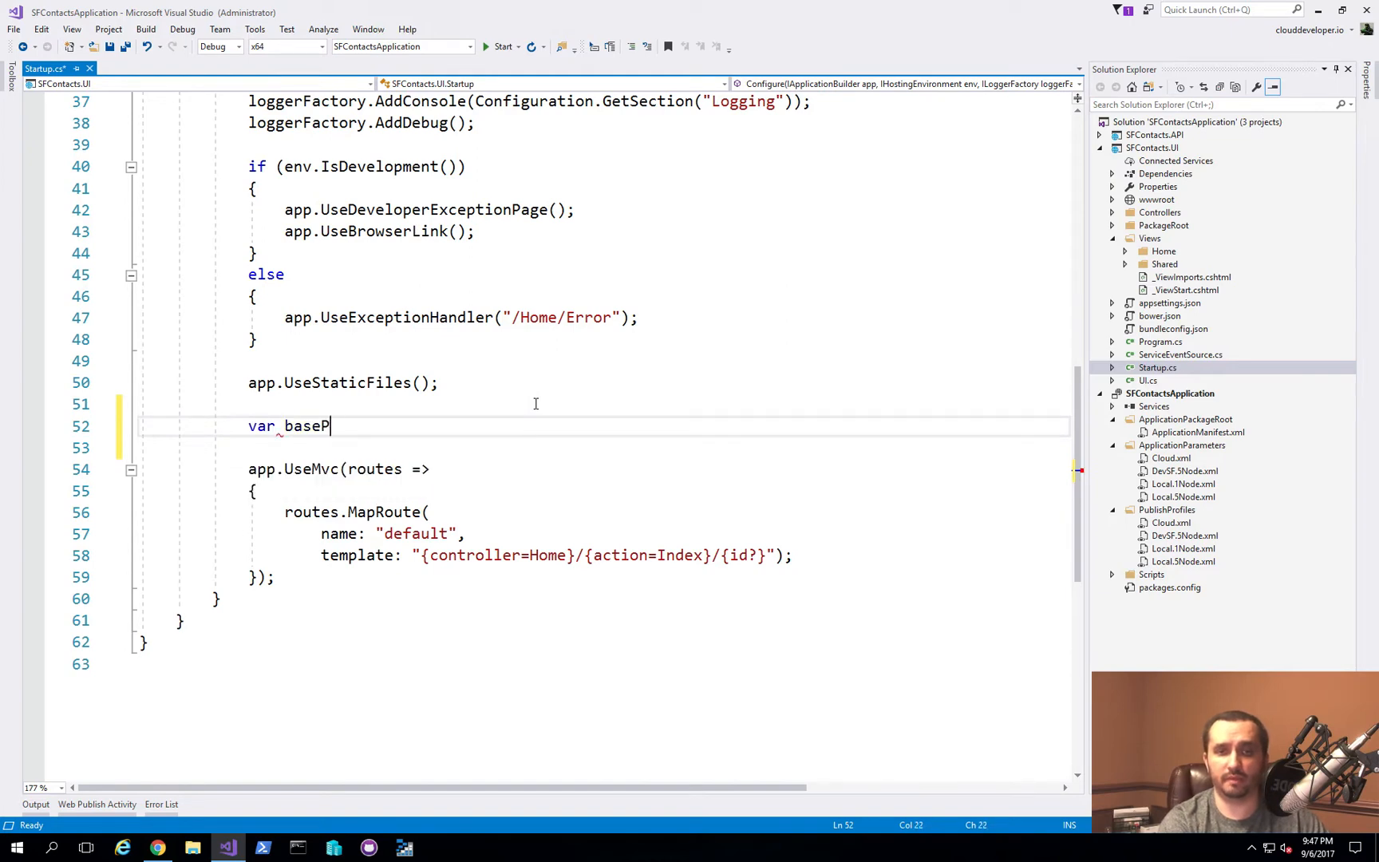
text(ath =)
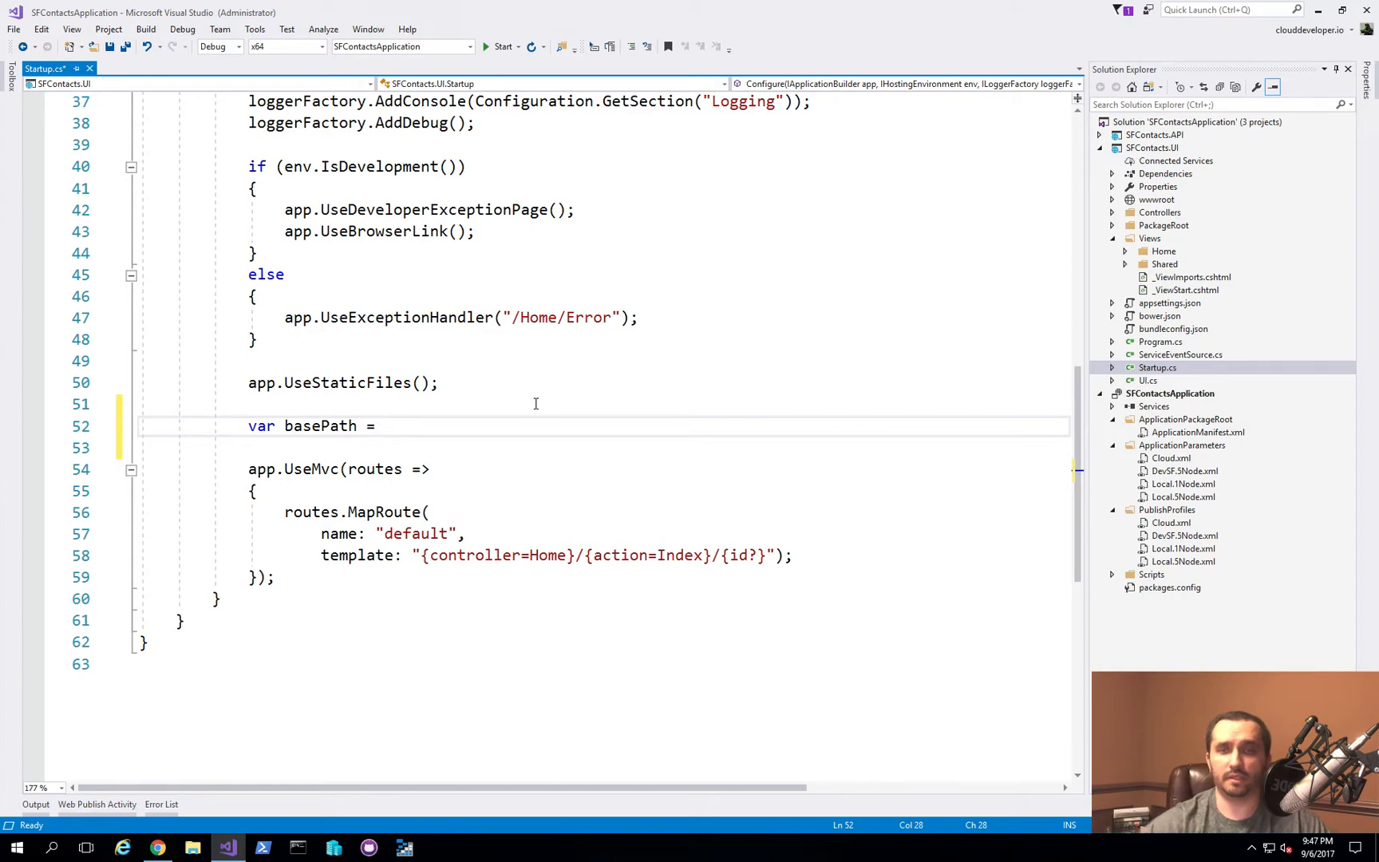
scroll(up, 3)
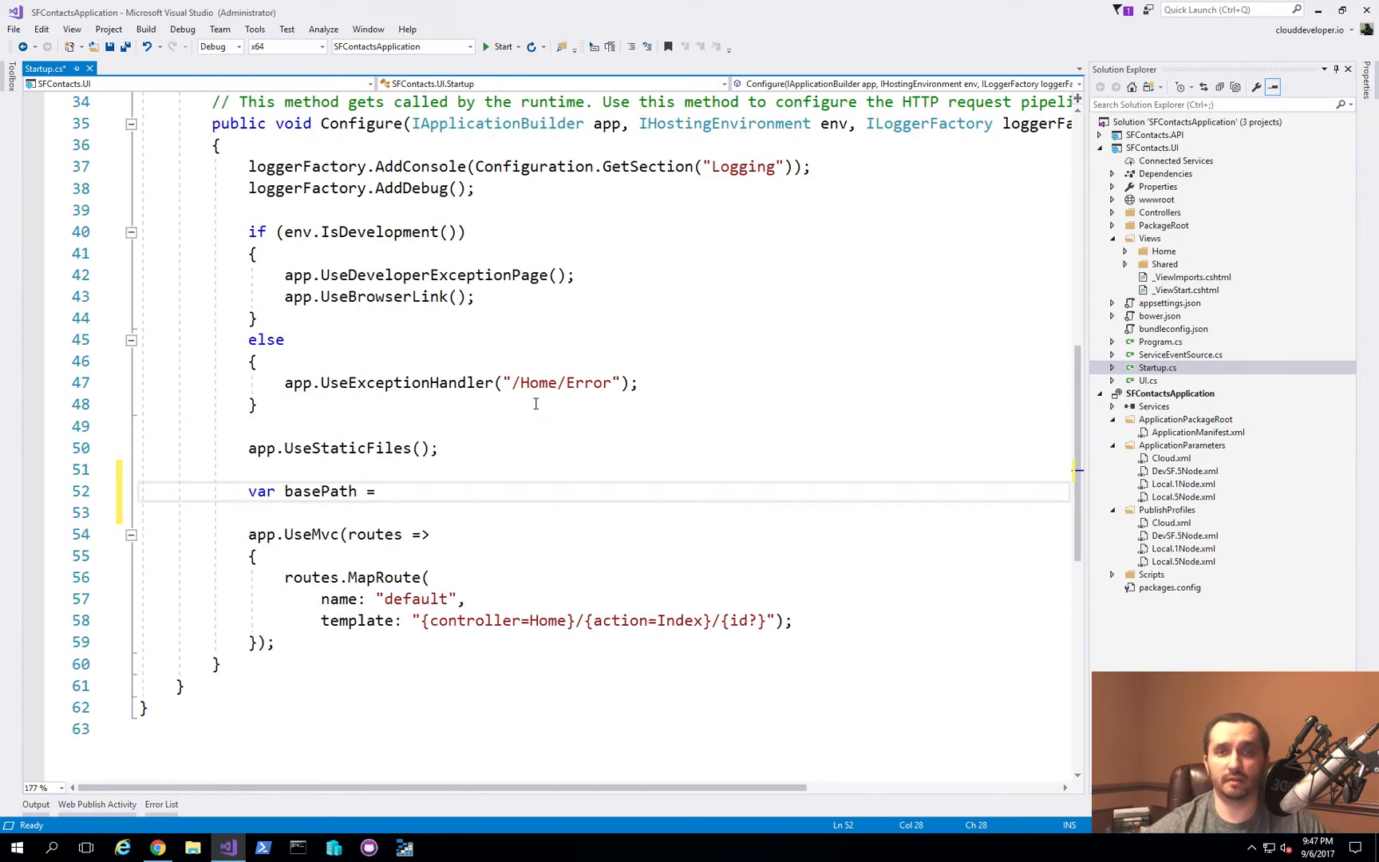
mouse_move(572, 396)
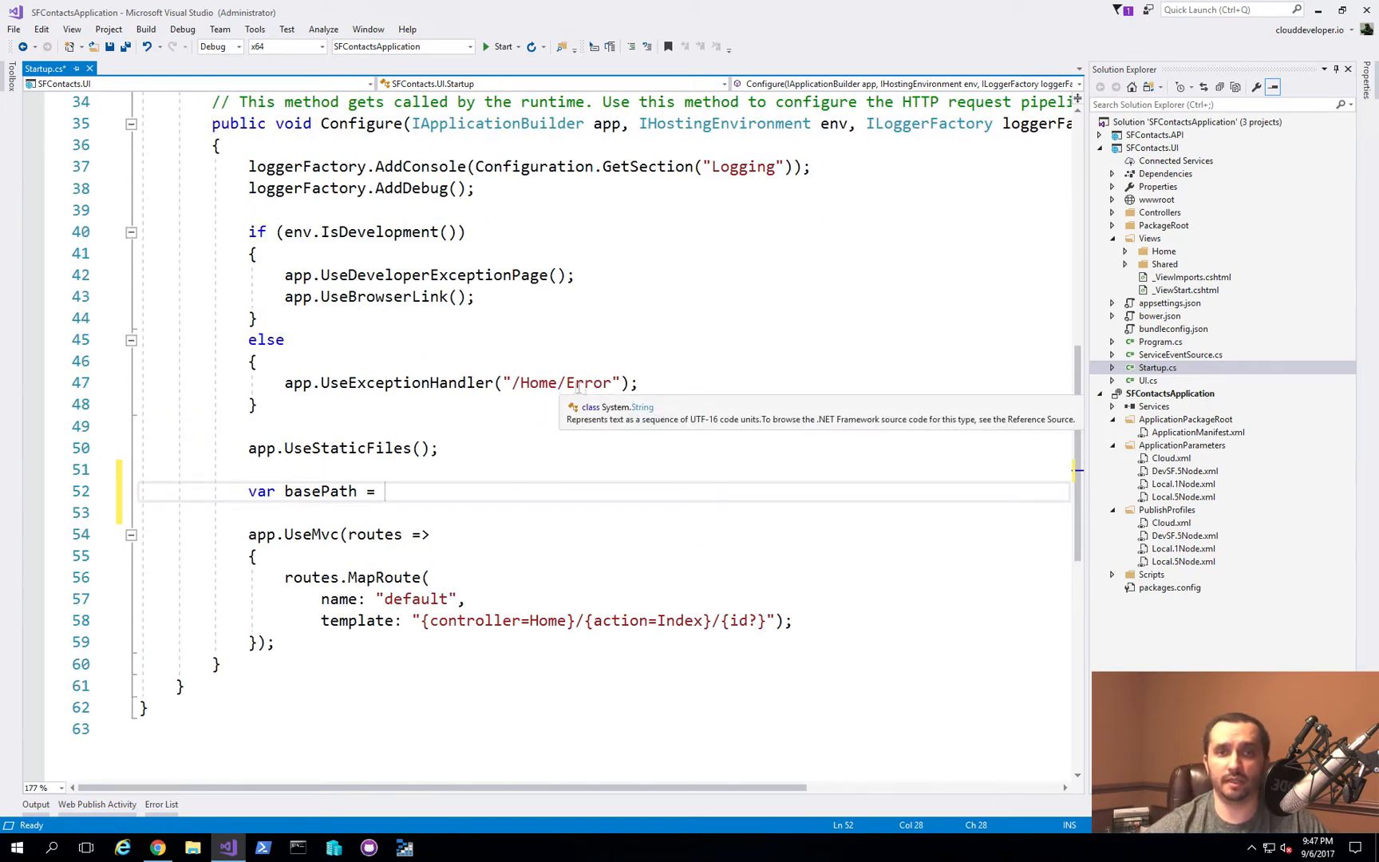
mouse_move(677, 309)
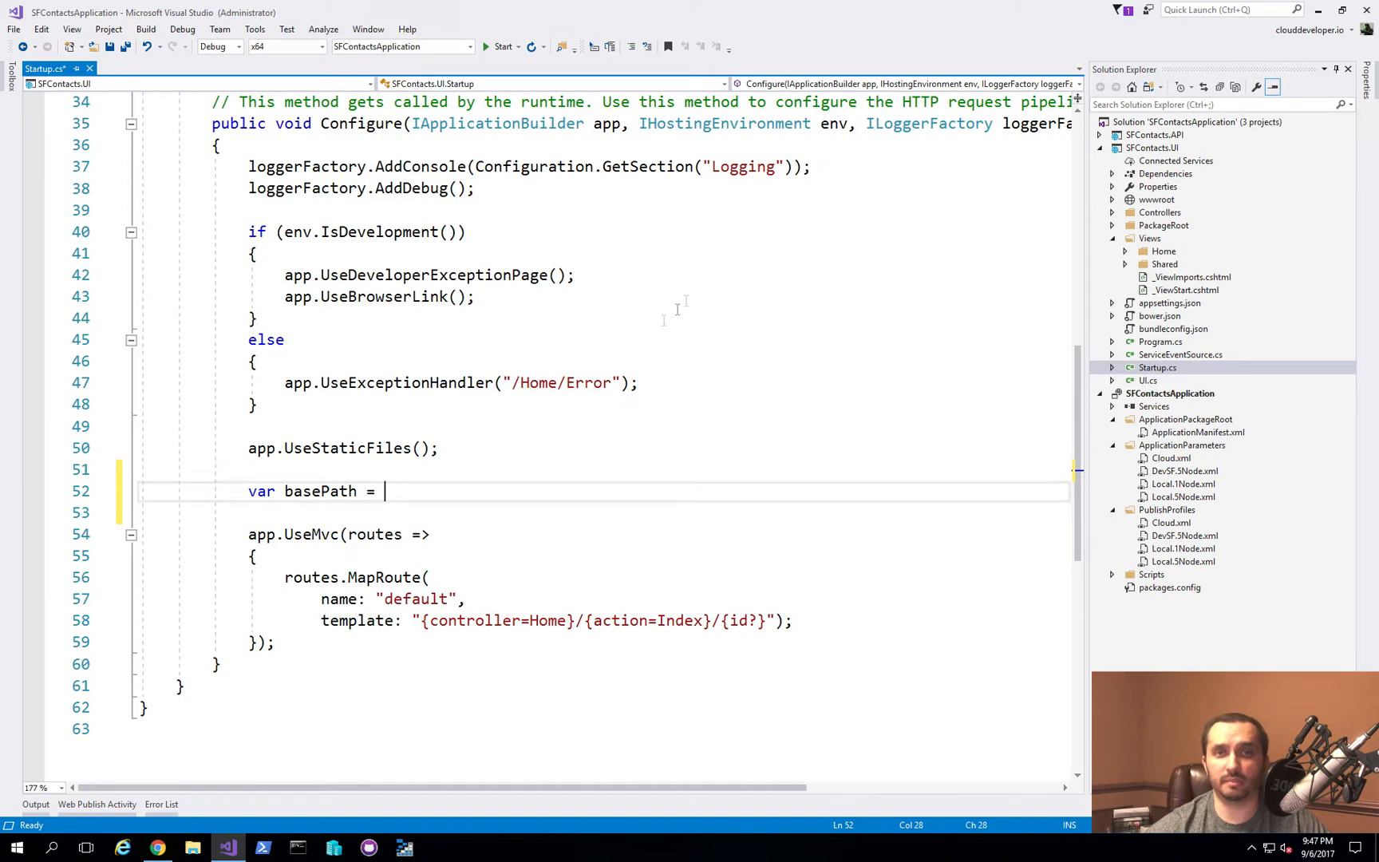
mouse_move(699, 302)
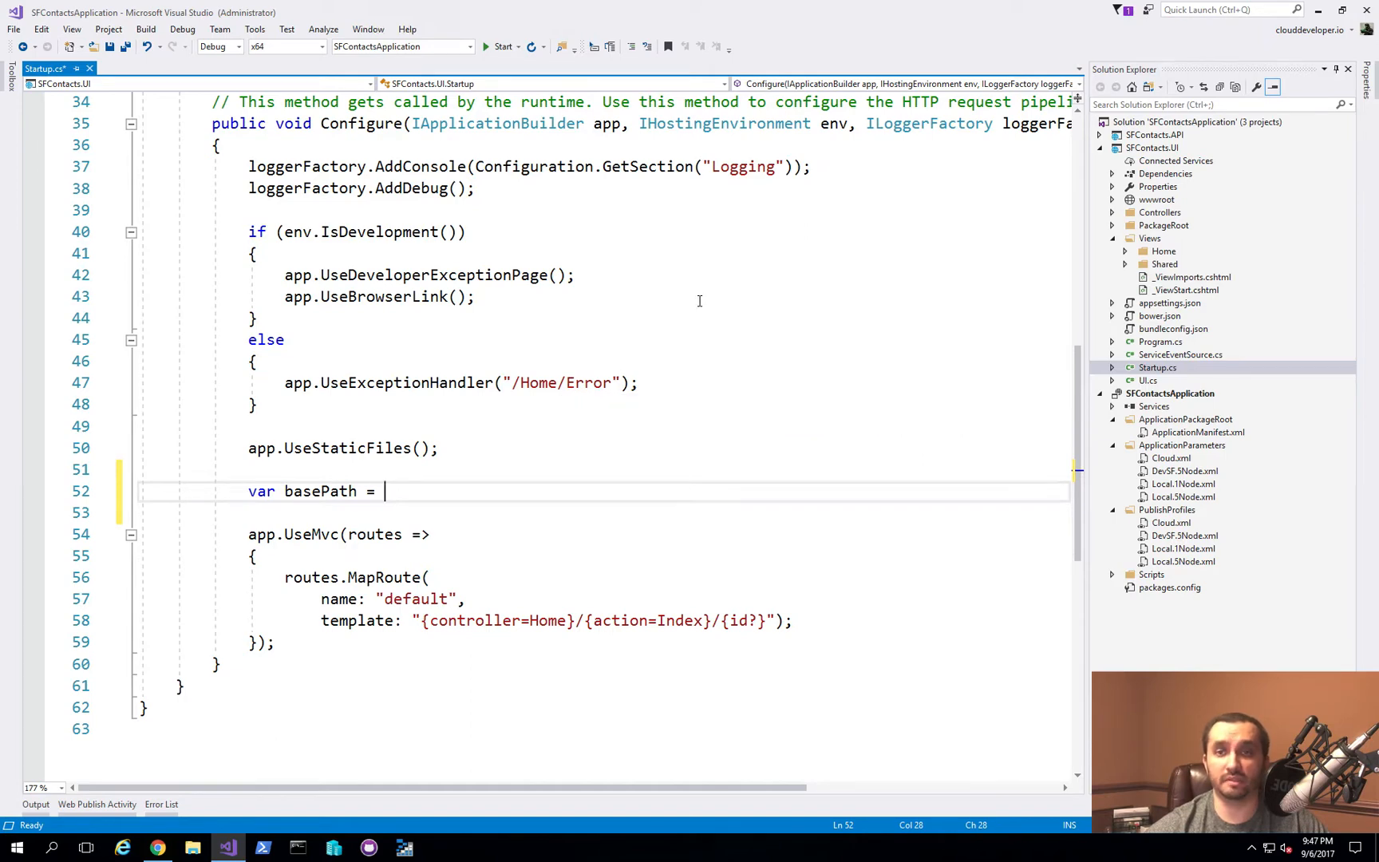
mouse_move(497, 123)
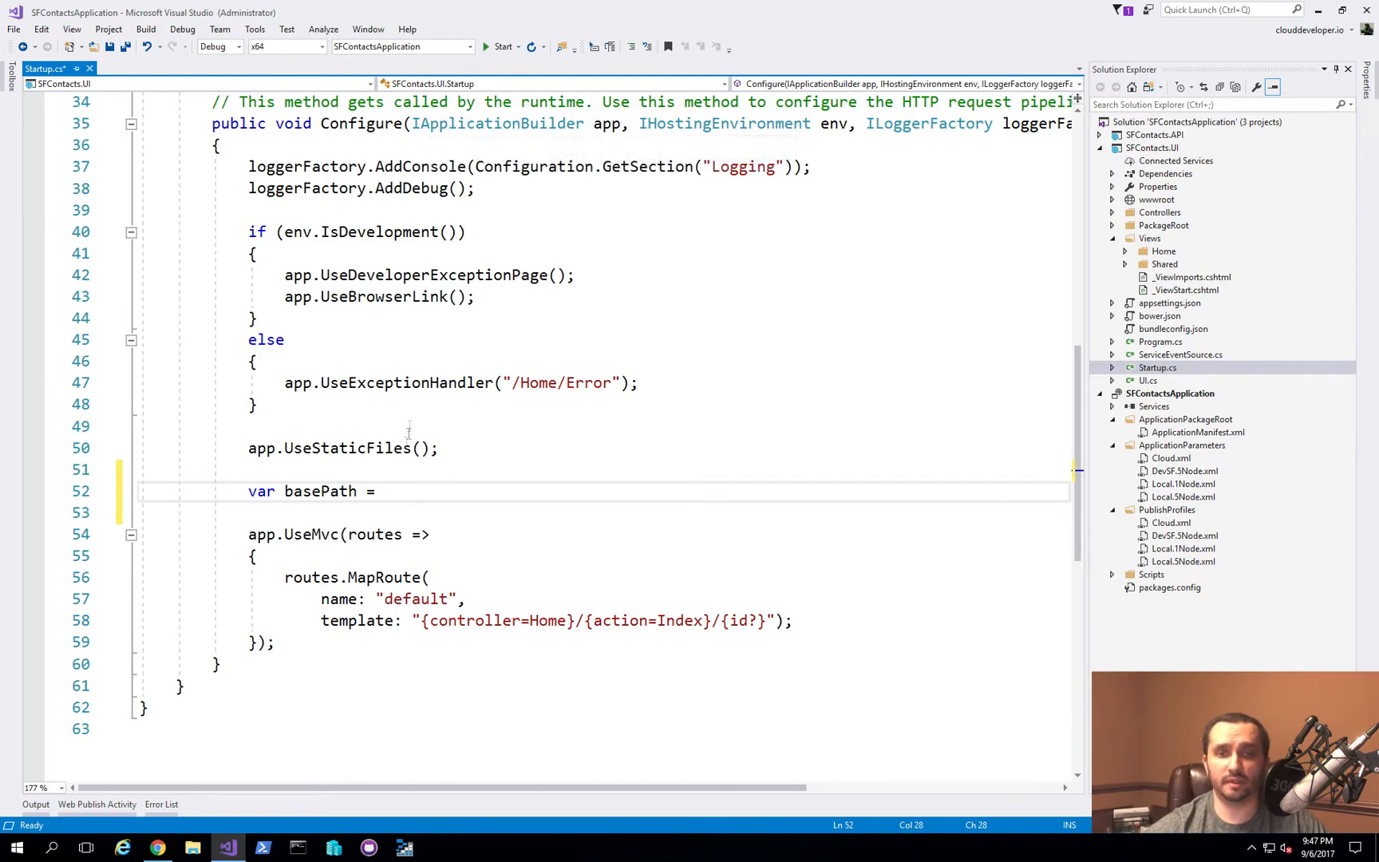
mouse_move(458, 490)
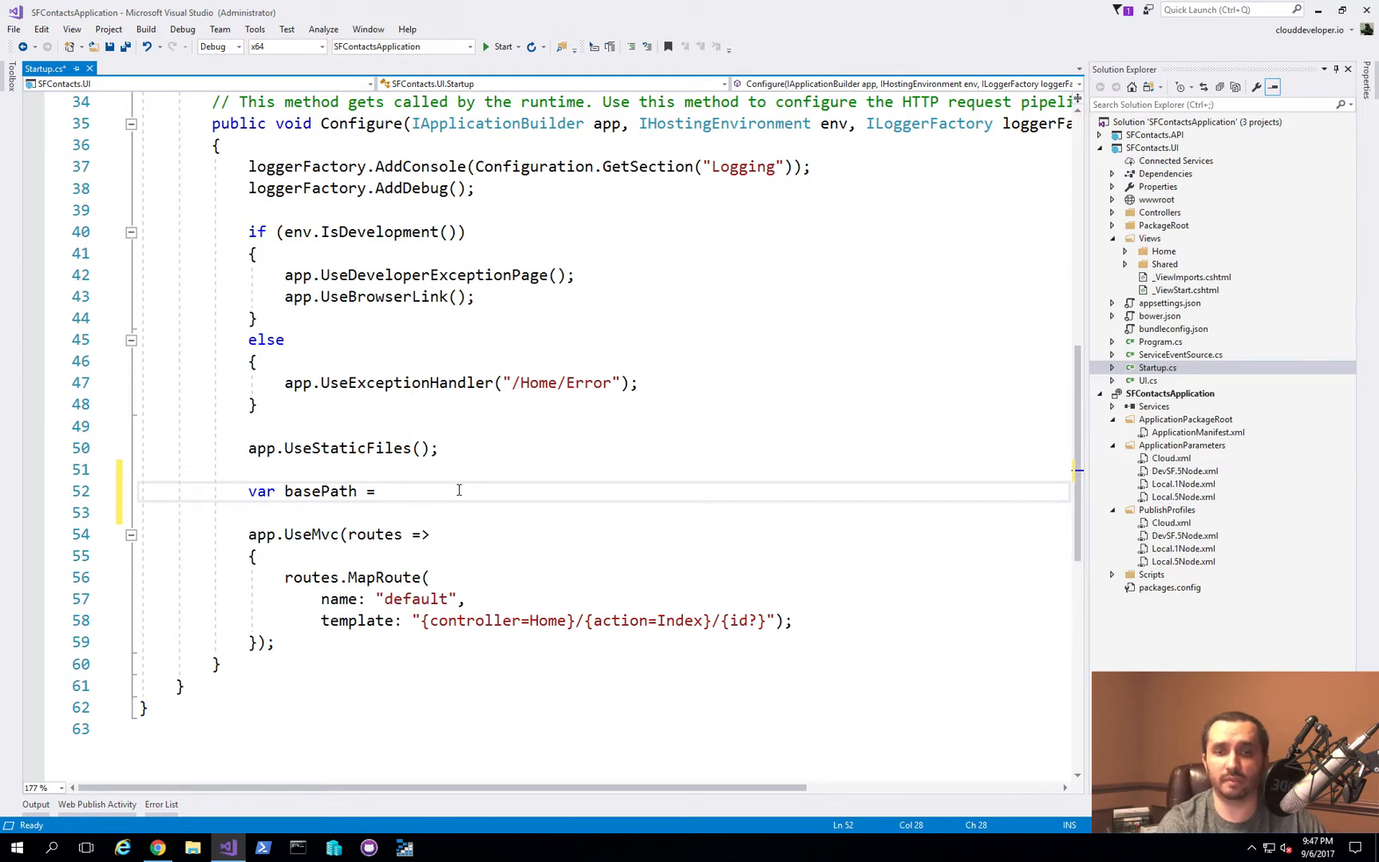
- Assign basePath from app.ApplicationServices.GetService<StatelessServiceContext> via IntelliSense
text(app)
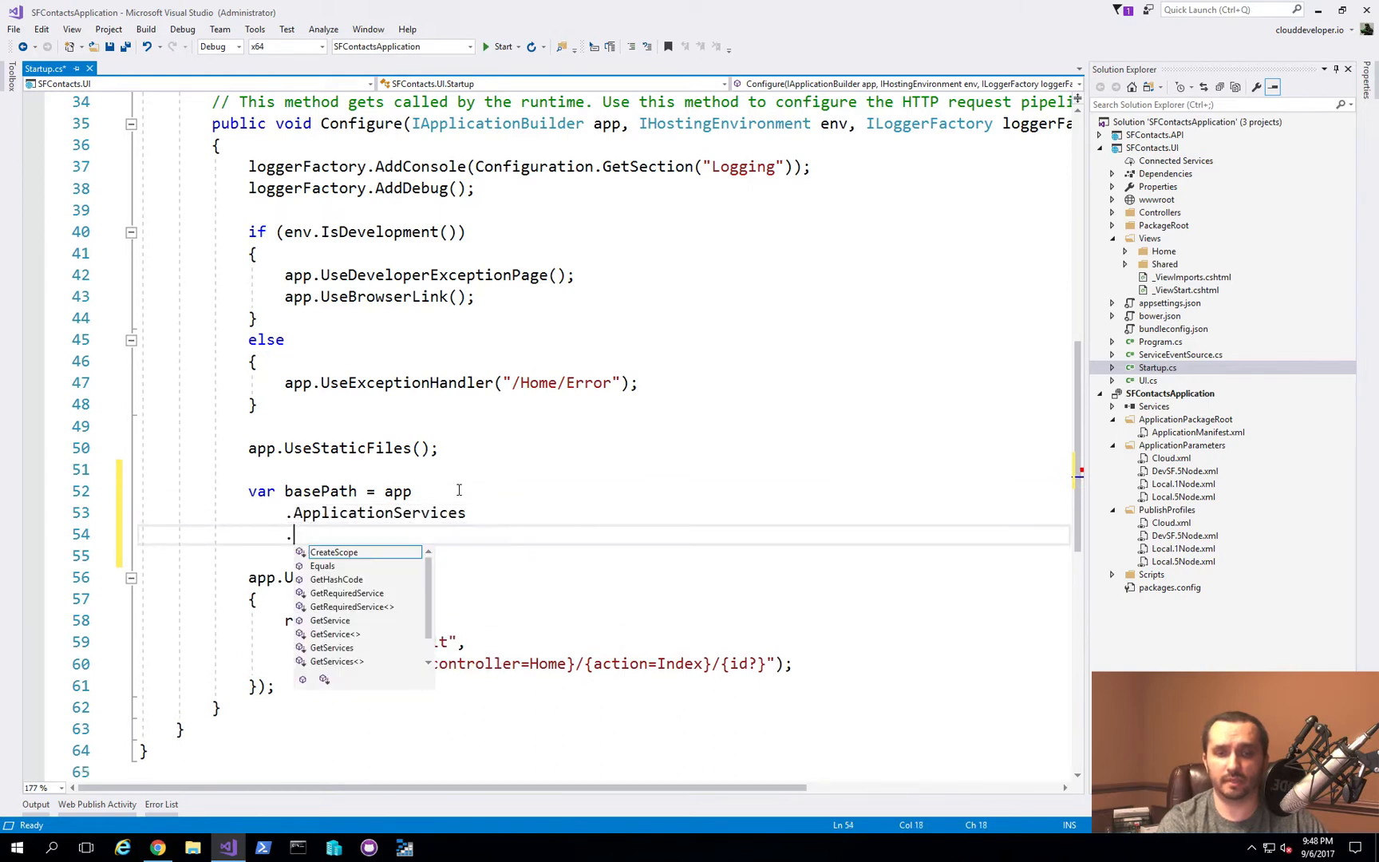
text(getser)
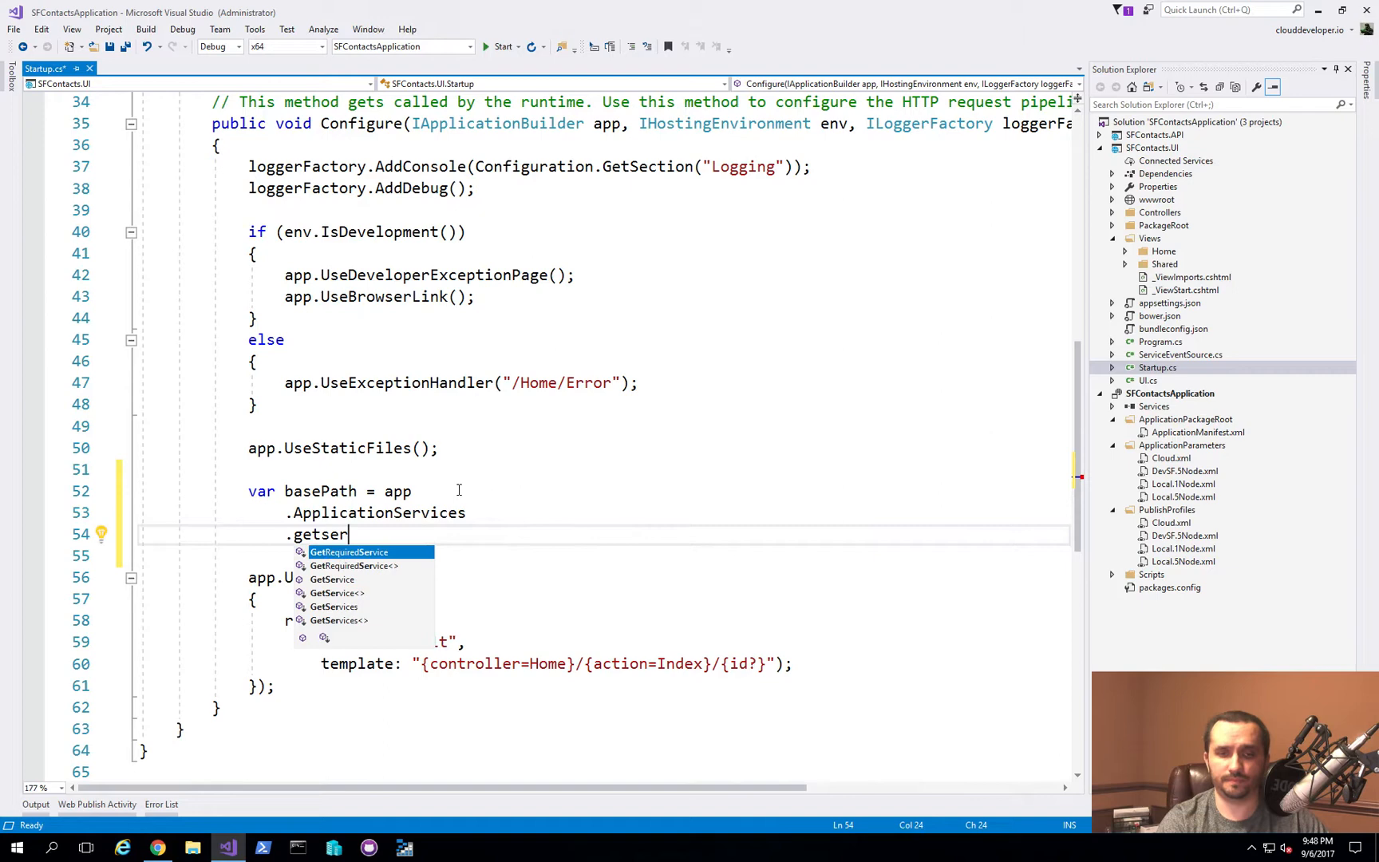
key(down)
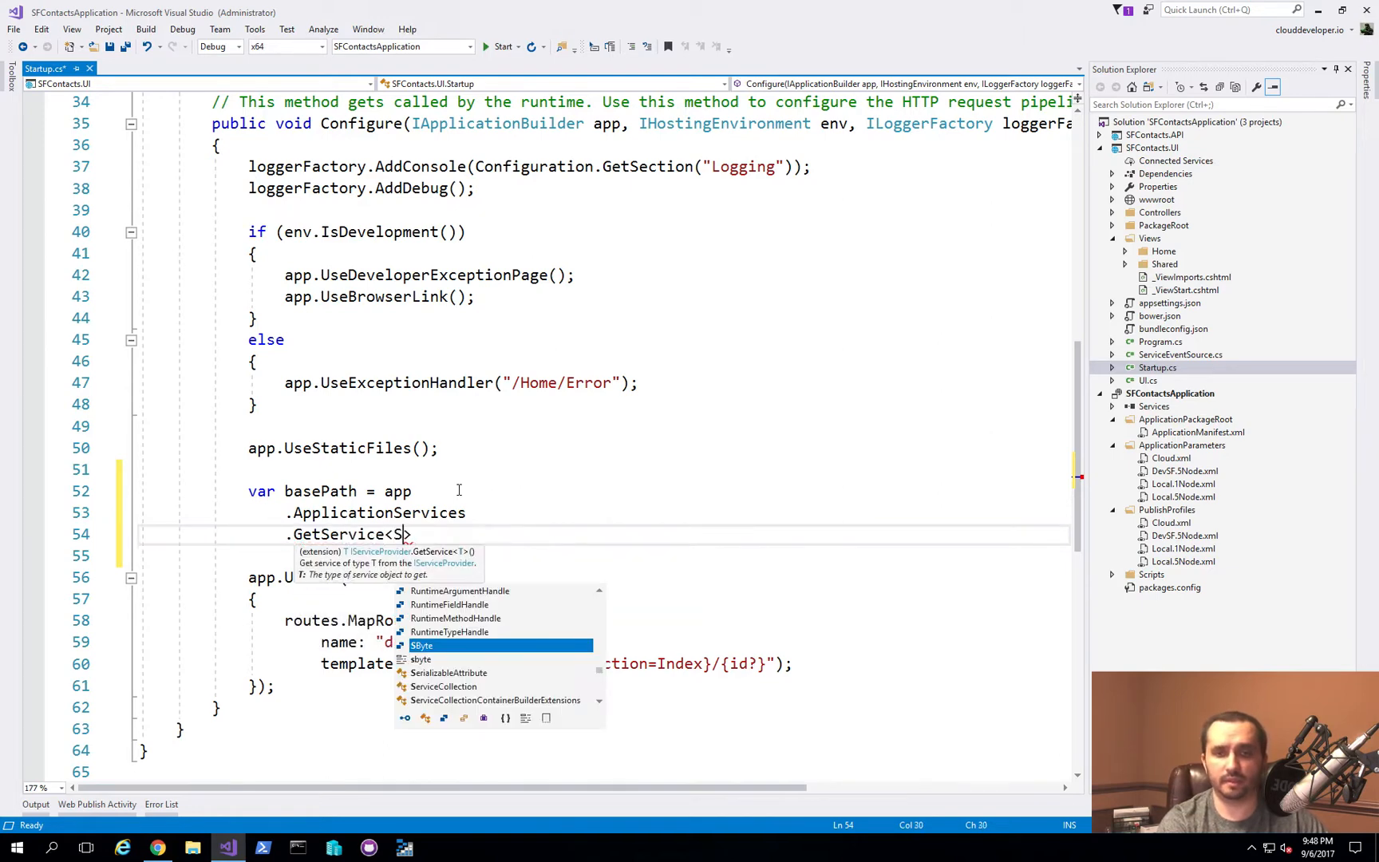
text(tatelessS)
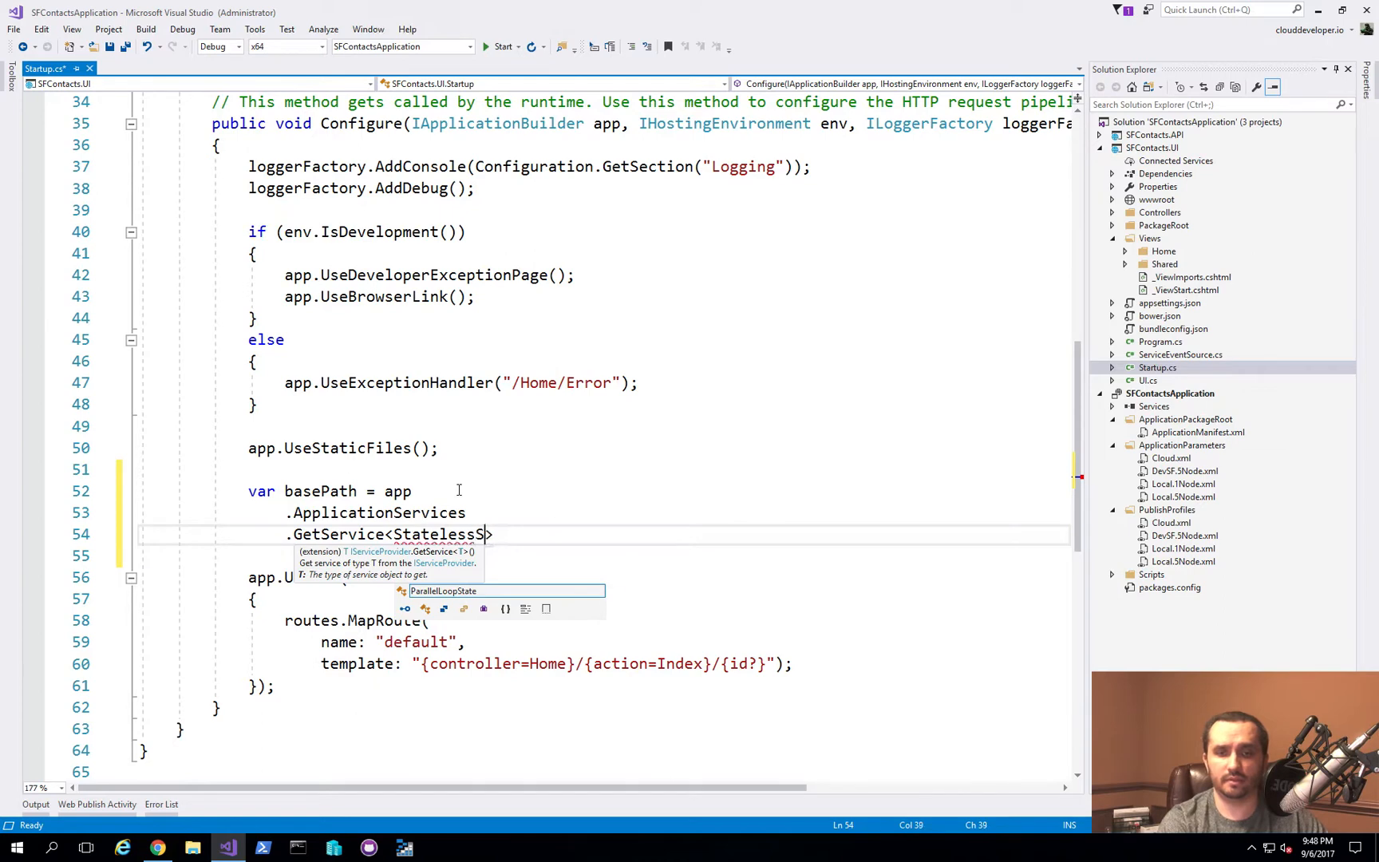
text(erviceContext)
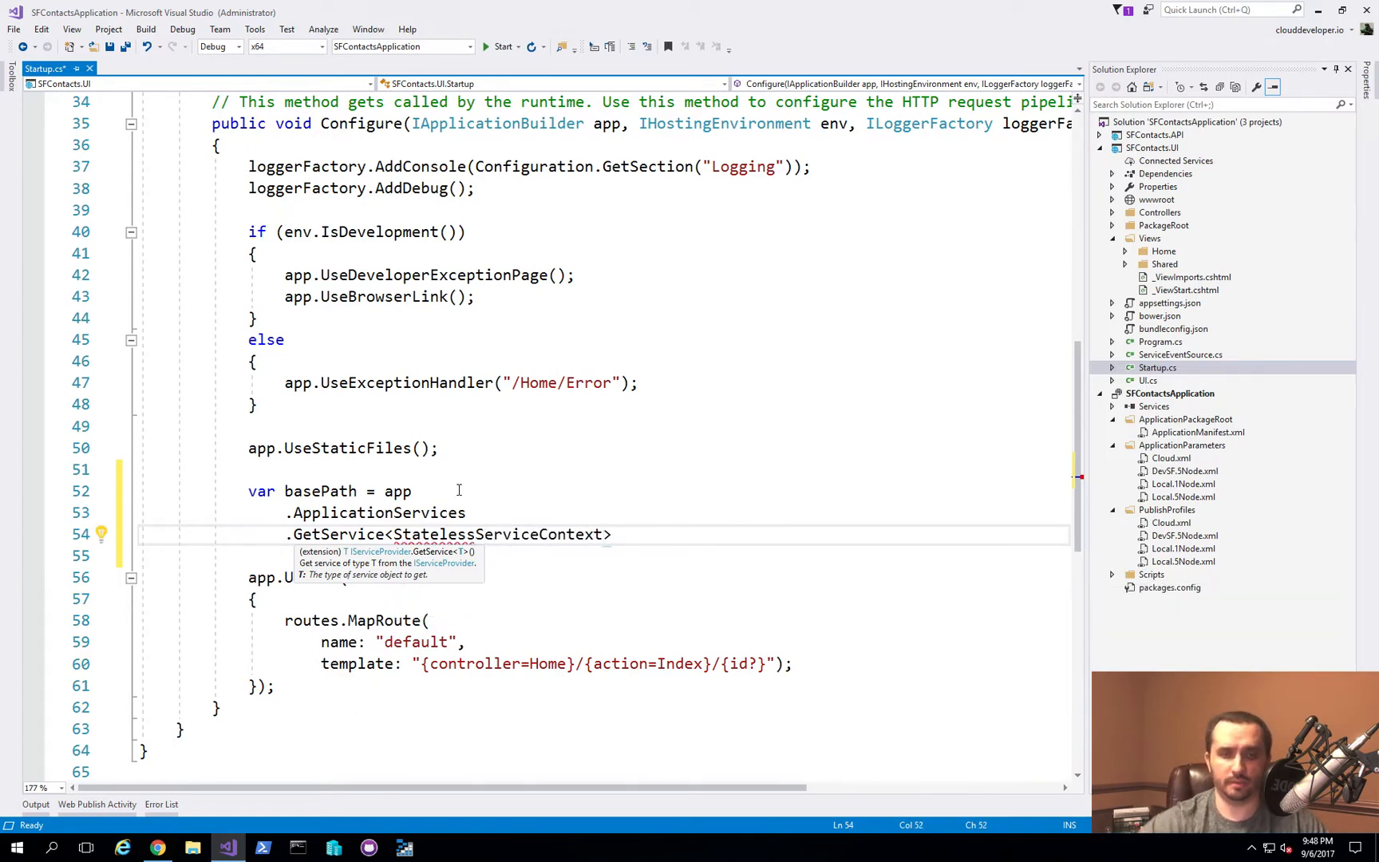
- Extend the expression with ()?.ServiceName.AbsolutePath to get the service's name path
click(101, 533)
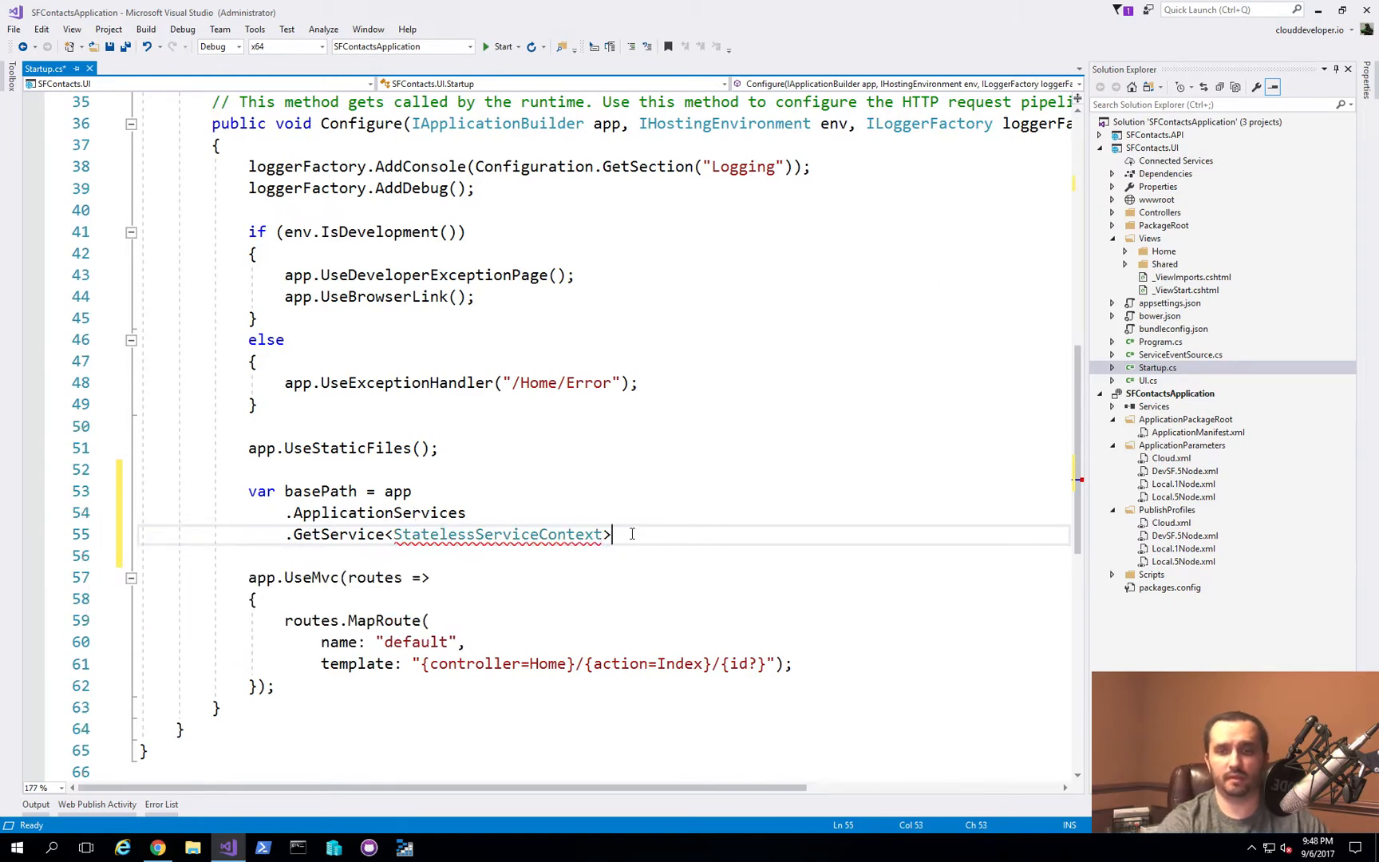
text(())
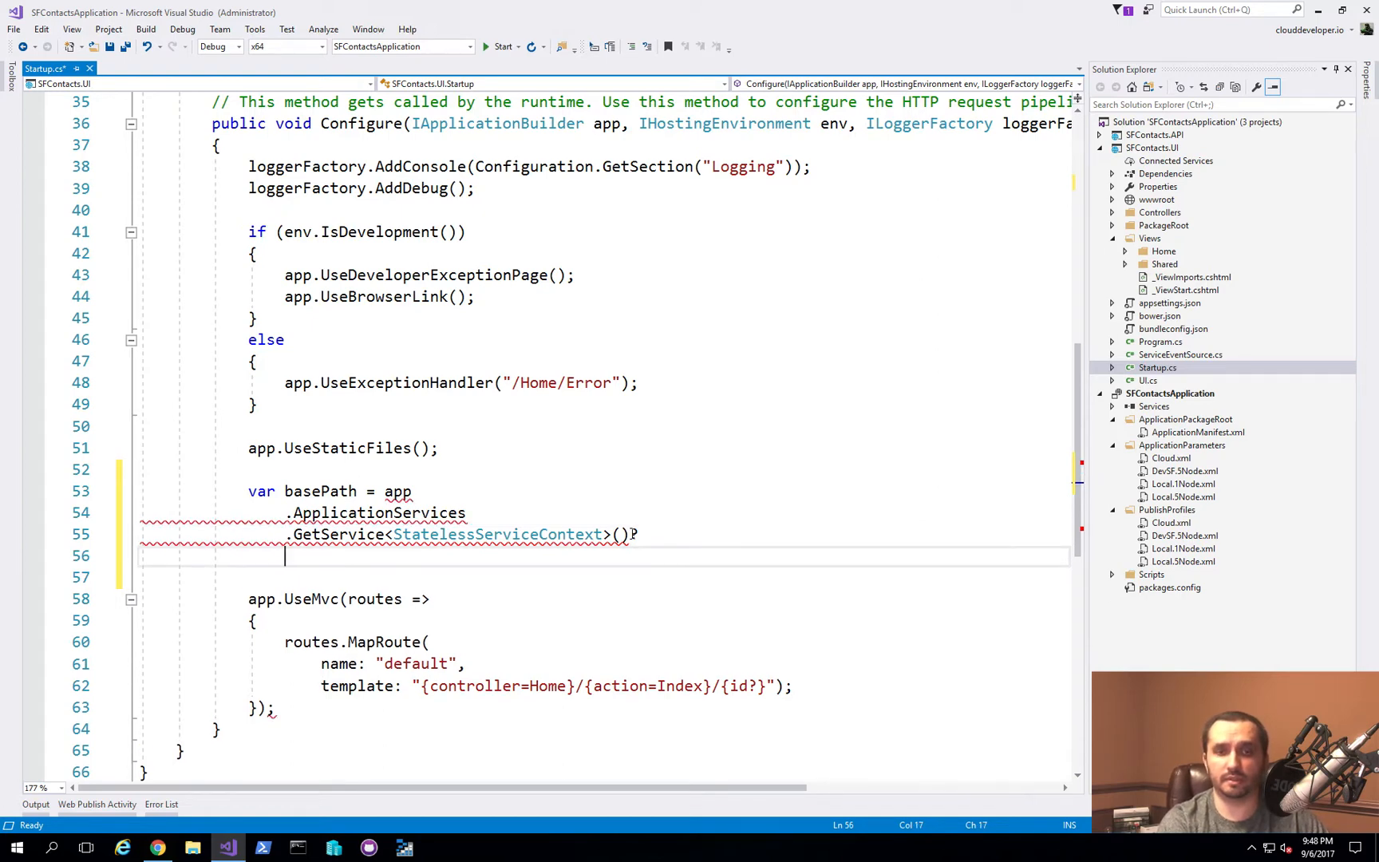
text(.)
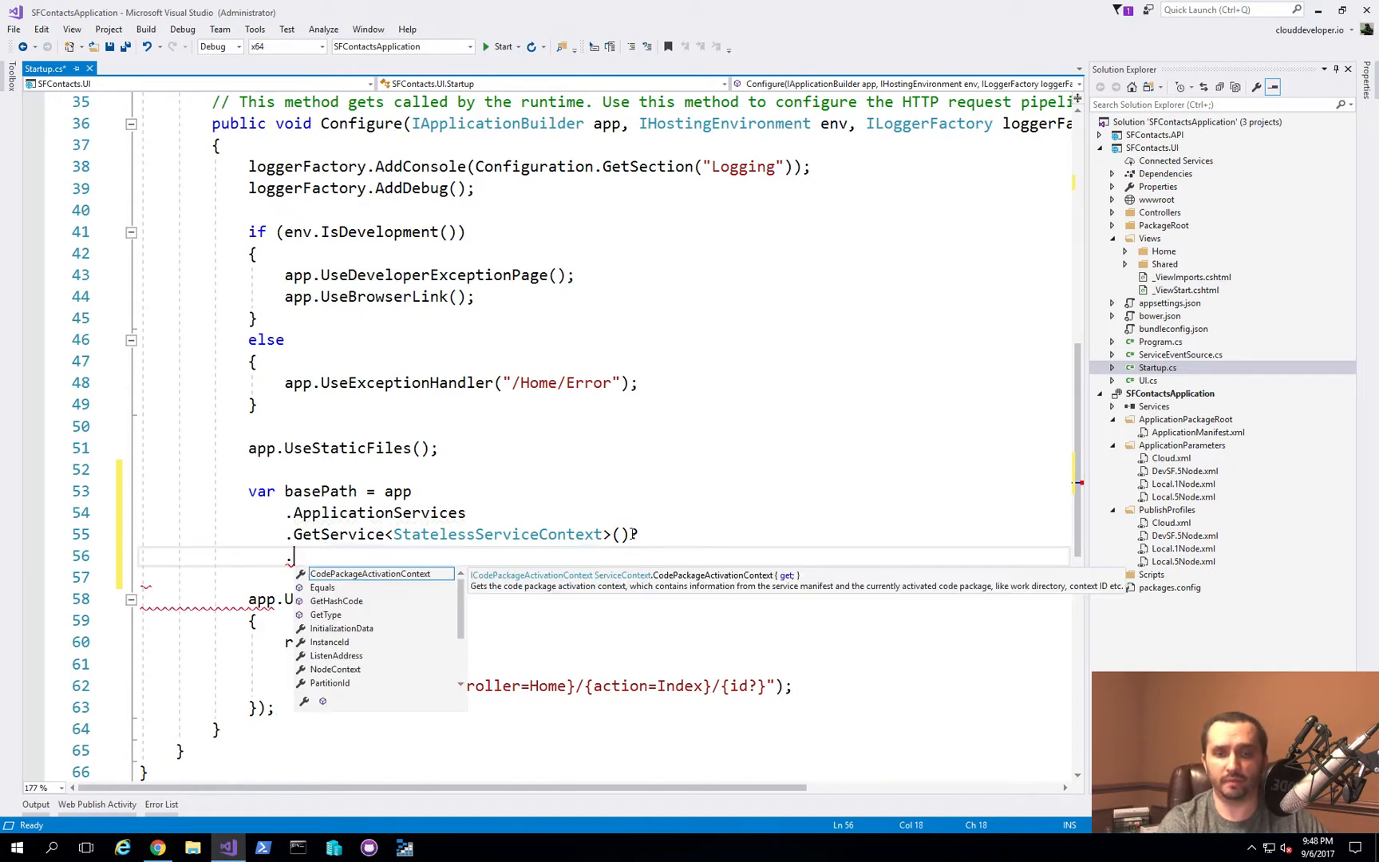
text(se)
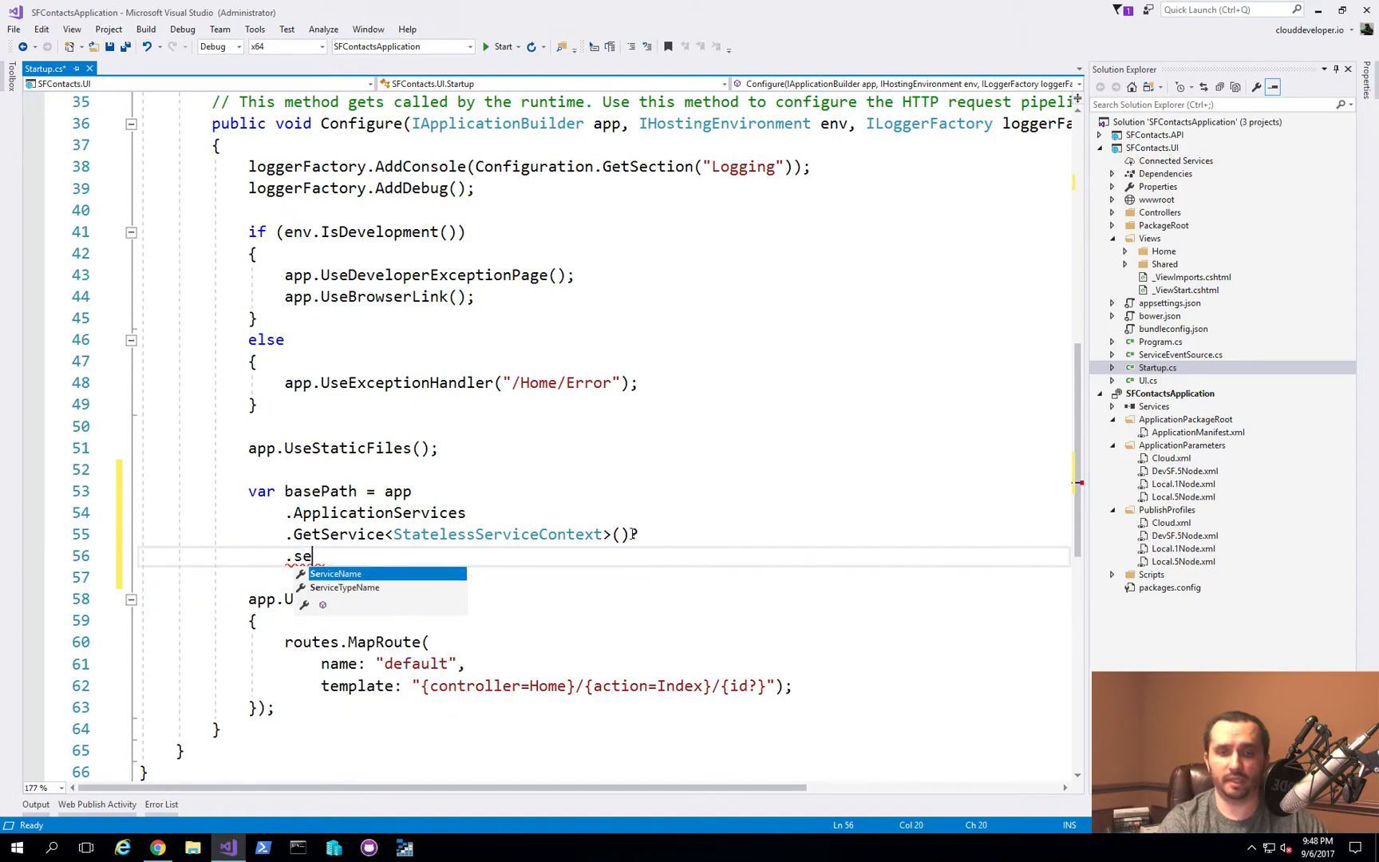
text(rviceName)
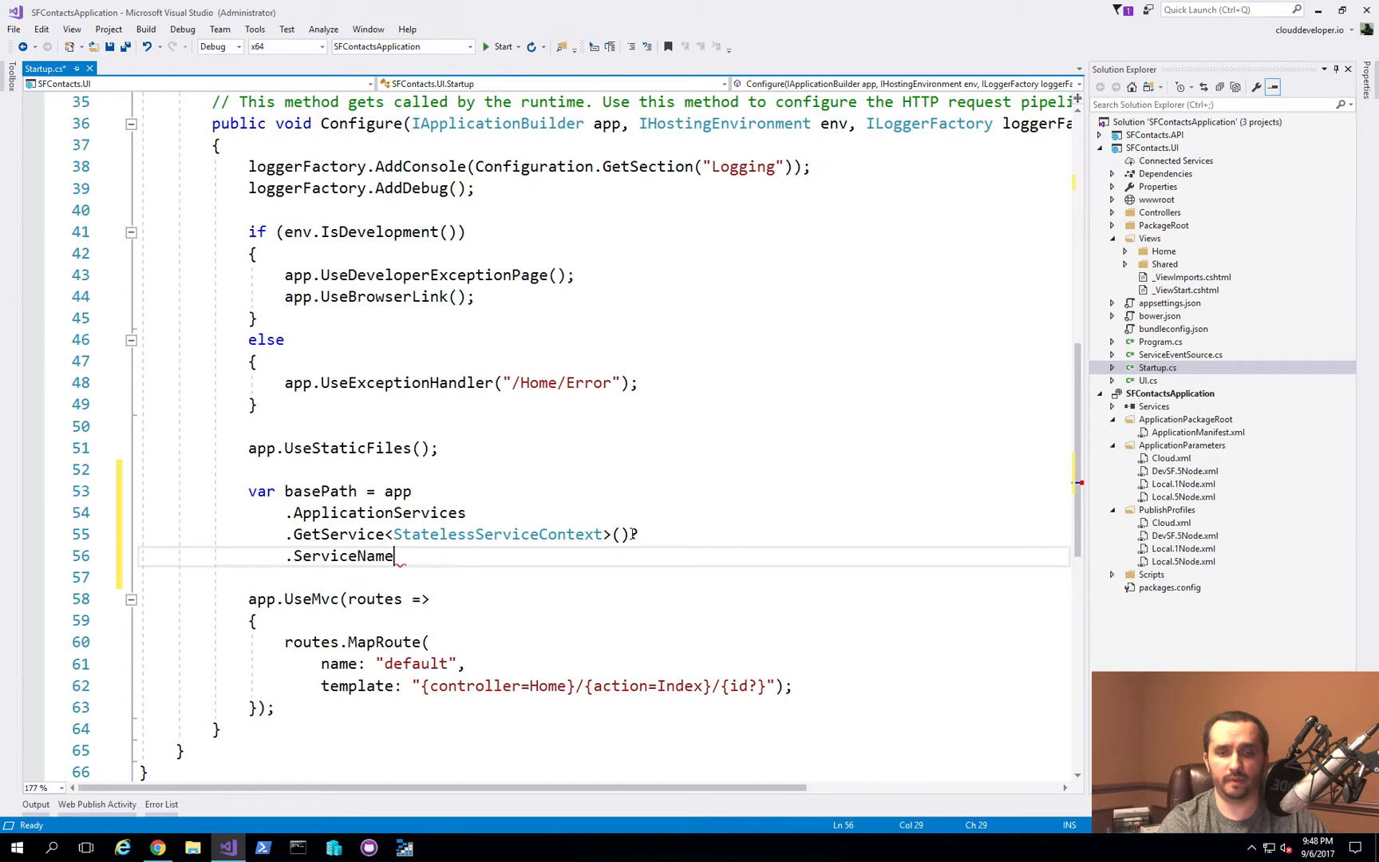
text(.AbsolutePath;)
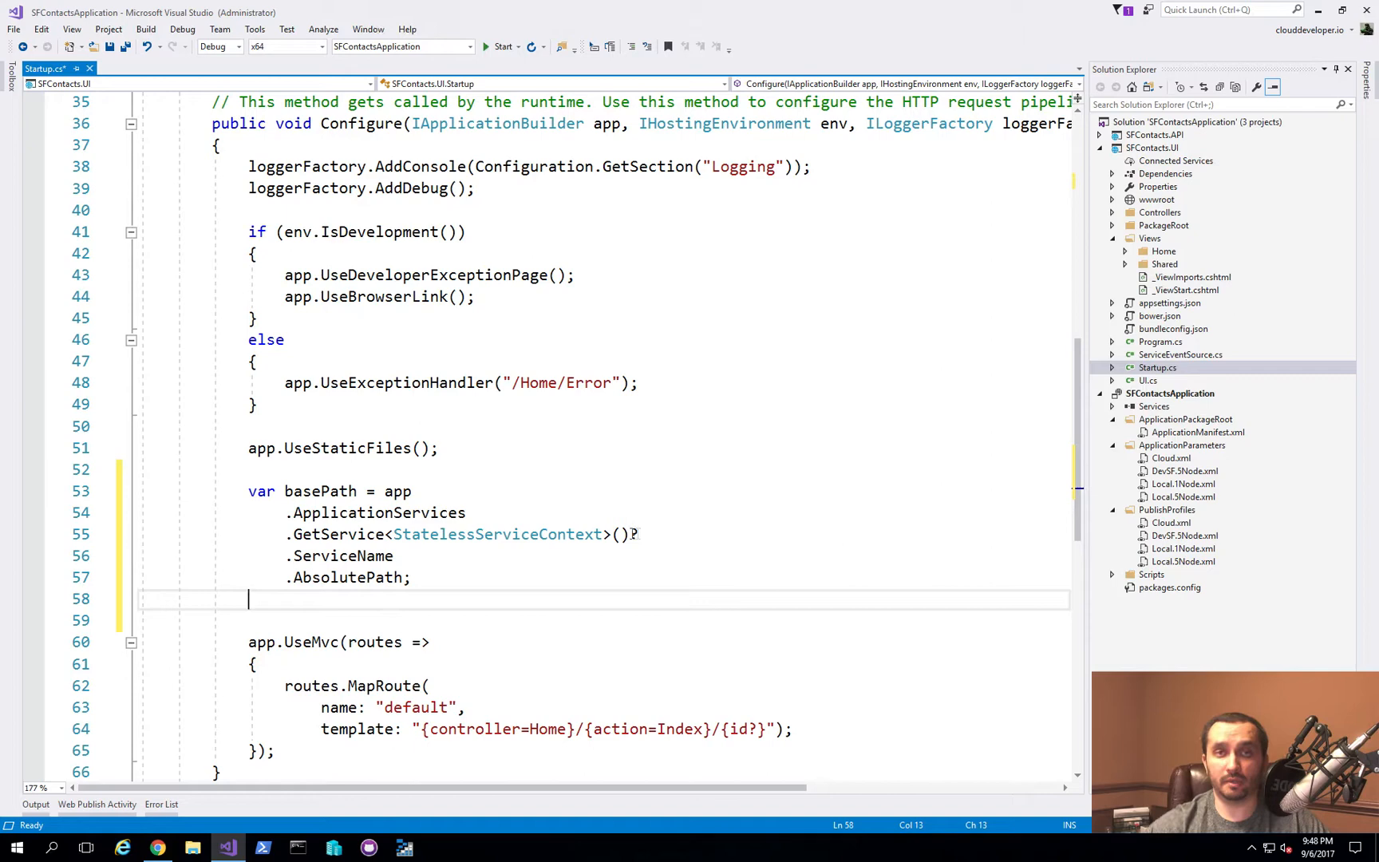
- Add basePath = basePath?.Substring(1); to strip the leading slash
scroll(down, 3)
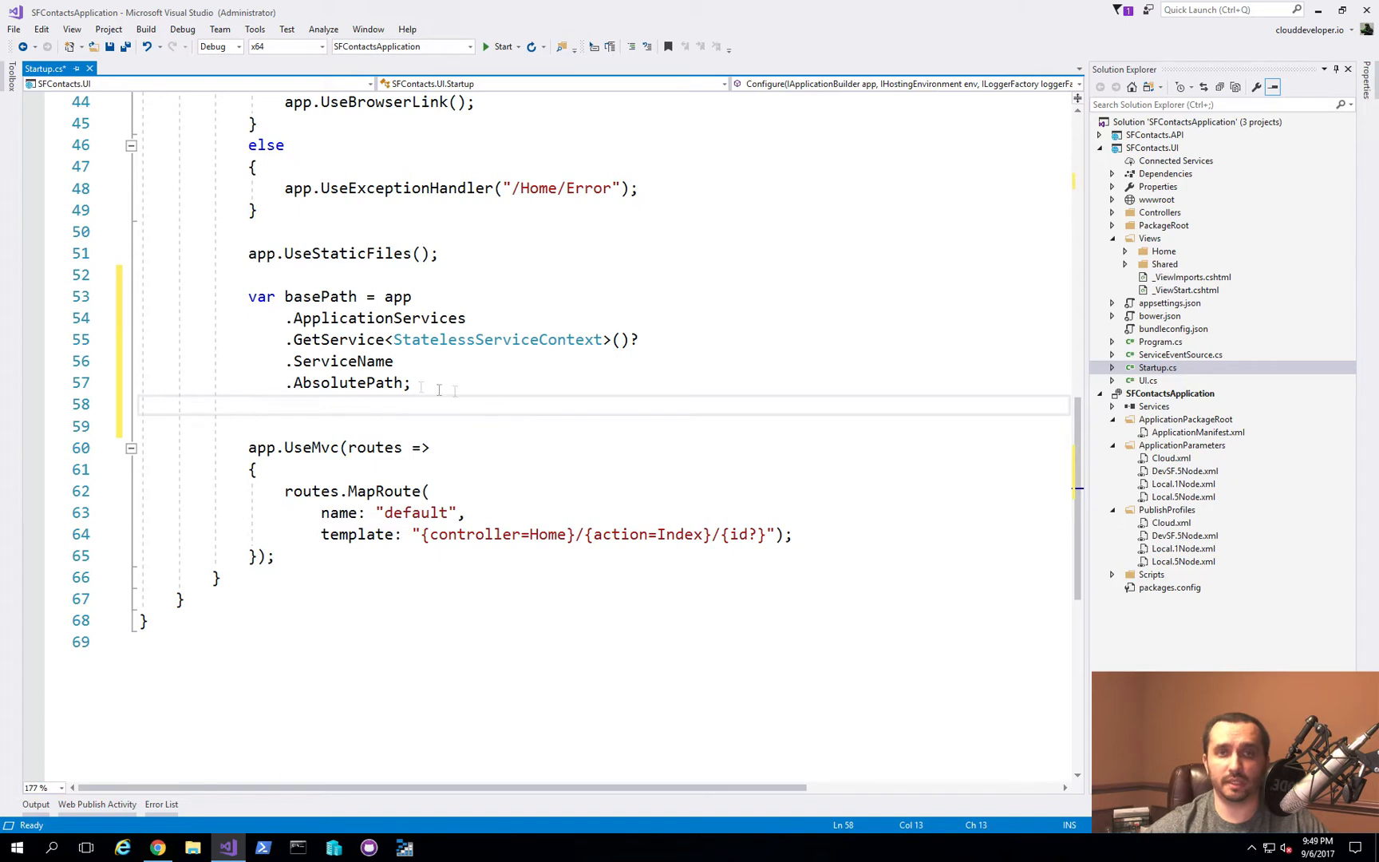
mouse_move(500, 442)
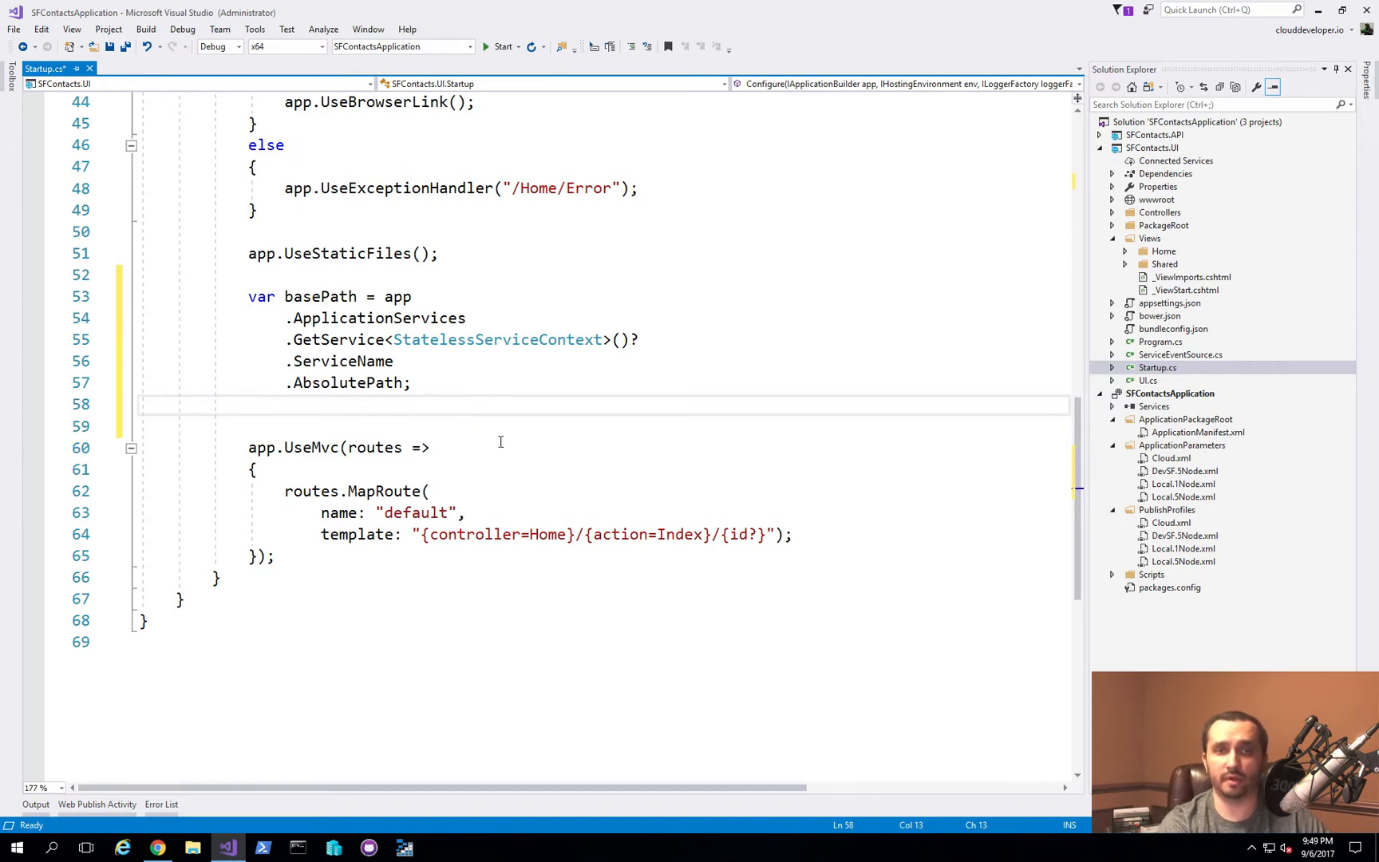
text(basePath)
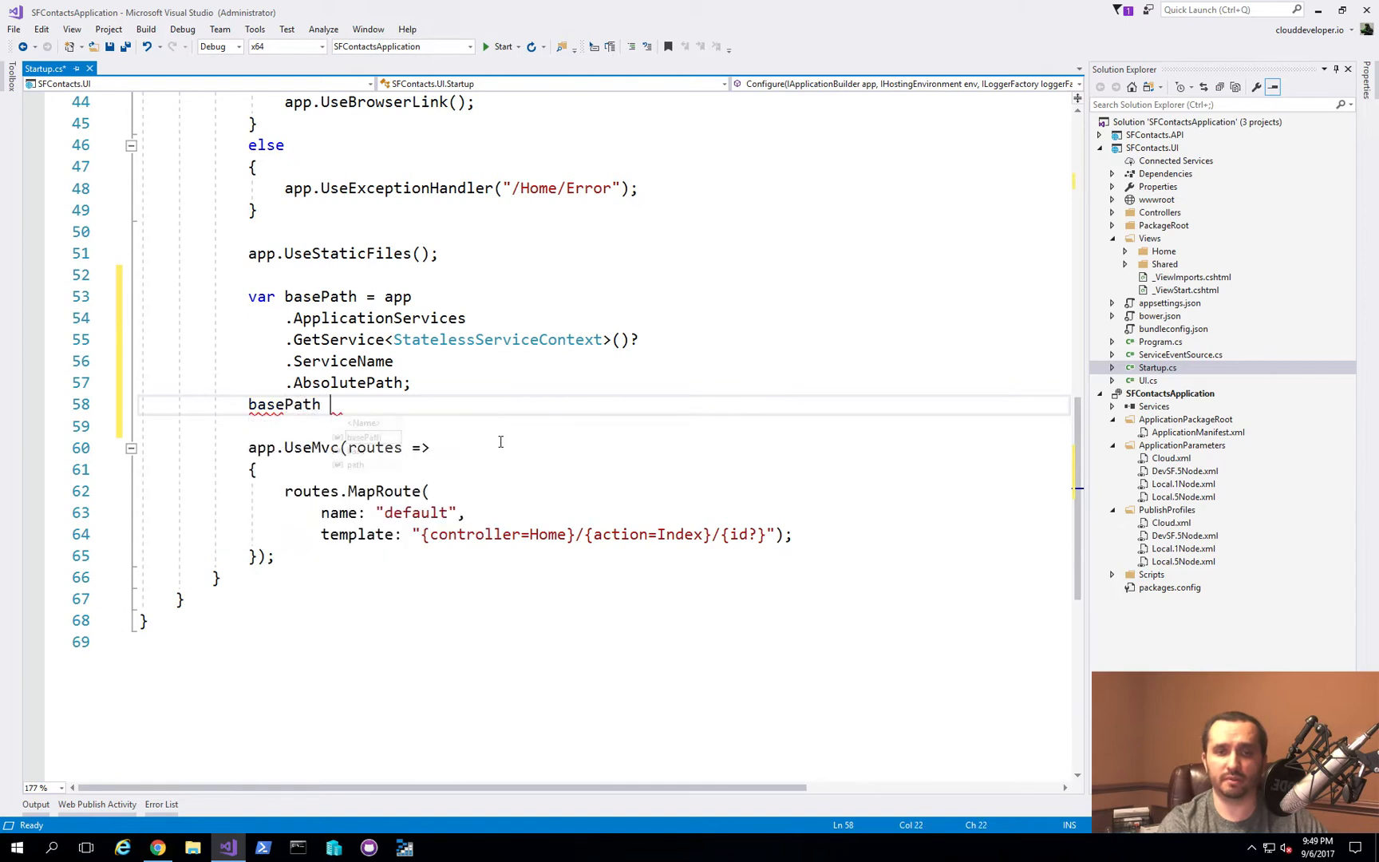
text(= basePath?)
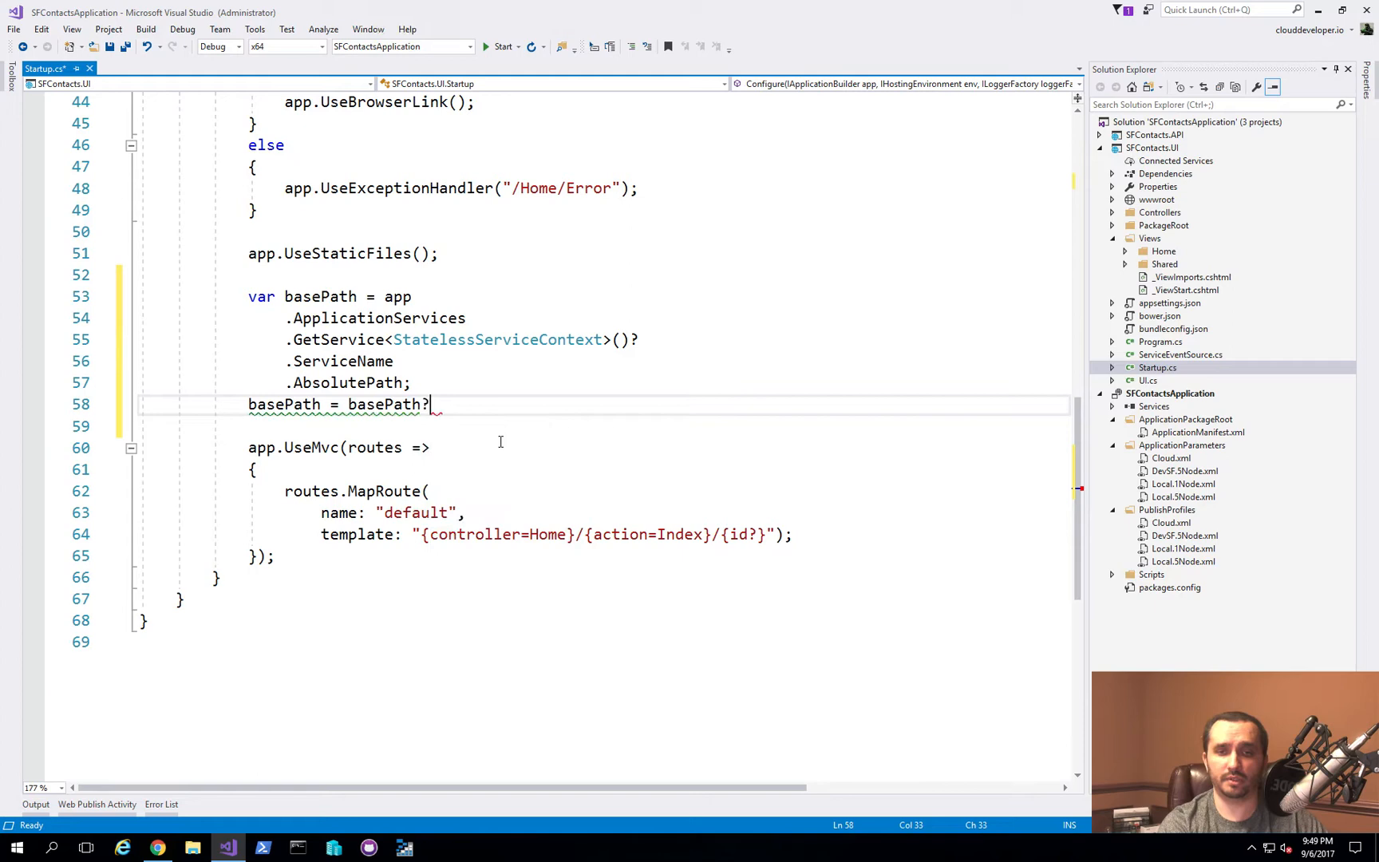
text(.Substring()
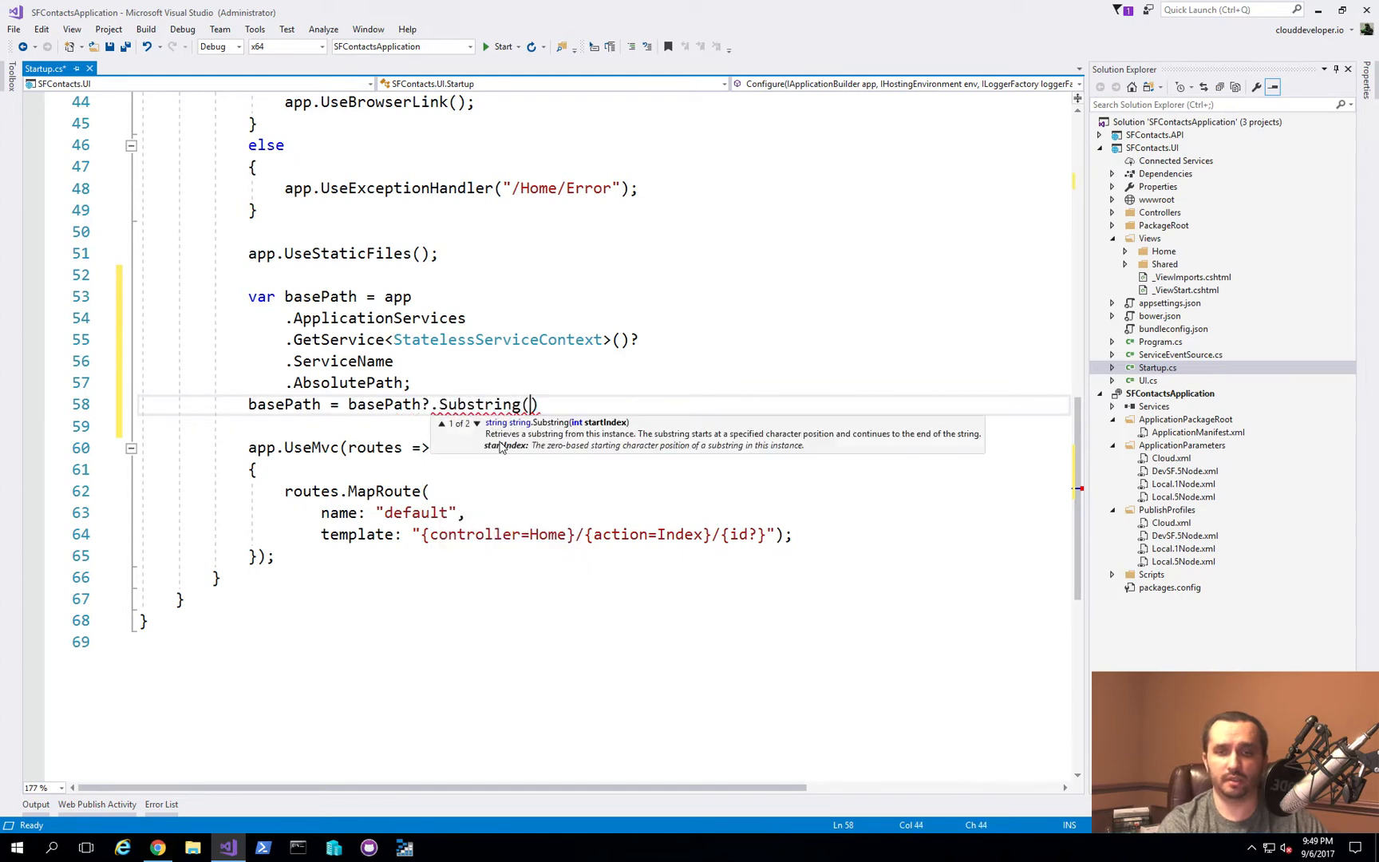
text(1);)
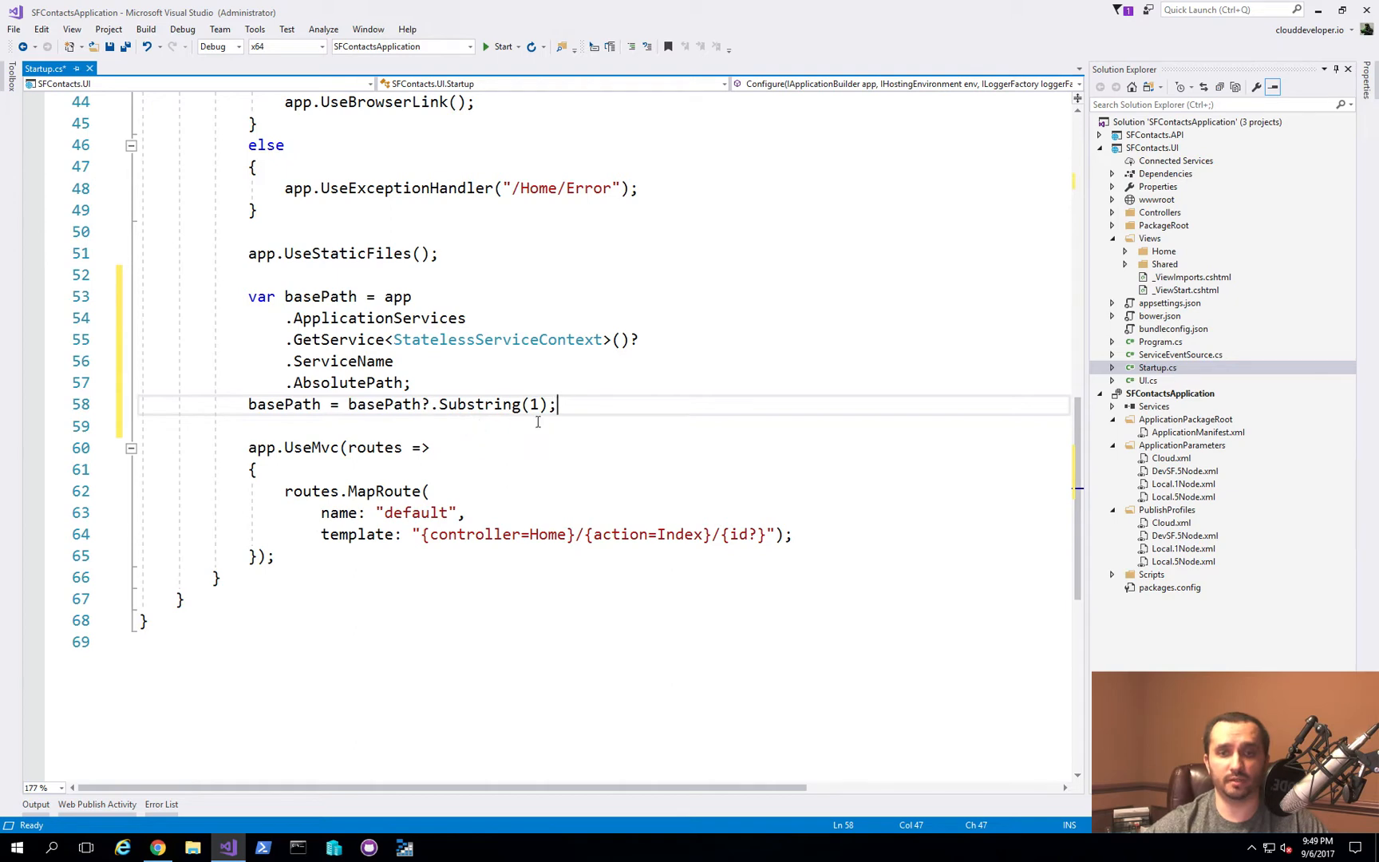
mouse_move(332, 488)
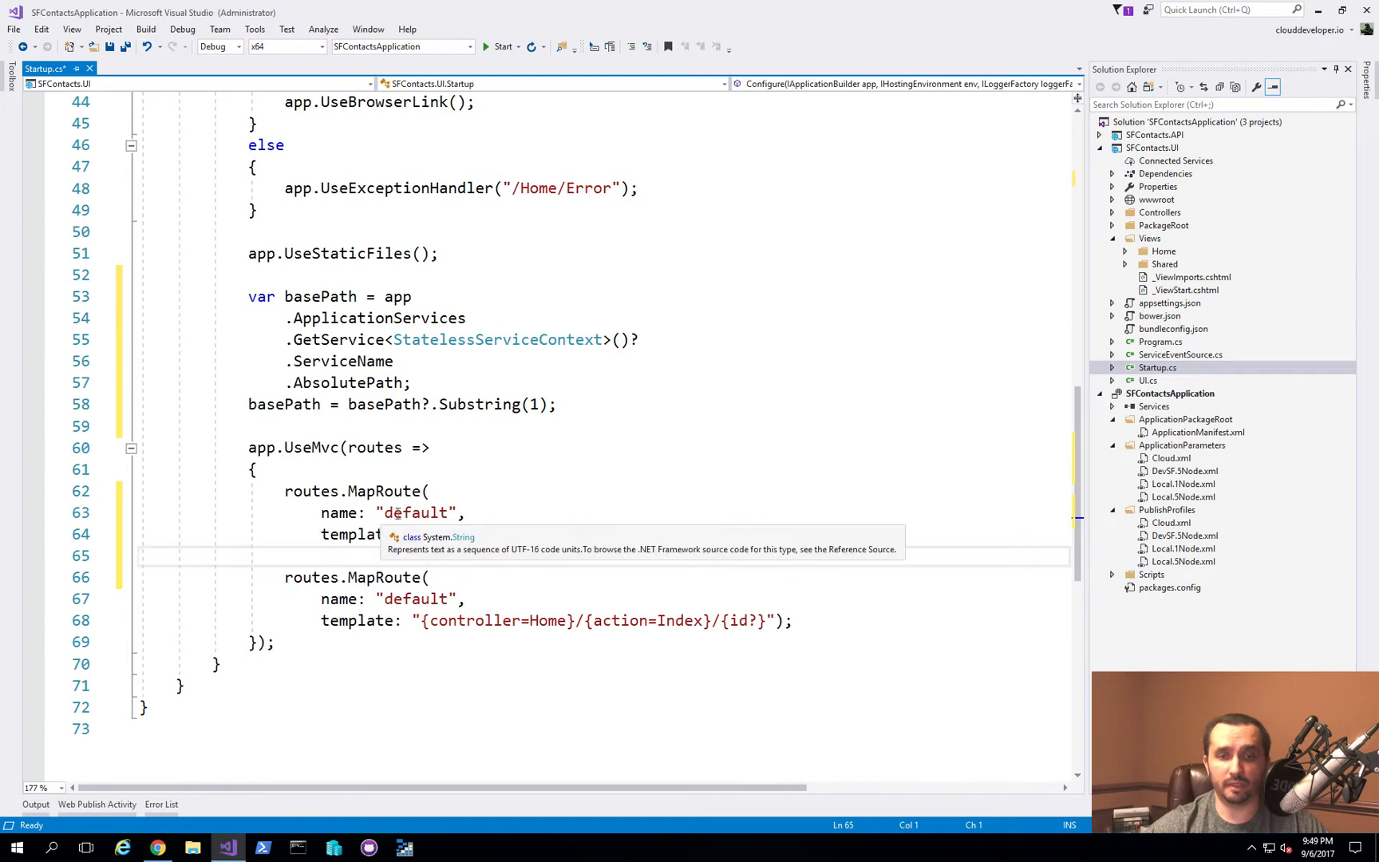
- Name the new route AppGatewayDefault with template string.Concat(basePath, "/{controller=Home}/...")
text(AppGate)
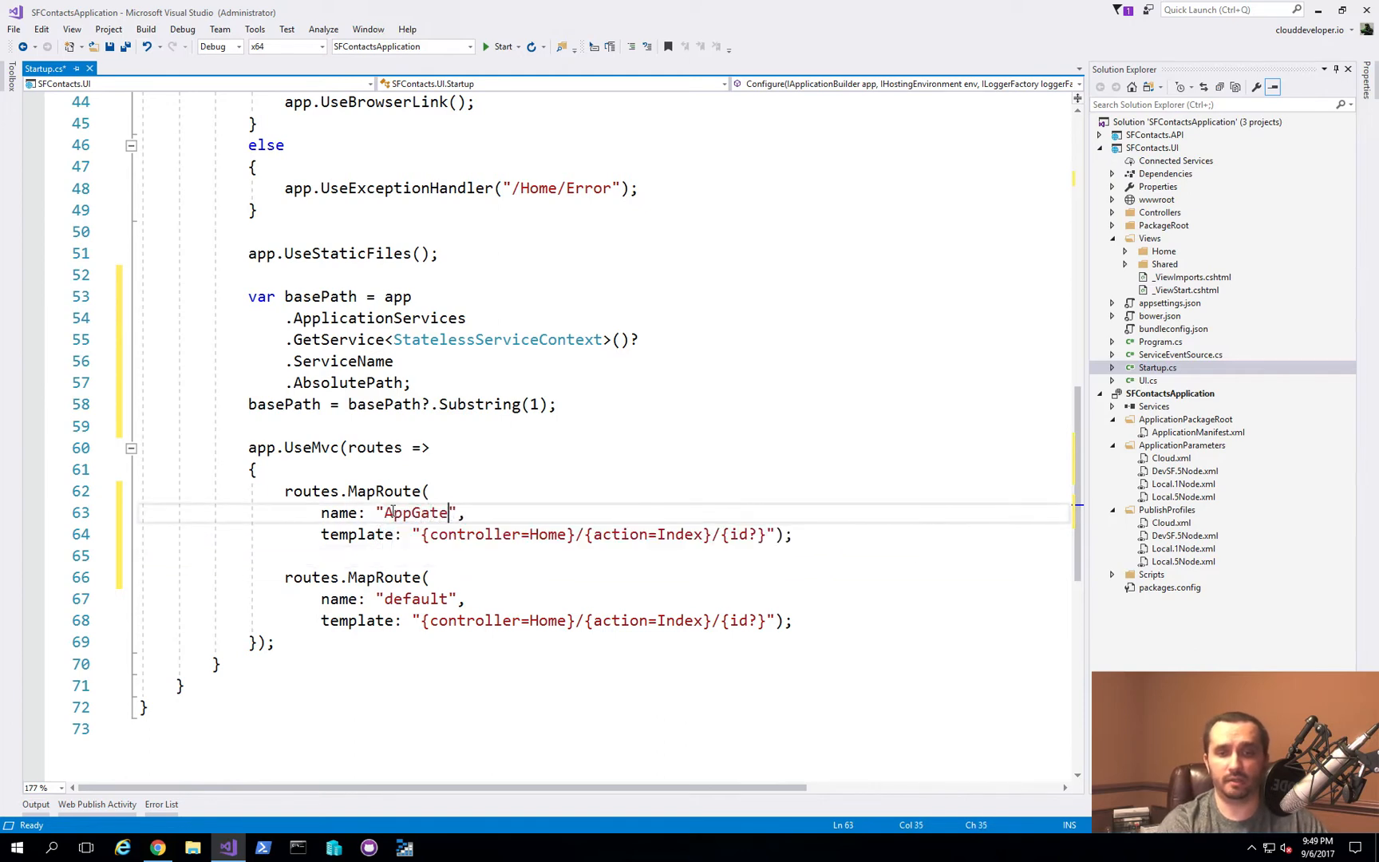
text(wayDefault)
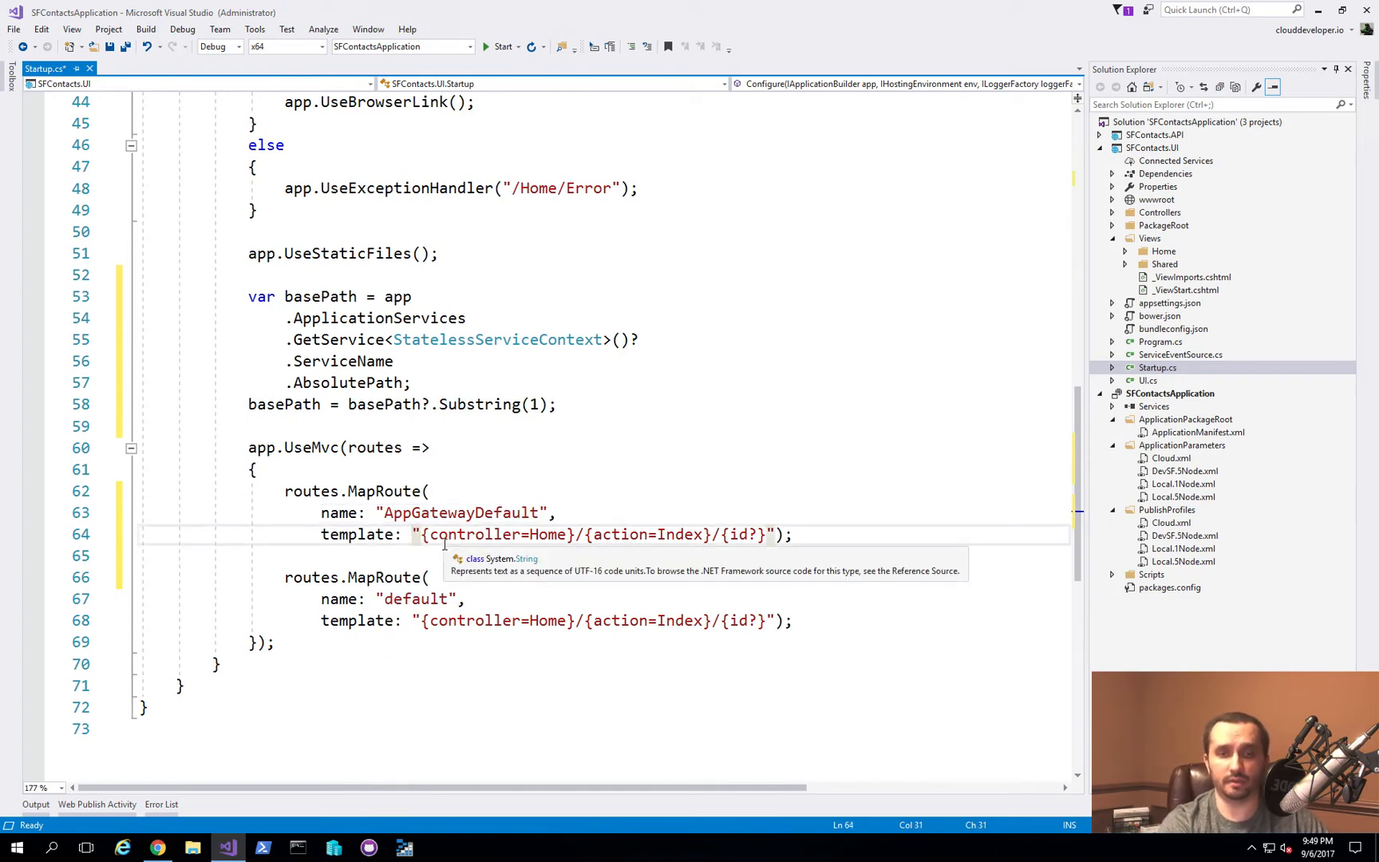
text(string.Concat()
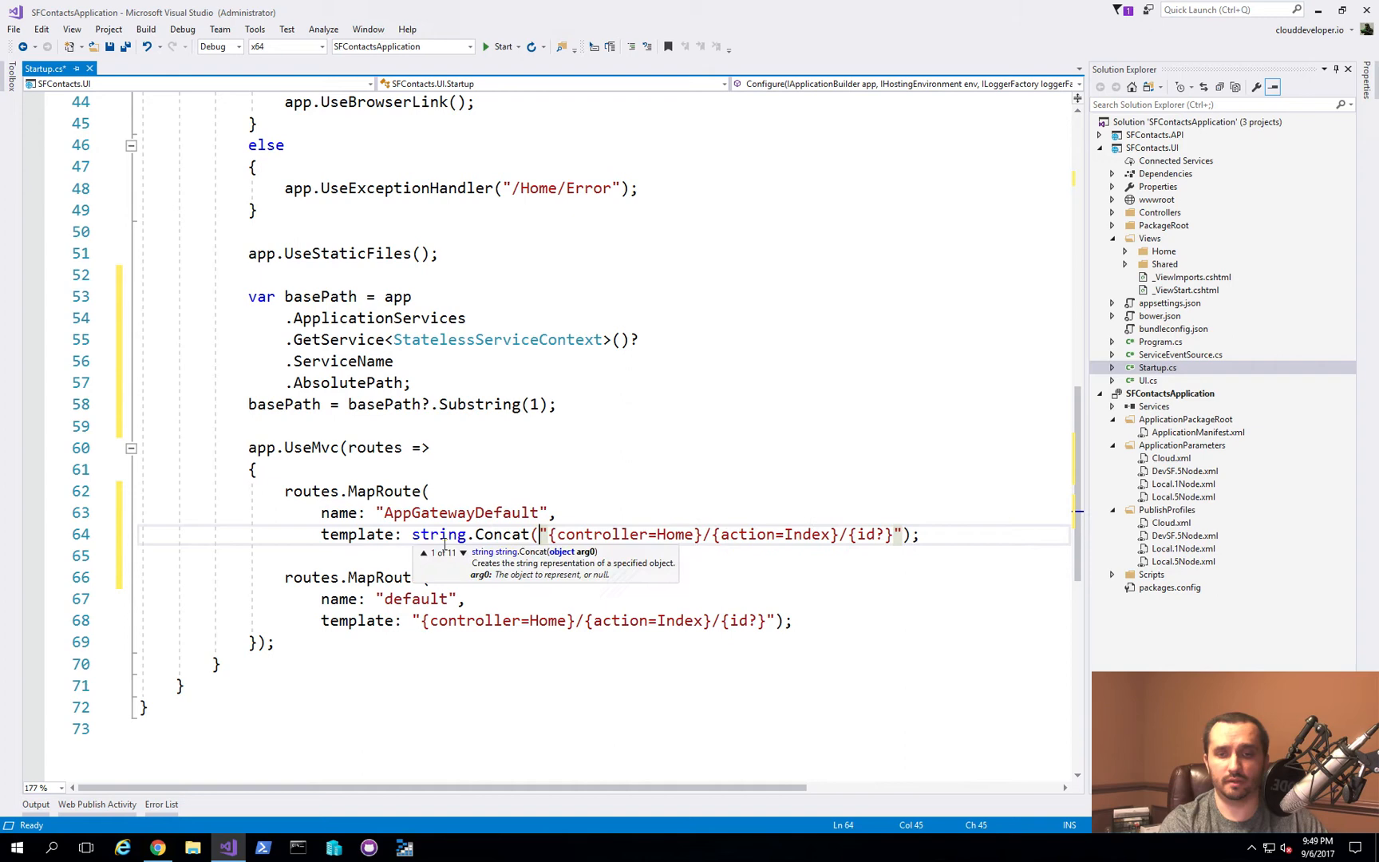
text(basePath,)
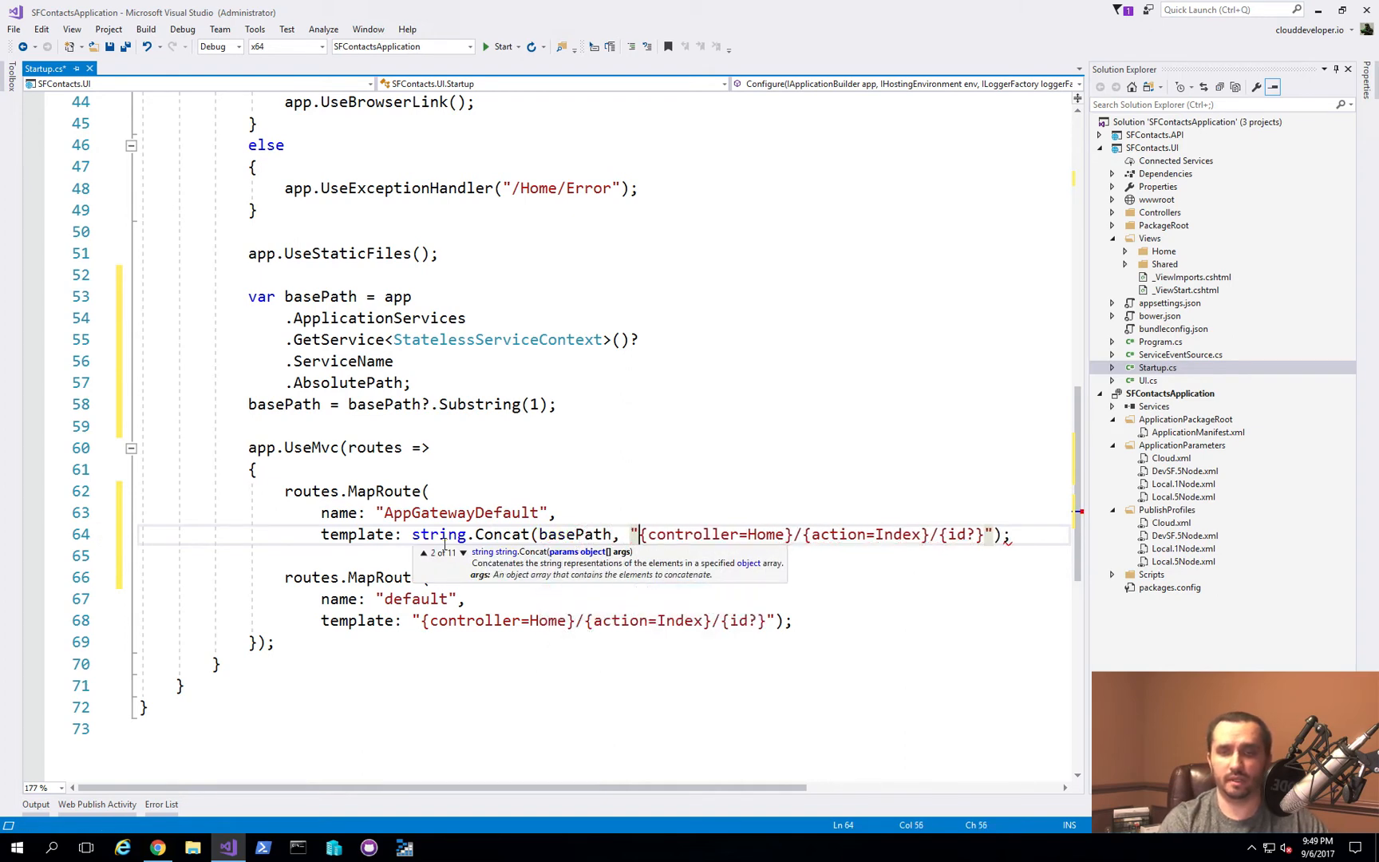
text(/)
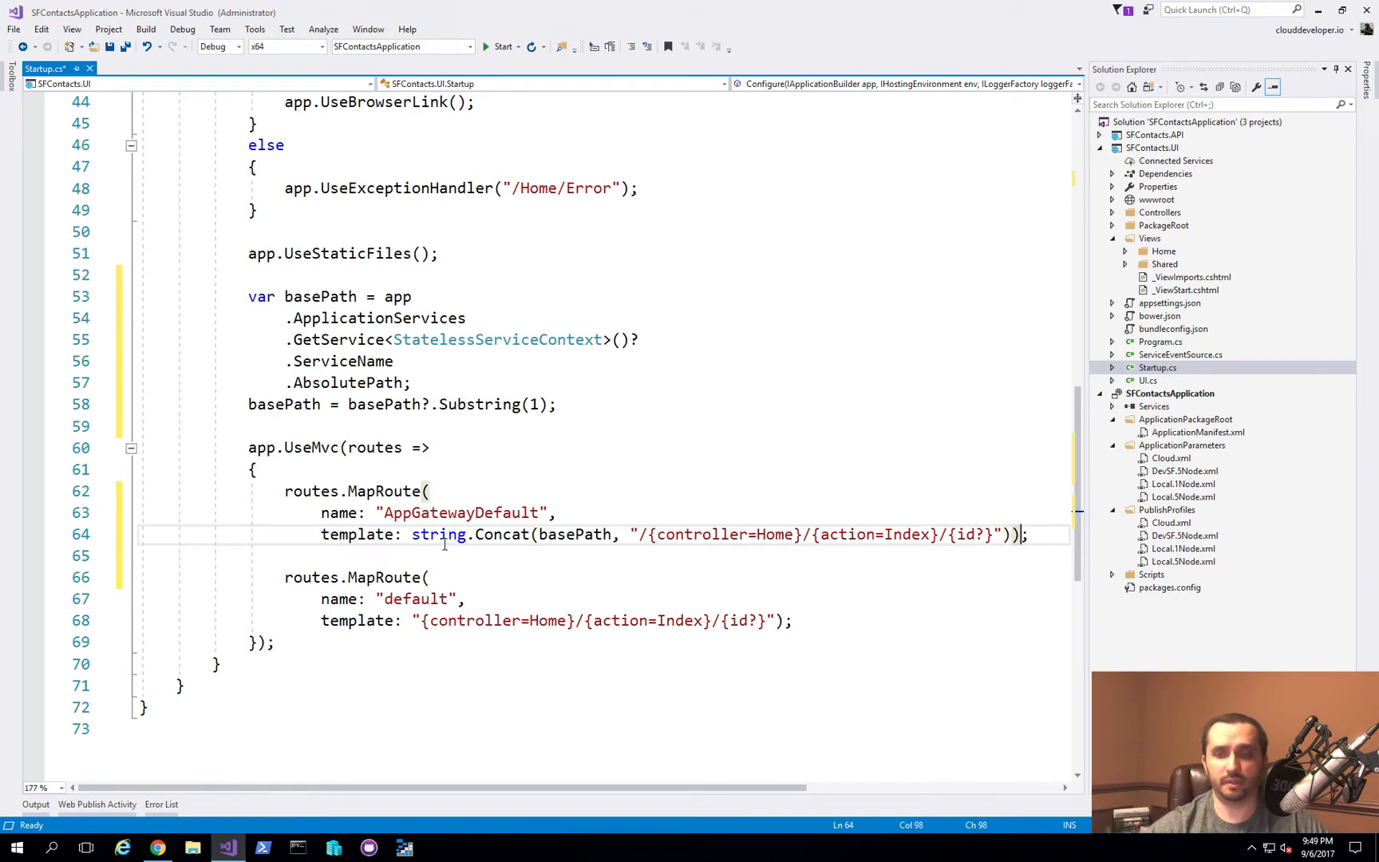
- Save the edited Startup.cs with the basePath variable and AppGatewayDefault route
key(ctrl+s)
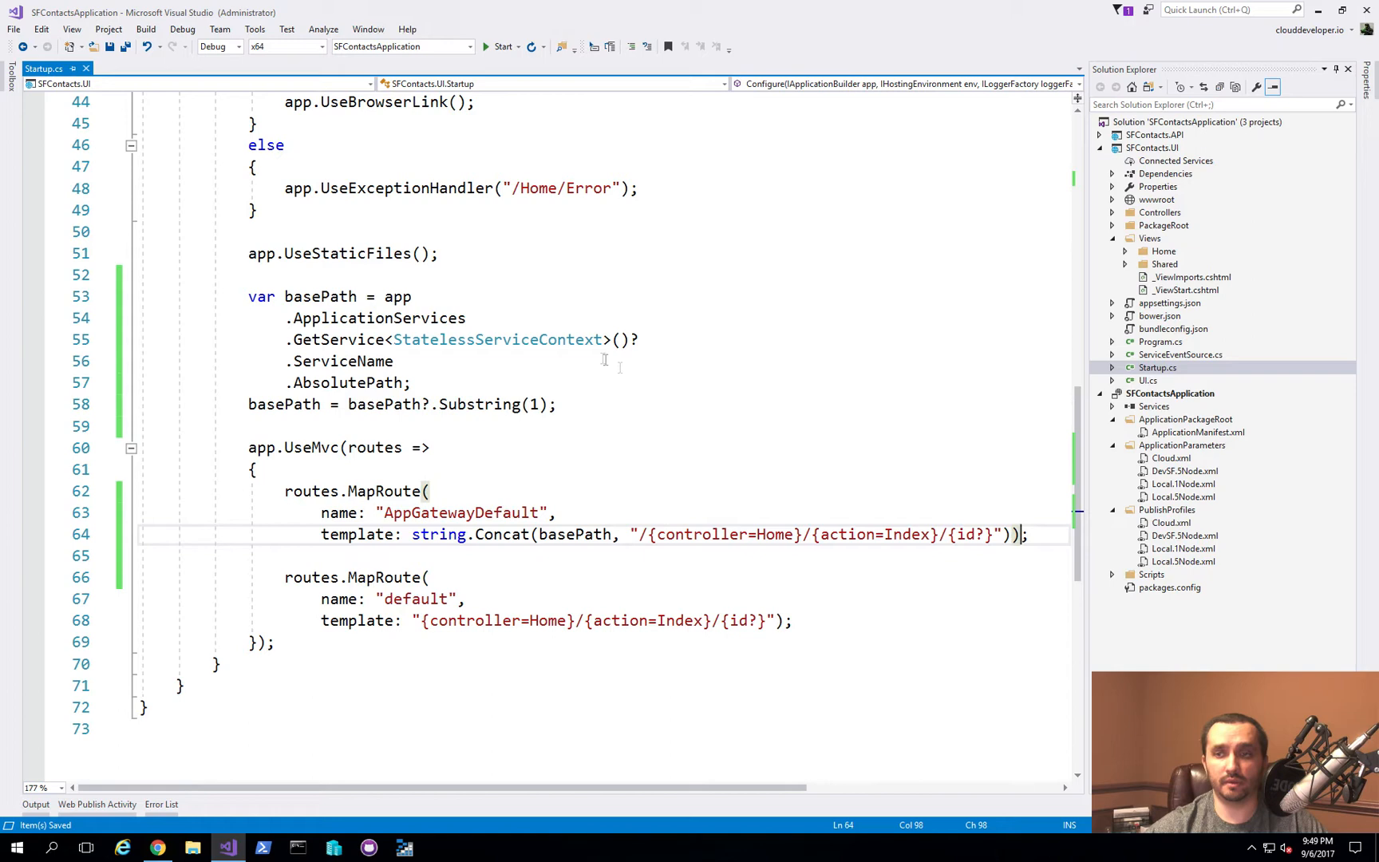
mouse_move(1158, 397)
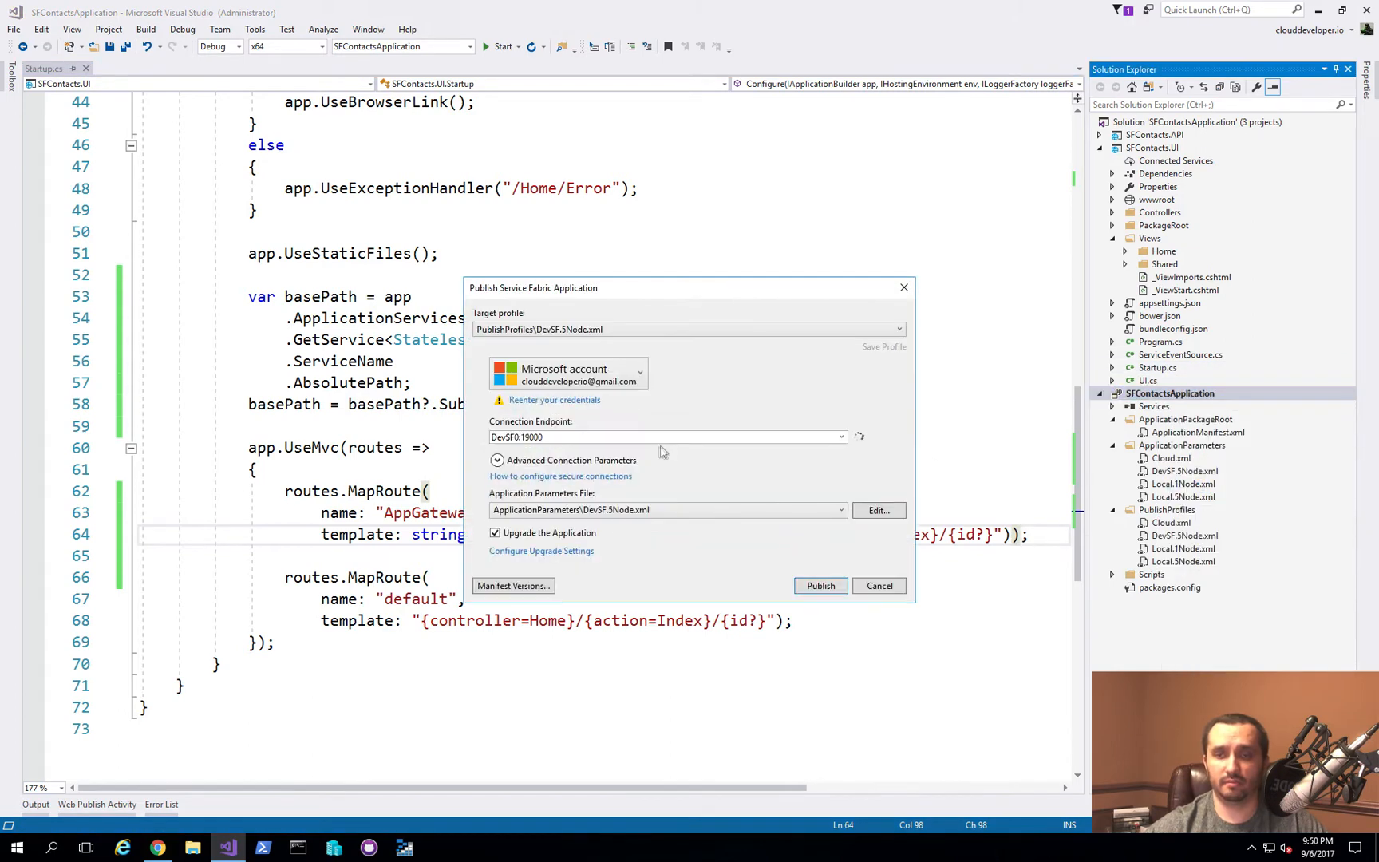
- Set SFContacts.UIPkg code version to 1.0.4 in Manifest Versions, save it and start publishing
click(512, 586)
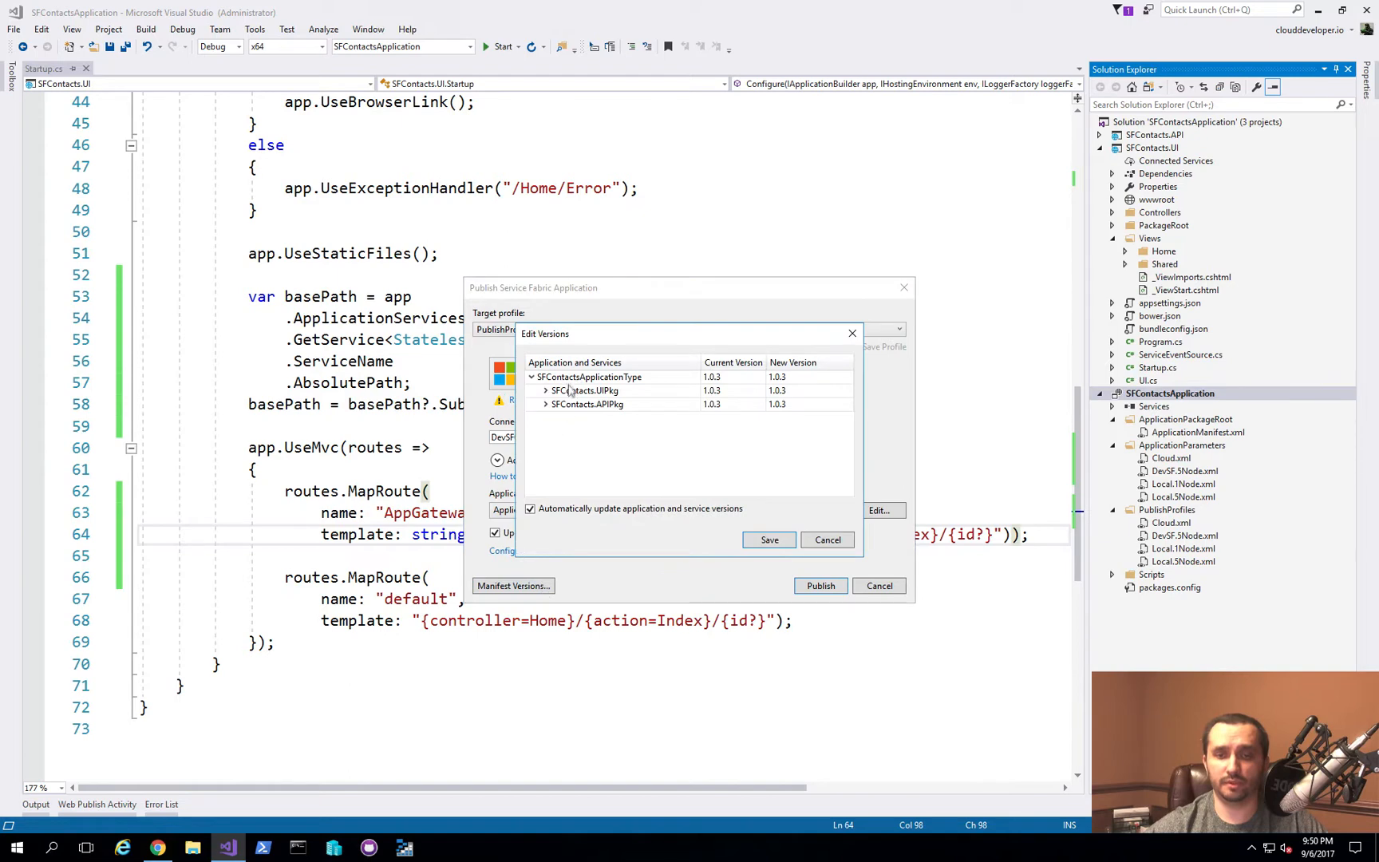
click(546, 390)
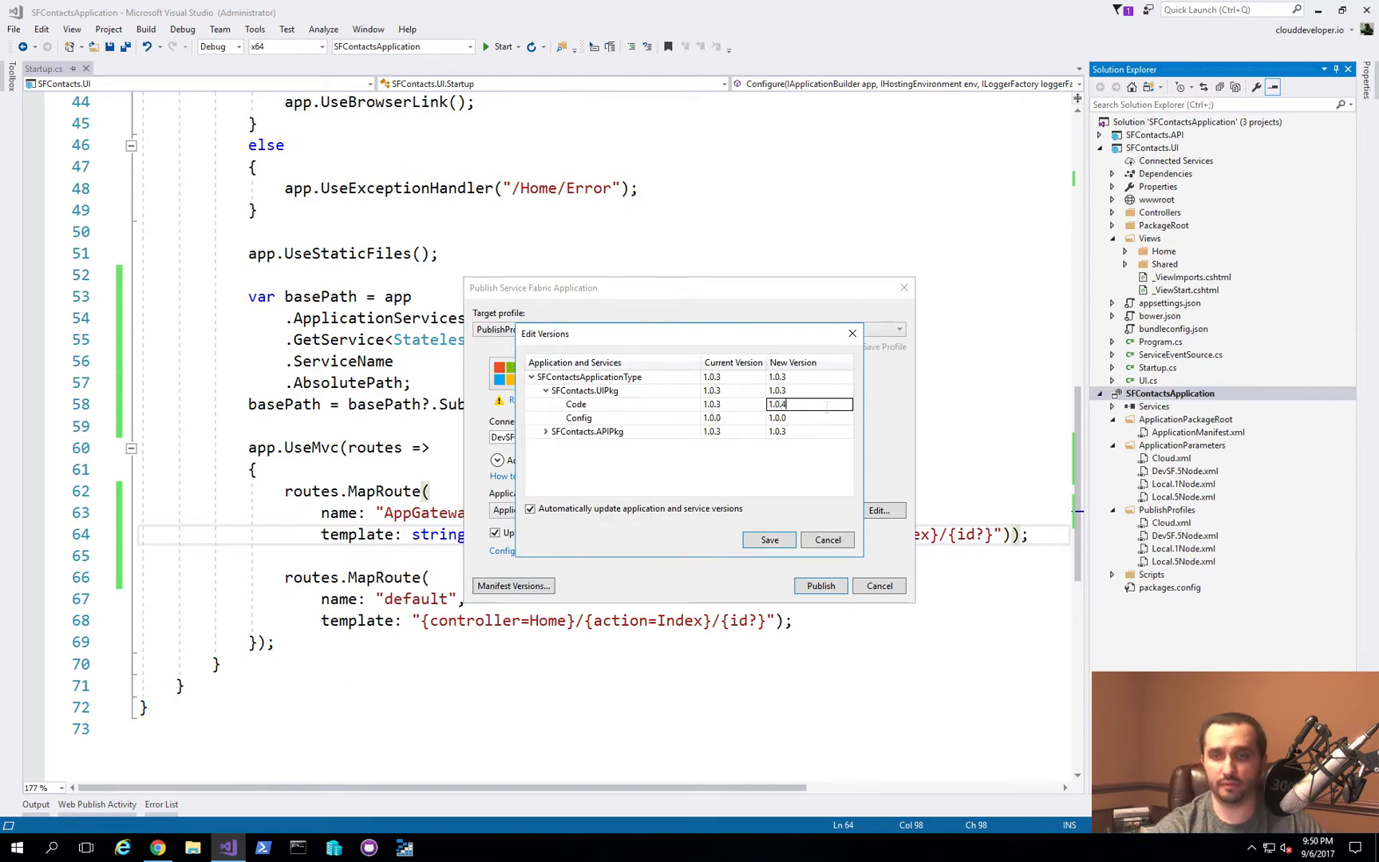
click(768, 540)
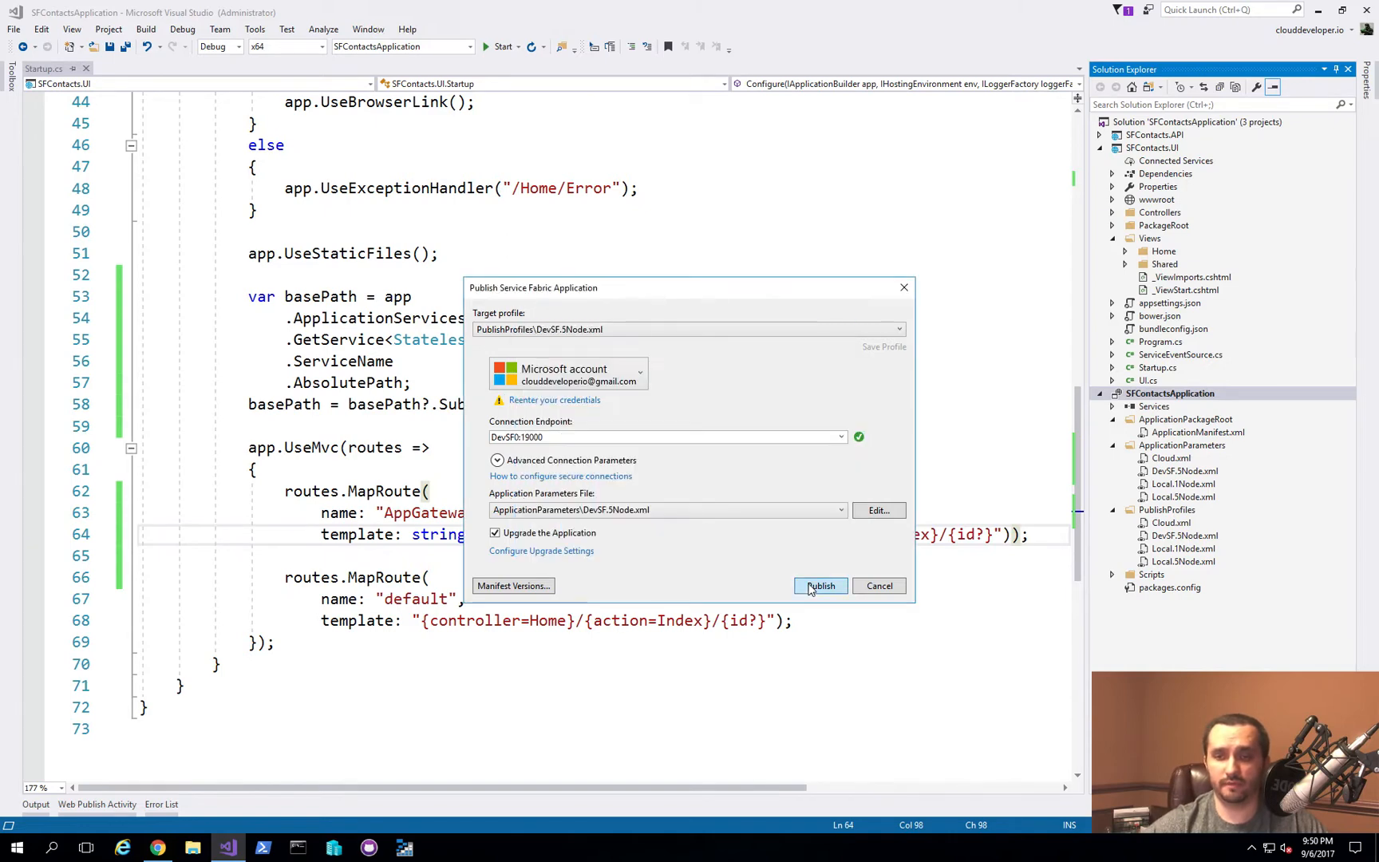
click(819, 585)
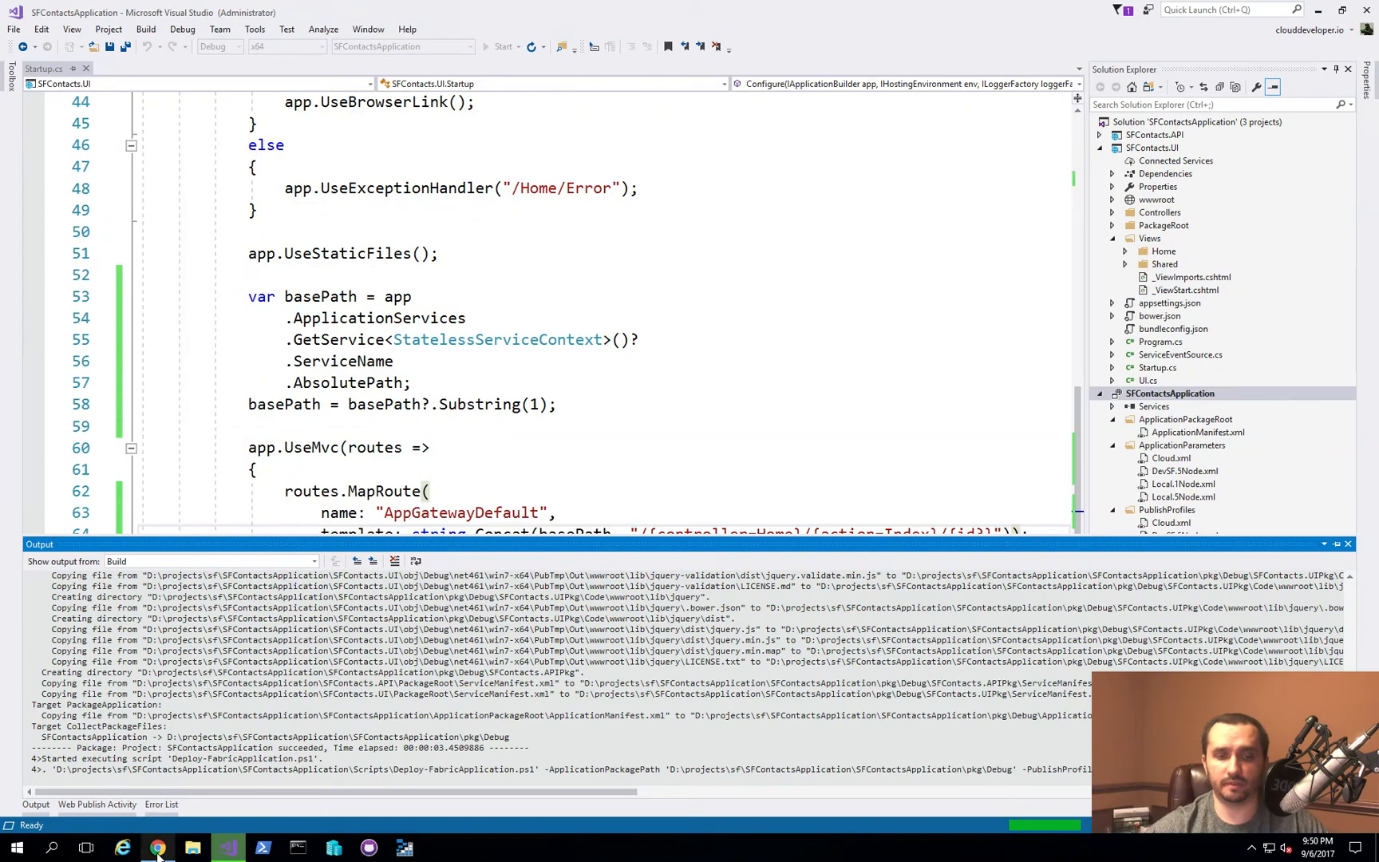
- View the SFContacts.UI partition's instances in Service Fabric Explorer, then return to the home page tab
click(123, 848)
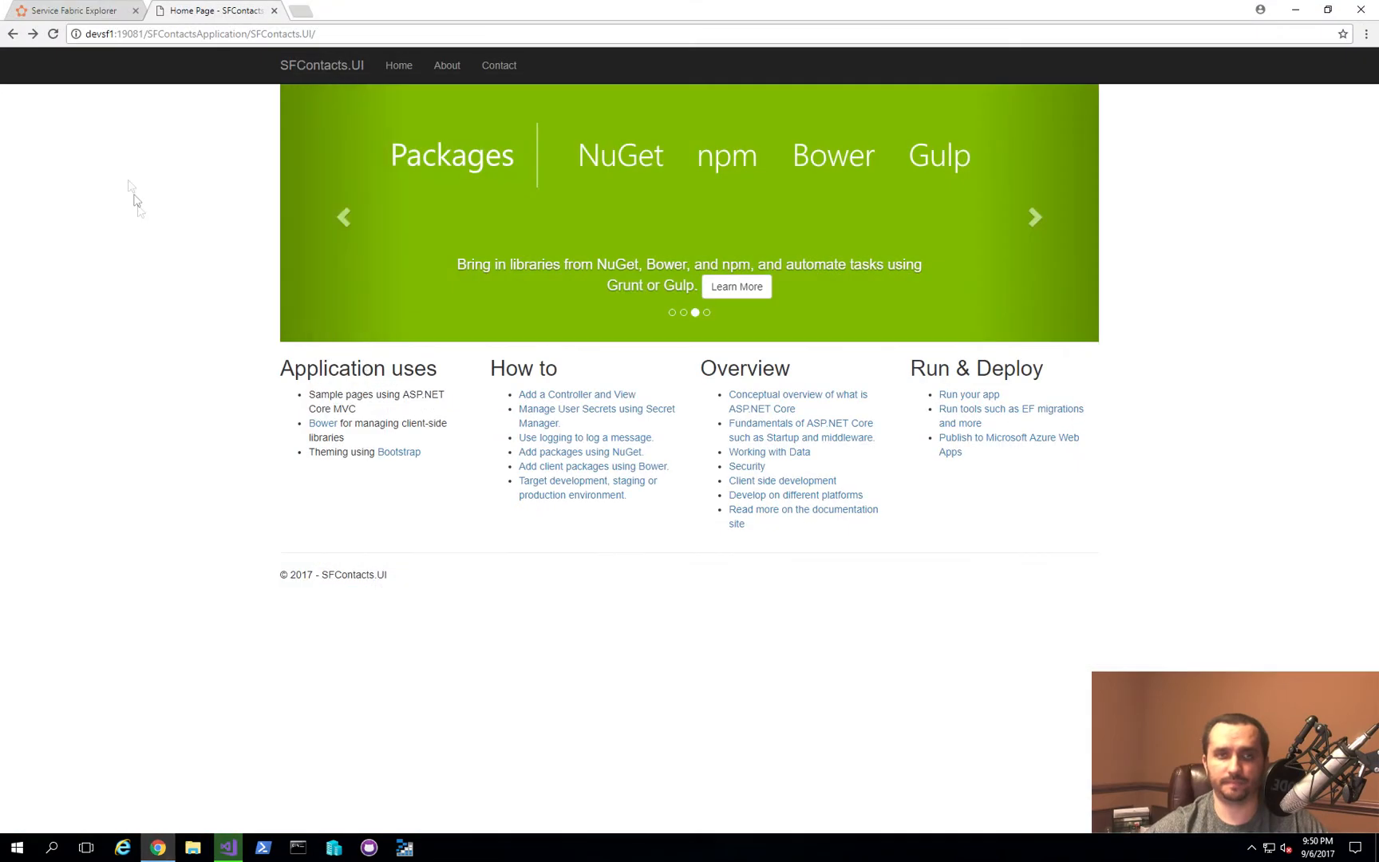
click(75, 10)
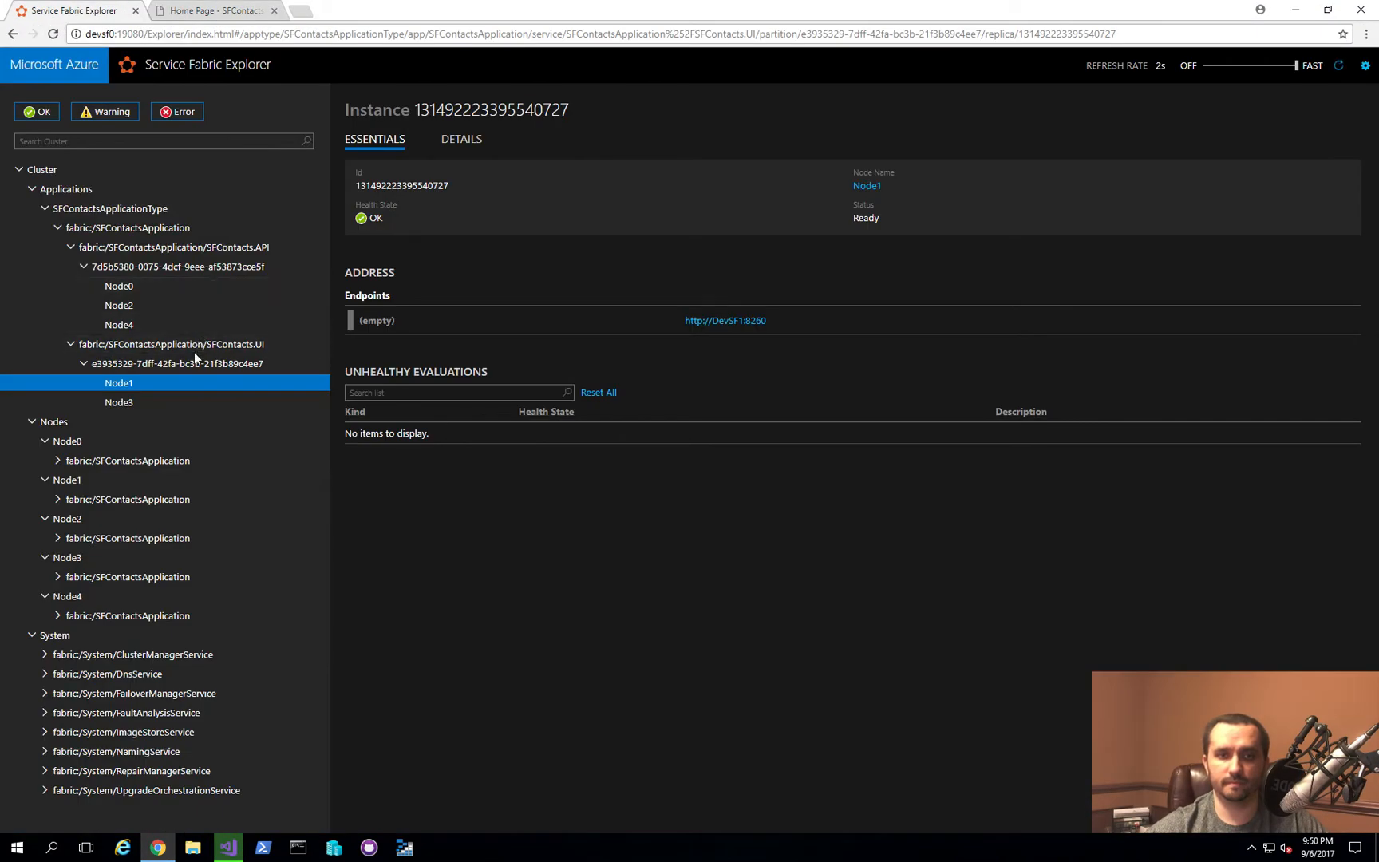
click(177, 364)
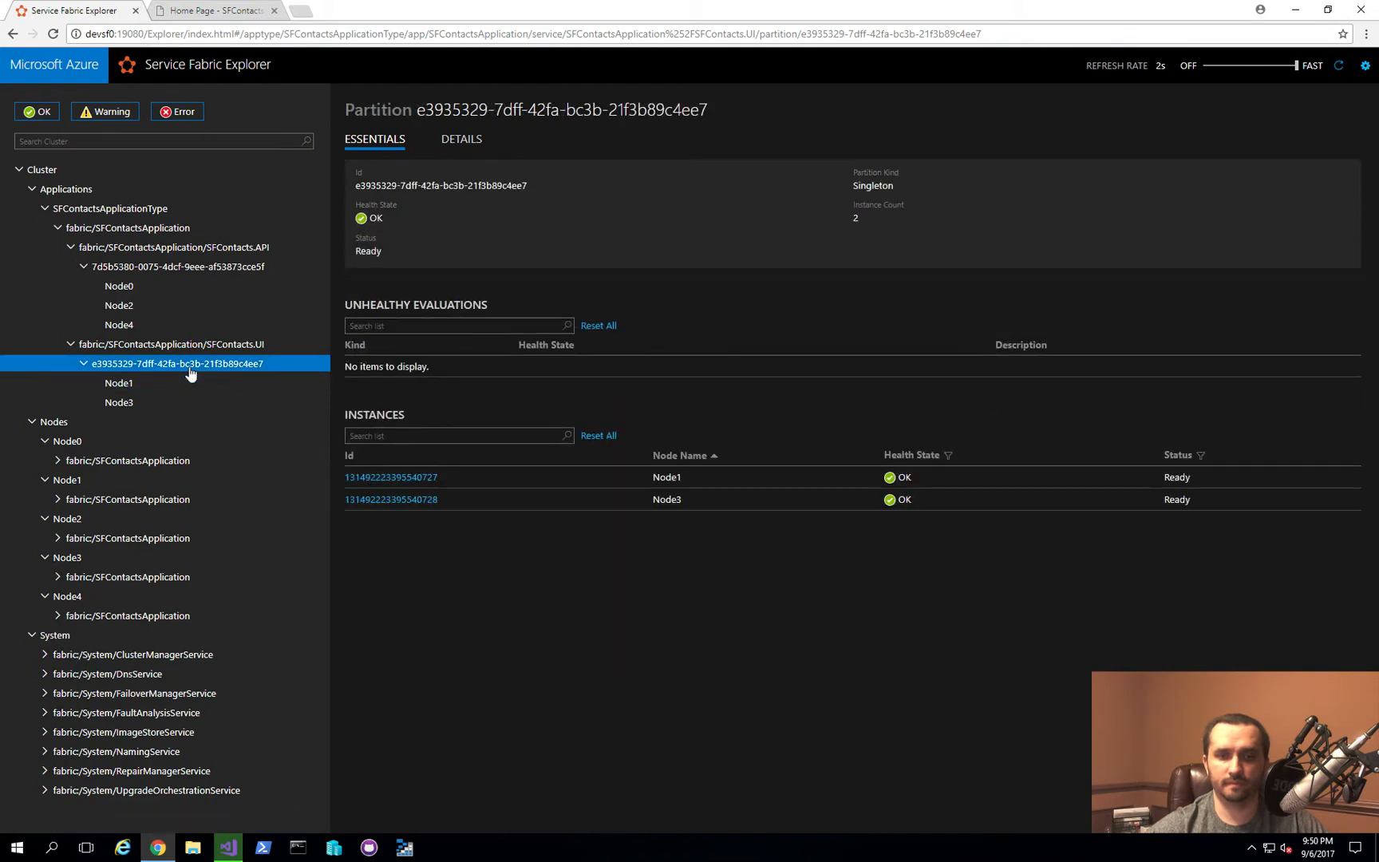
mouse_move(466, 559)
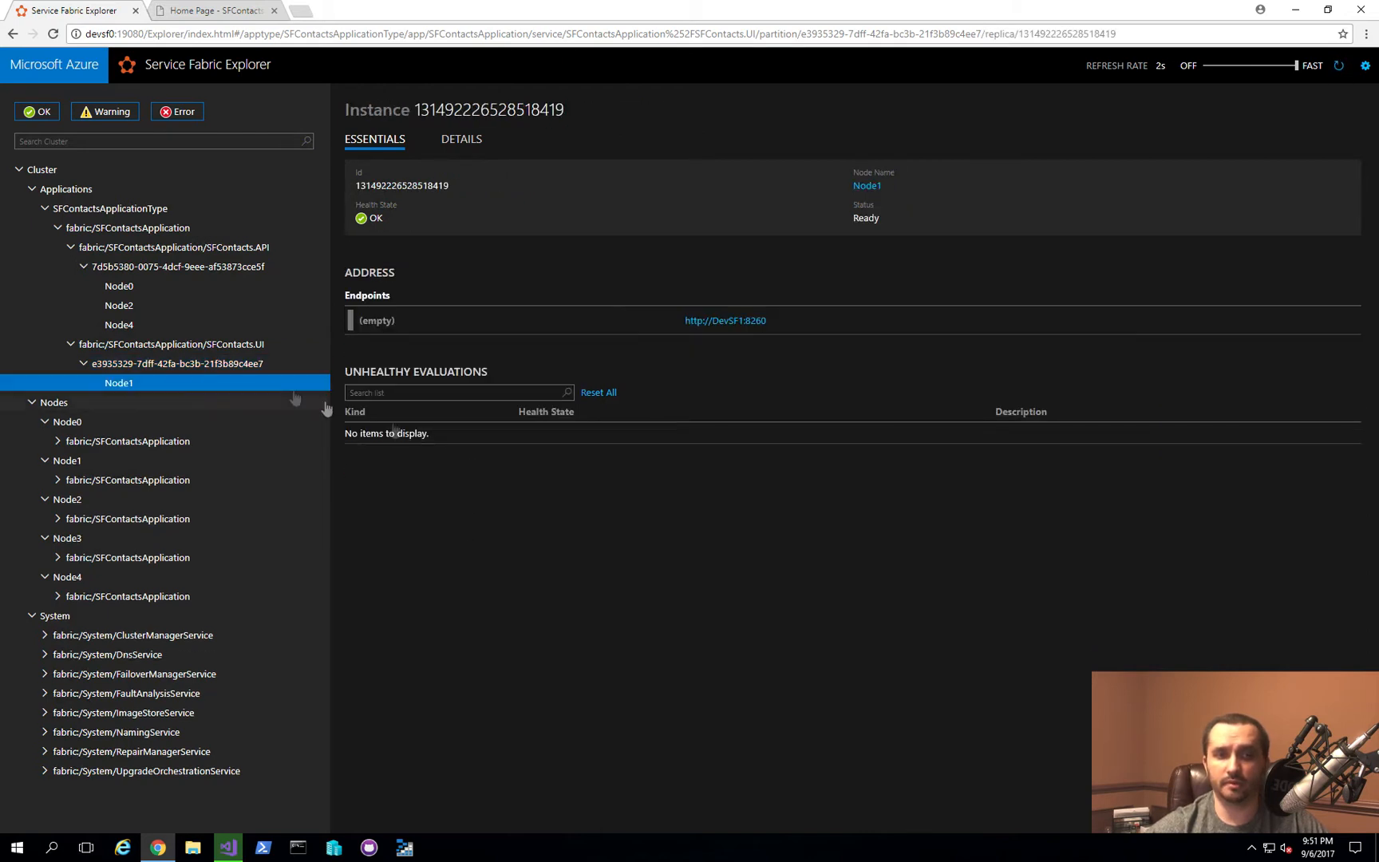
click(211, 10)
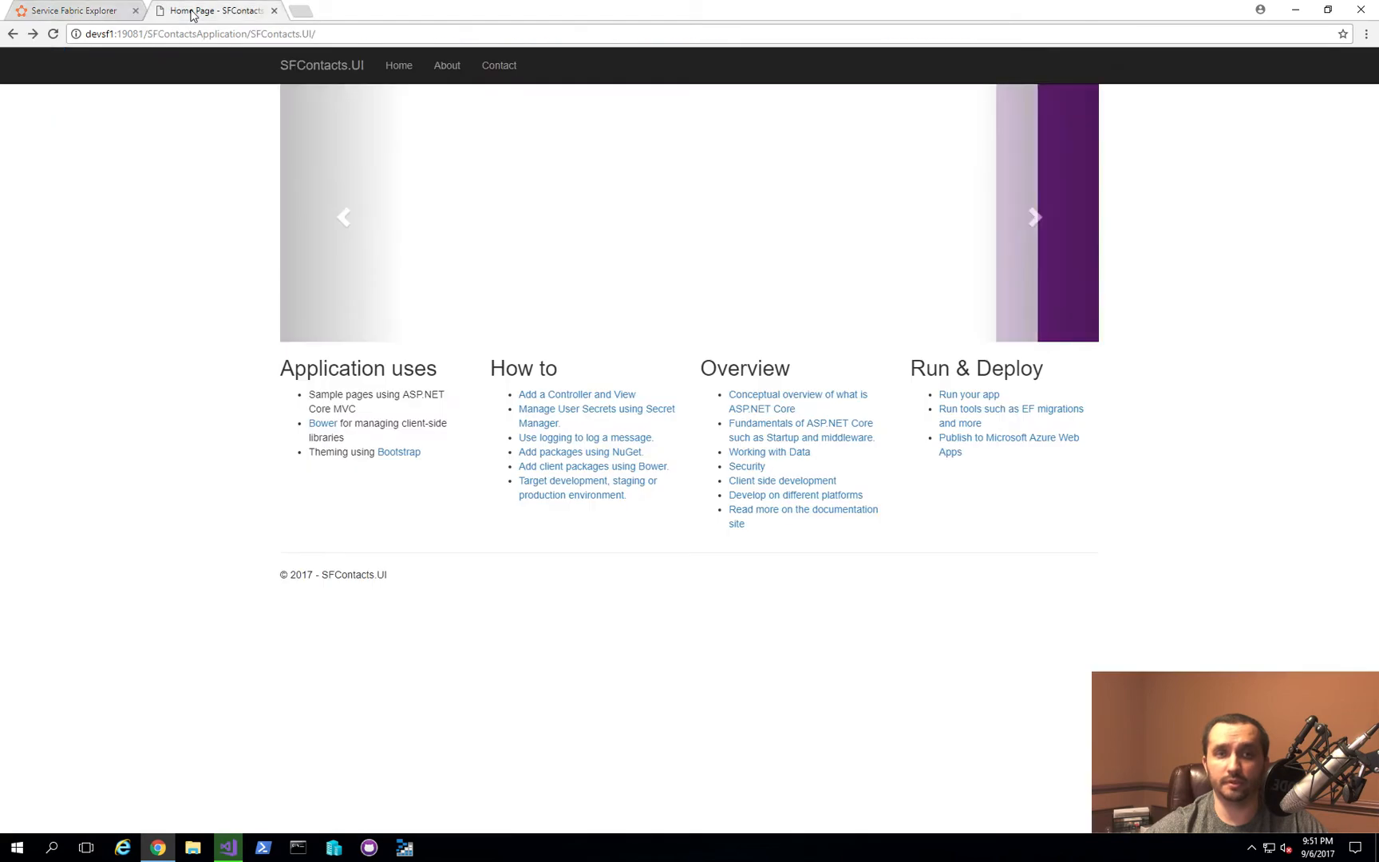
- Reload the home page and confirm the About page now loads through the reverse proxy
click(55, 34)
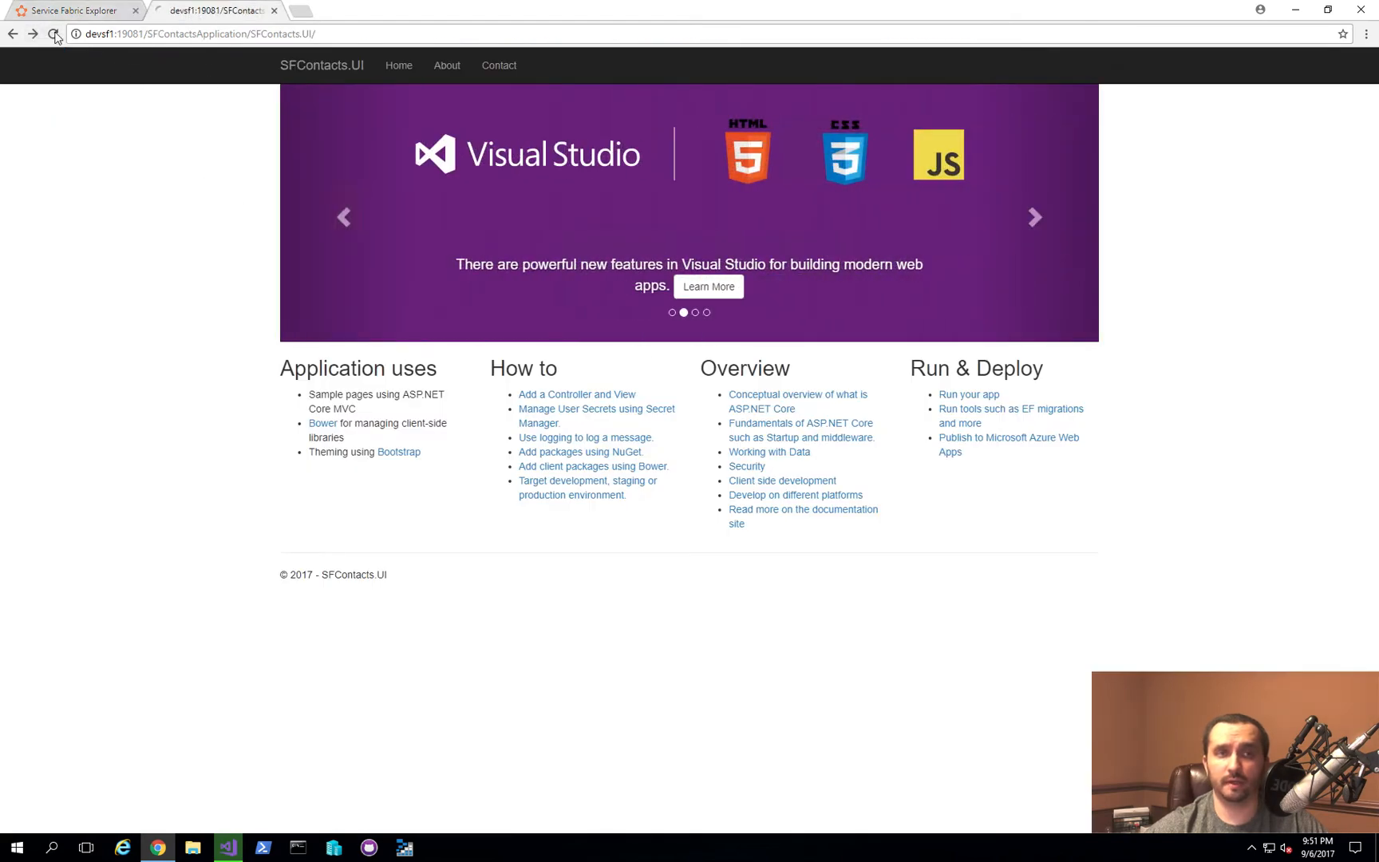
click(54, 33)
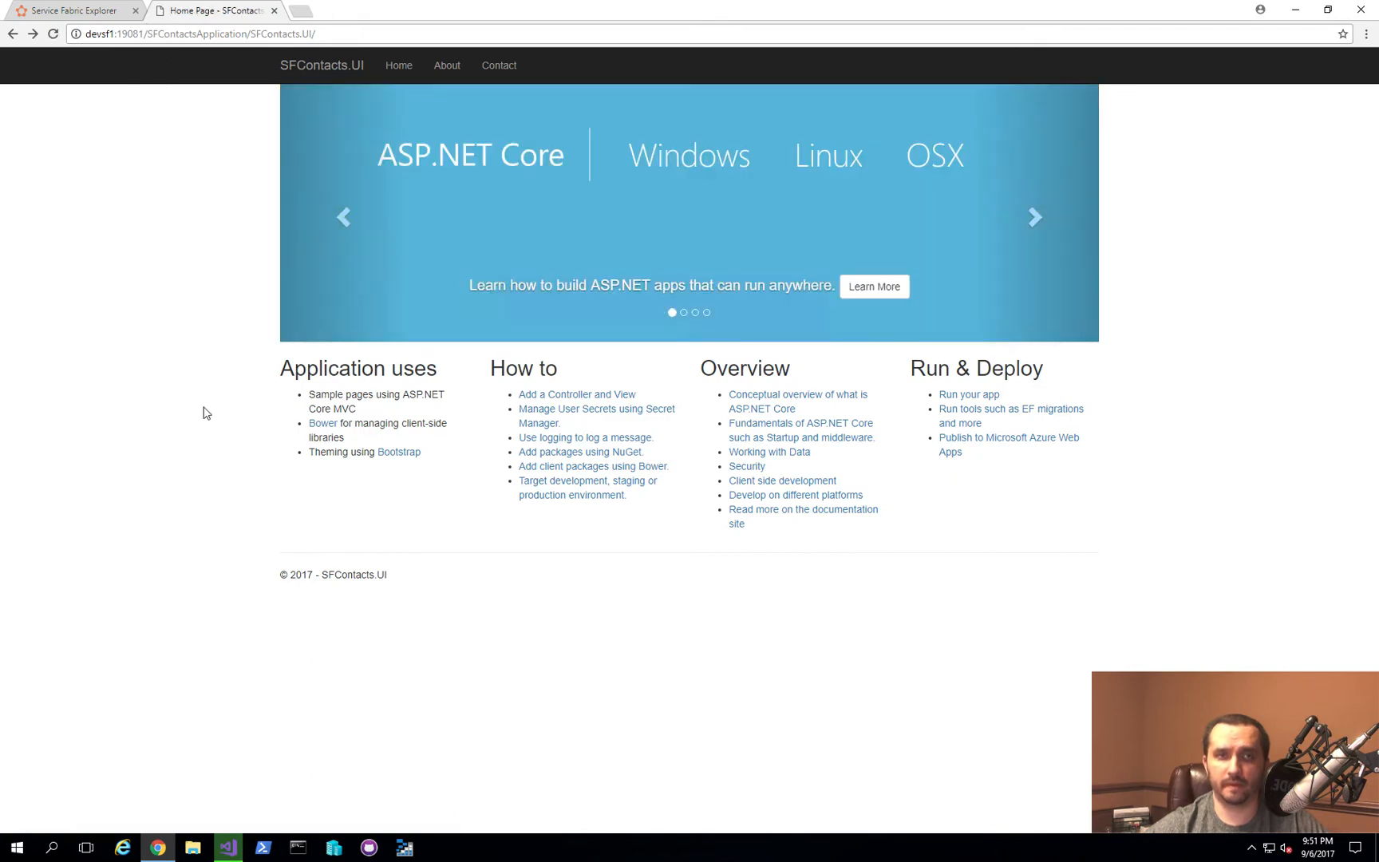
mouse_move(405, 95)
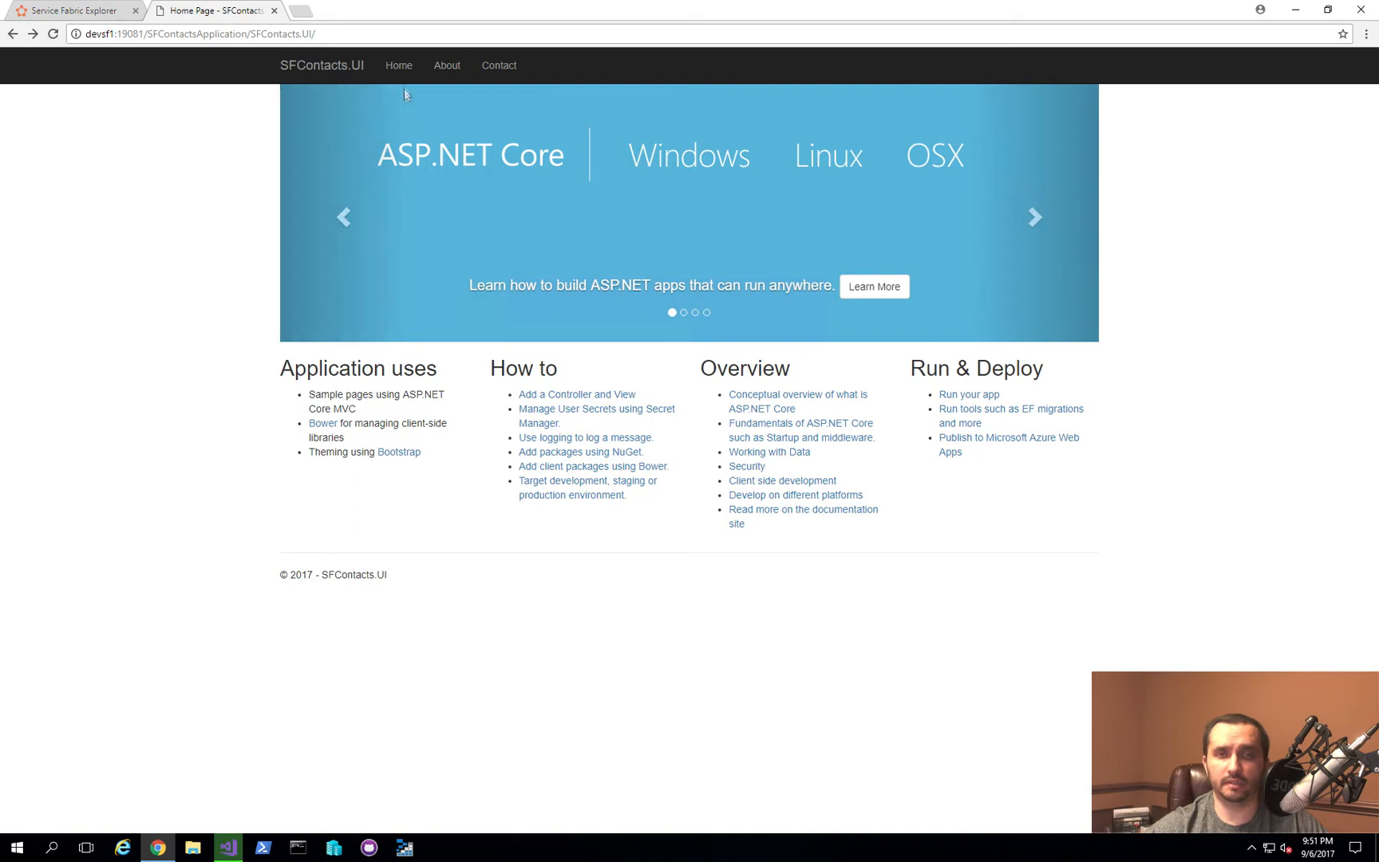
mouse_move(399, 65)
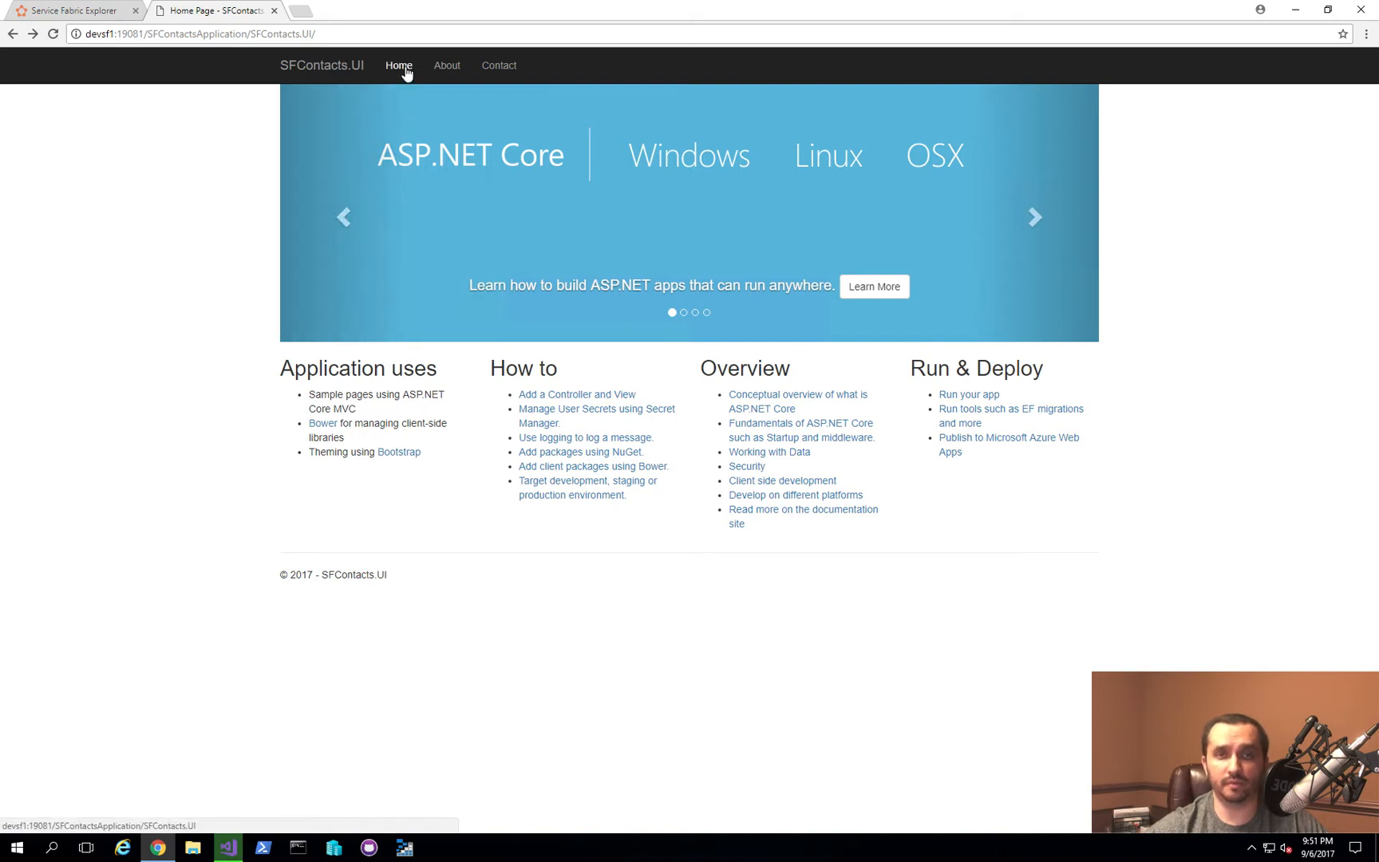
mouse_move(415, 72)
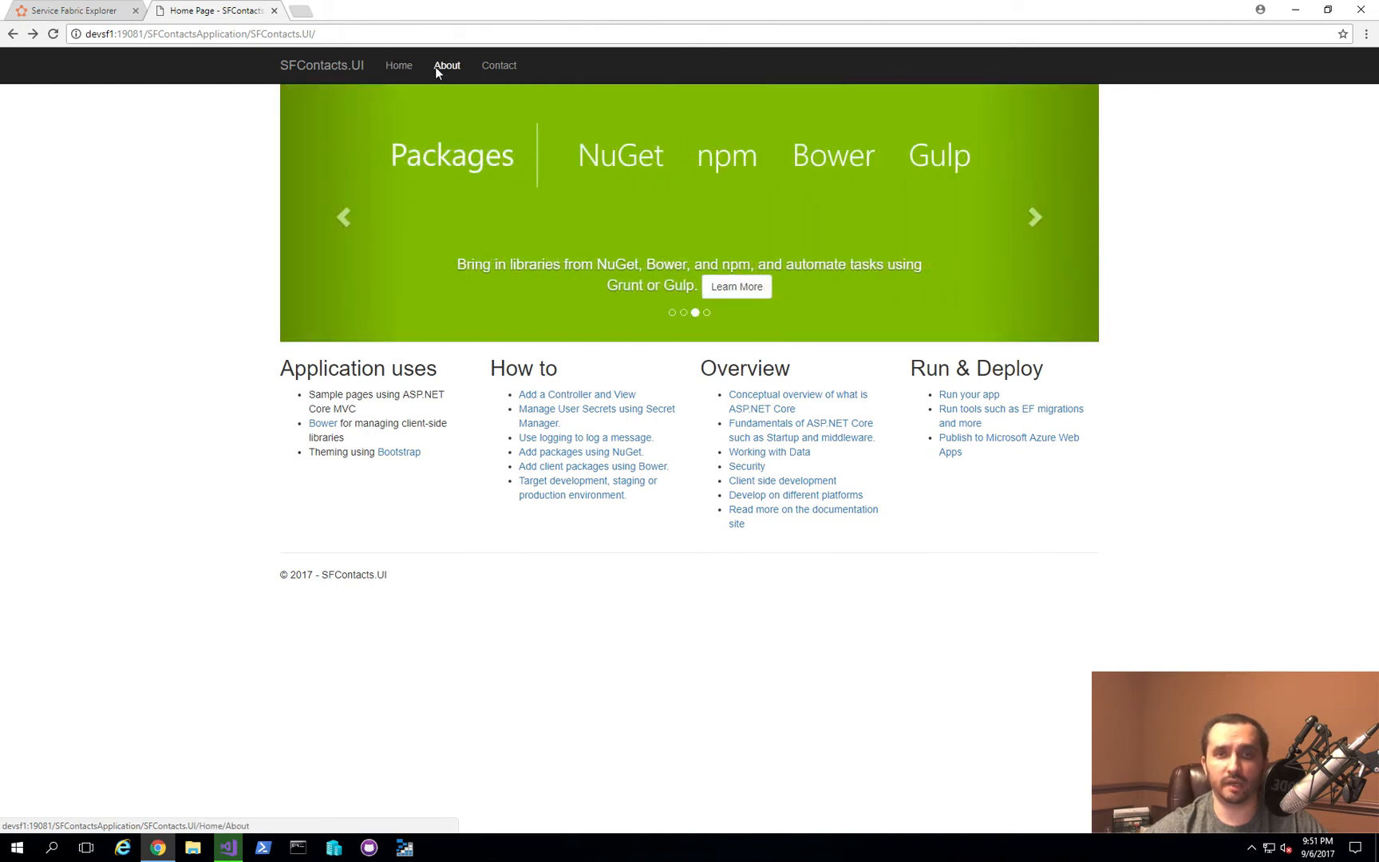
click(447, 65)
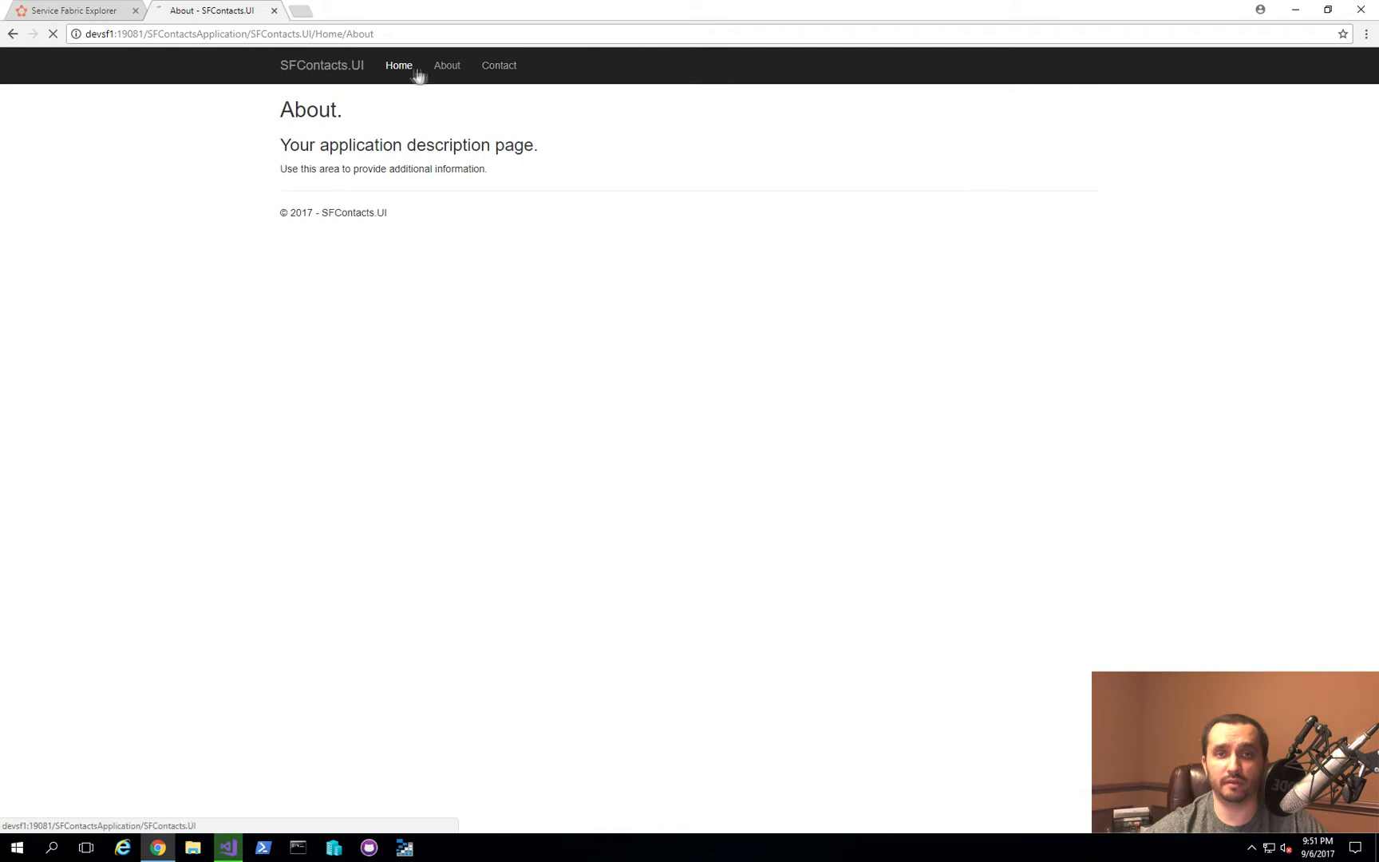
click(399, 65)
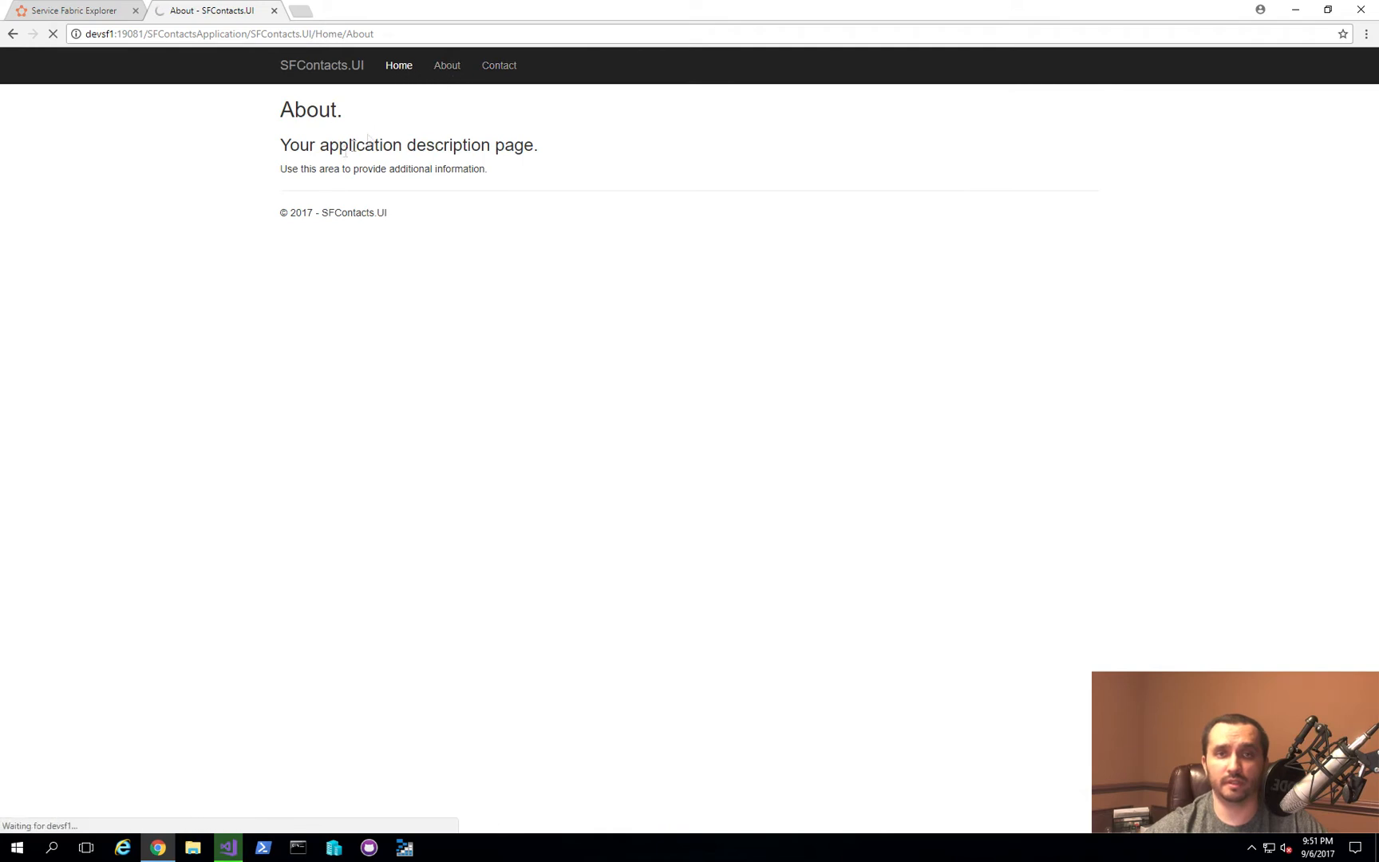
mouse_move(177, 222)
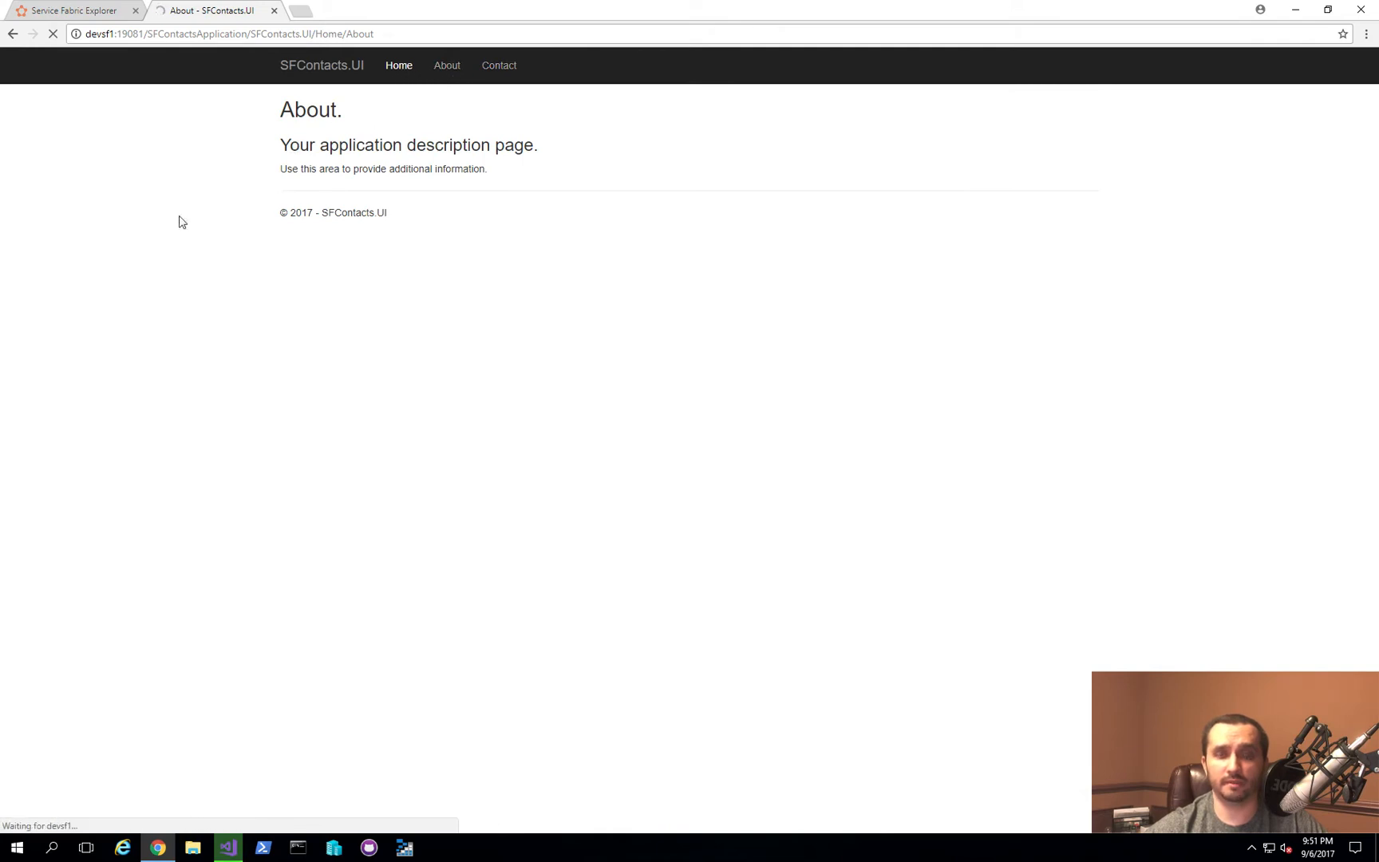
- Switch between Home and About again, then navigate to the Contact page
click(398, 65)
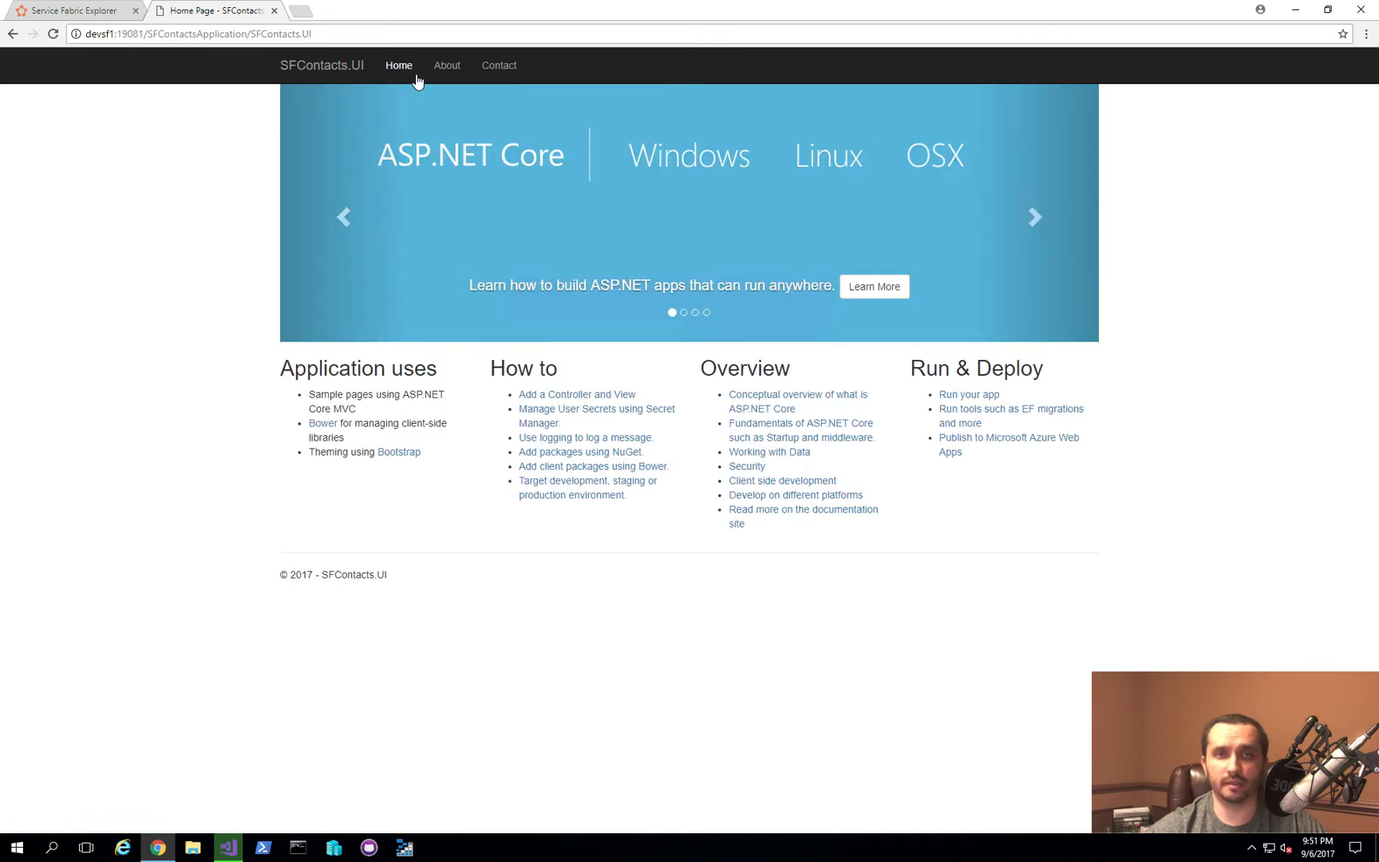
click(445, 65)
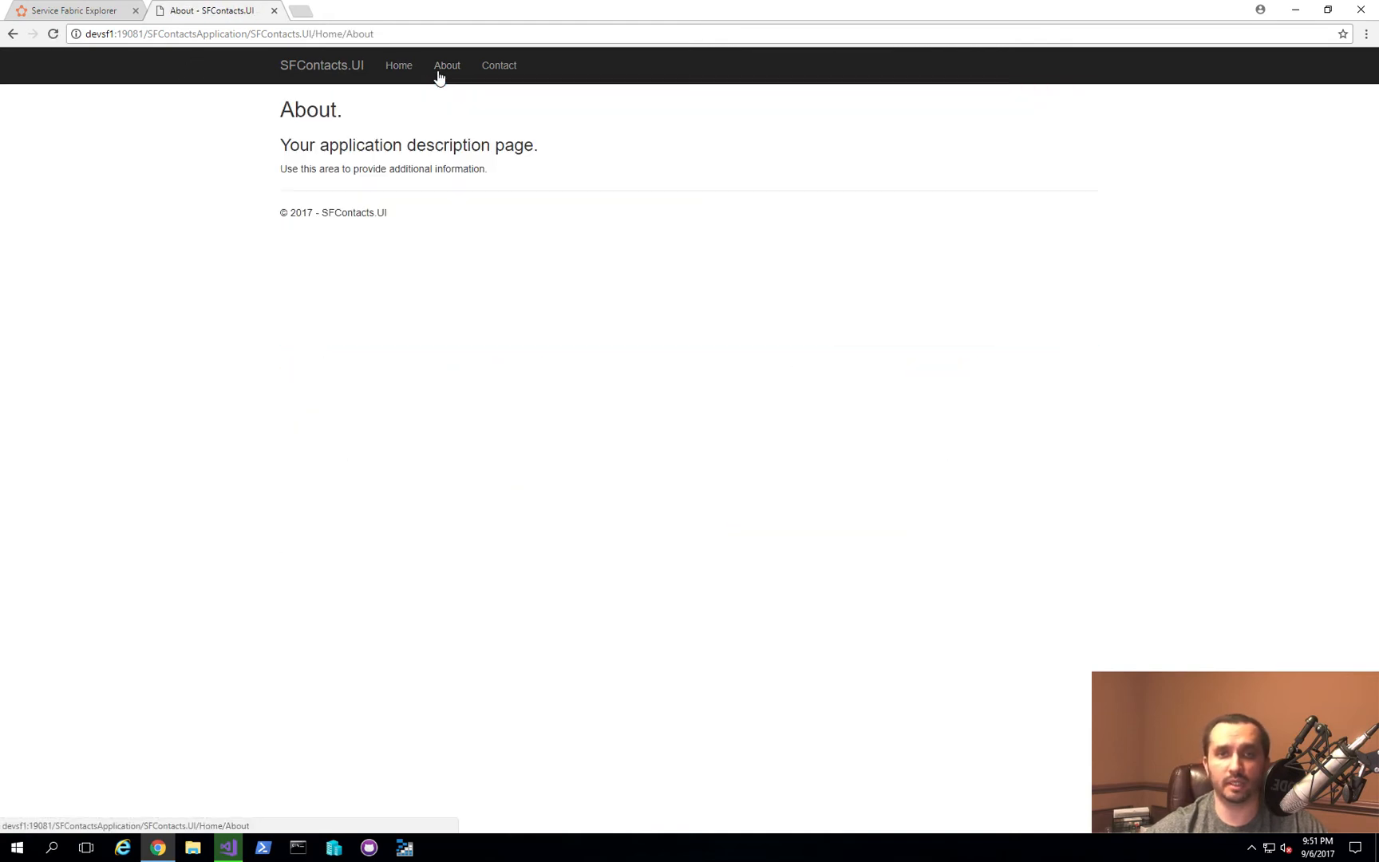
click(399, 65)
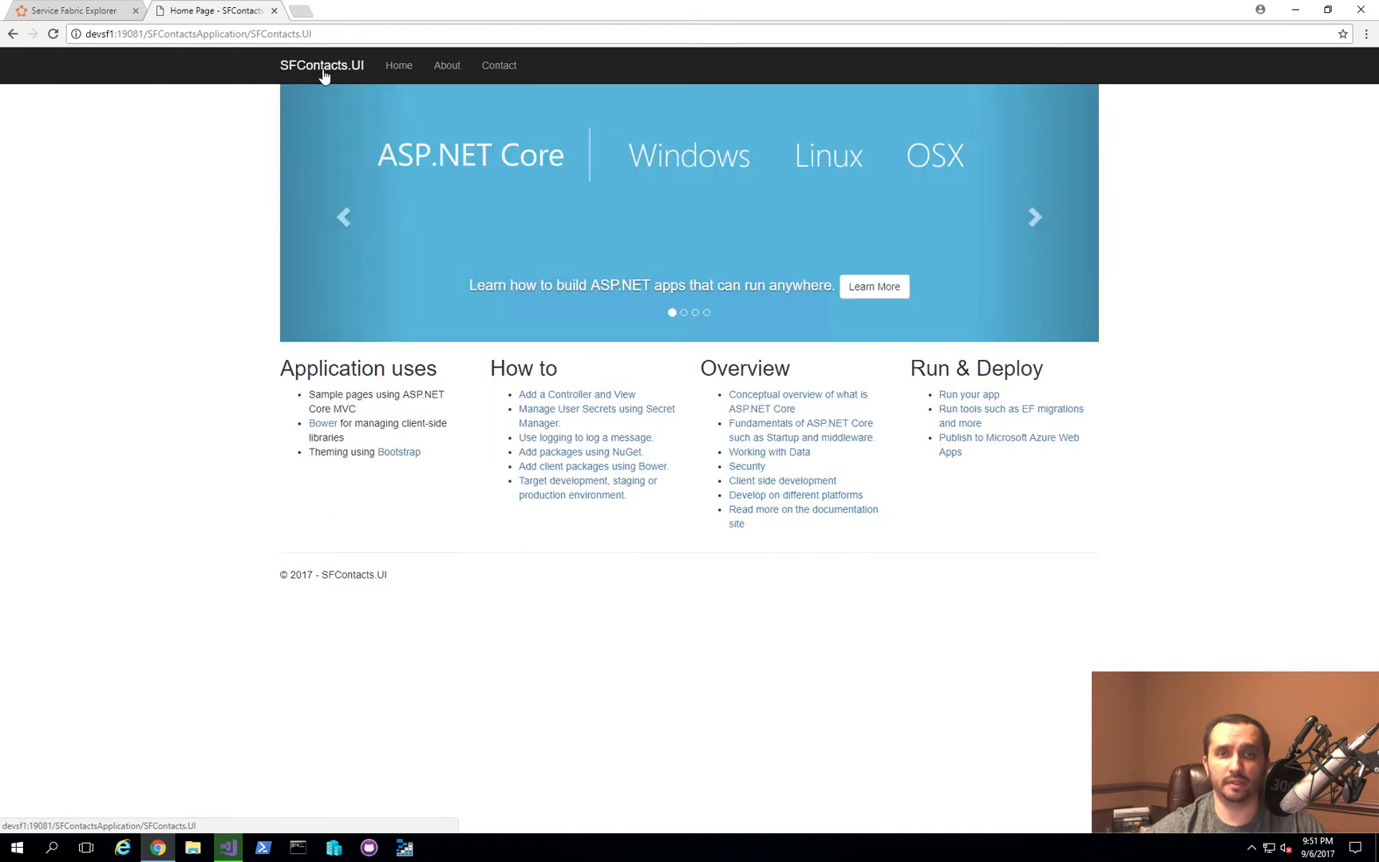
click(498, 66)
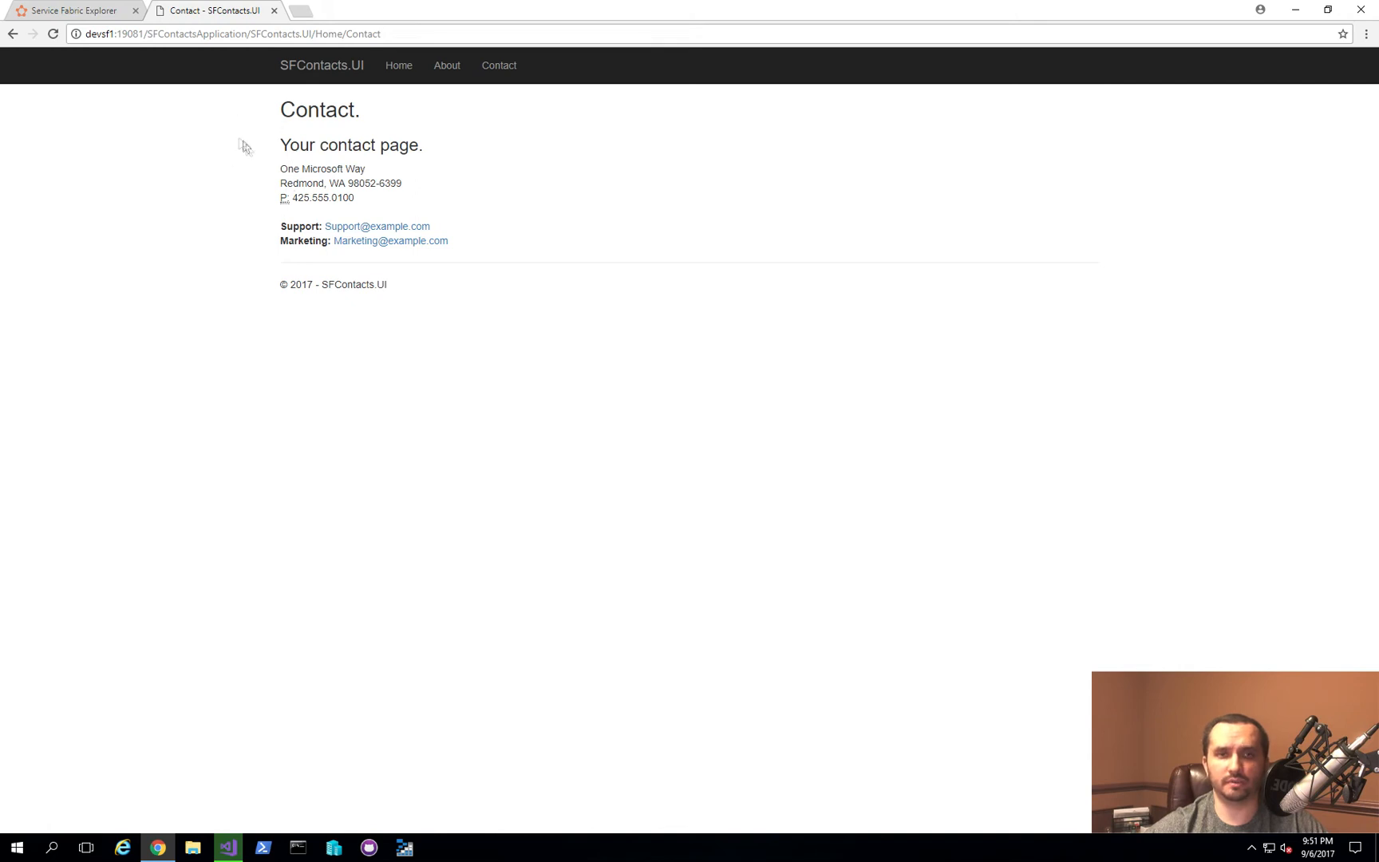
mouse_move(402, 293)
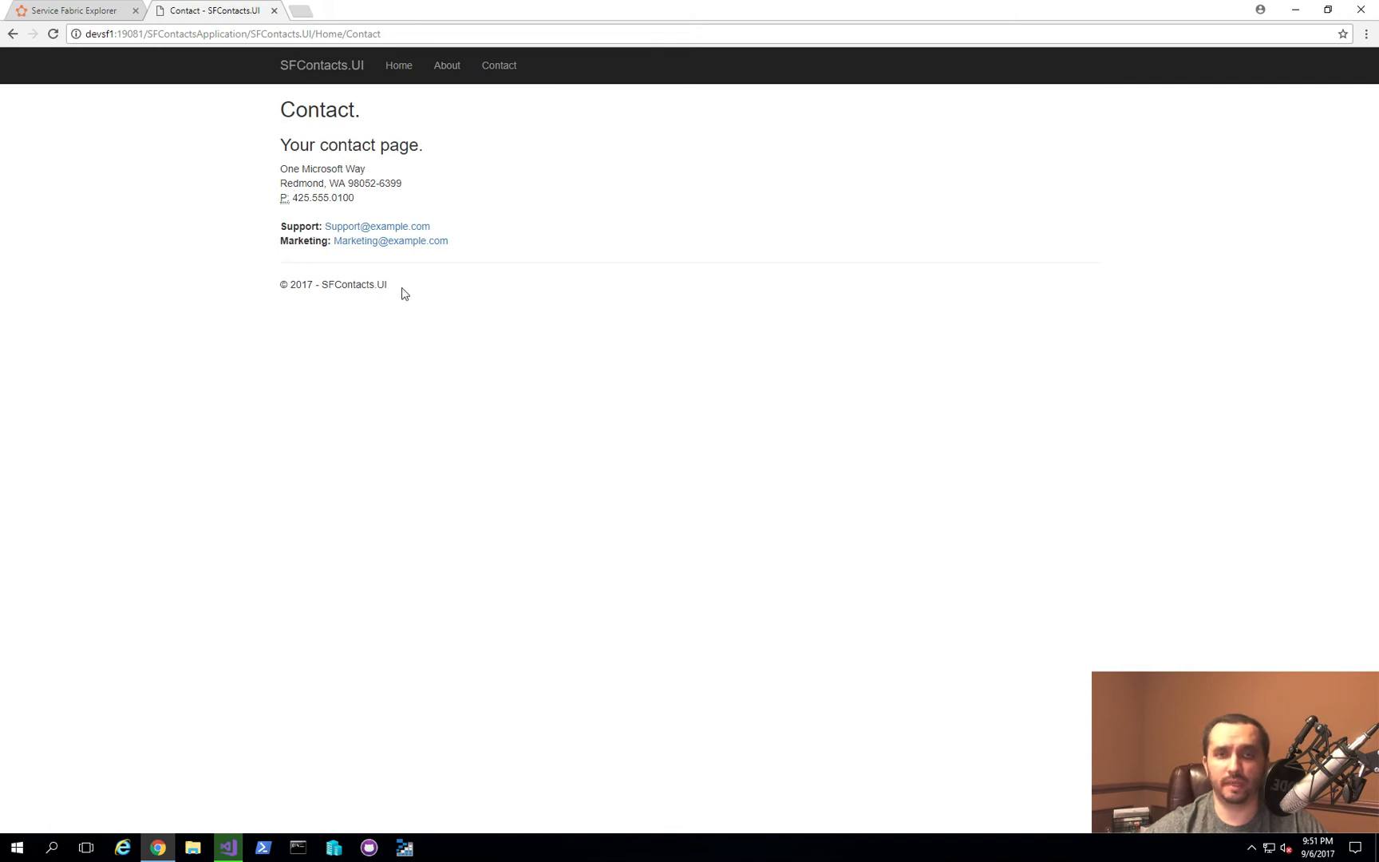
mouse_move(407, 291)
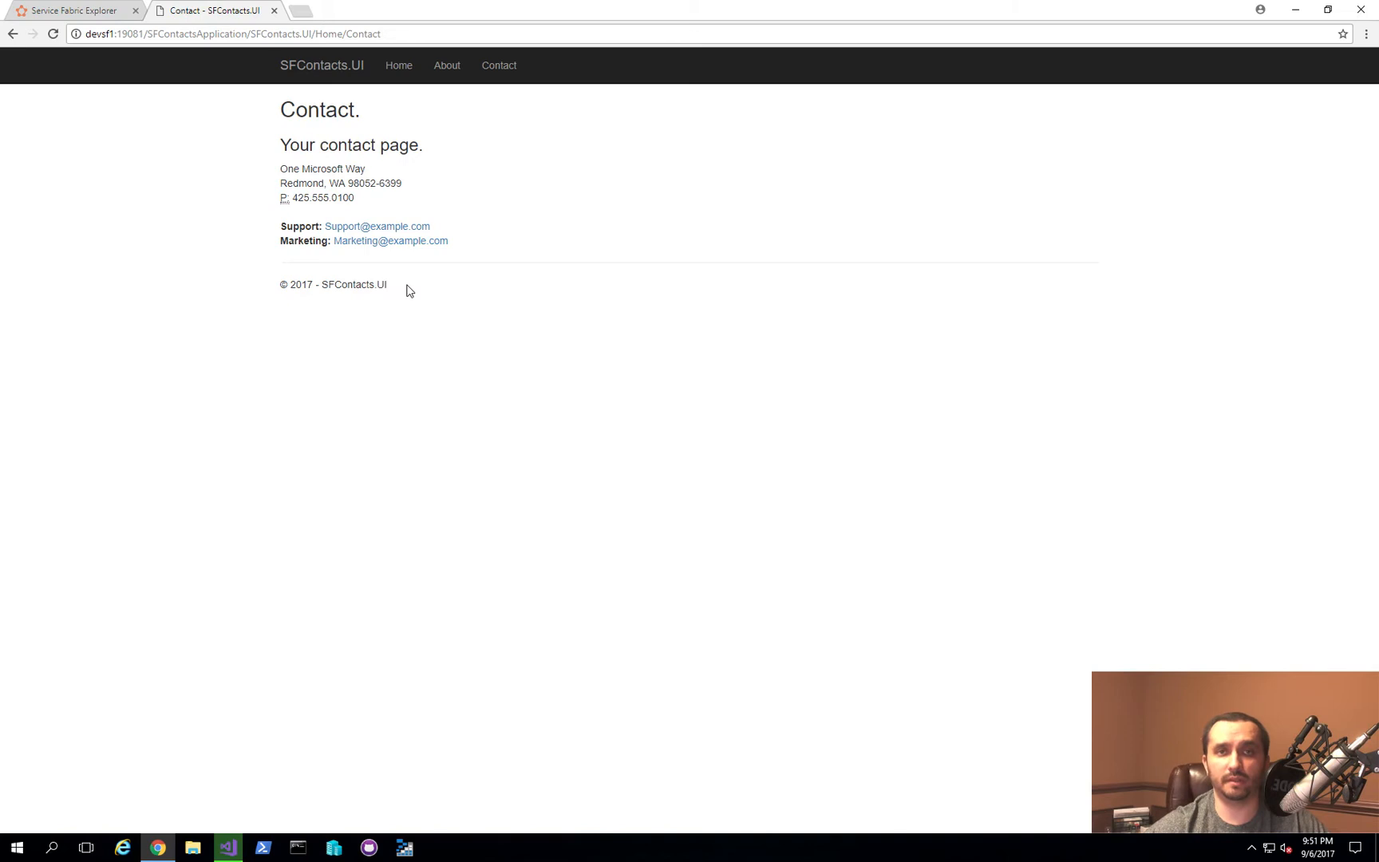
mouse_move(442, 297)
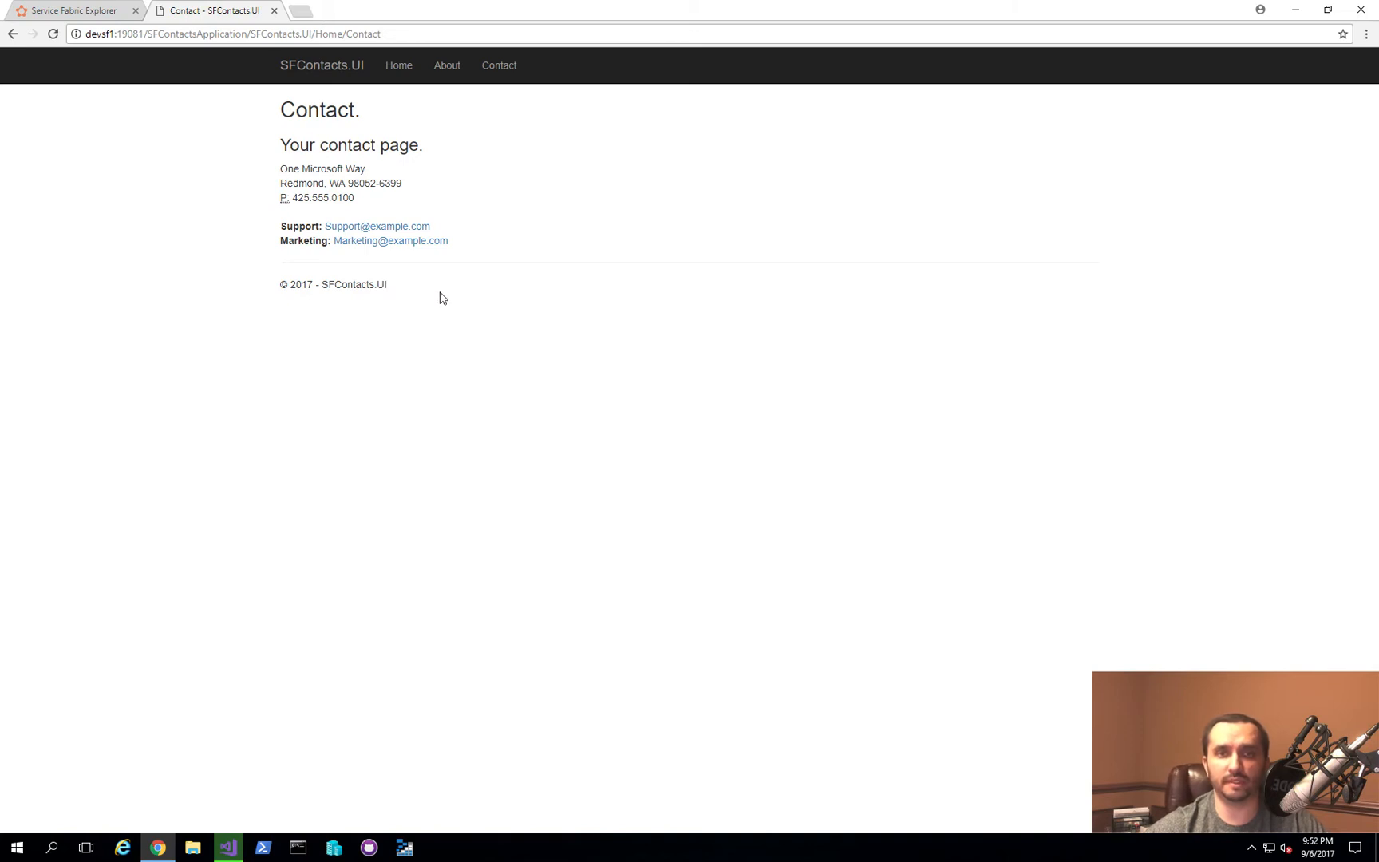
mouse_move(452, 289)
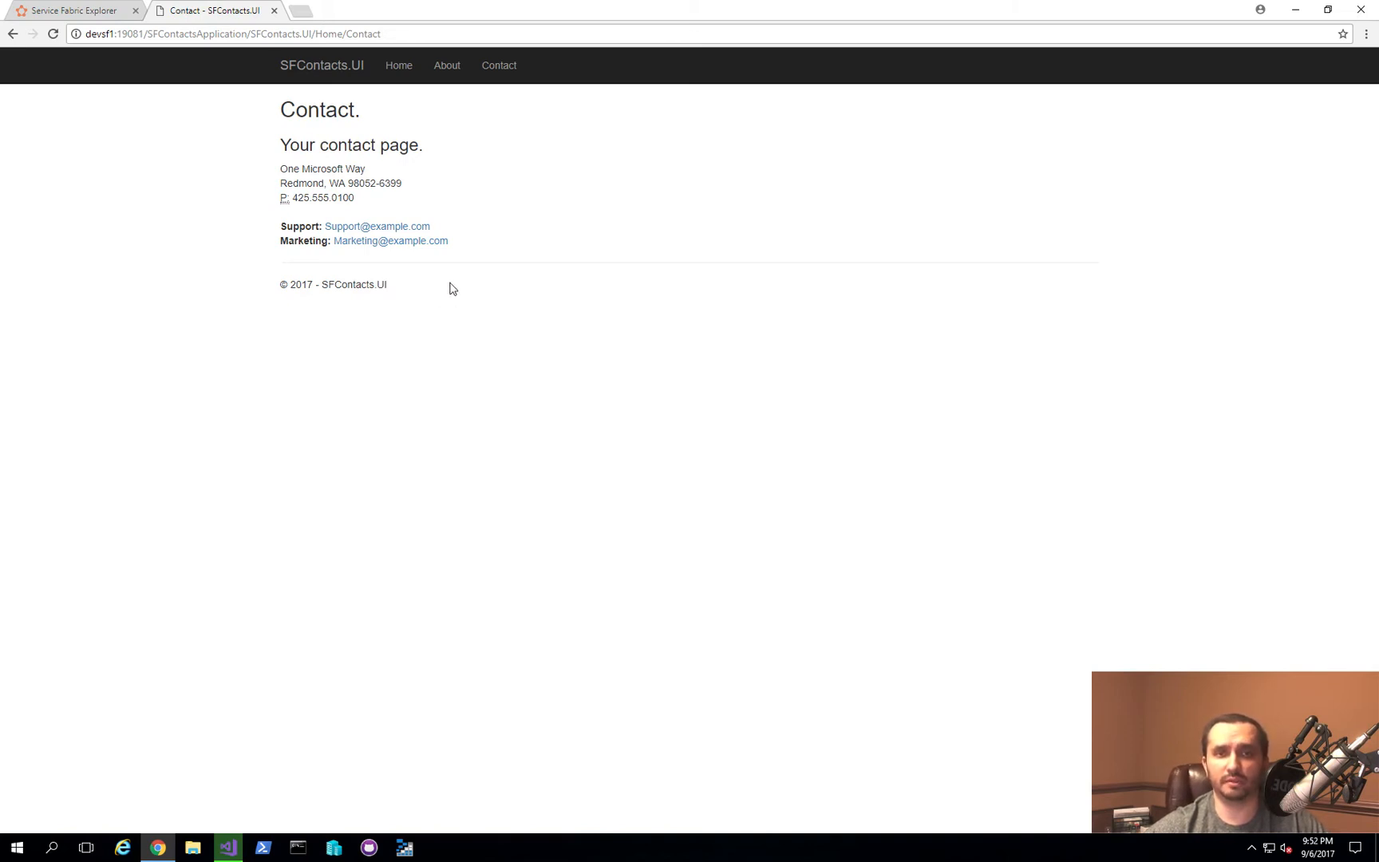
mouse_move(481, 291)
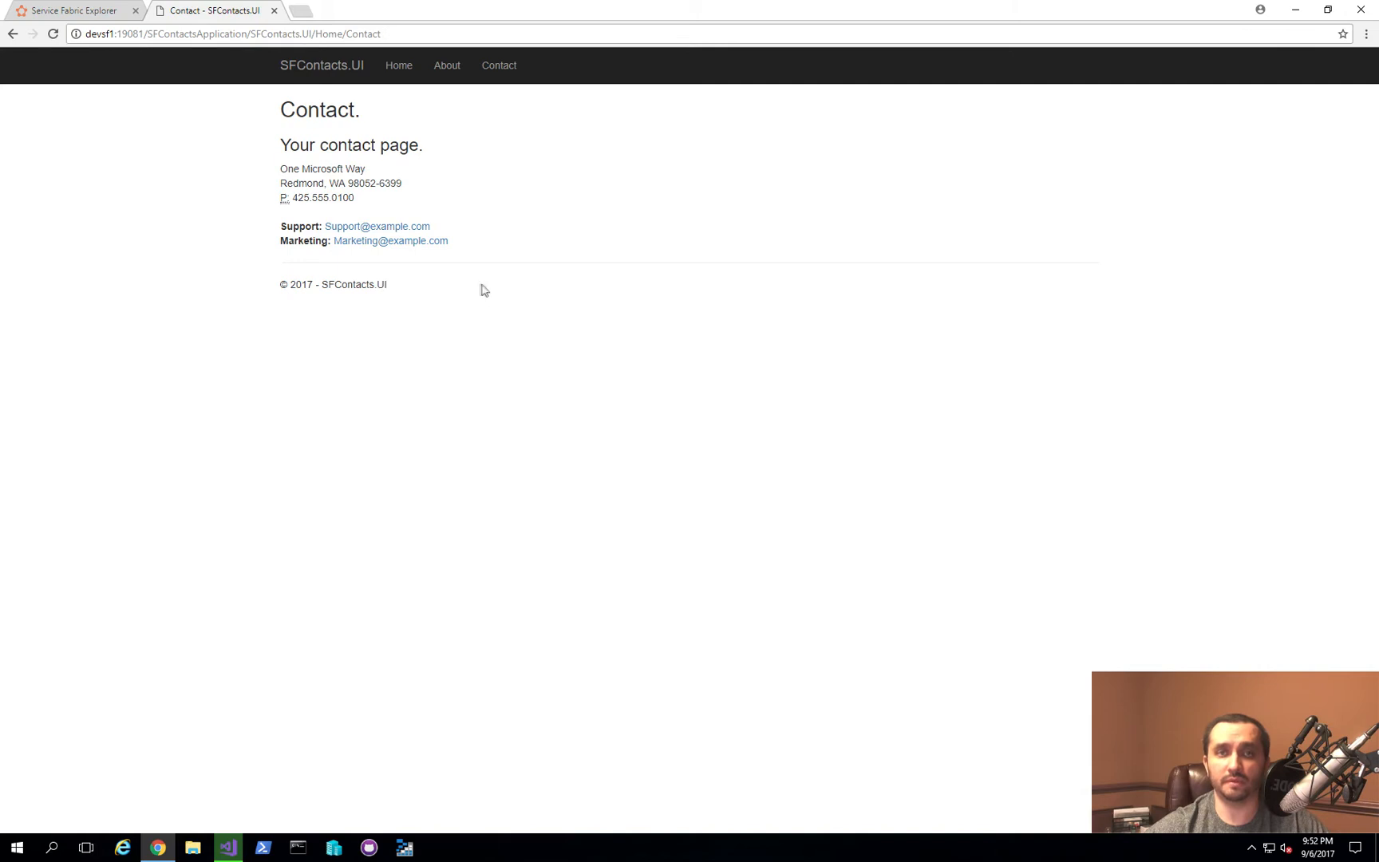
mouse_move(424, 415)
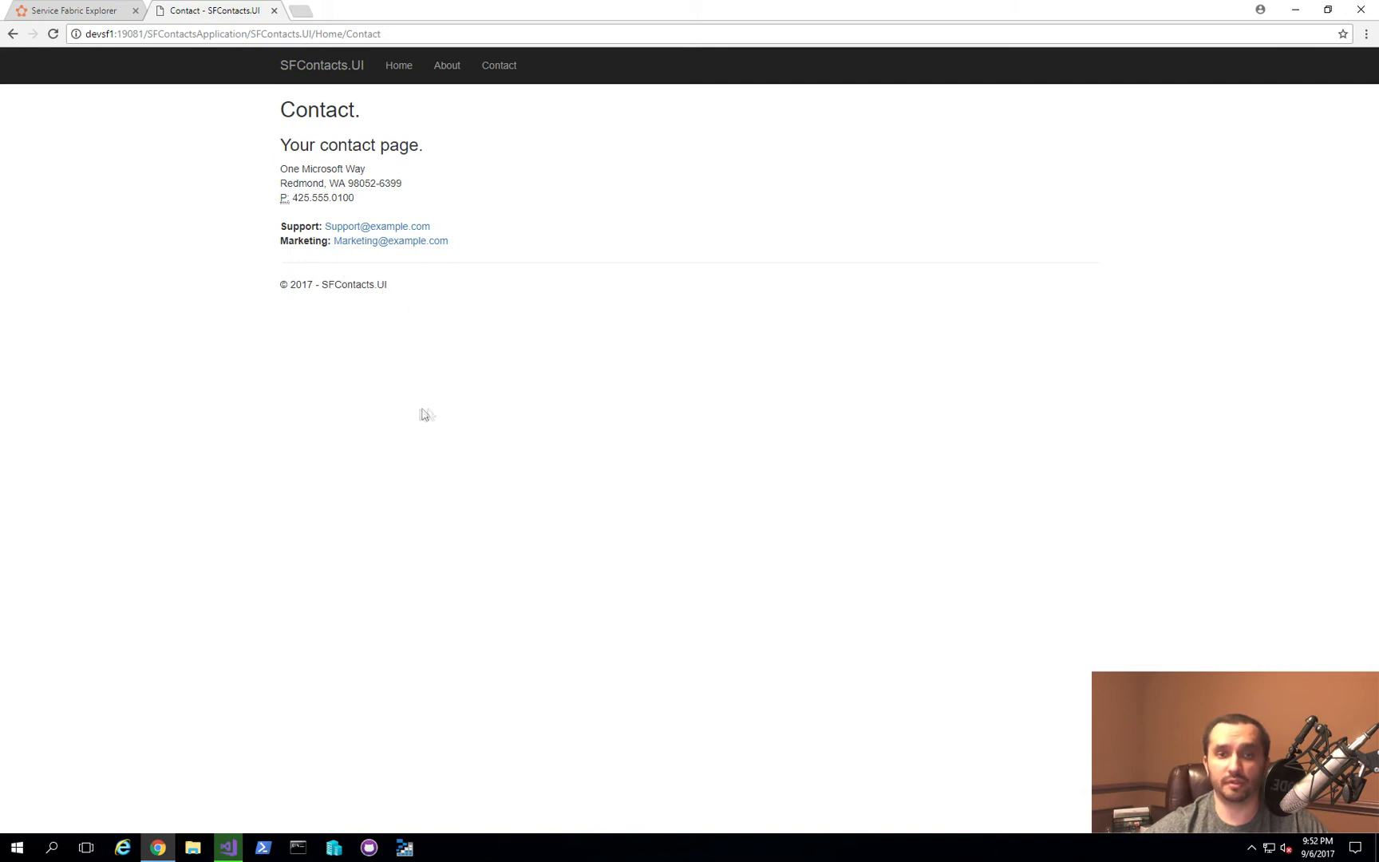
mouse_move(441, 404)
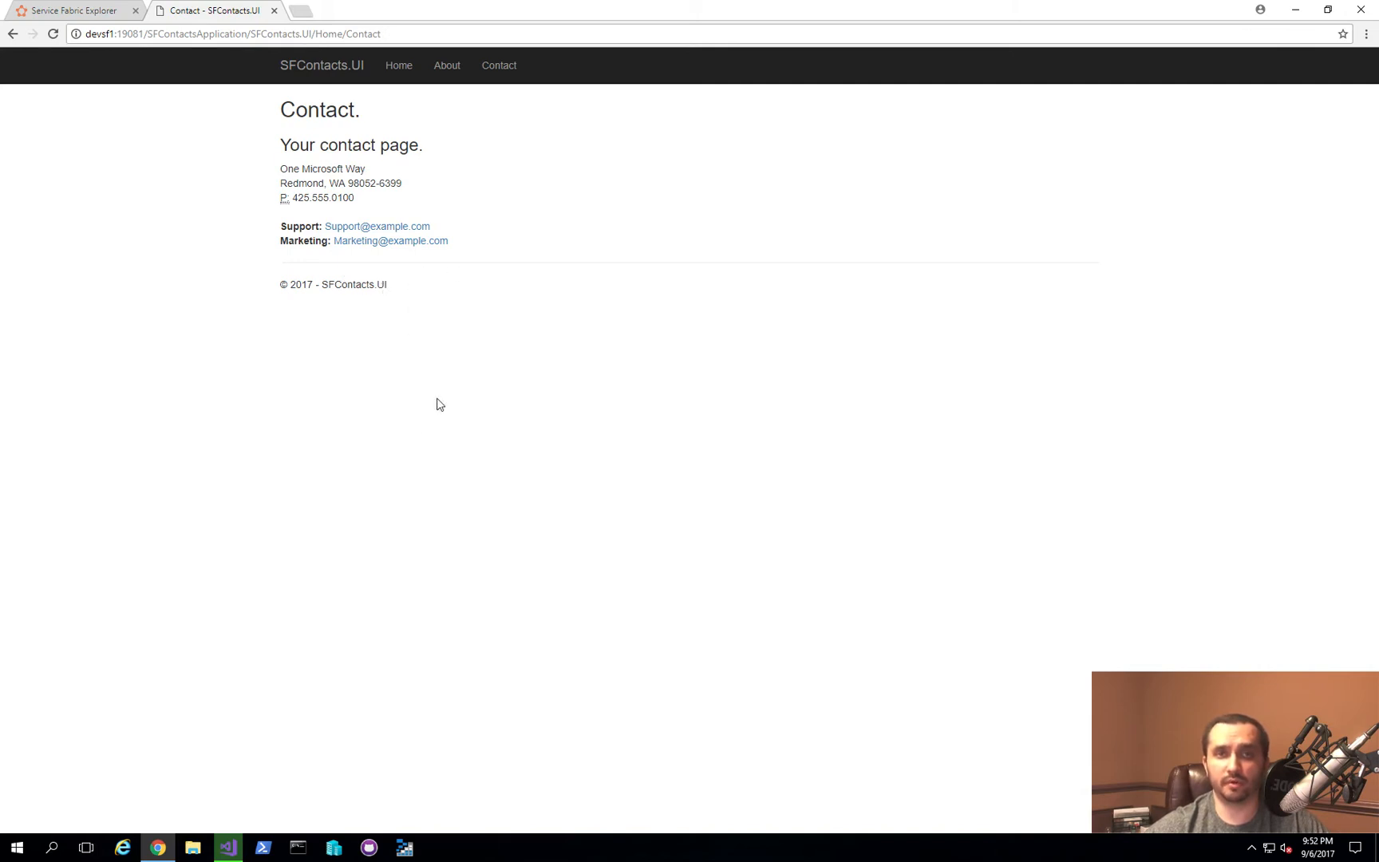
mouse_move(369, 309)
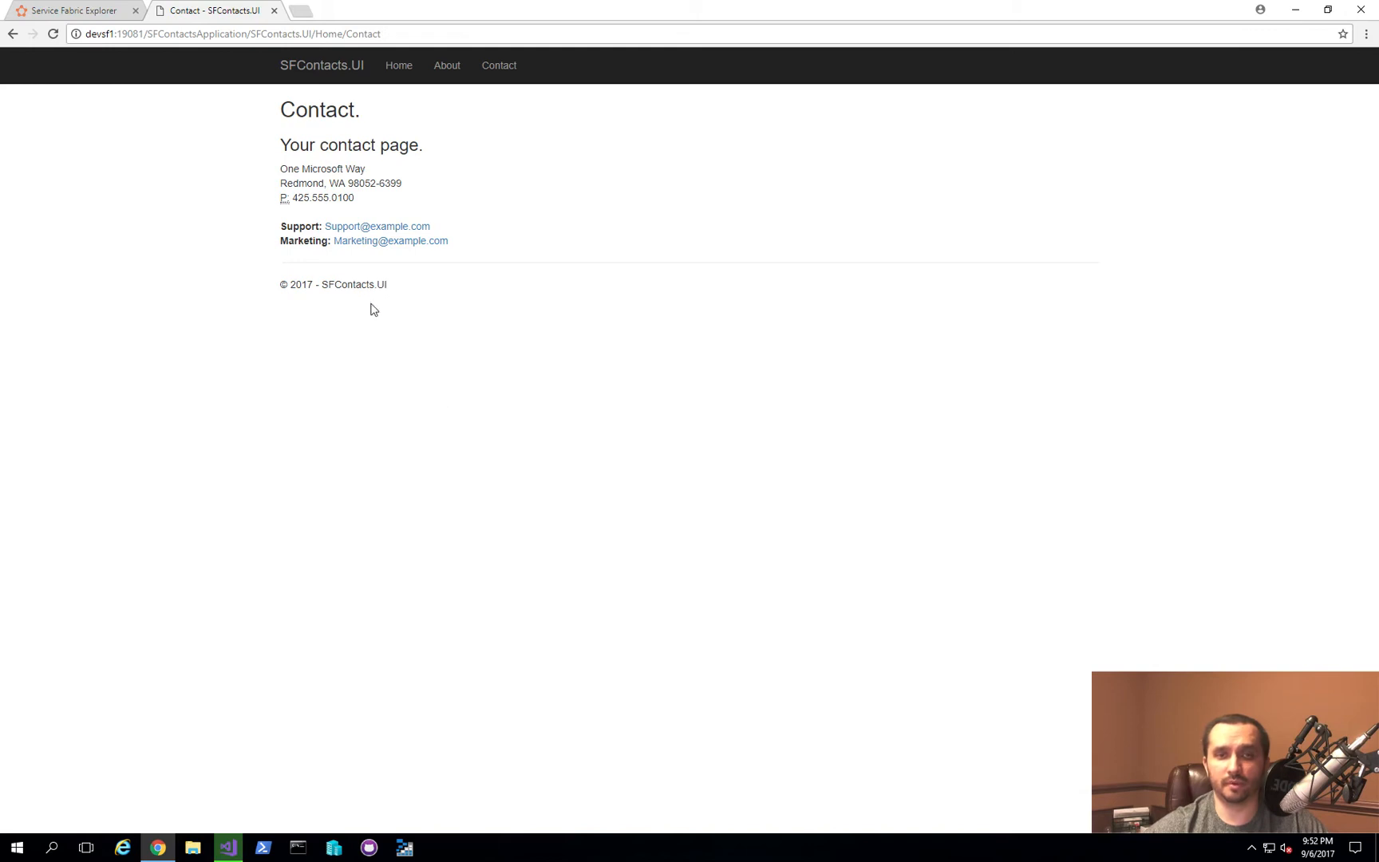
mouse_move(339, 627)
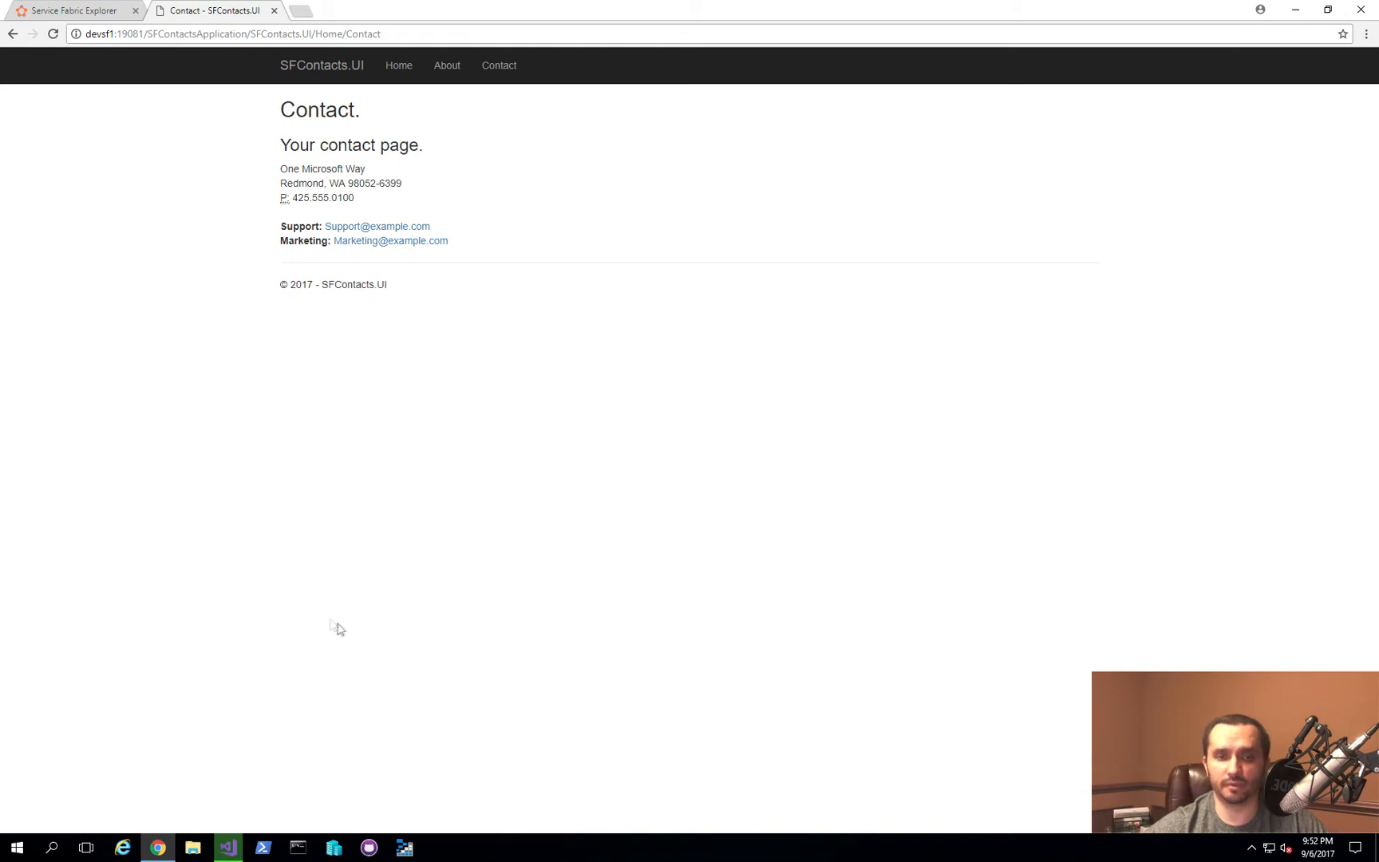
click(228, 847)
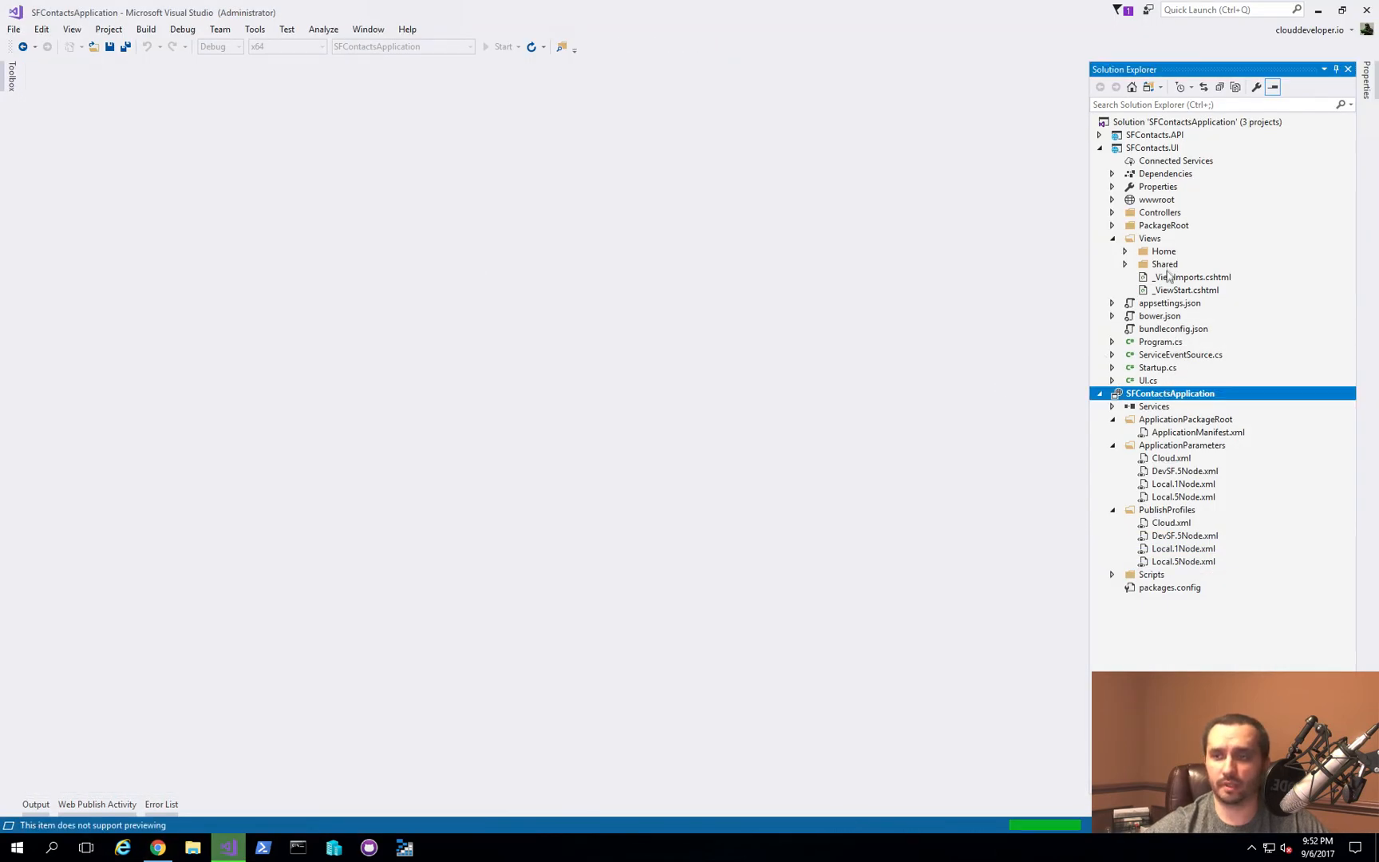
click(1125, 264)
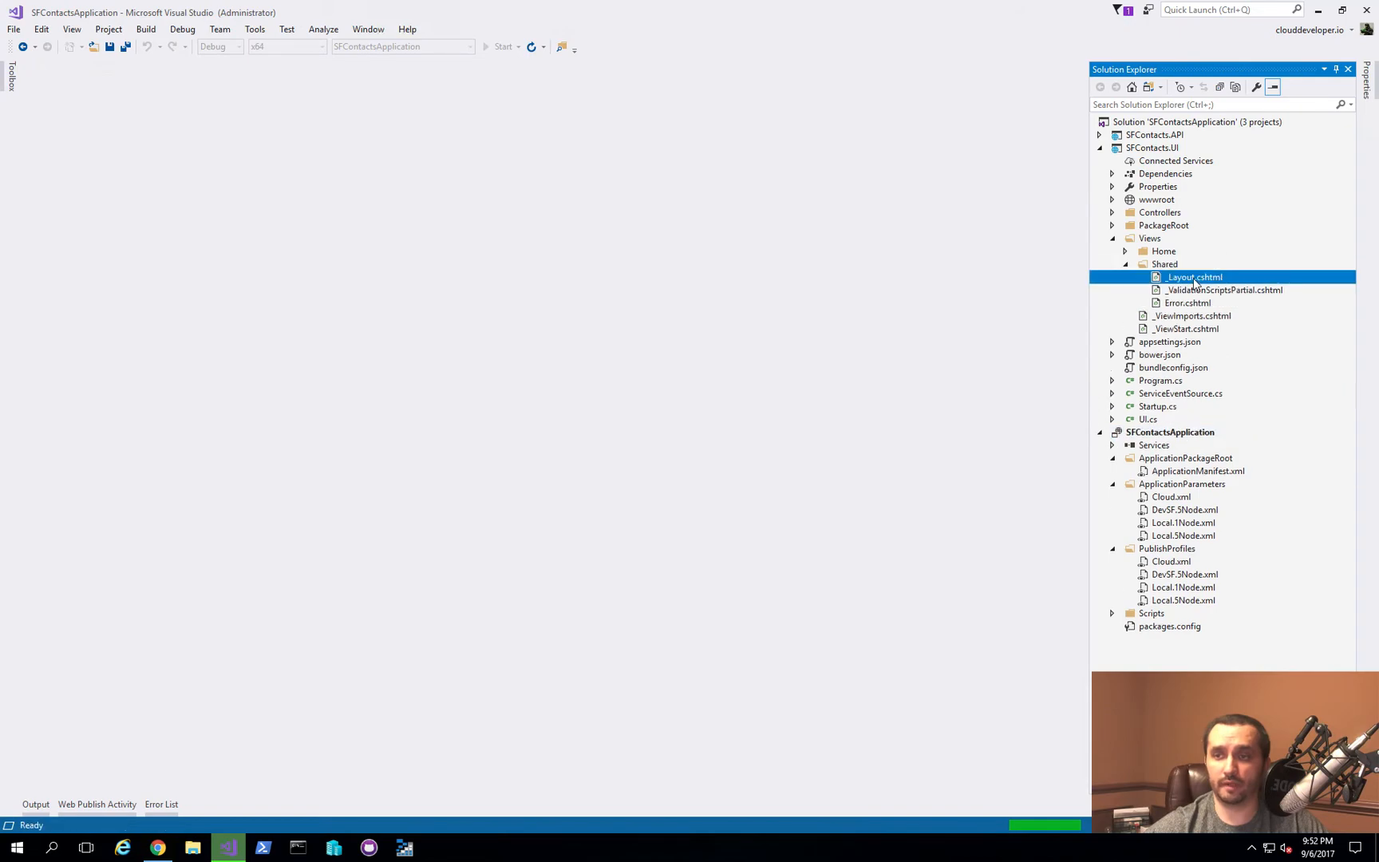
double_click(1192, 278)
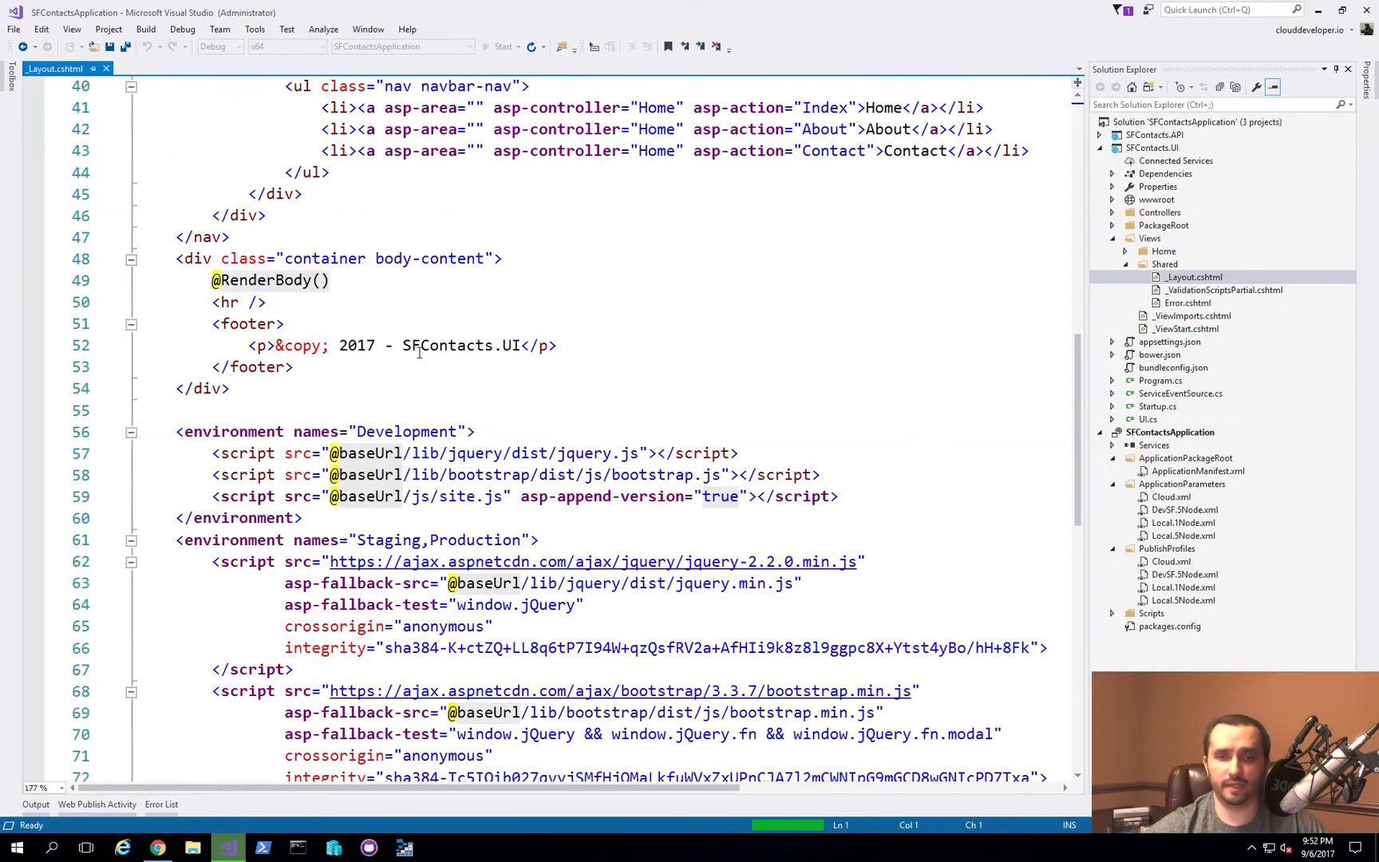
double_click(460, 345)
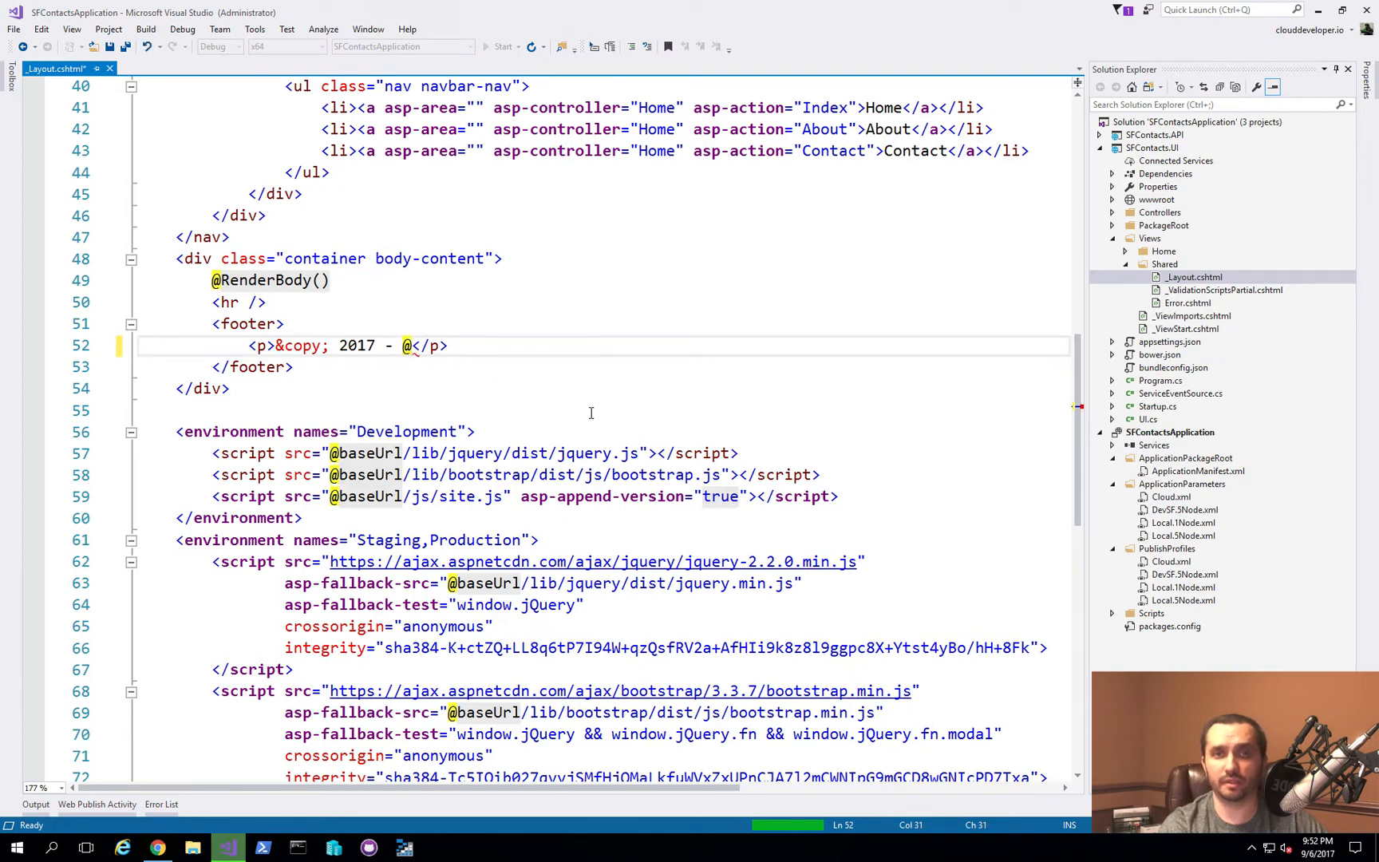
text(E)
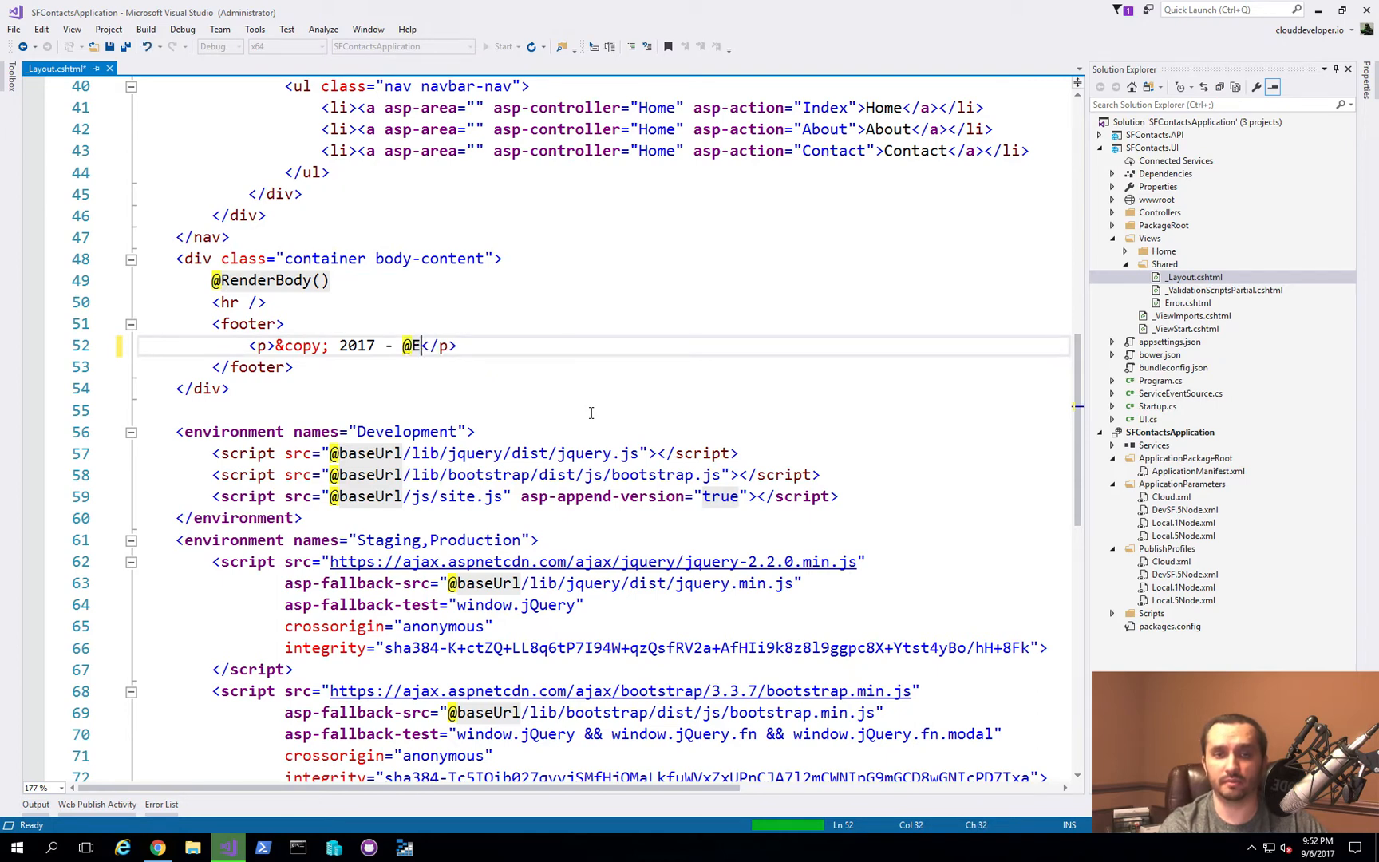
text(nvironment.MachineName)
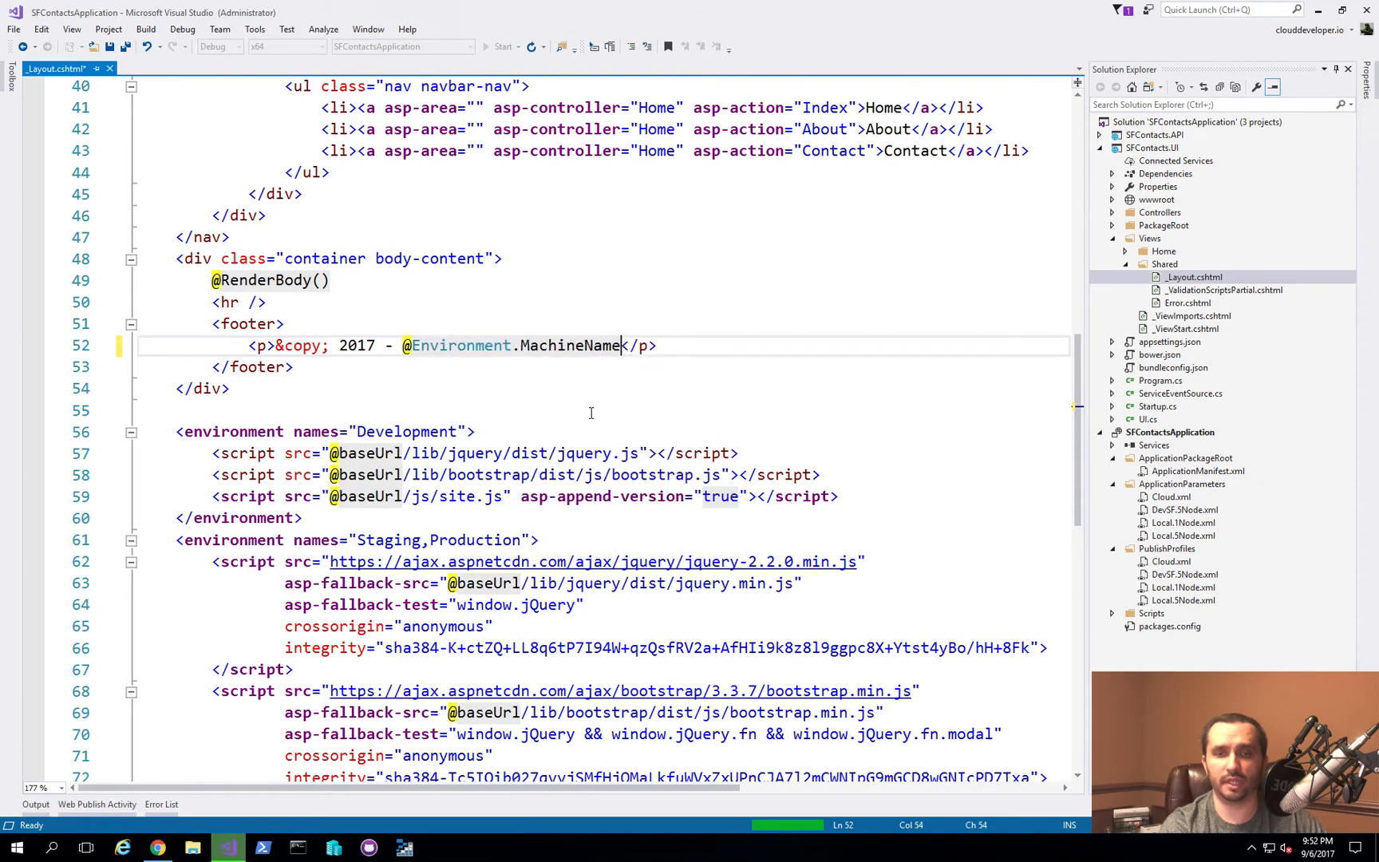
text(-)
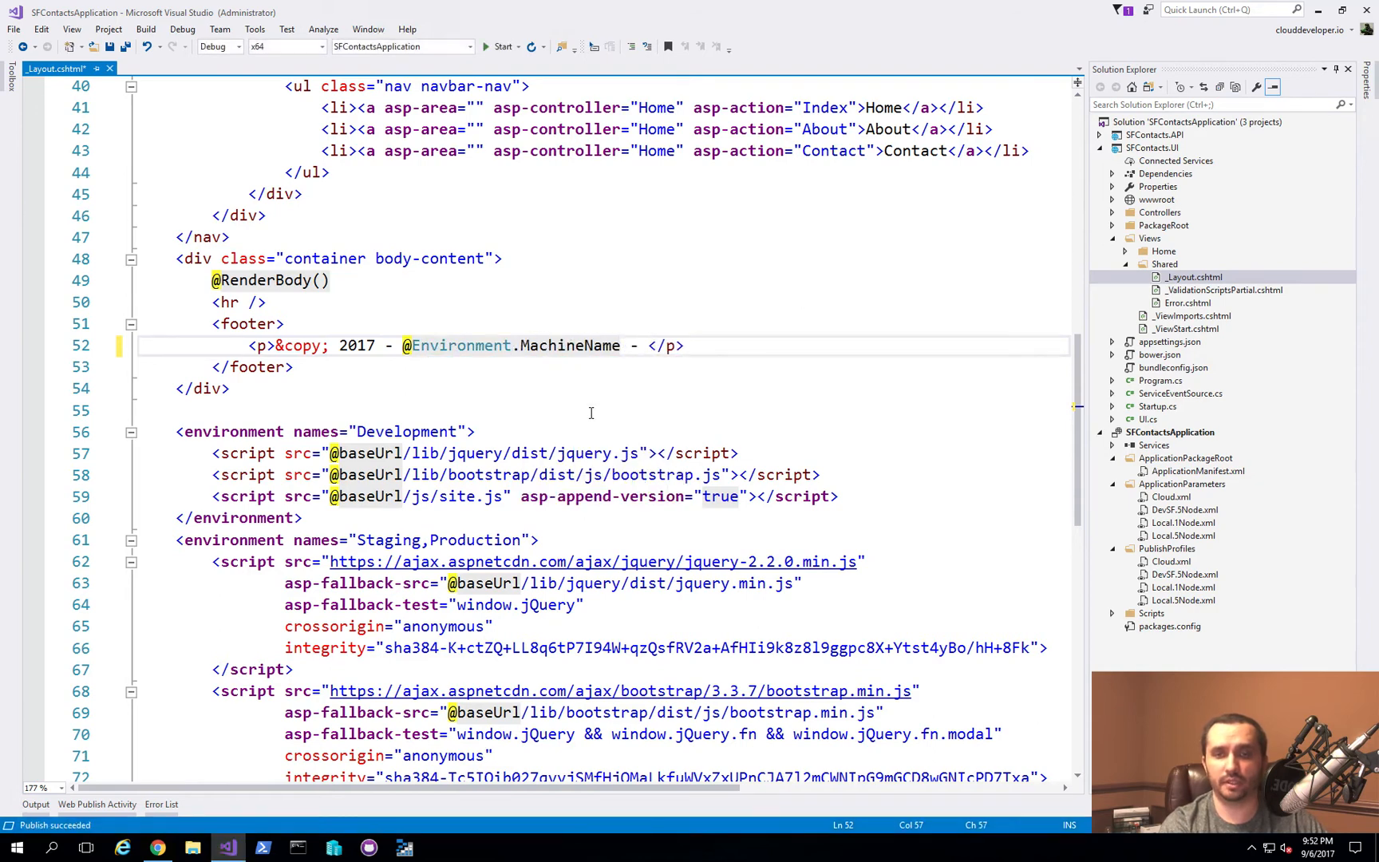
text(@)
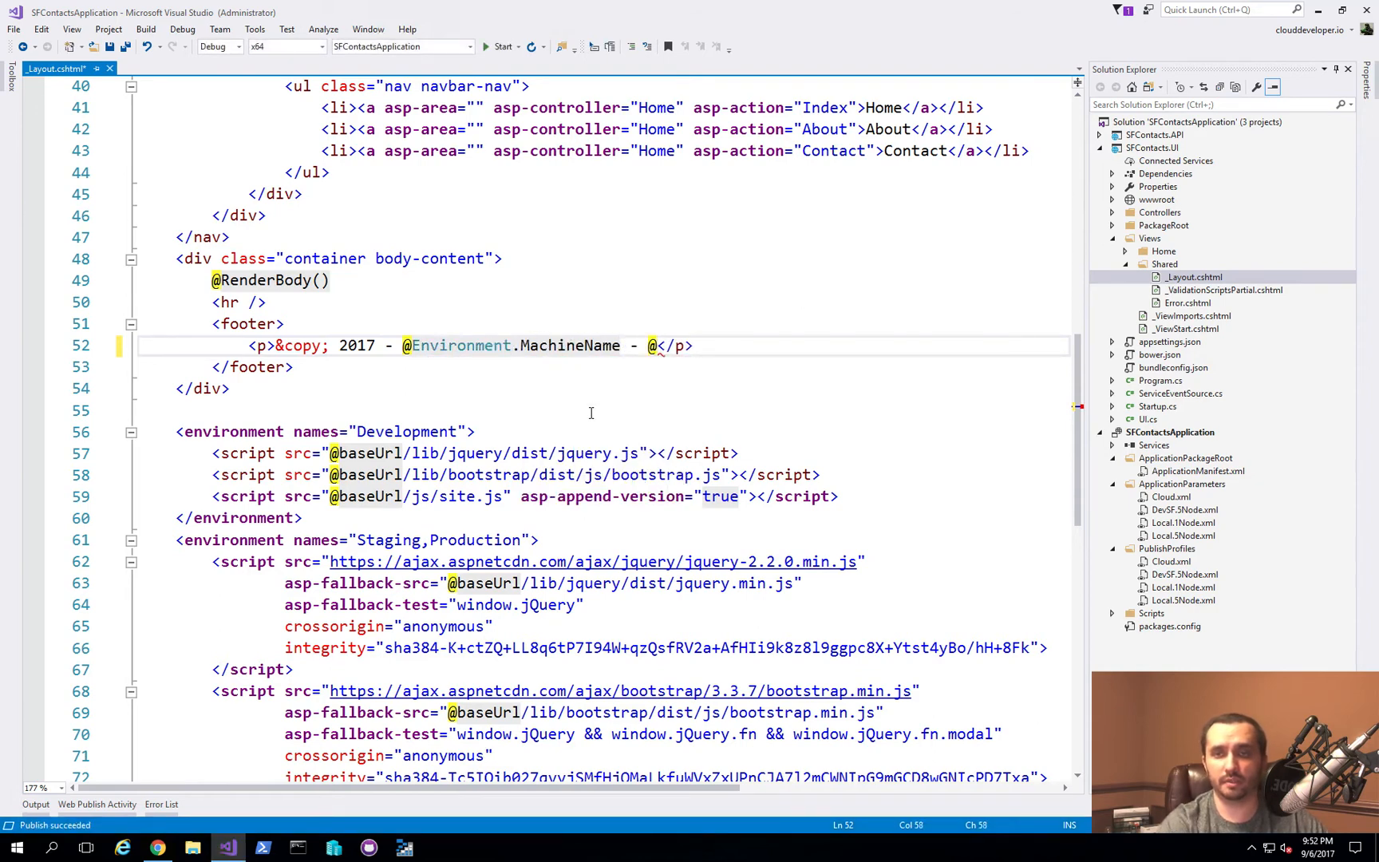
scroll(up, 3)
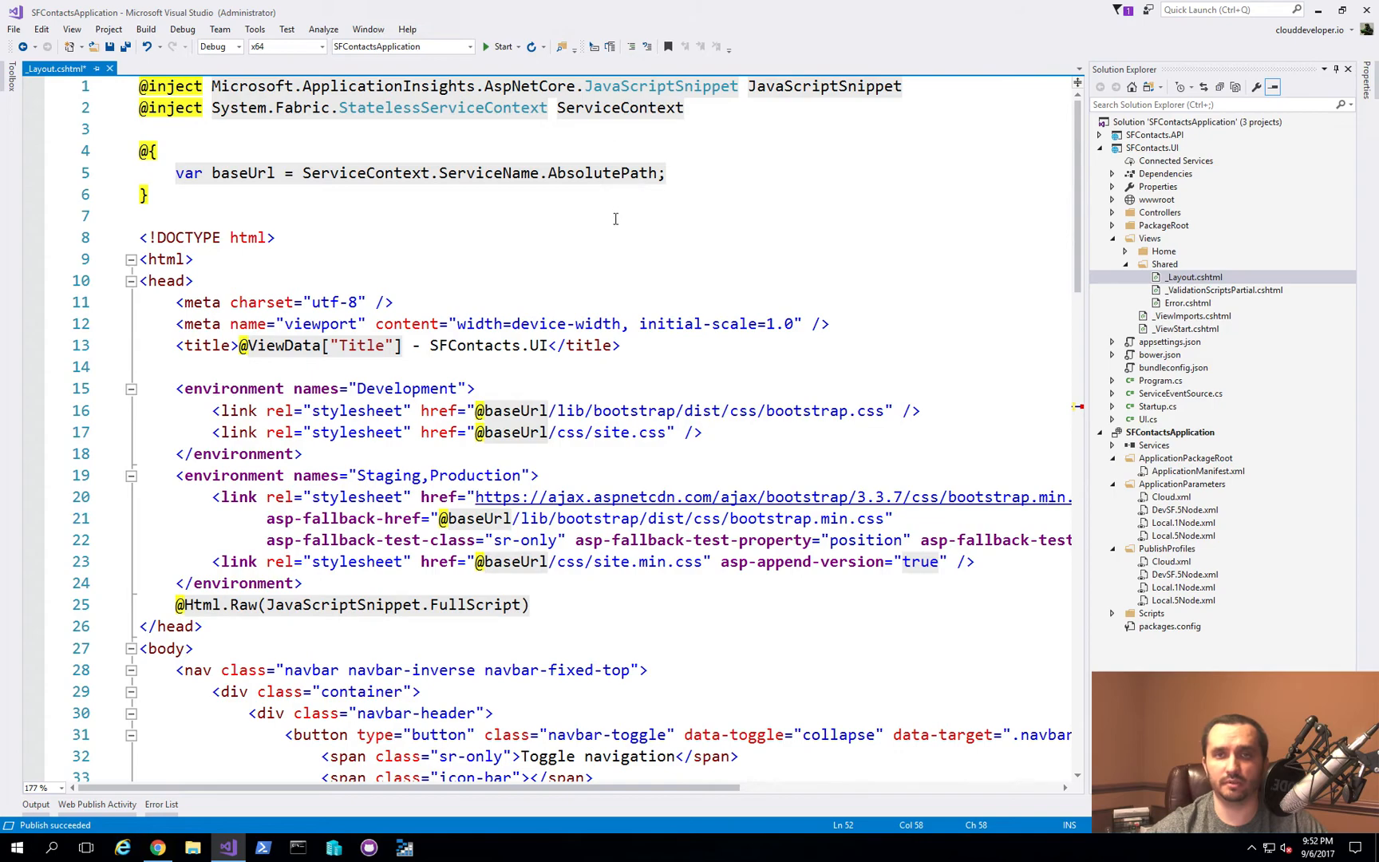
click(602, 107)
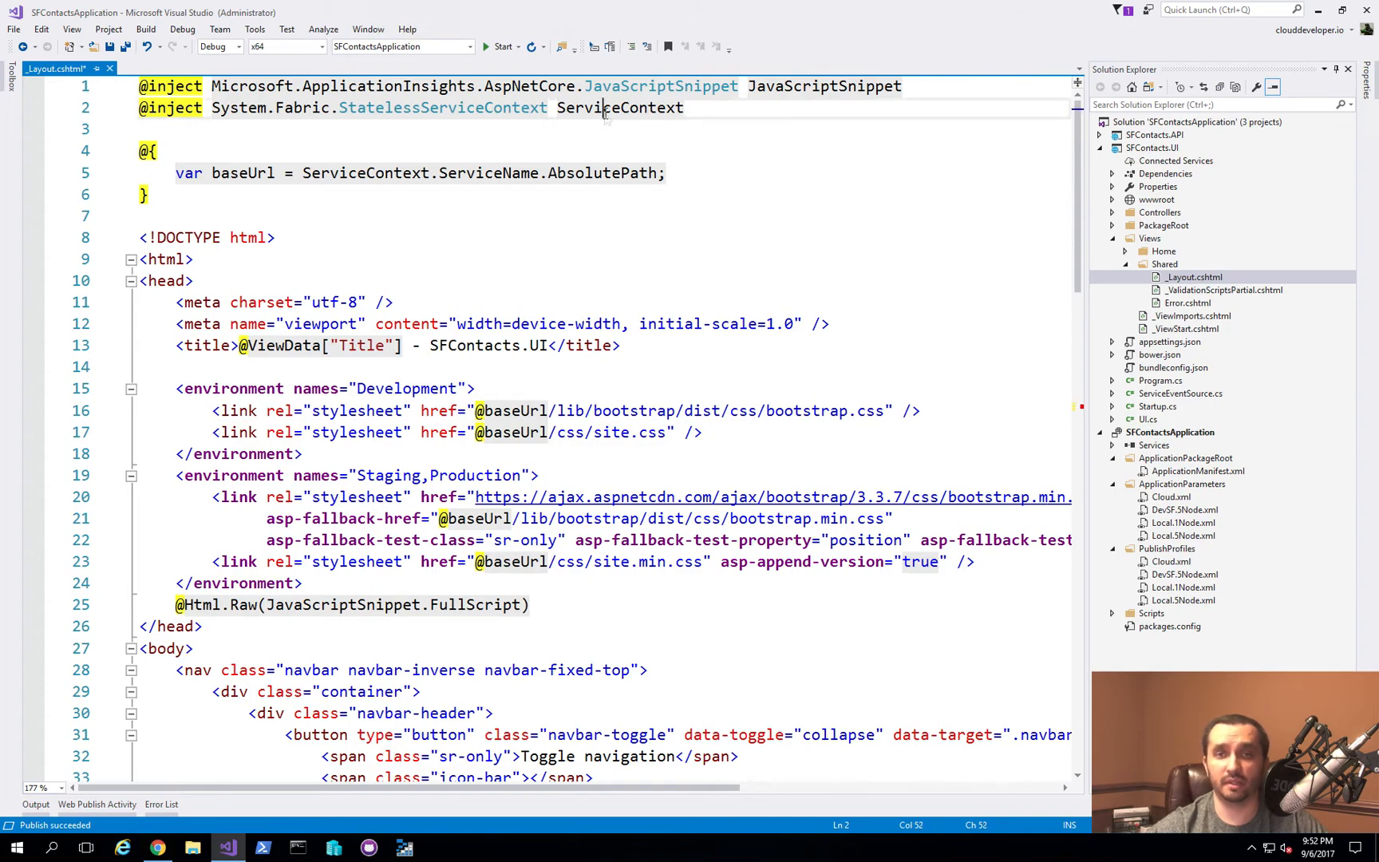
scroll(down, 3)
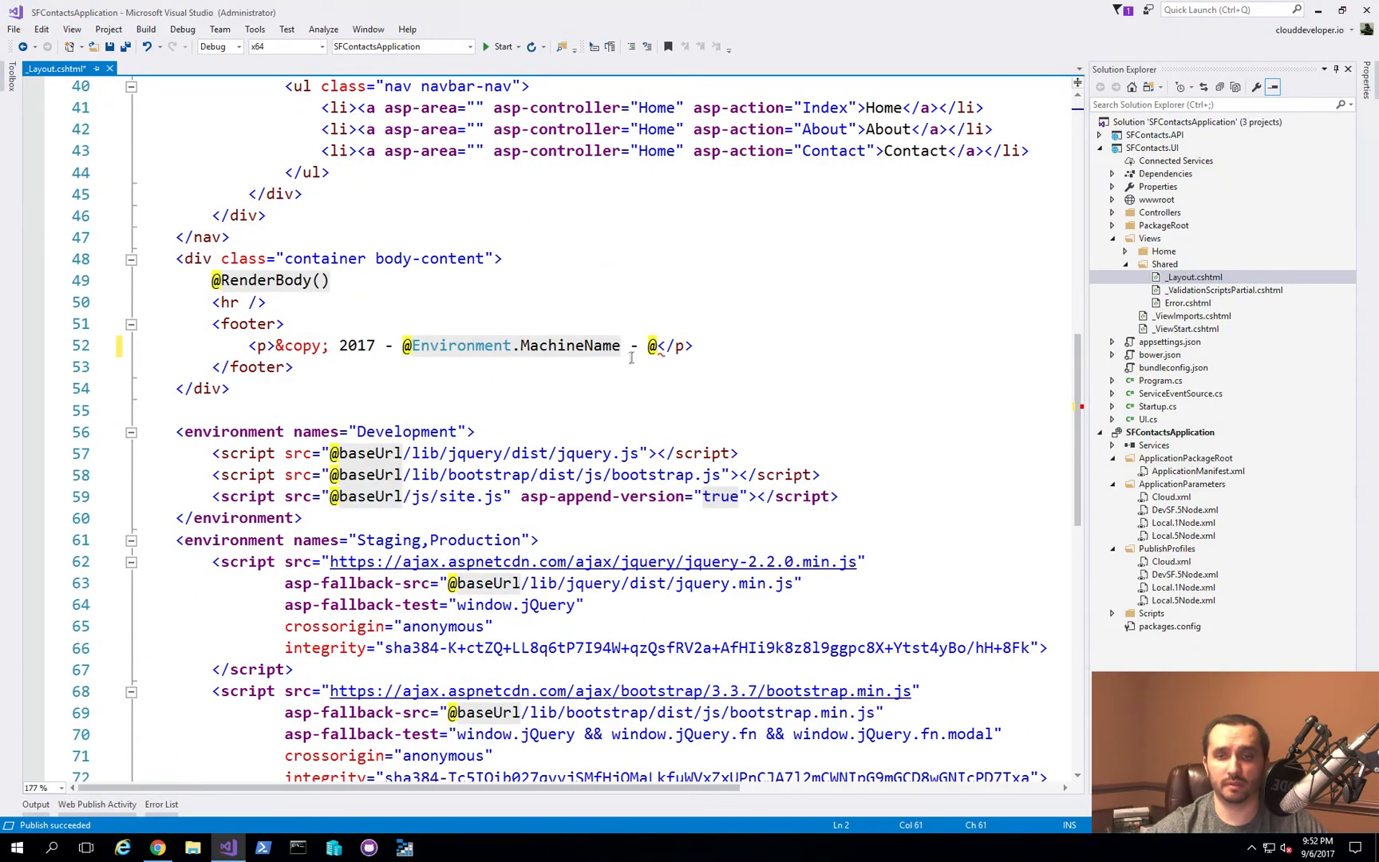
text(@ServiceContext)
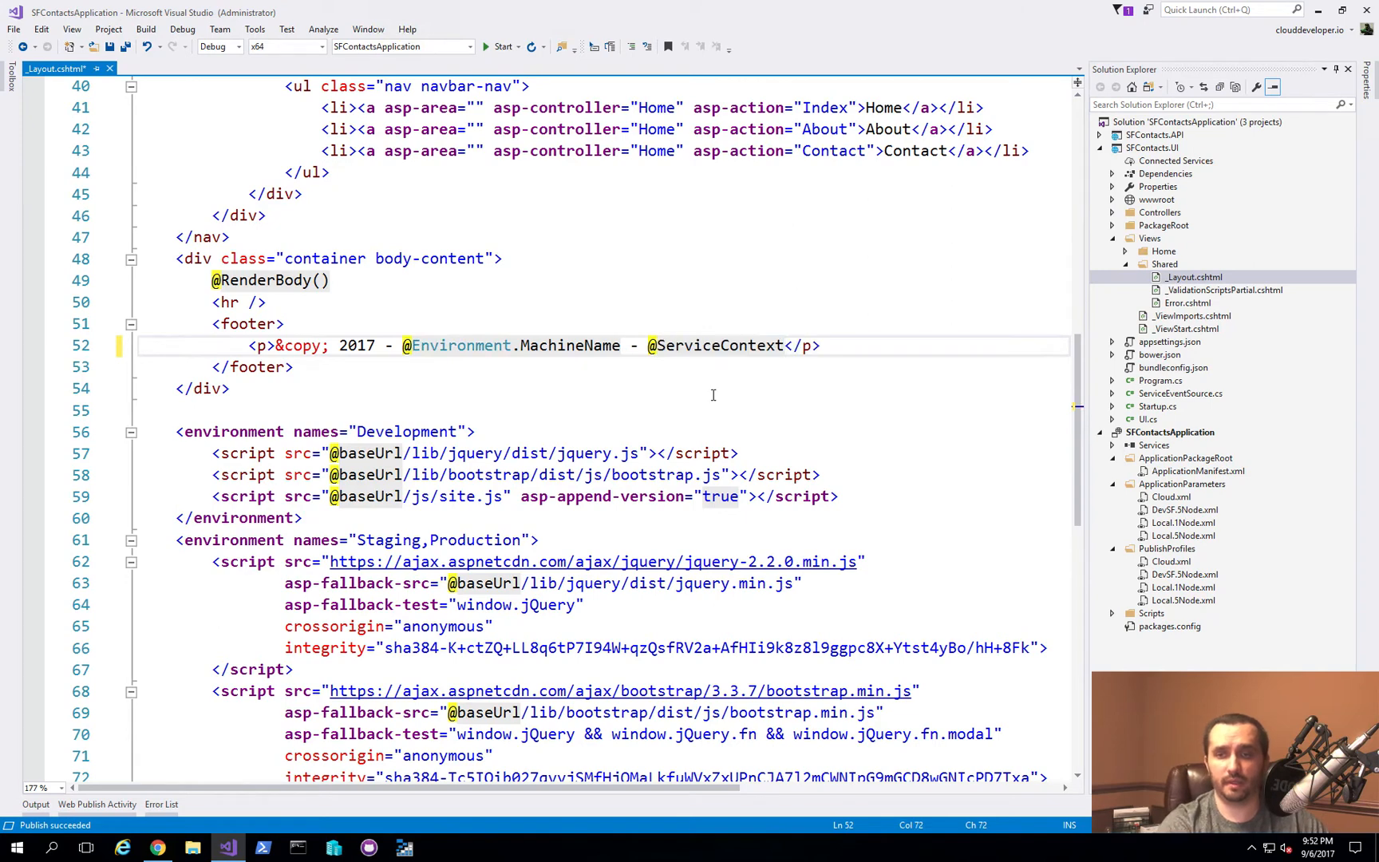
text(.cod)
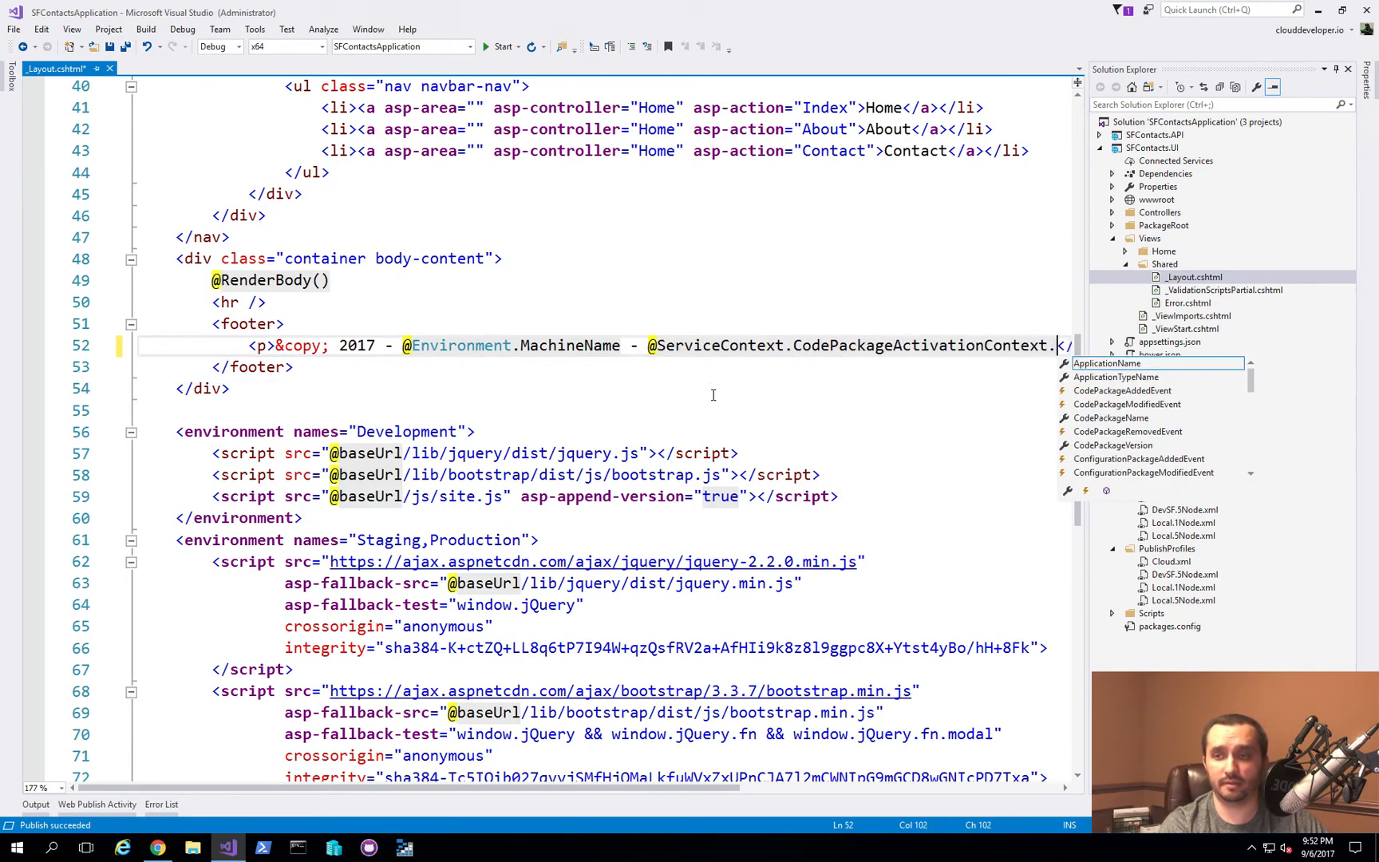
text(.ver)
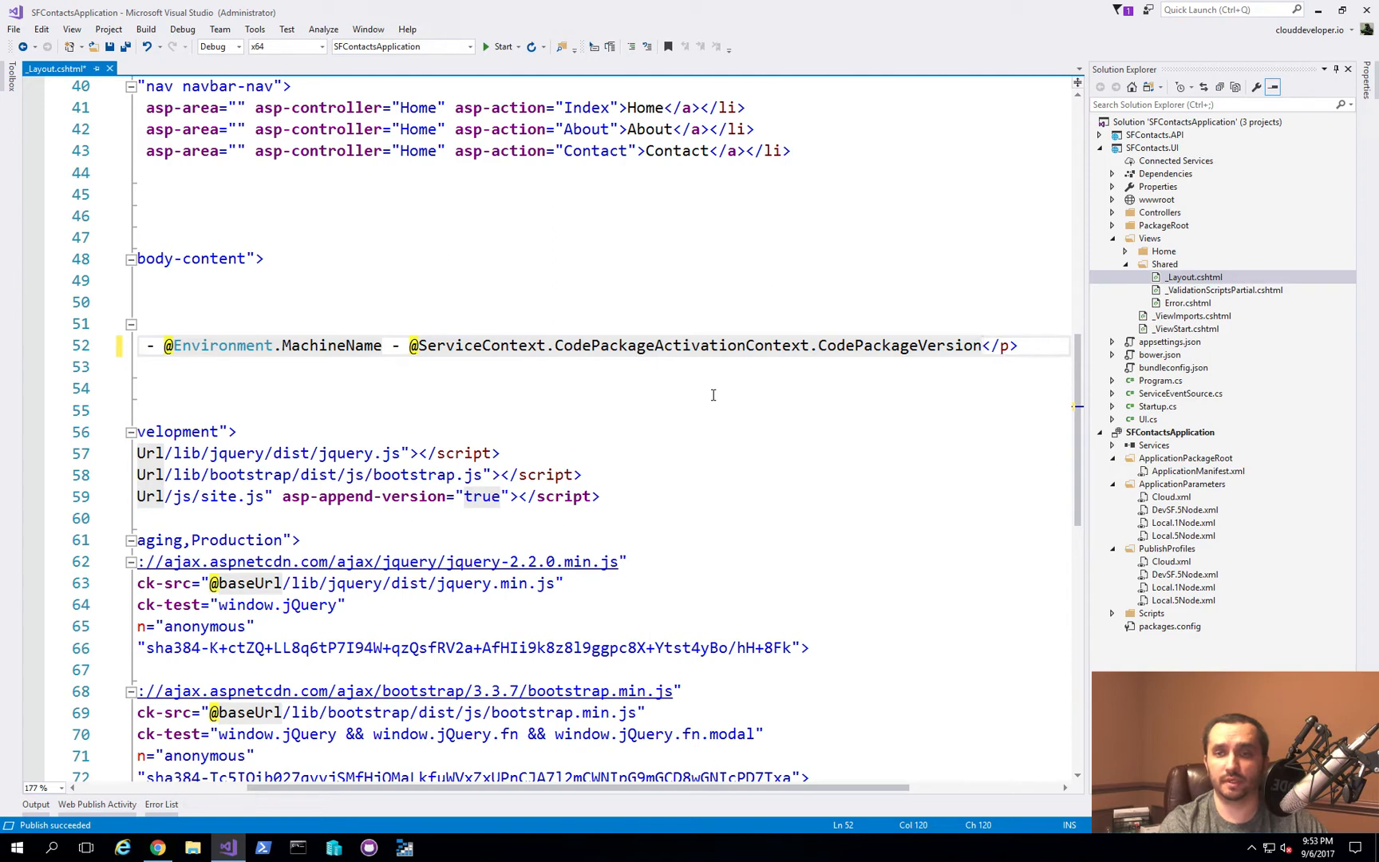
text(-)
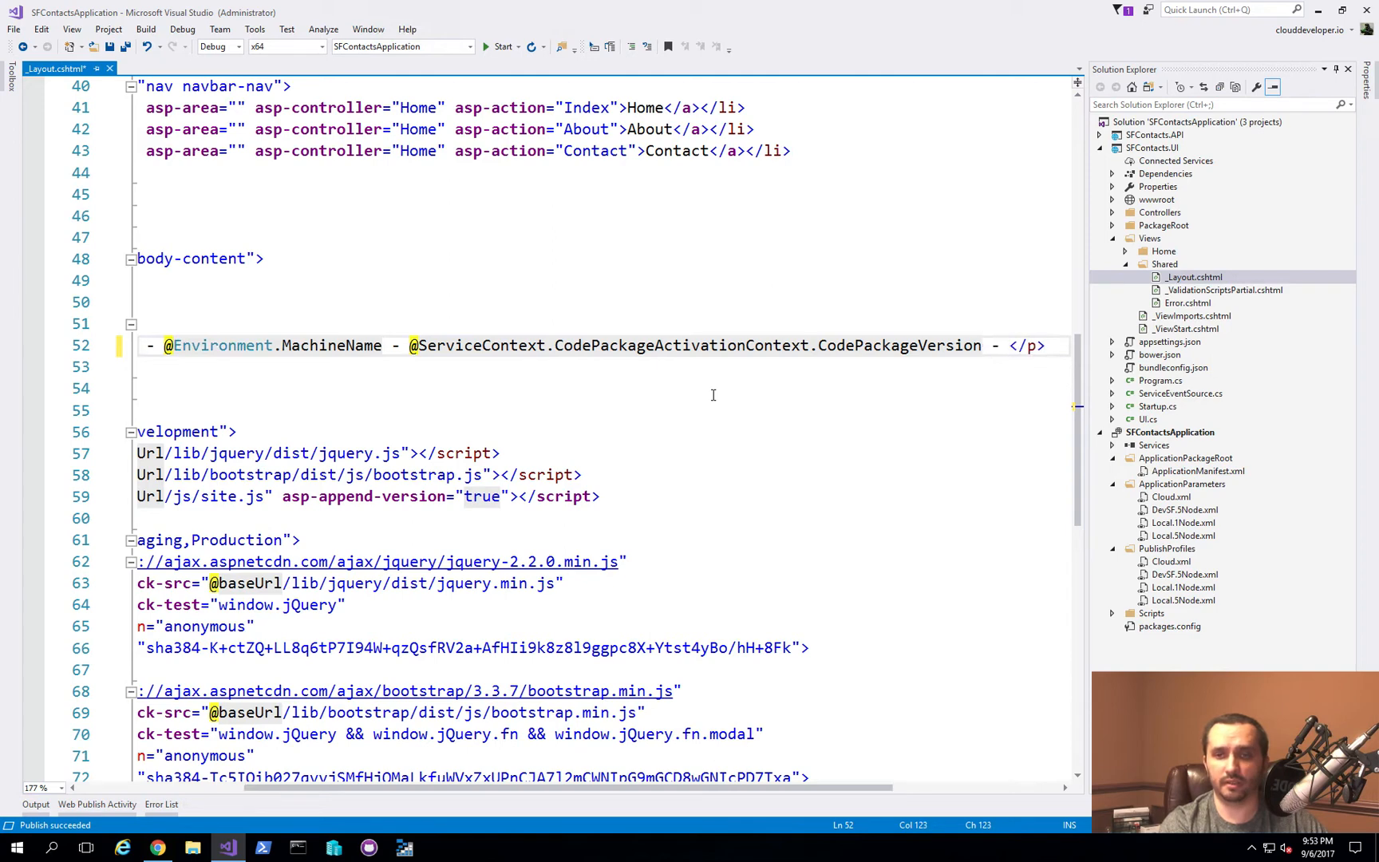
mouse_move(402, 348)
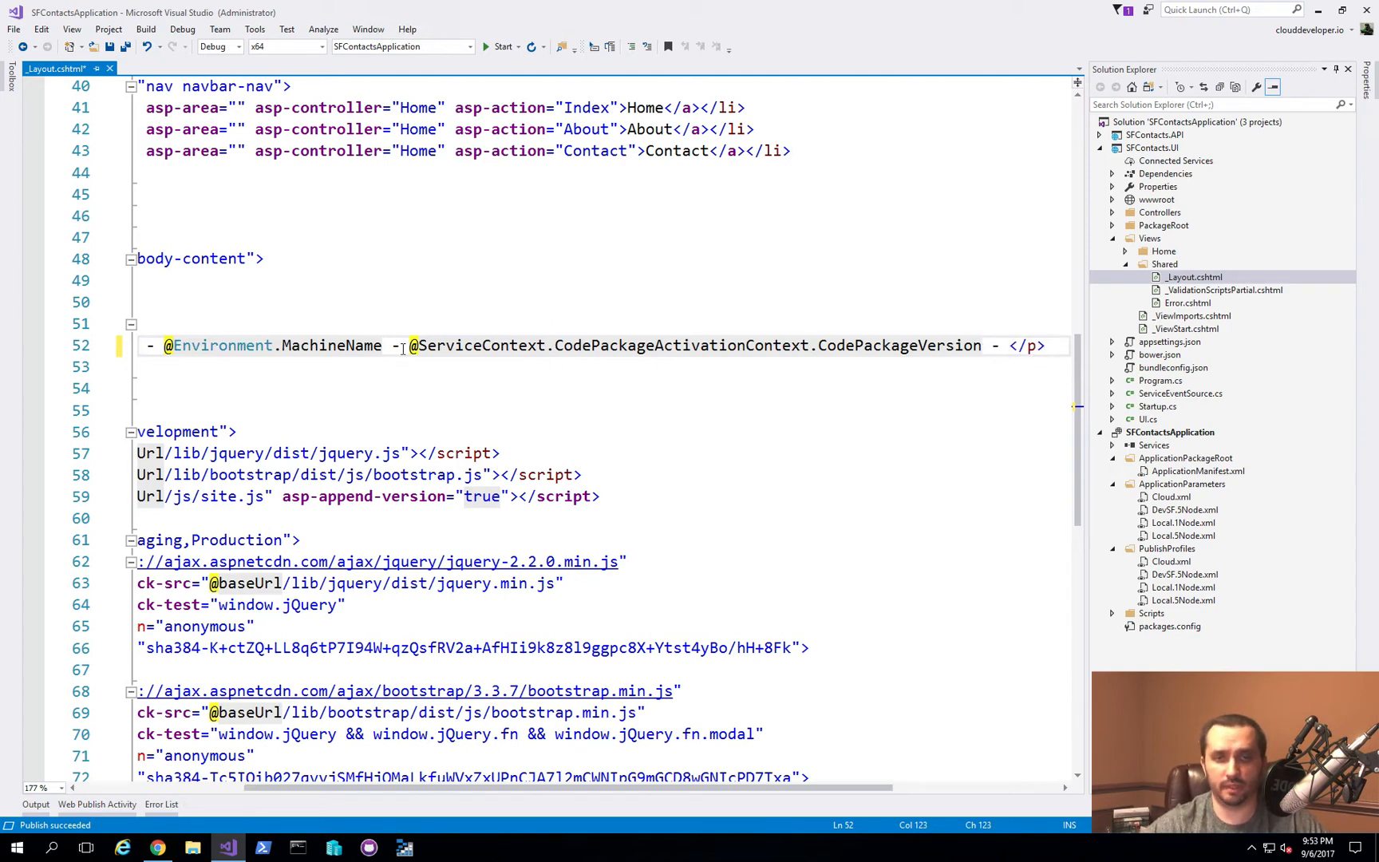
text(v)
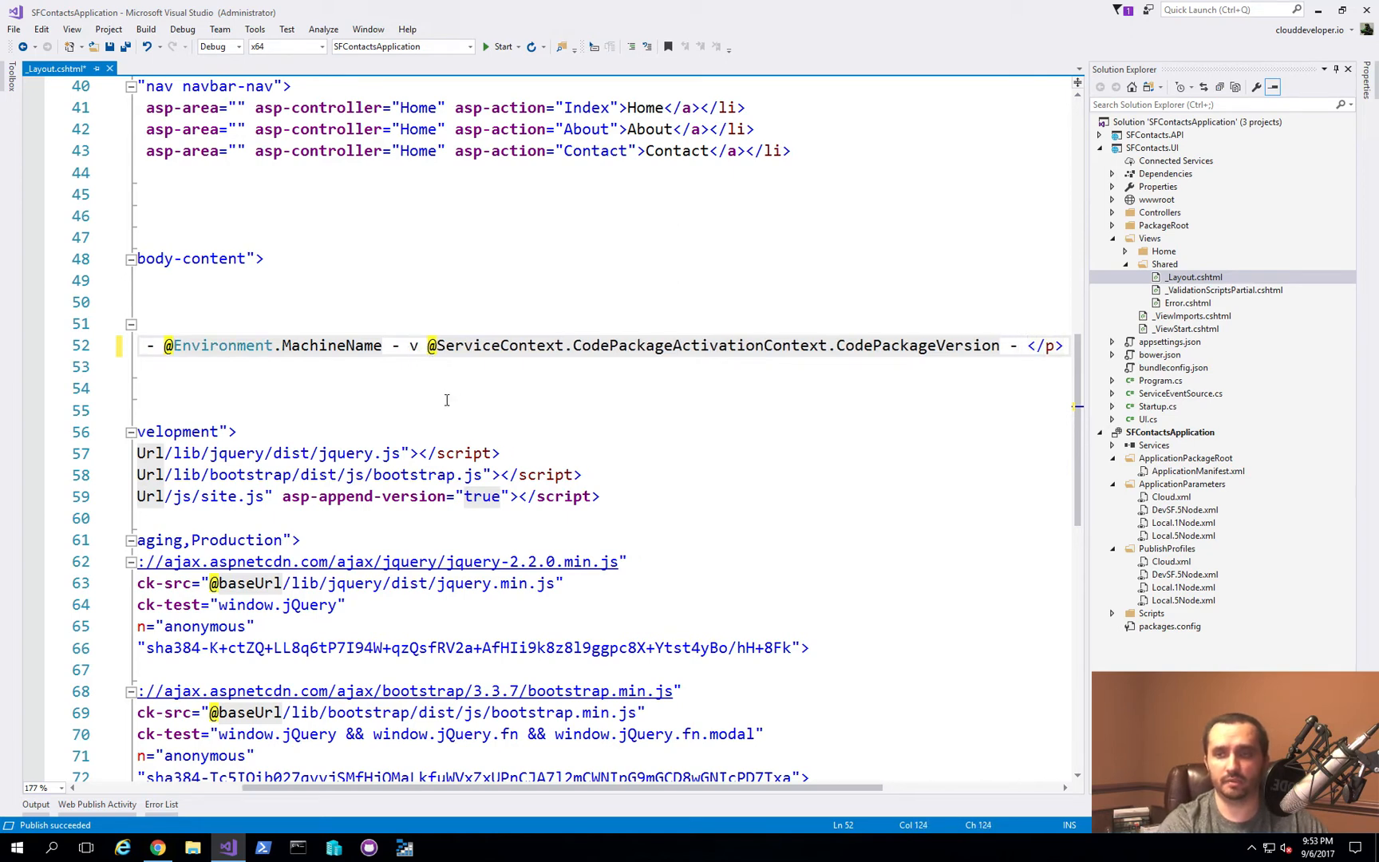
text(@Date)
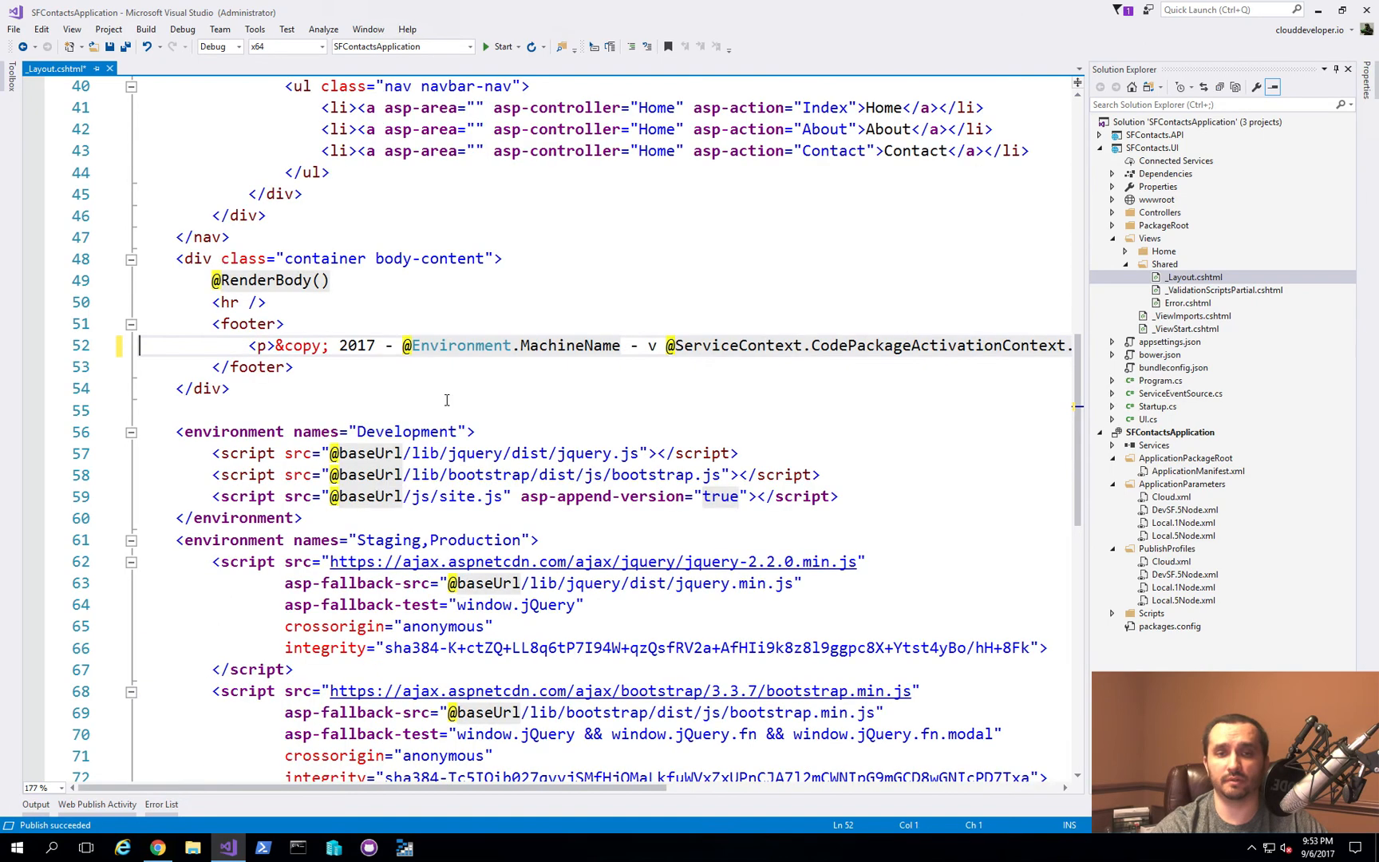
- Save _Layout.cshtml and package the SFContactsApplication project from Solution Explorer
key(ctrl+s)
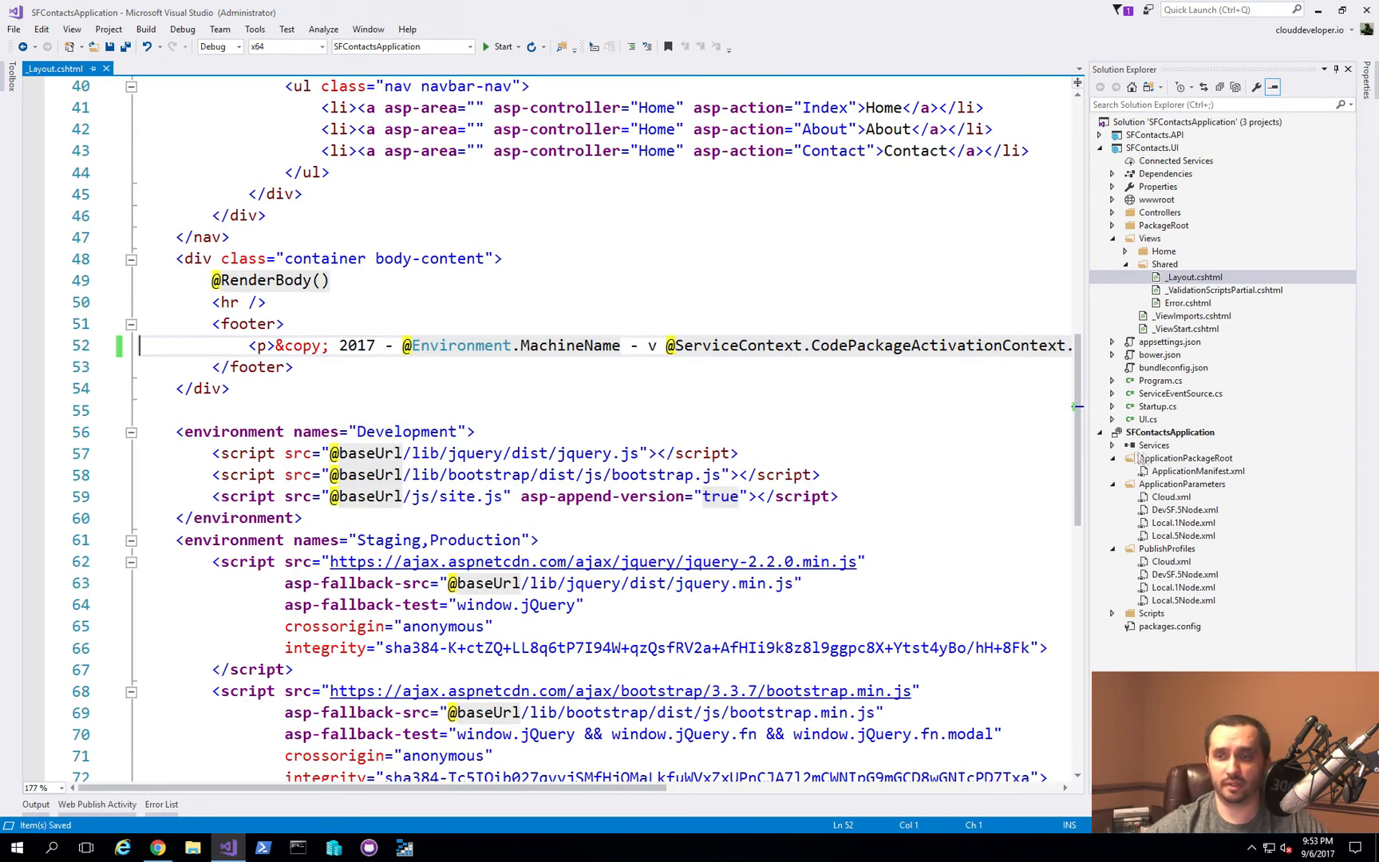
right_click(1170, 433)
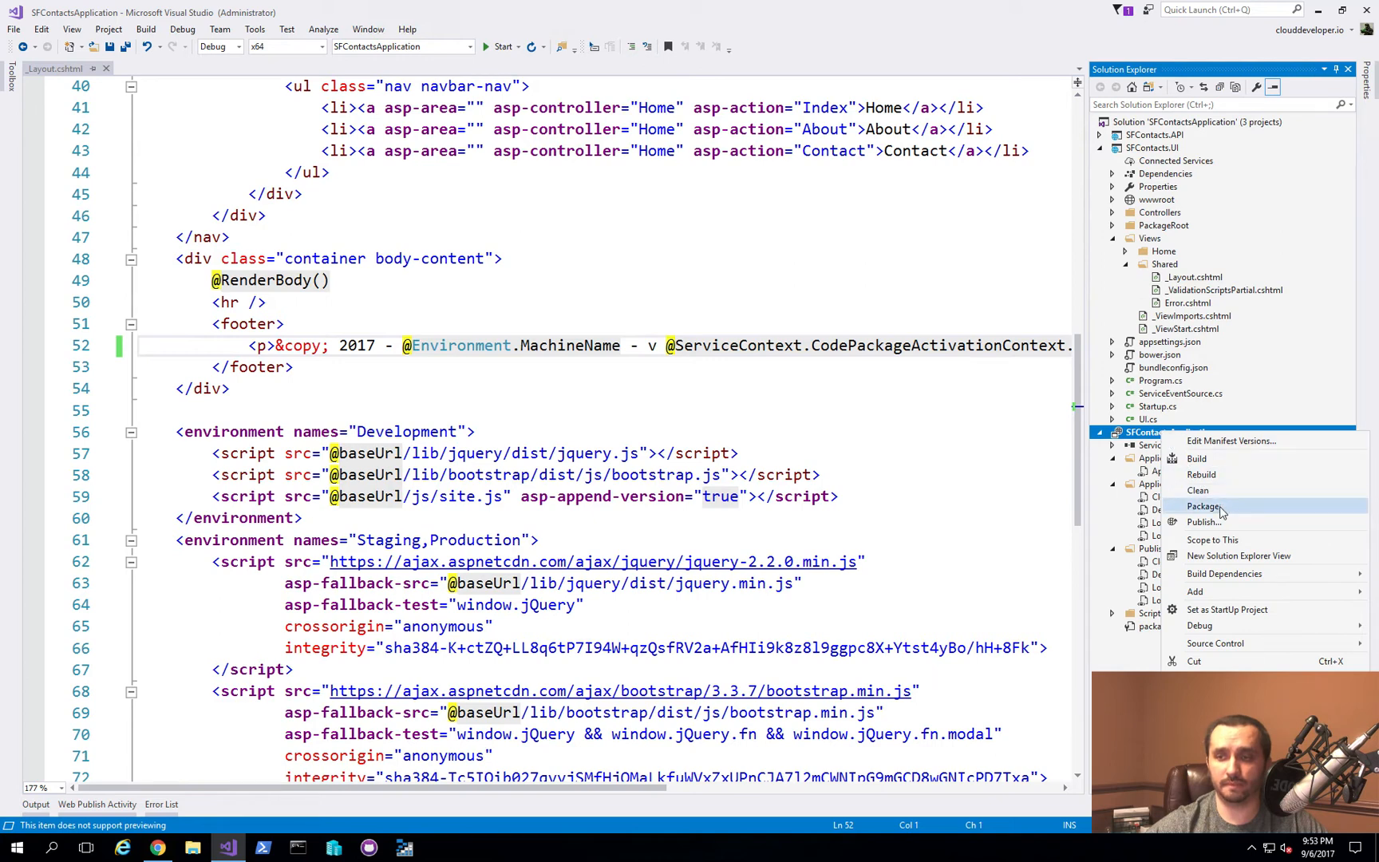
click(1203, 522)
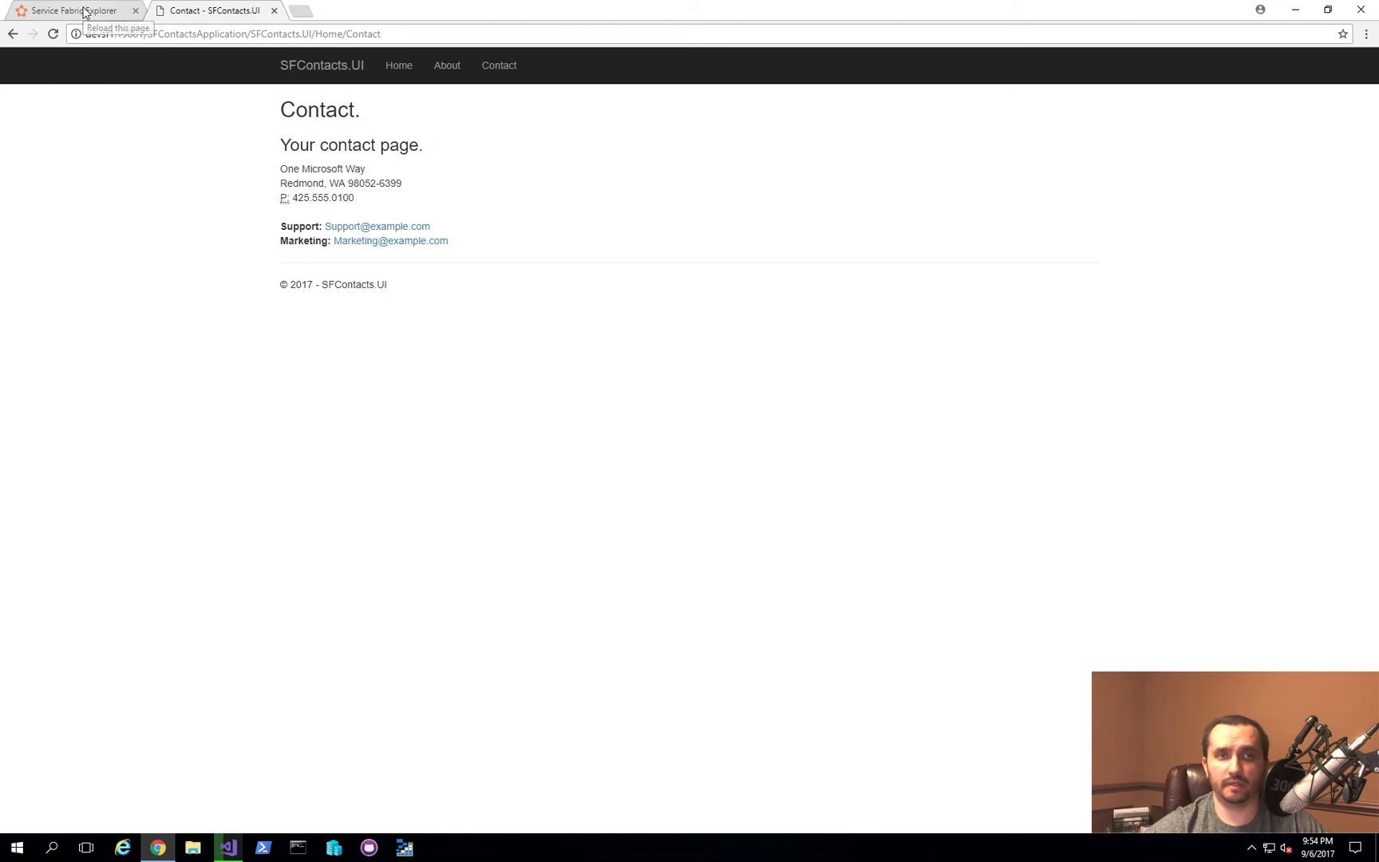
- Reload the Contact page so the footer reads DEVSF1 - v 1.0.5 with a timestamp
double_click(343, 285)
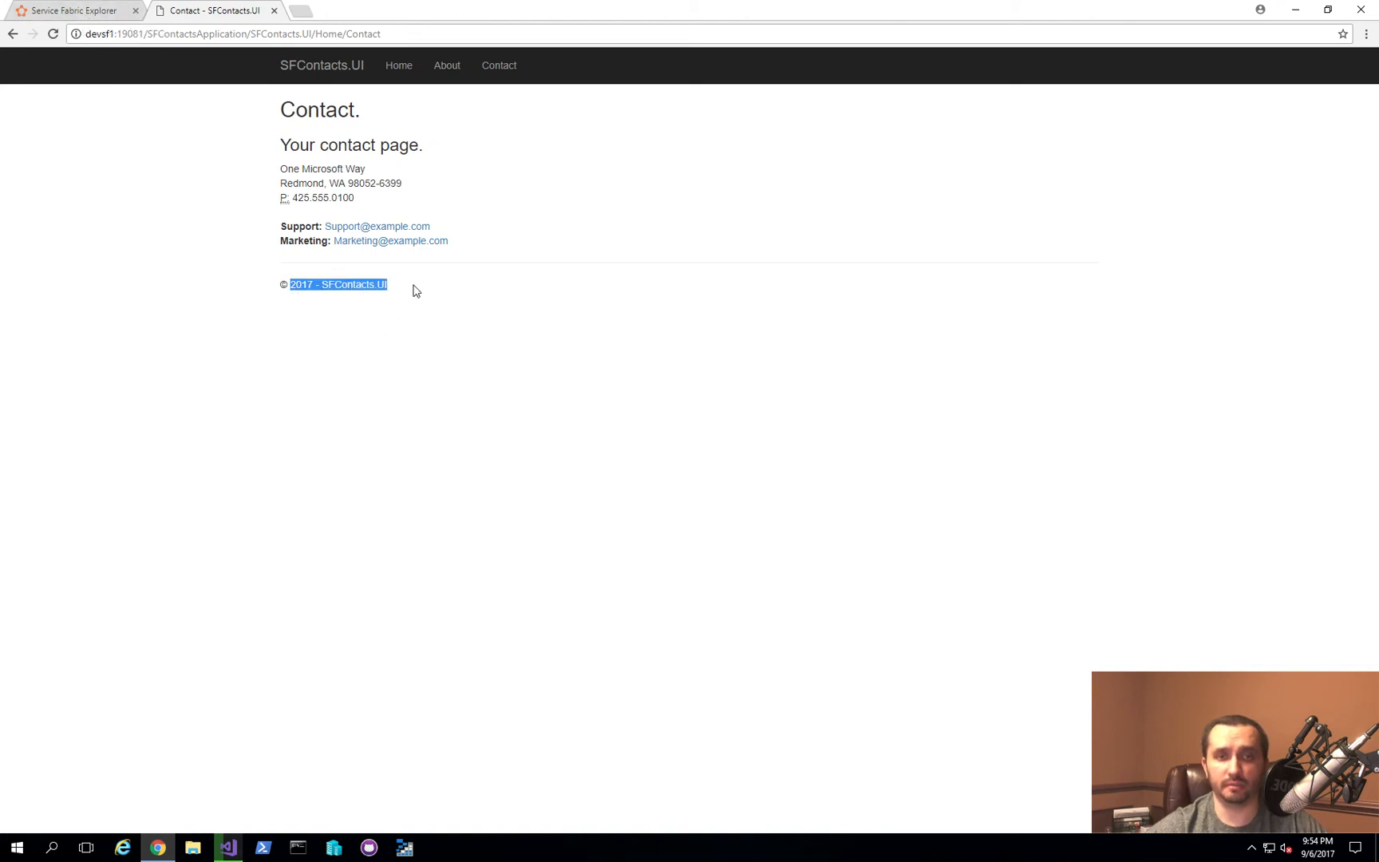
click(417, 291)
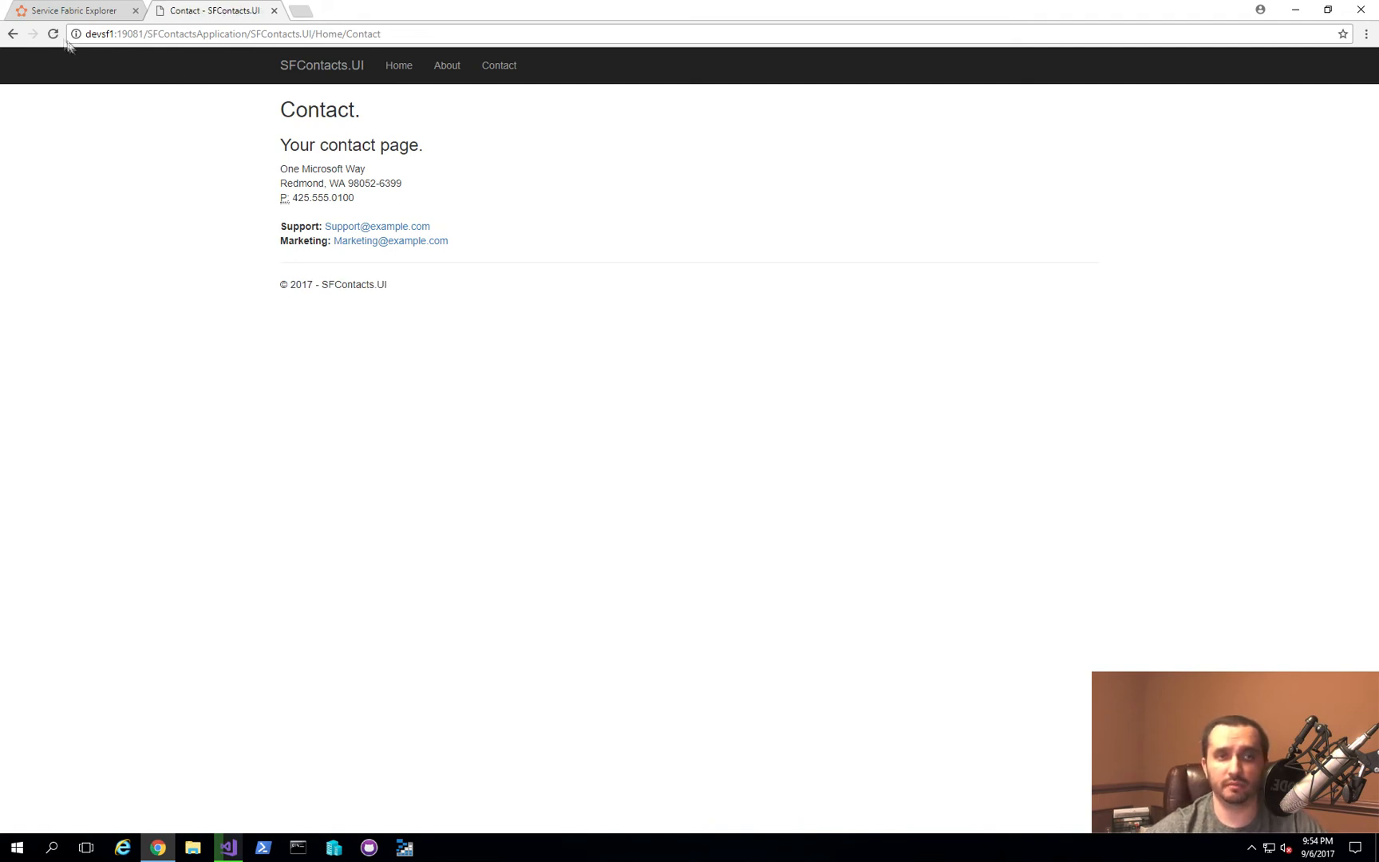
click(53, 34)
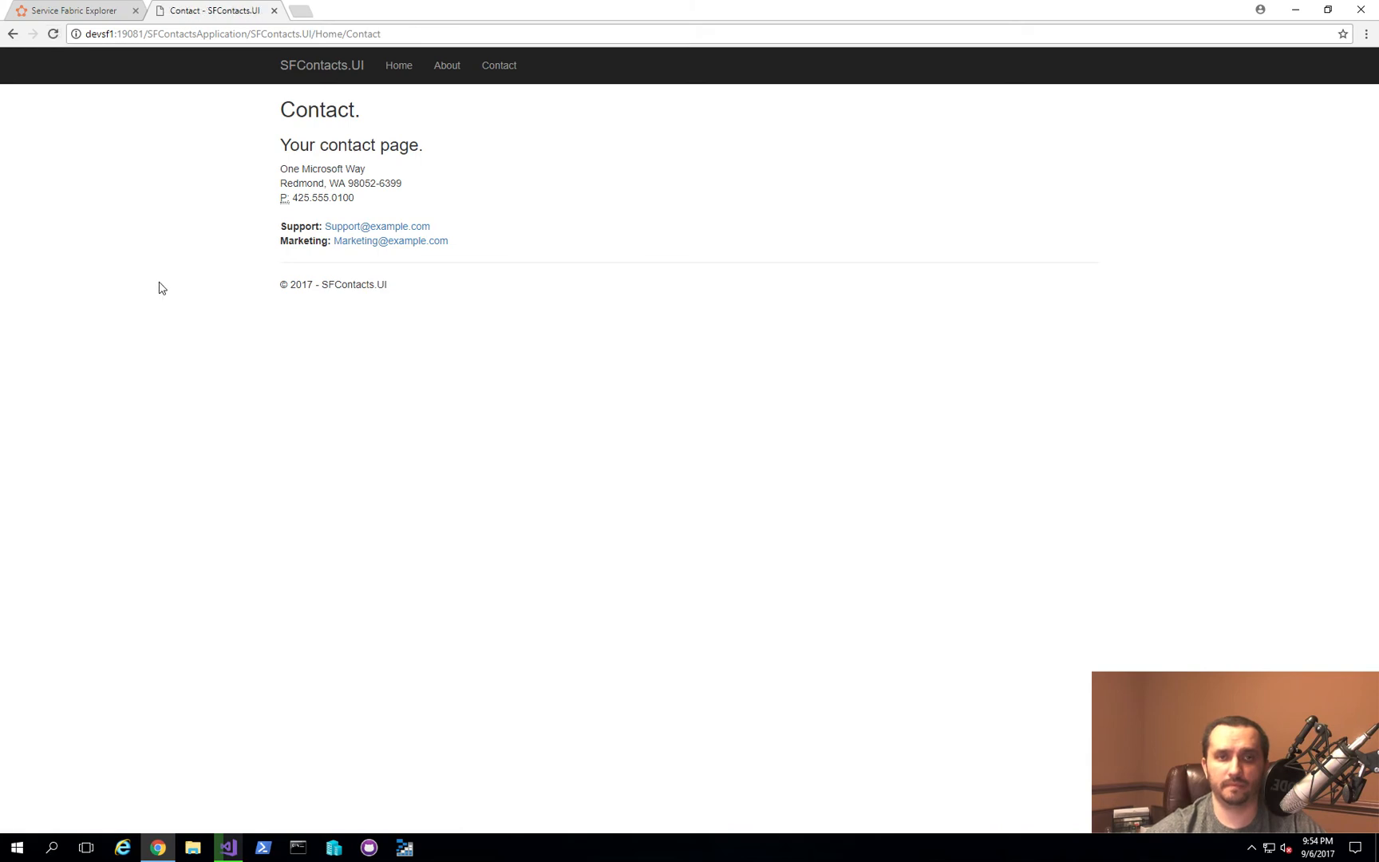
click(53, 34)
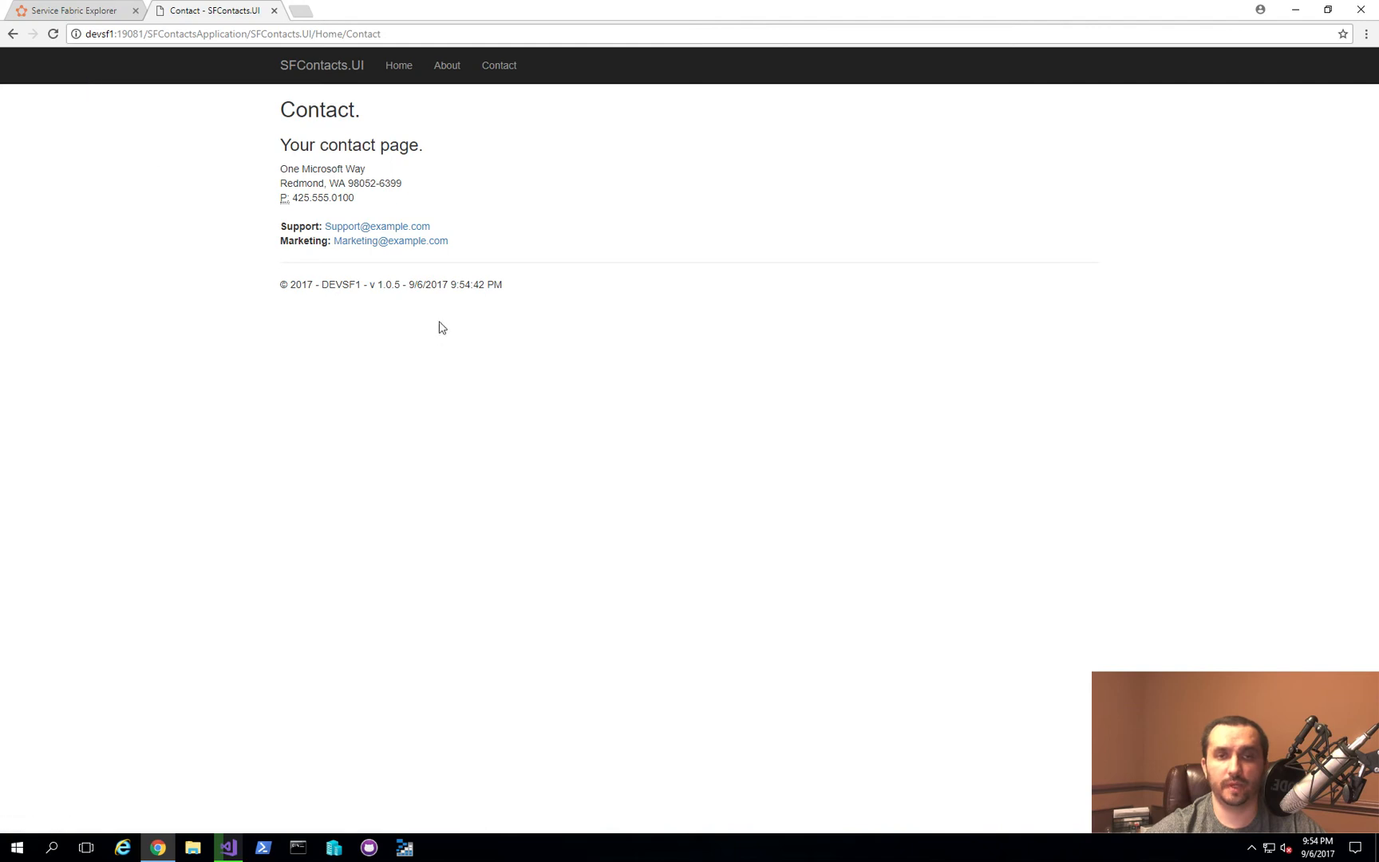
mouse_move(323, 321)
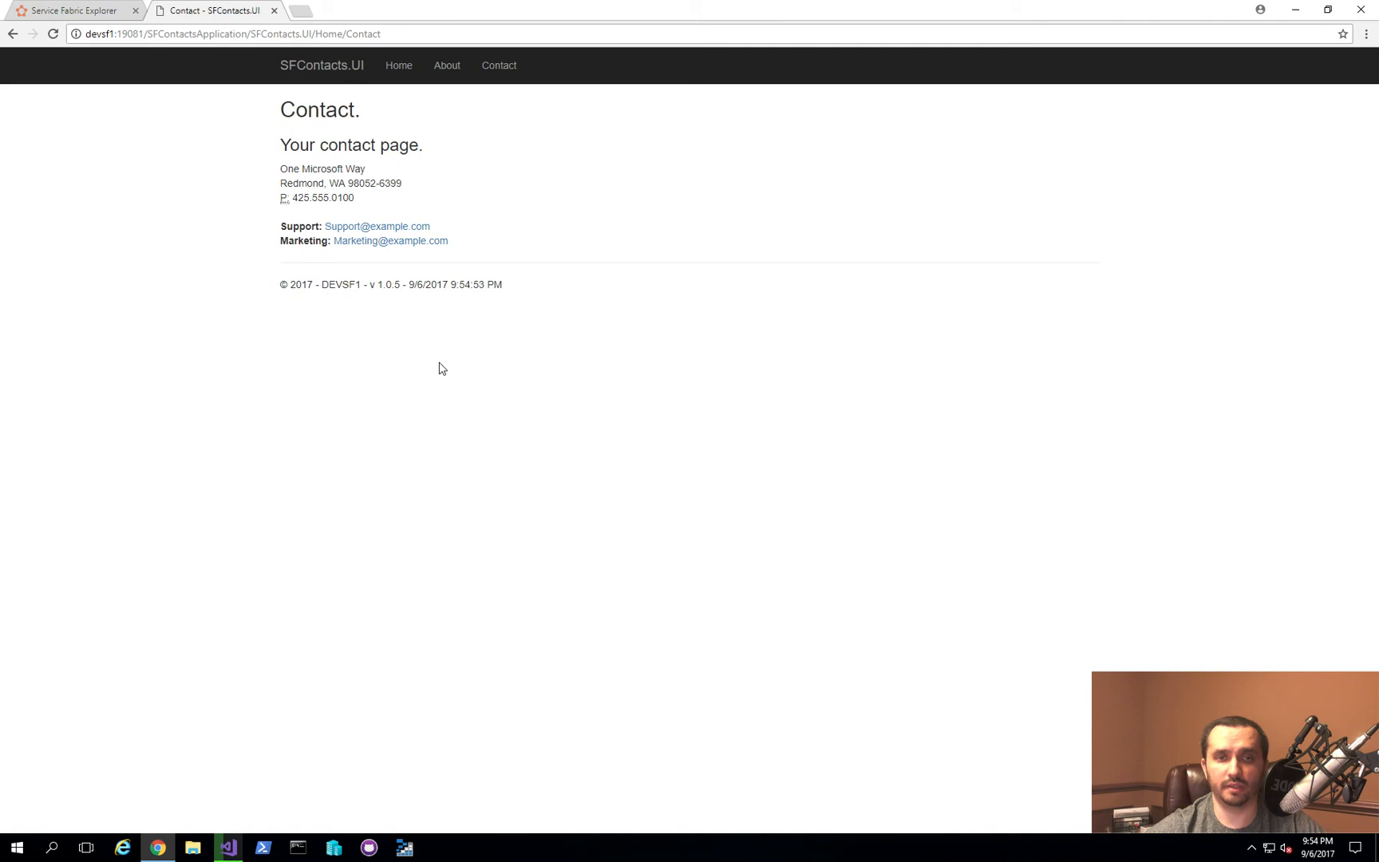
mouse_move(398, 364)
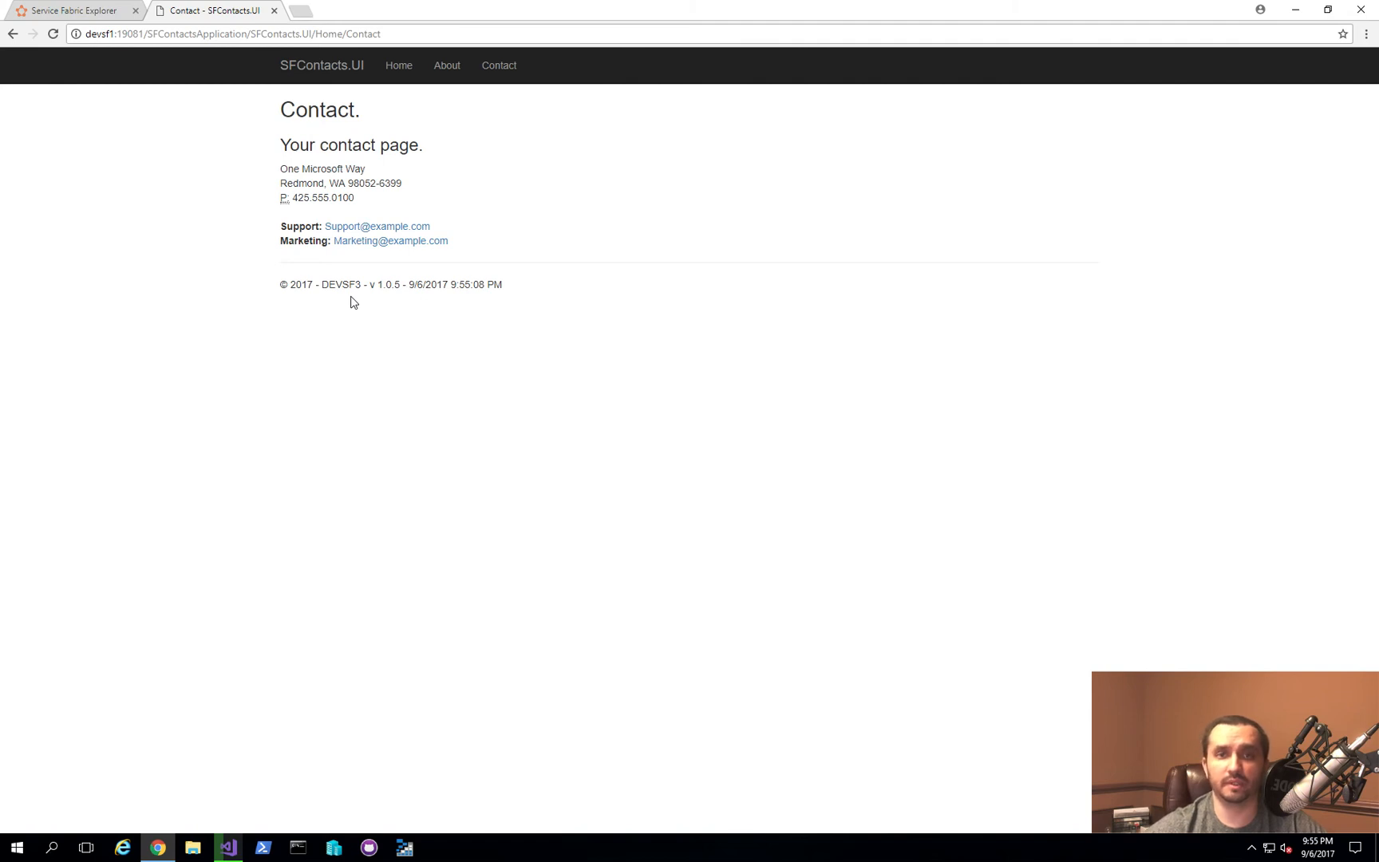
mouse_move(383, 336)
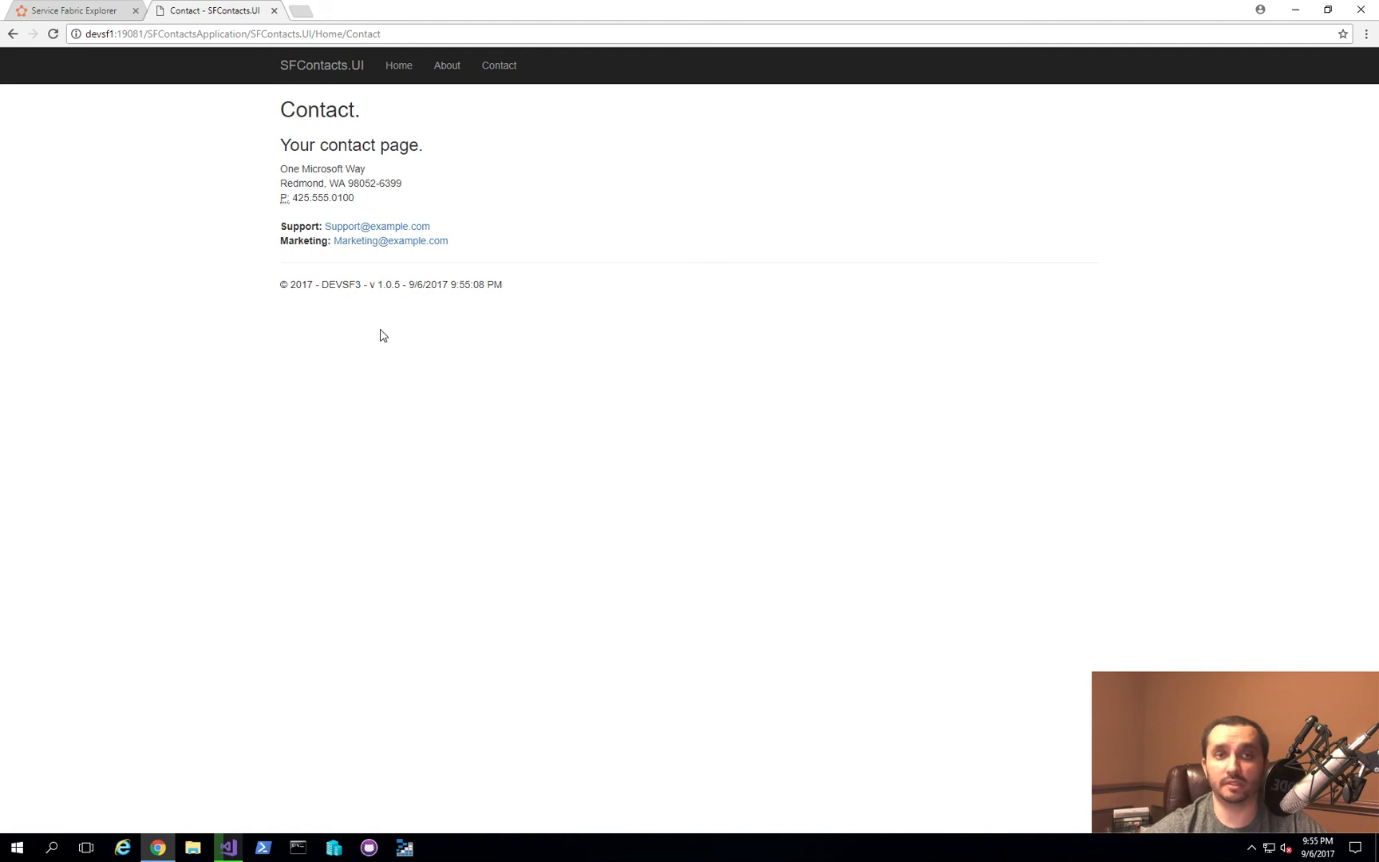
- Select the footer text now showing DEVSF3, v 1.0.5 and a new timestamp
double_click(335, 284)
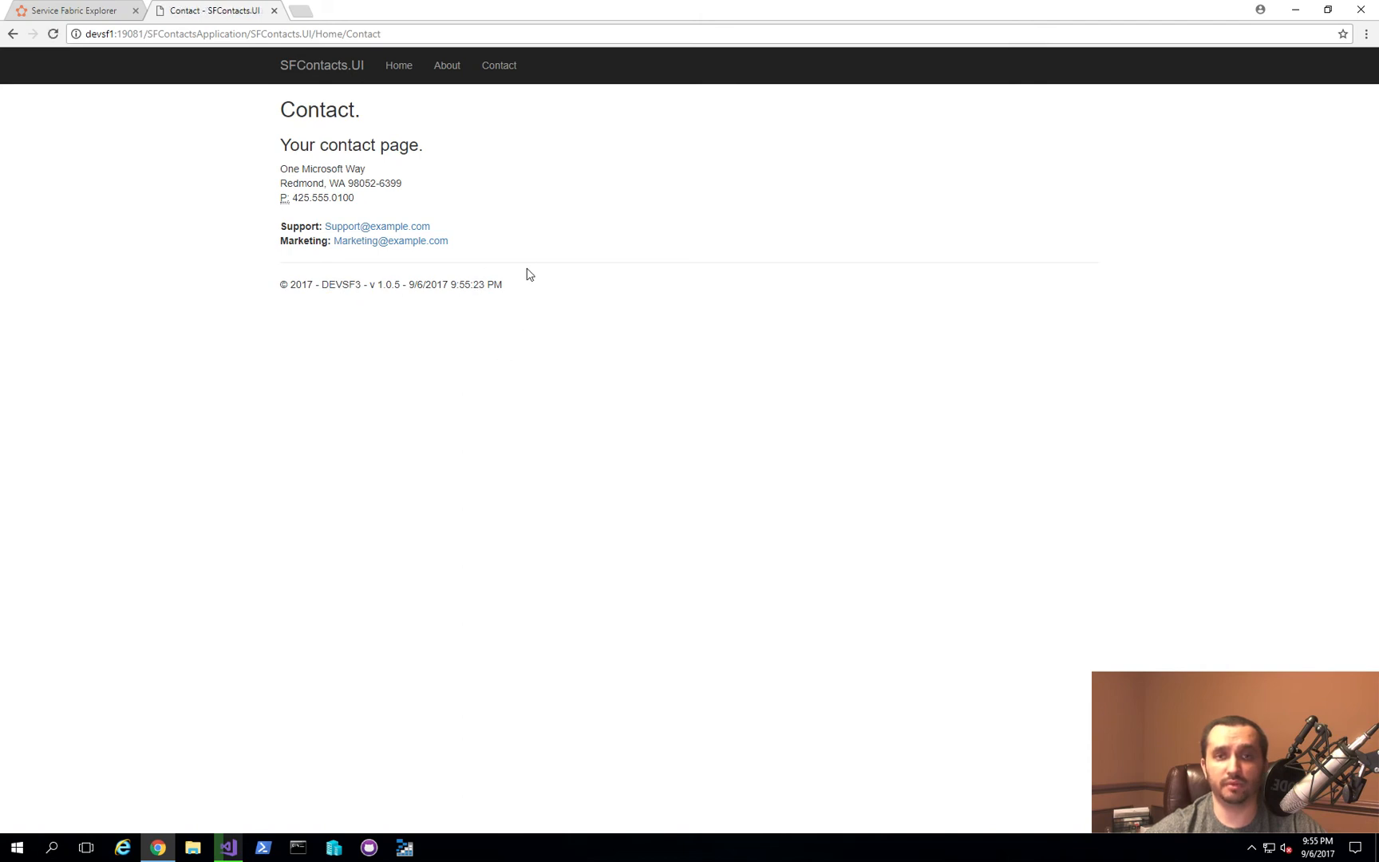
mouse_move(386, 316)
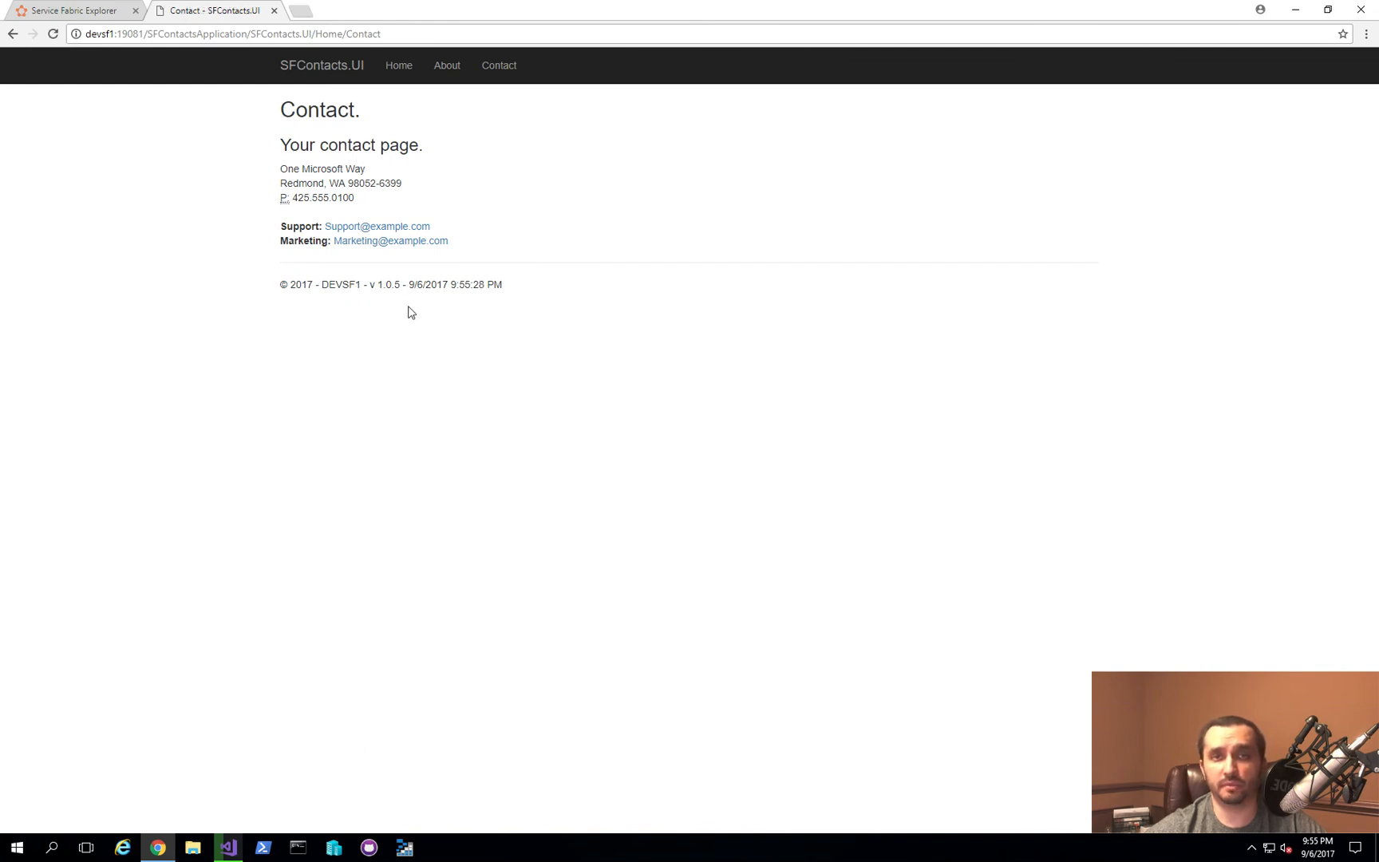
mouse_move(372, 278)
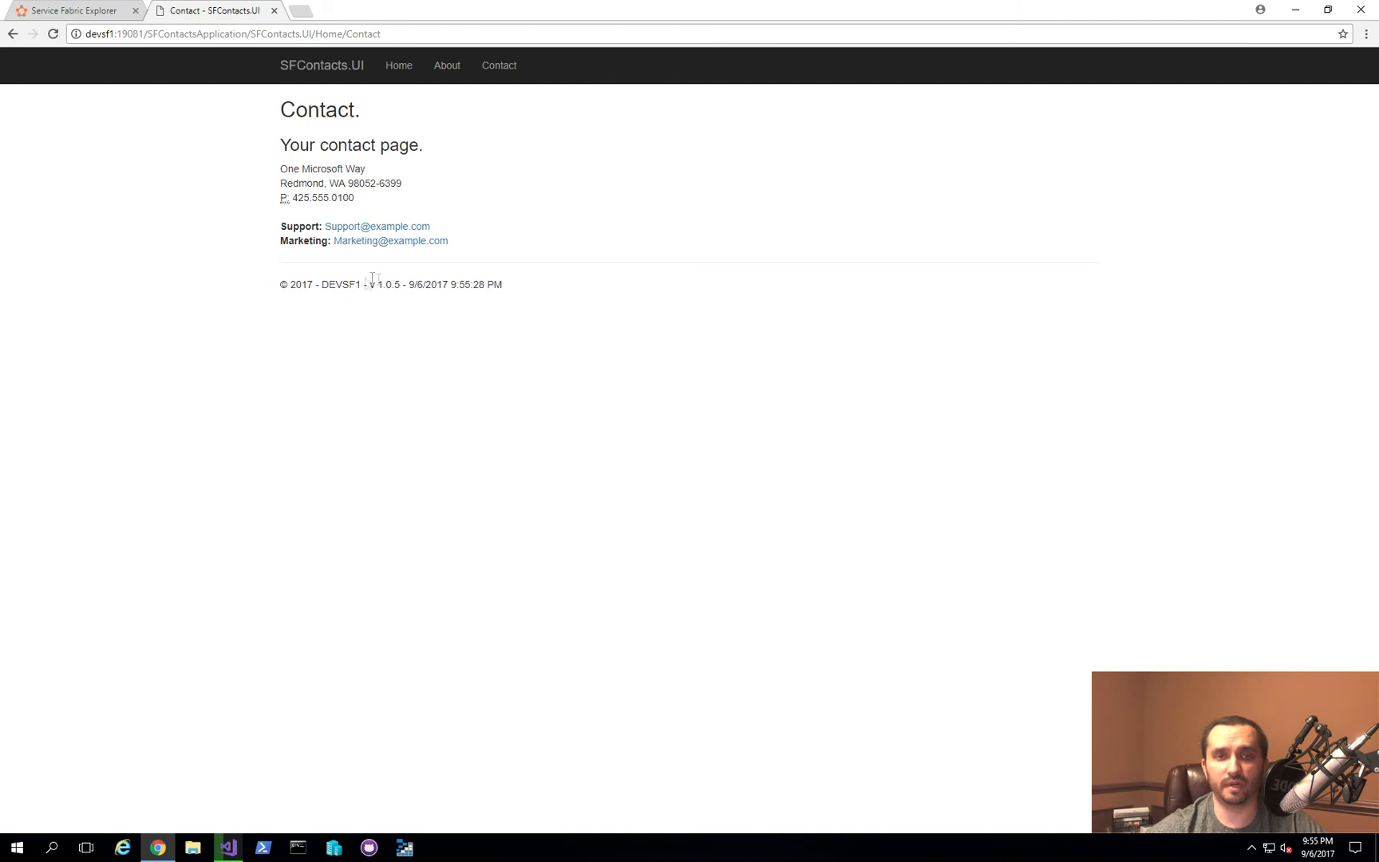
mouse_move(511, 287)
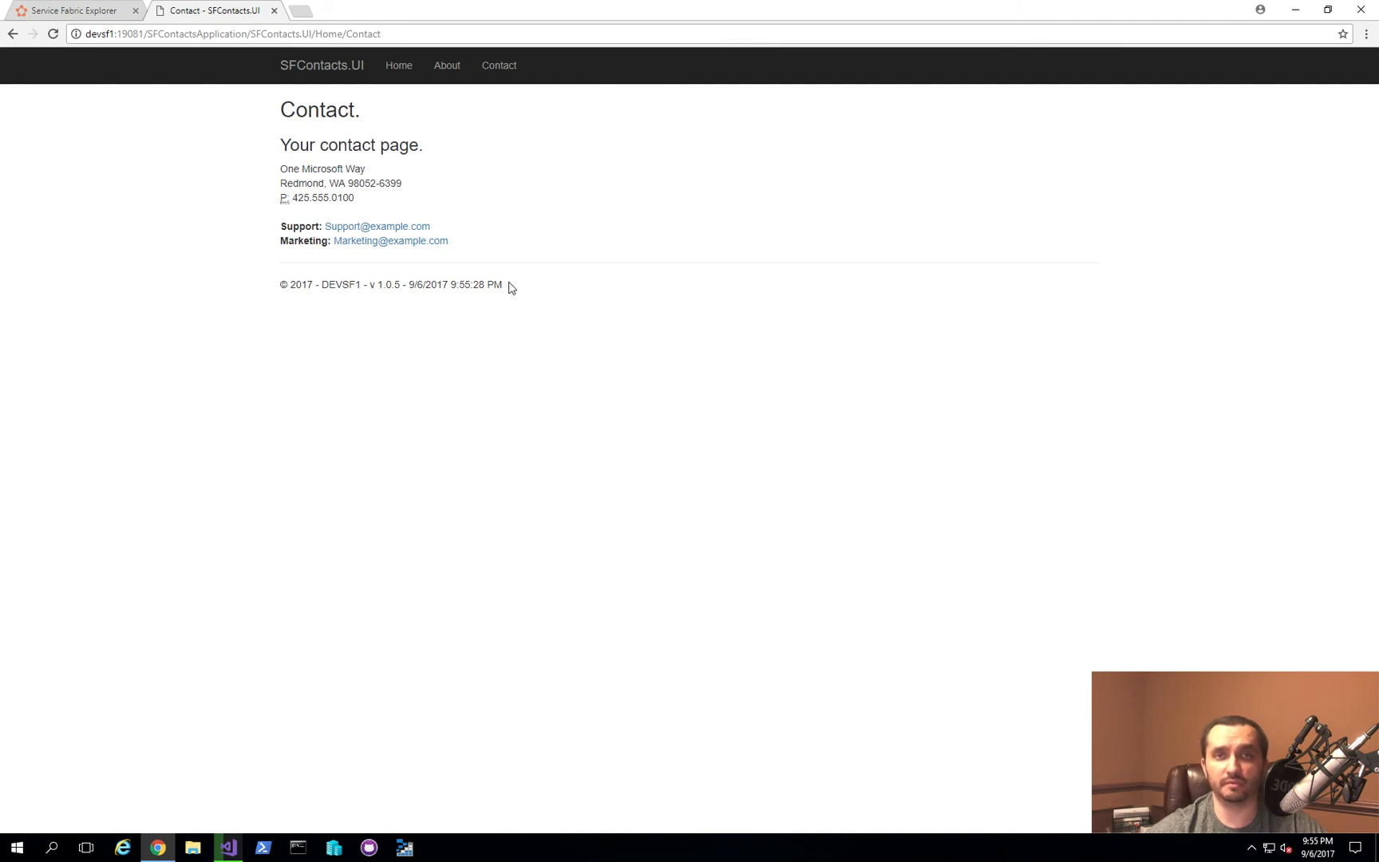
mouse_move(480, 322)
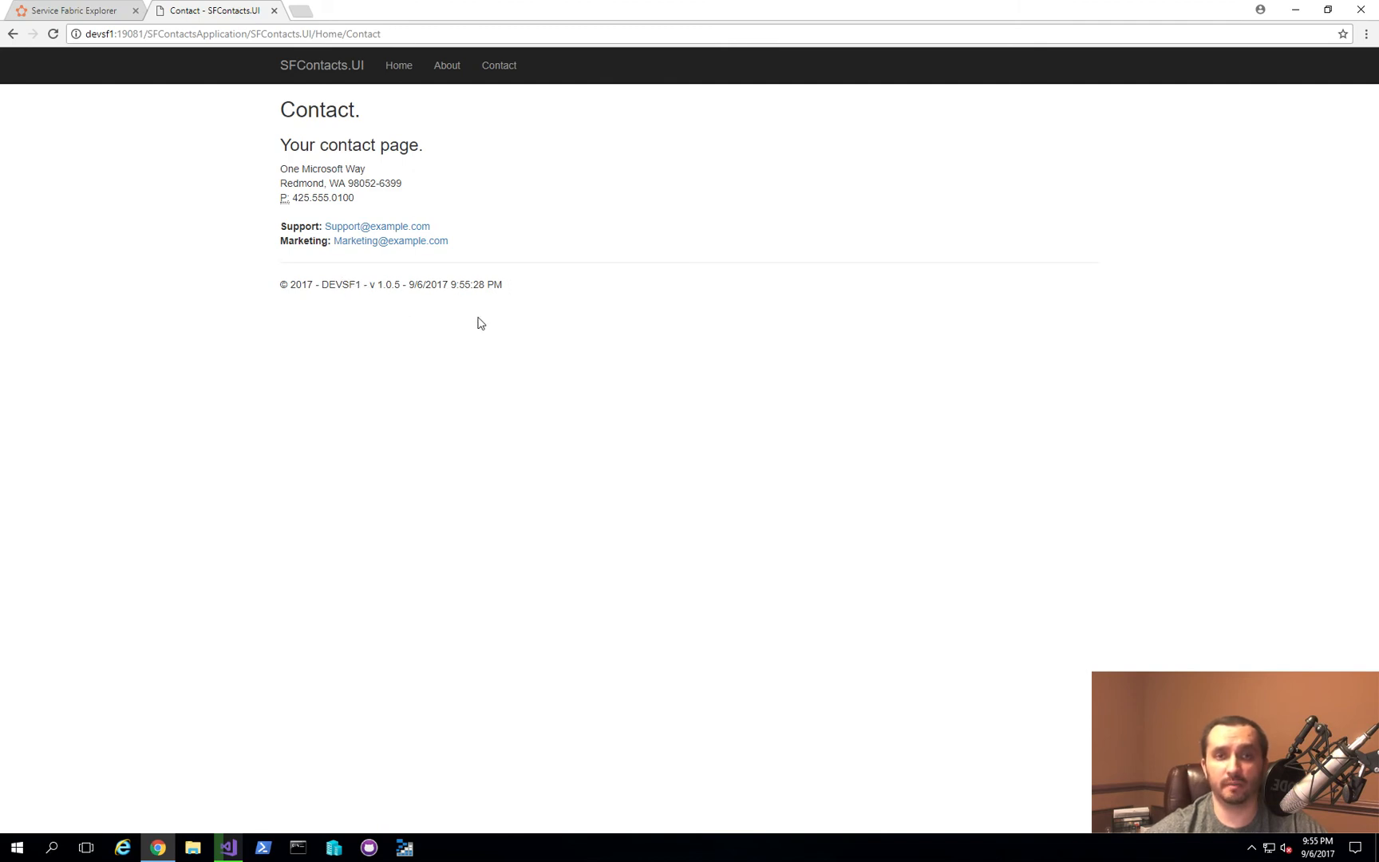
- Navigate Home, Contact, Home watching footers alternate DEVSF3/DEVSF1, then inspect the reverse-proxy URL
click(400, 66)
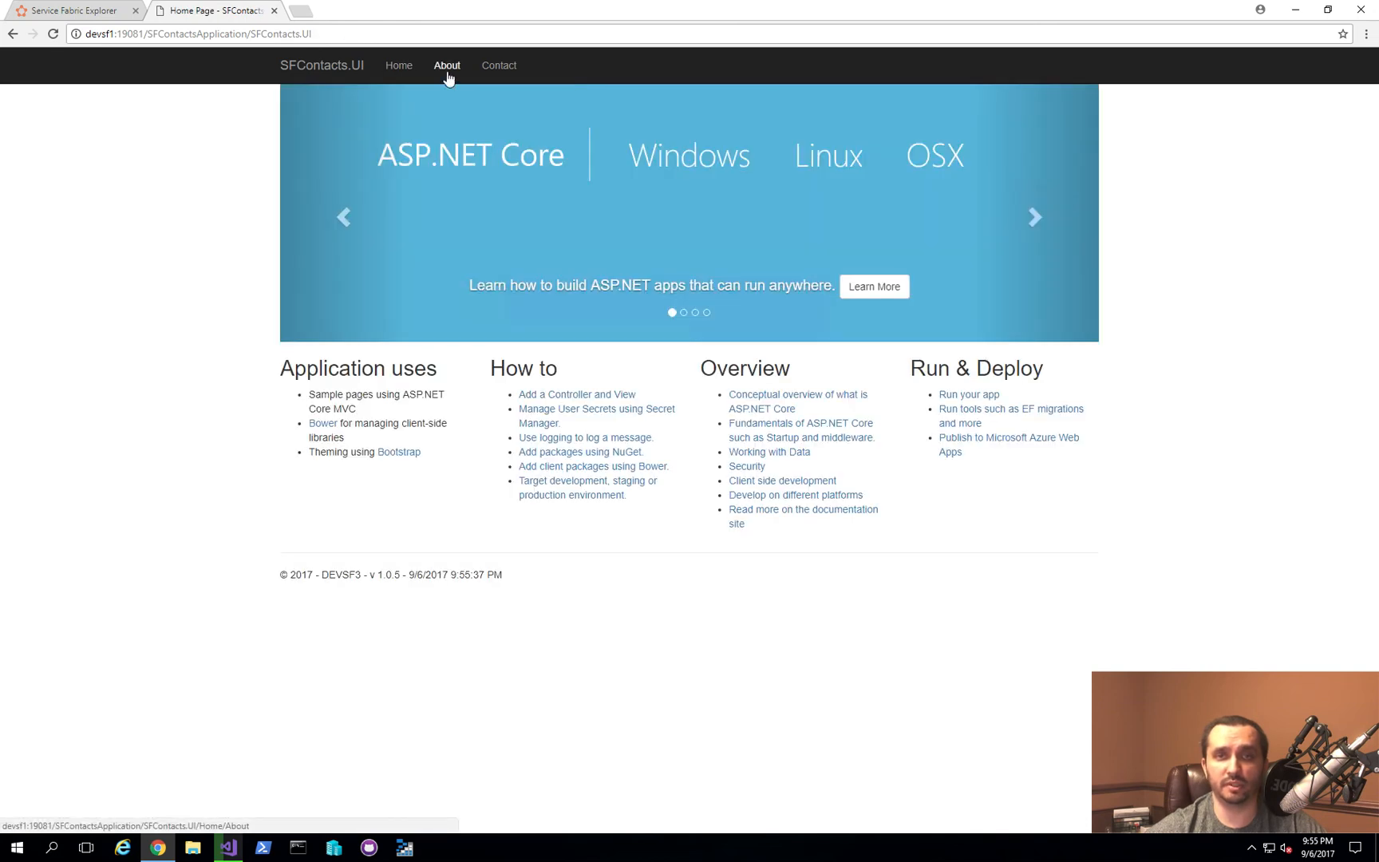
click(498, 65)
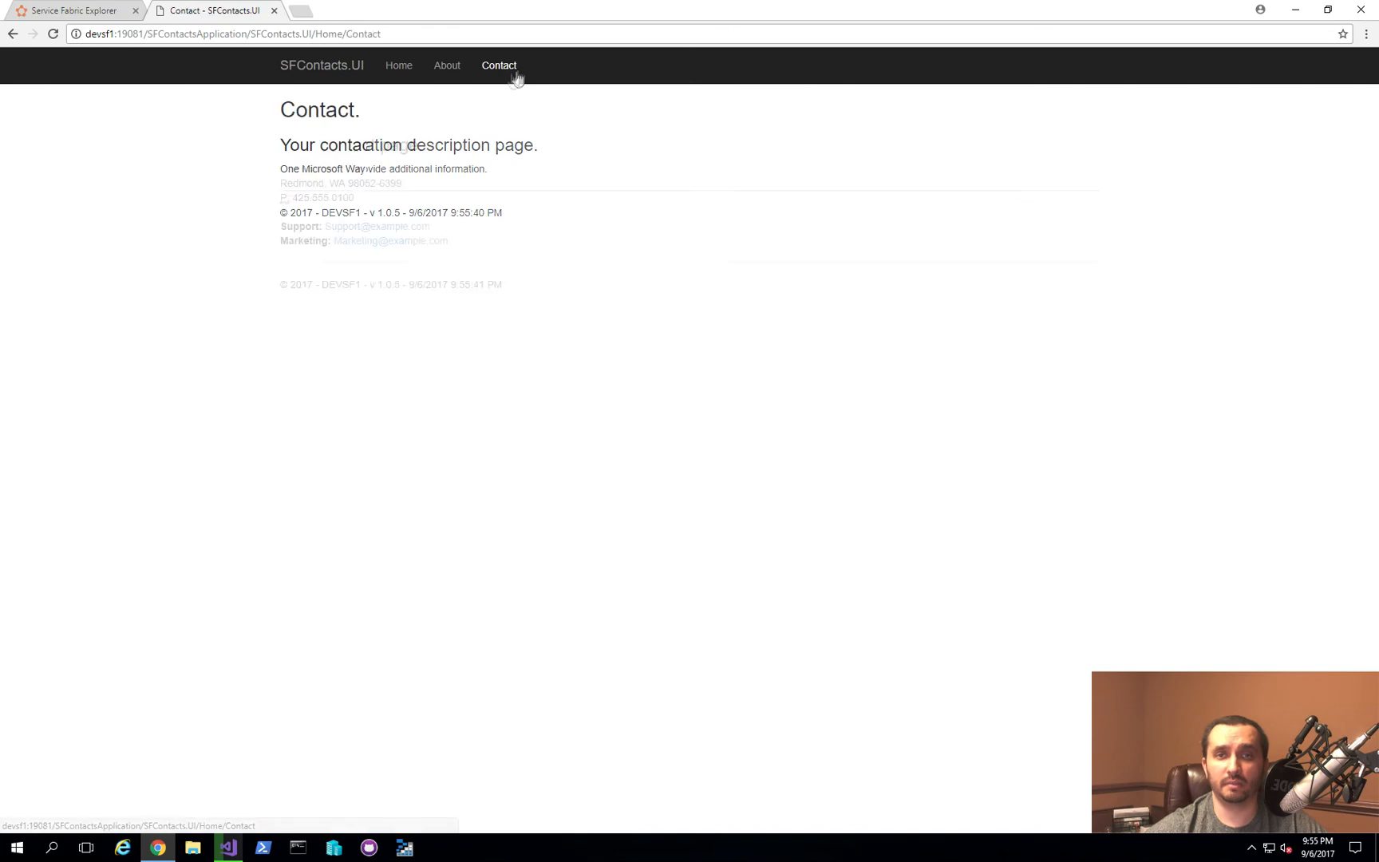
click(399, 65)
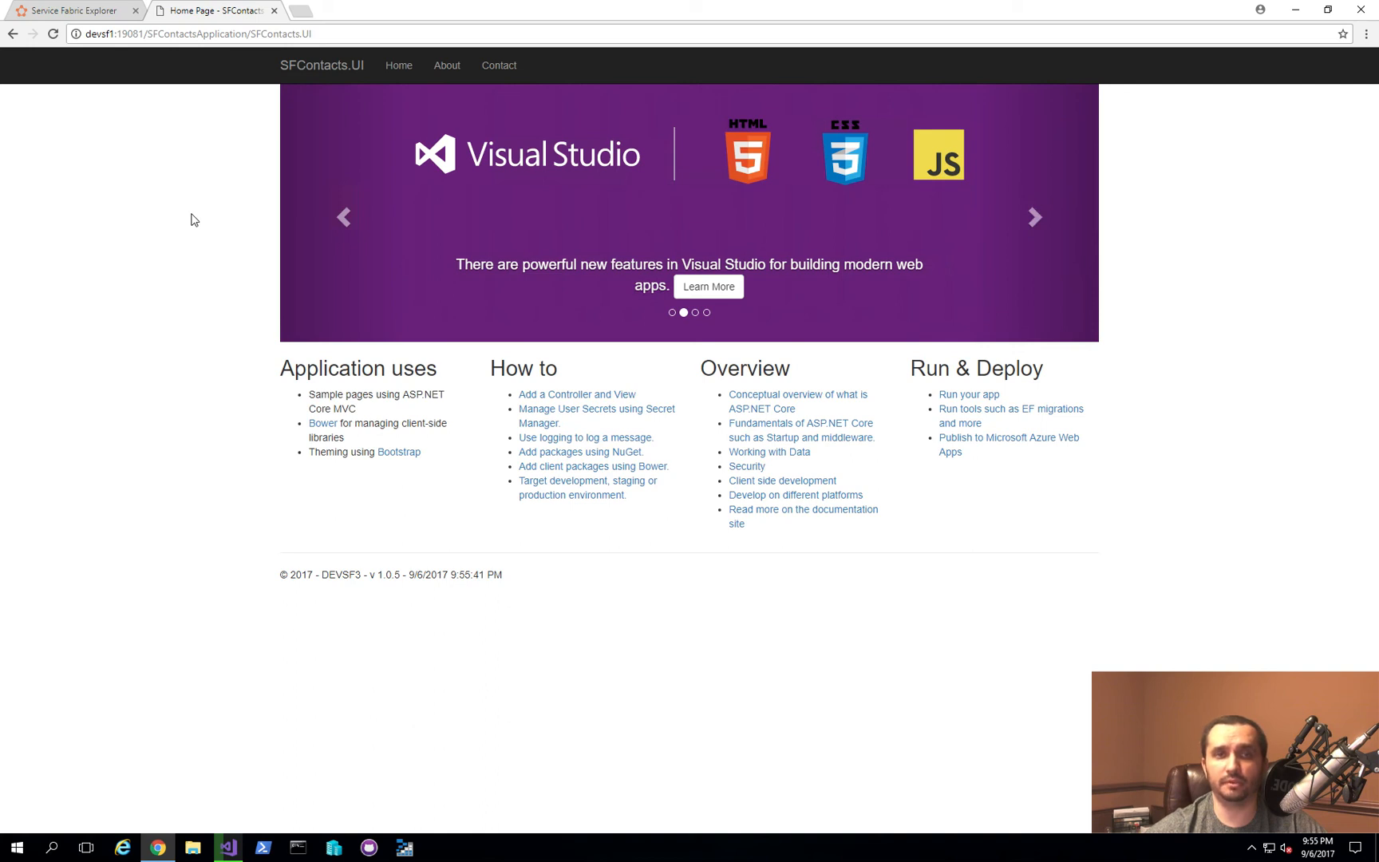
click(1035, 217)
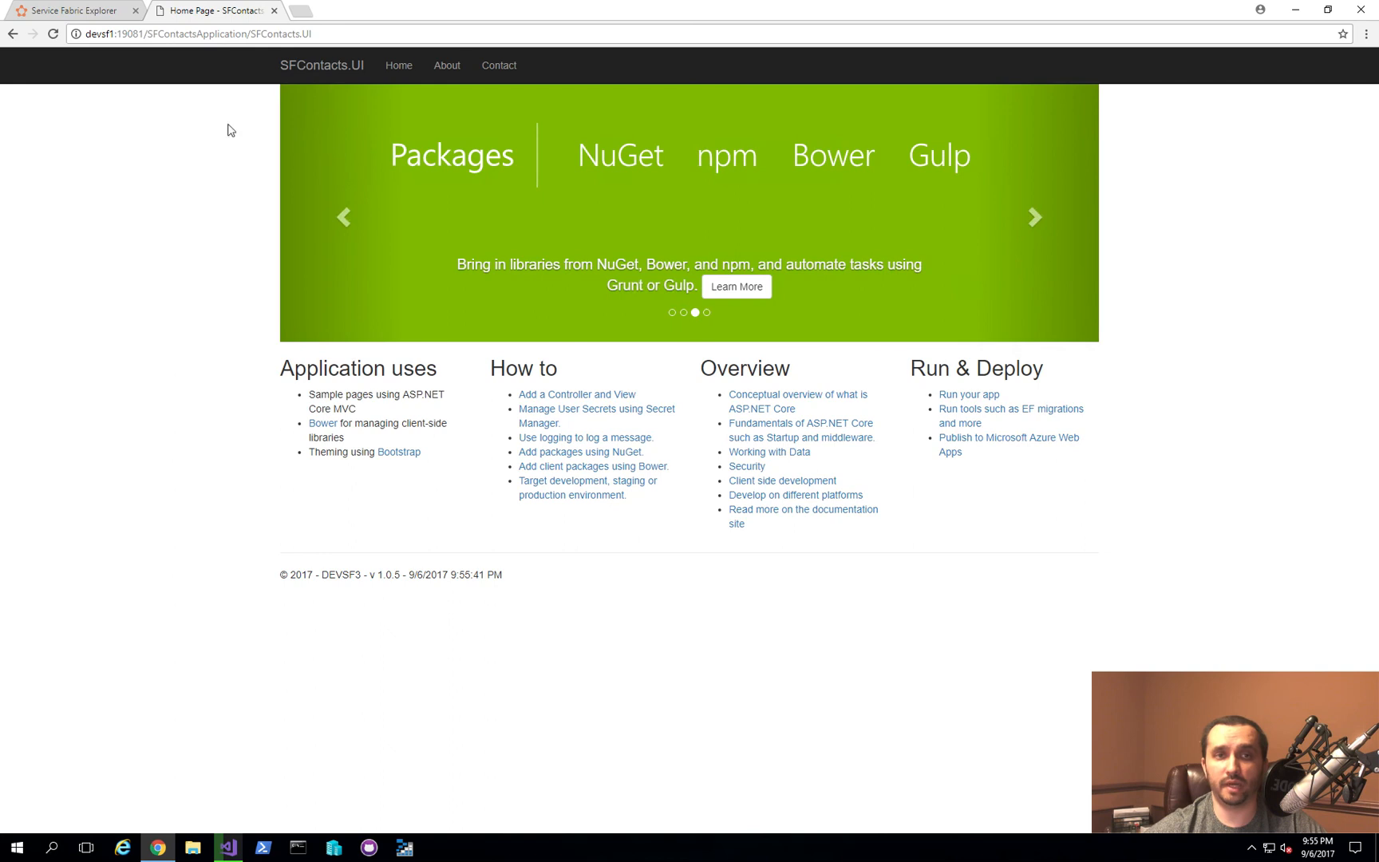
mouse_move(110, 35)
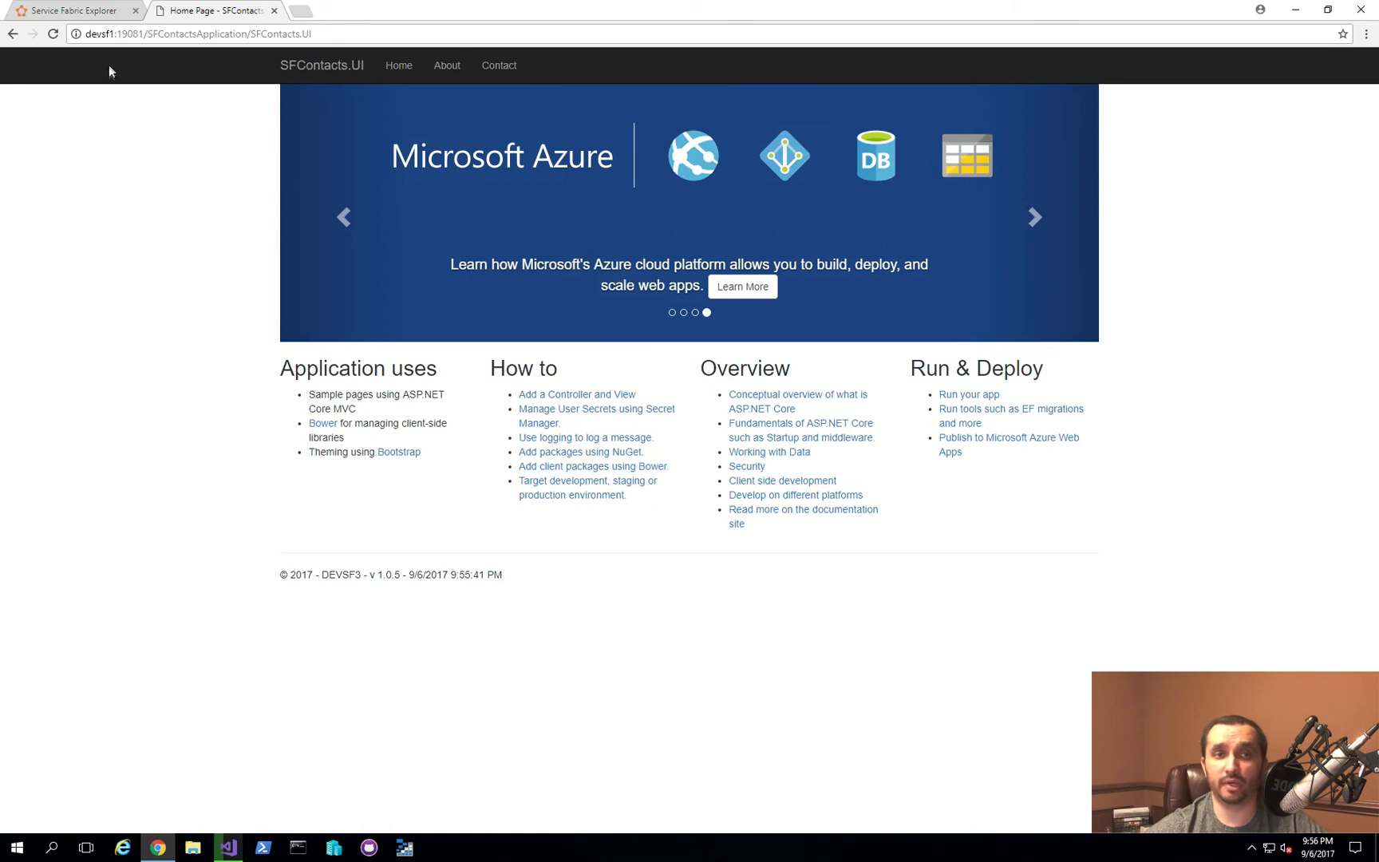
mouse_move(153, 132)
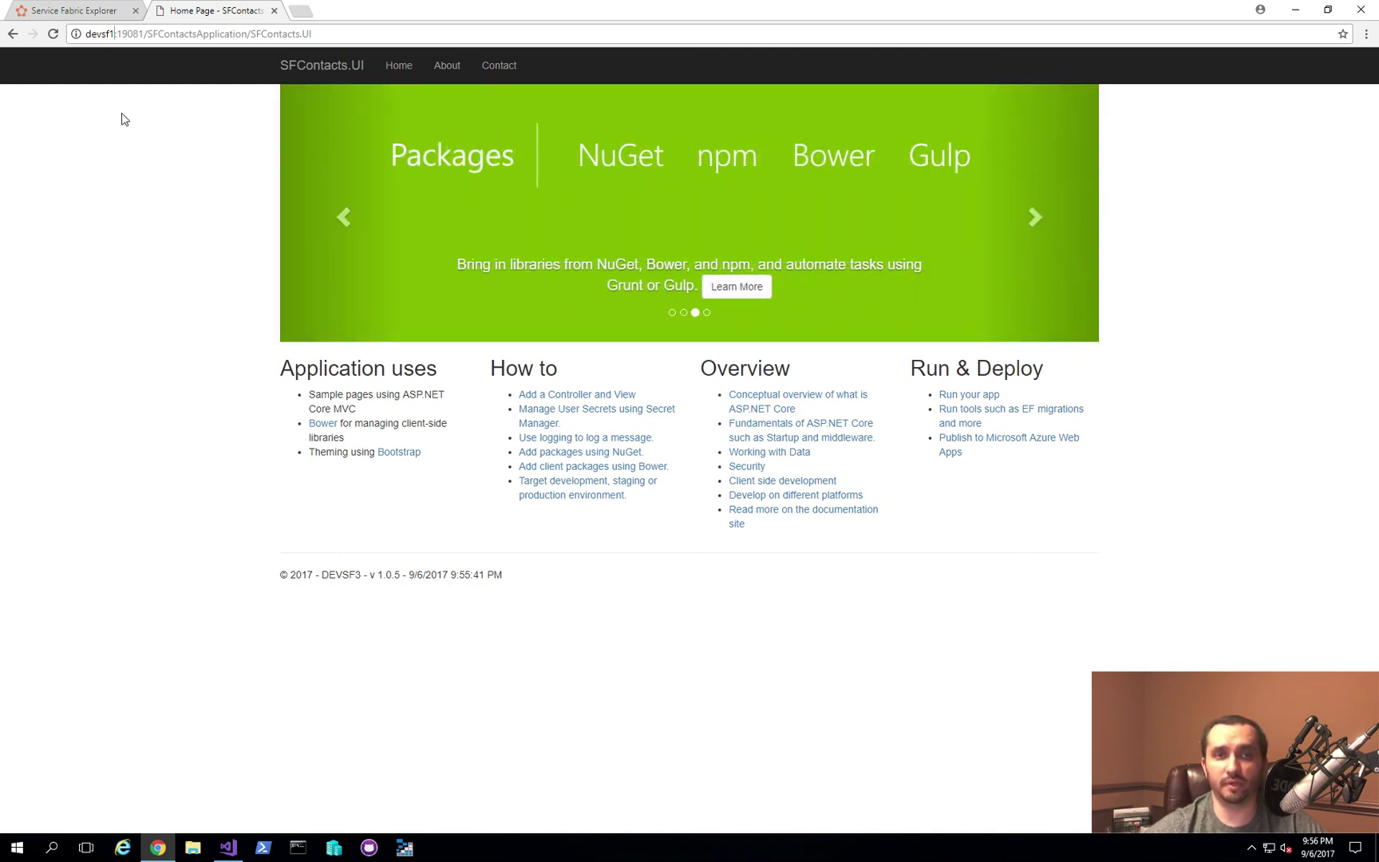
click(1035, 217)
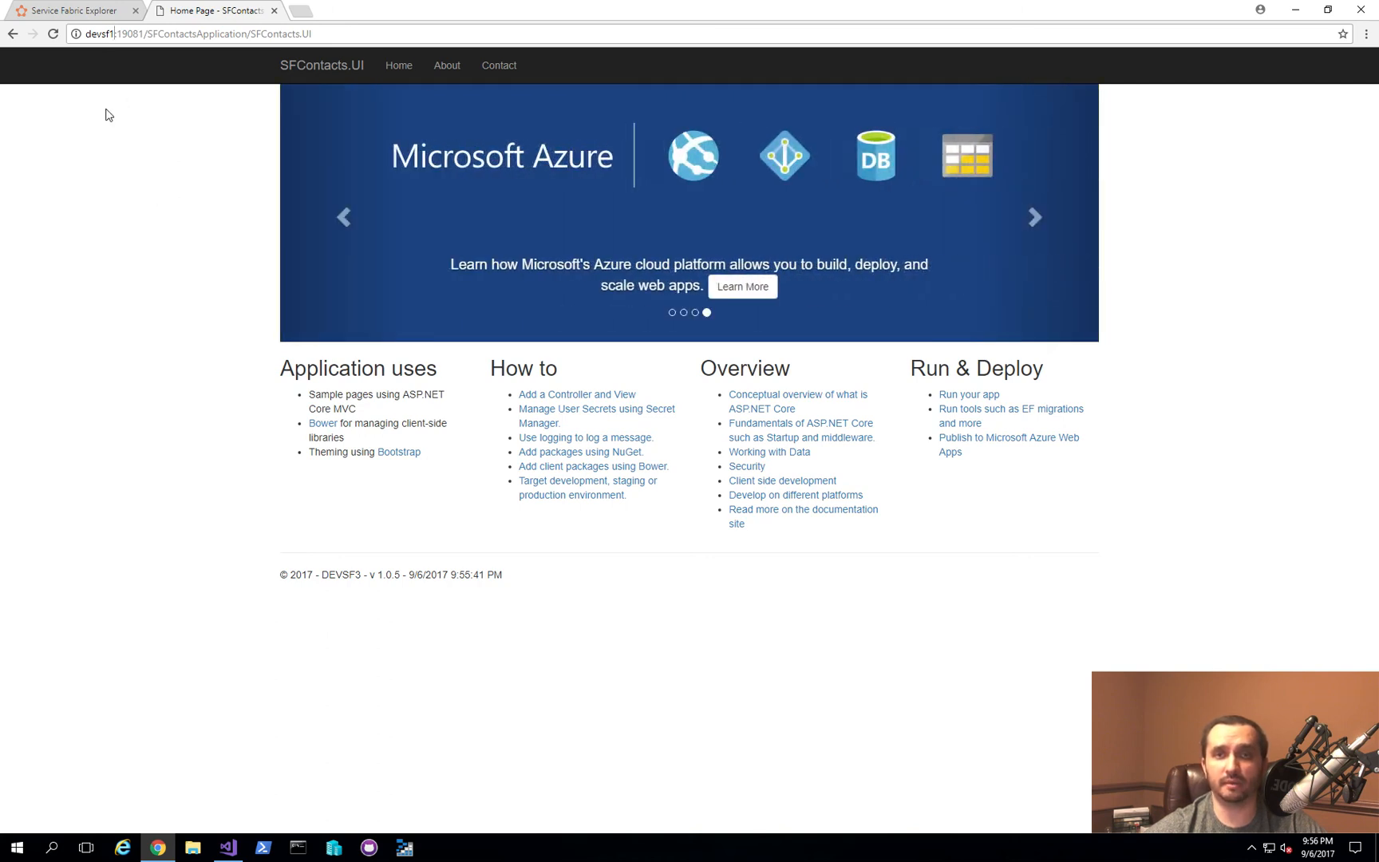
mouse_move(226, 166)
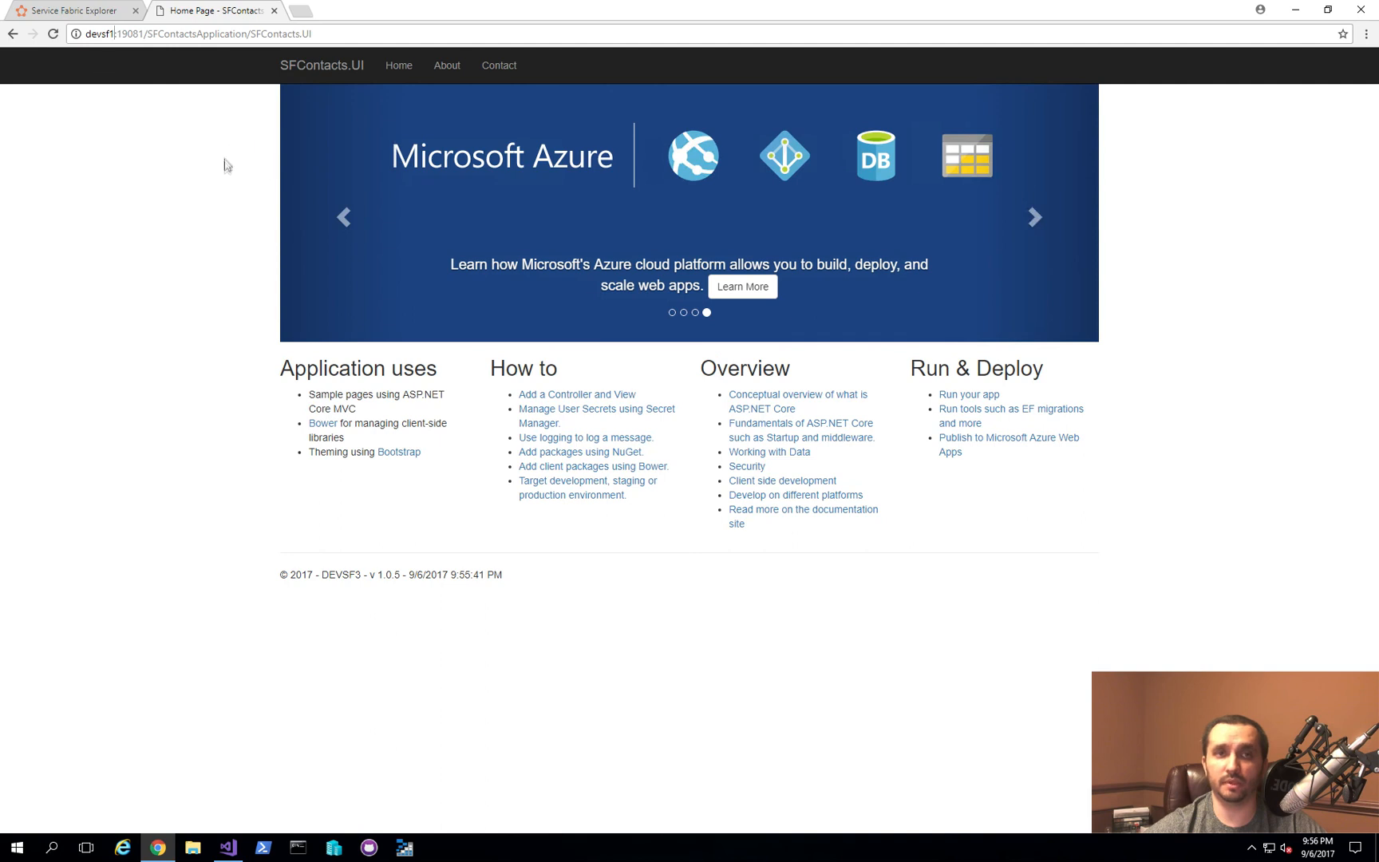